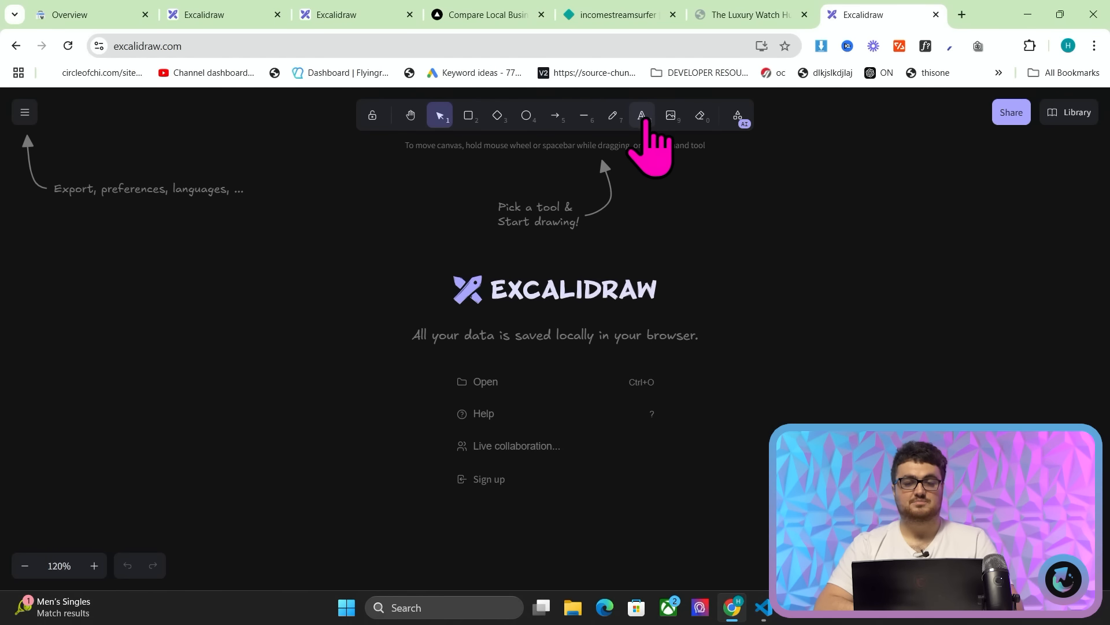
Write the note 'API's and Affiliate networks take ages to respond to you' plus 'Universal scraping'.
text(API's and Affiliate networks tak)
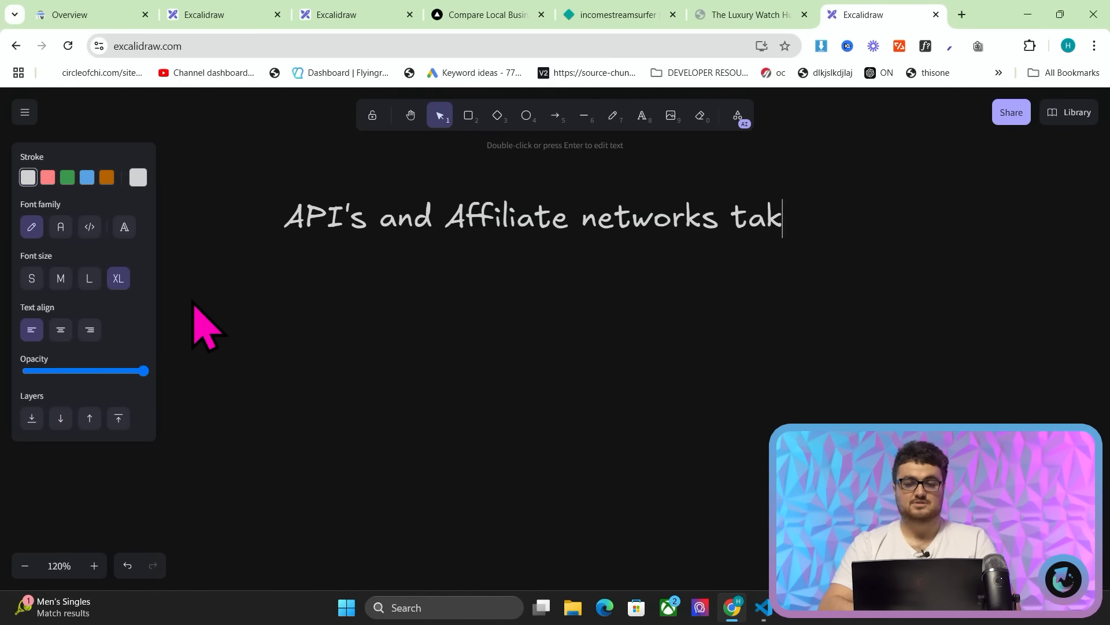
text(e ages to respond to you)
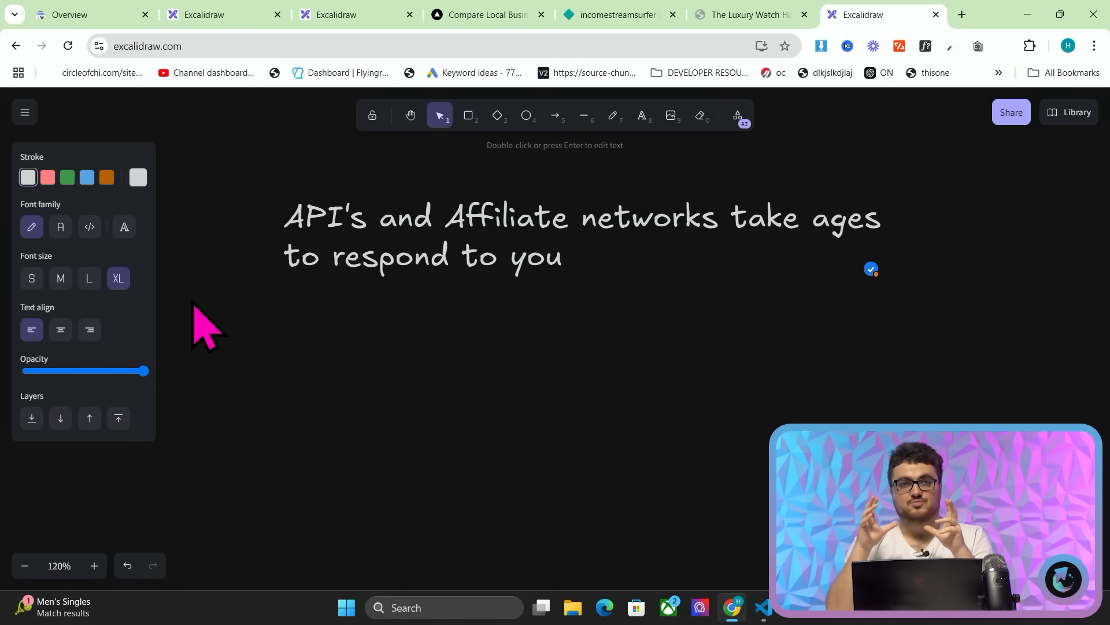
text(Universal scraping)
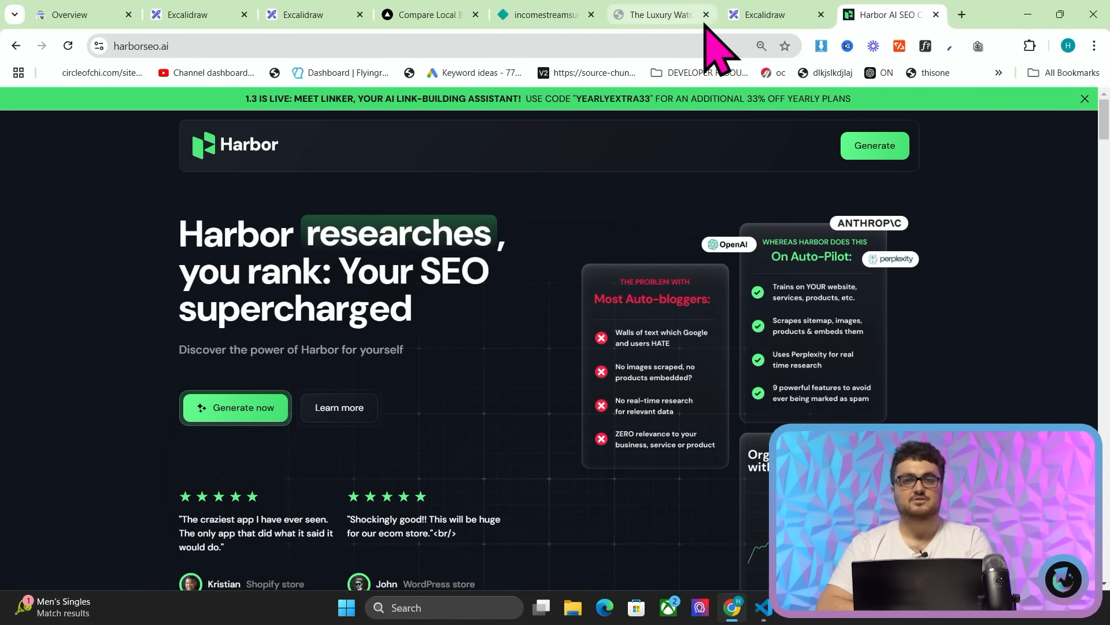
mouse_move(769, 14)
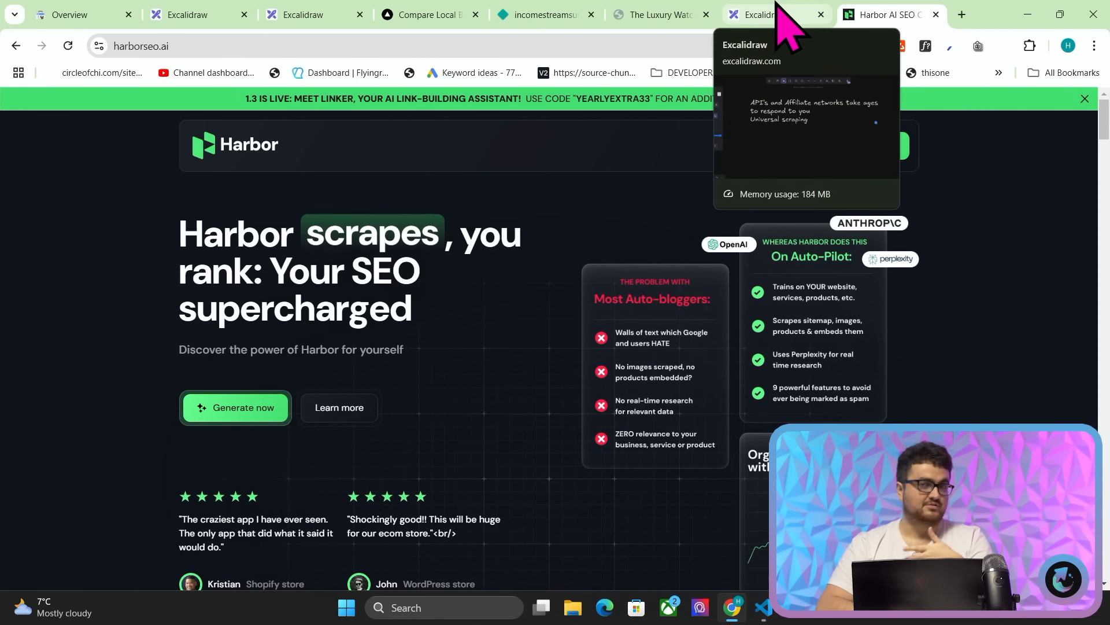
click(758, 14)
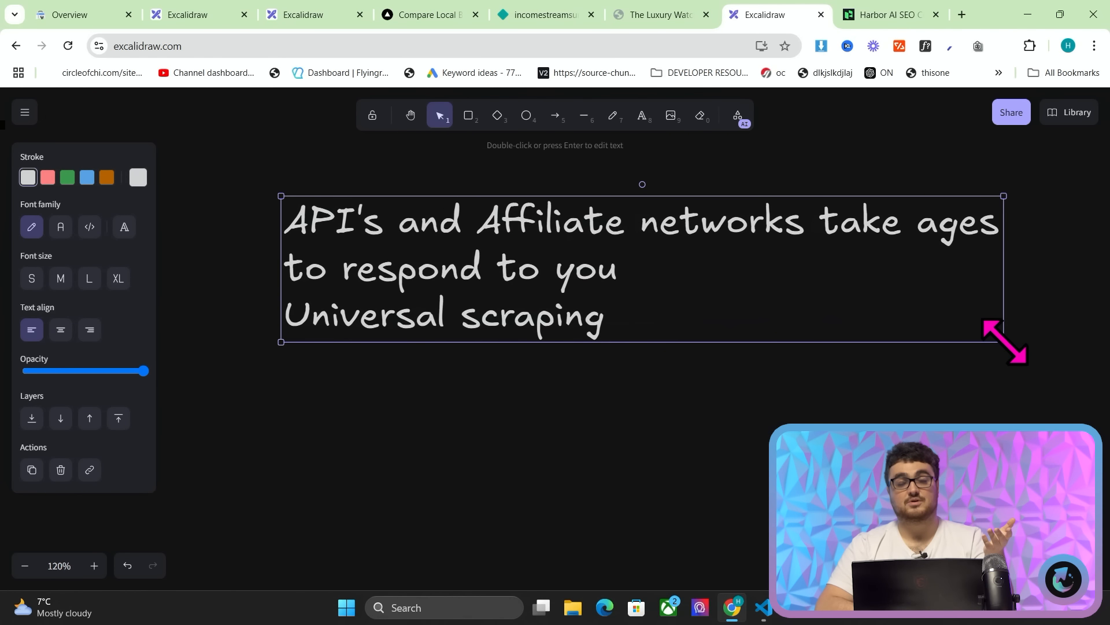
mouse_move(637, 318)
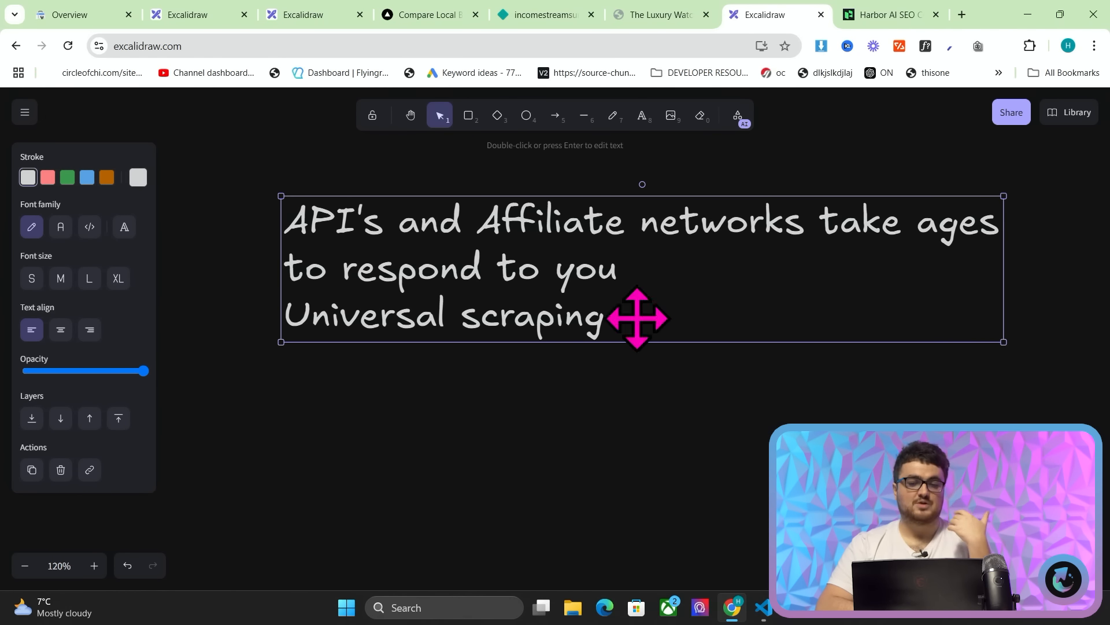
Add a new text note below the first, beginning 'Universal scraping IN'.
double_click(637, 315)
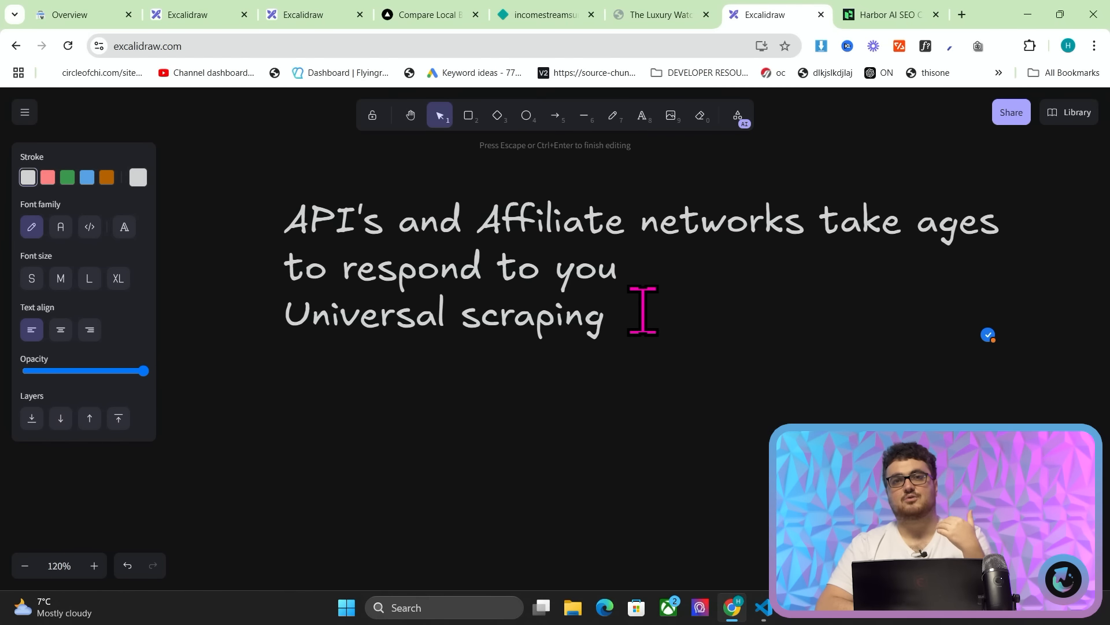
text(Universal scraping IN)
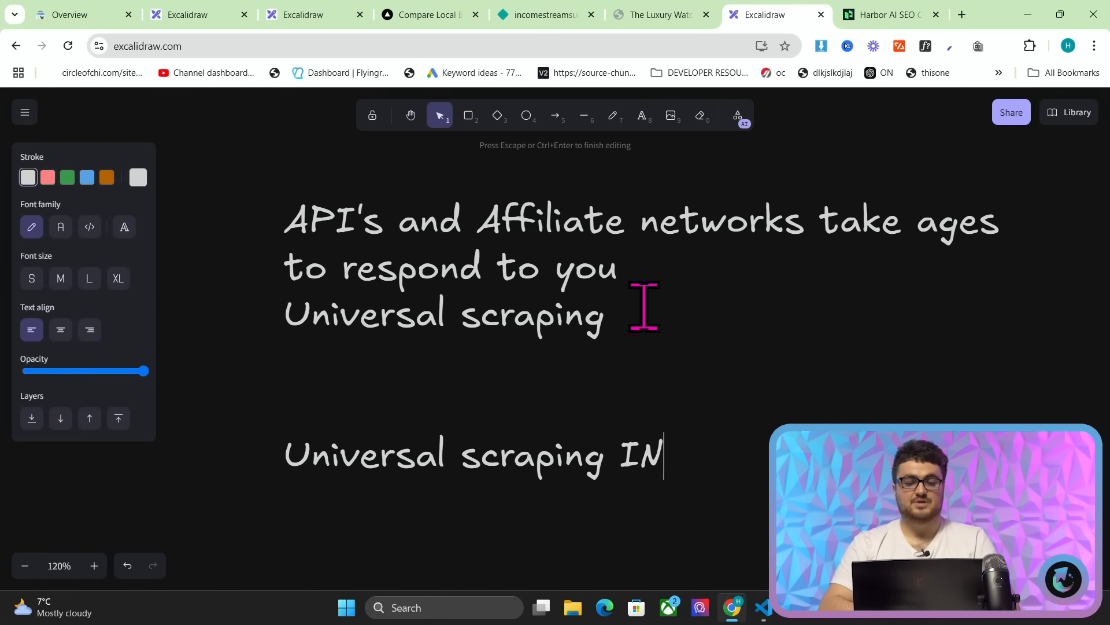
Continue the note with 'INTO a database' and the many-JSON-objects sentence.
text(TO a database)
text(You can have a)
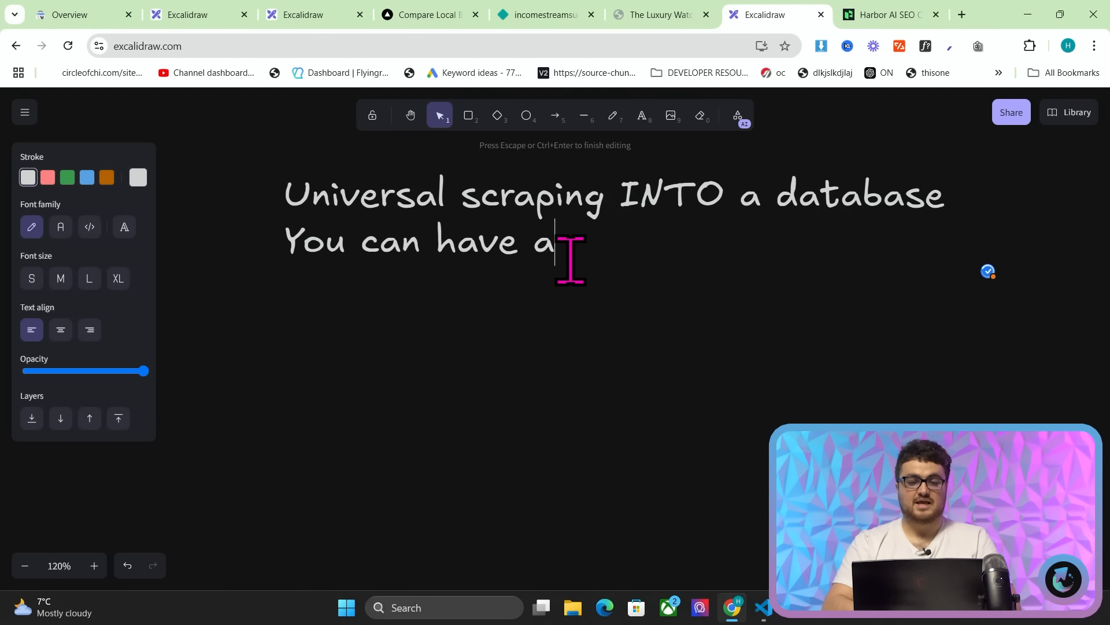
text(s many JSON objects)
text("speci)
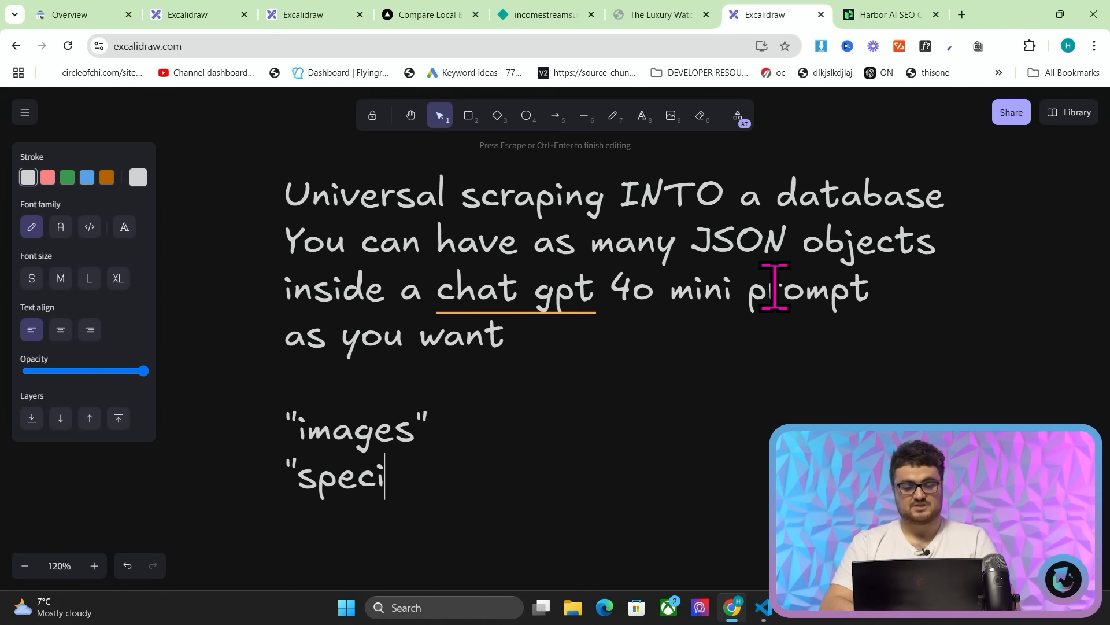
Add the quoted fields "specifications", "price", "knowledge" and "description" to the list.
text(fications")
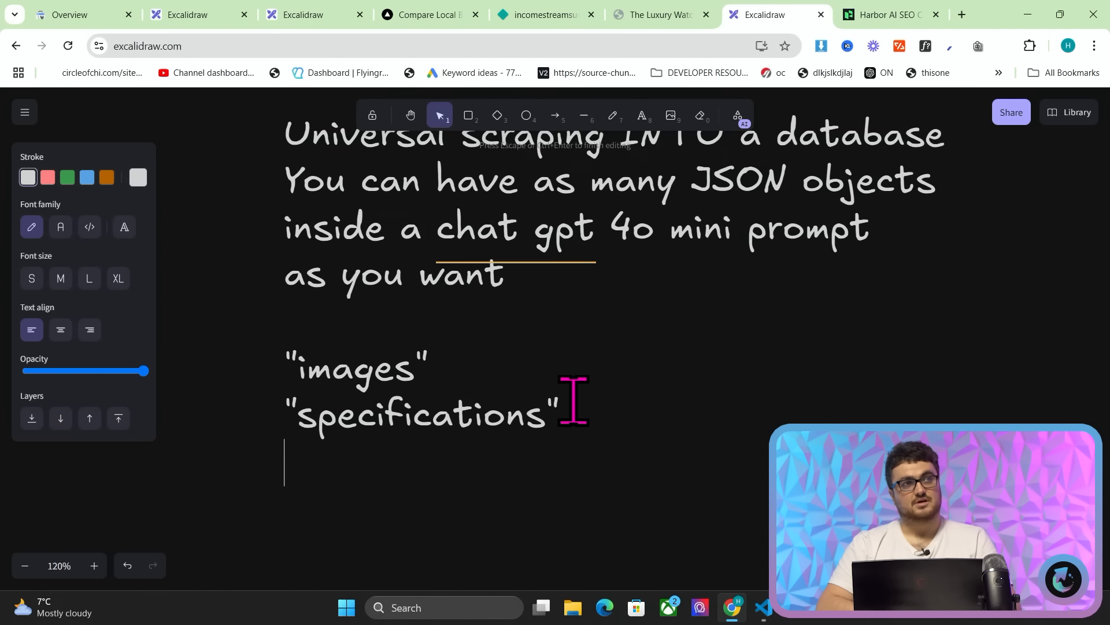
text("pric)
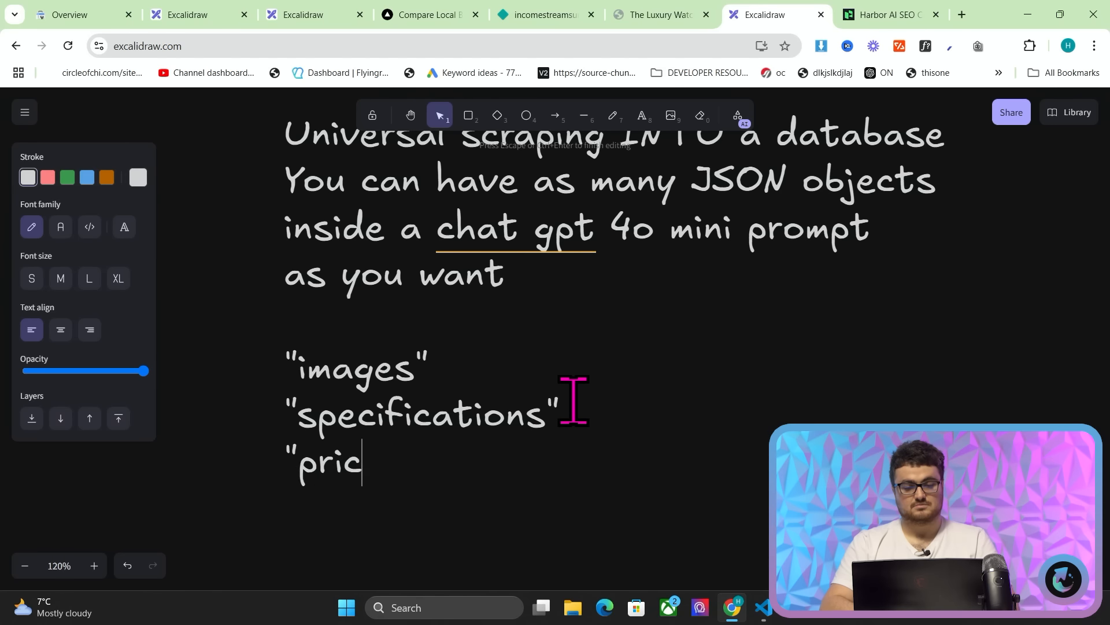
text(e")
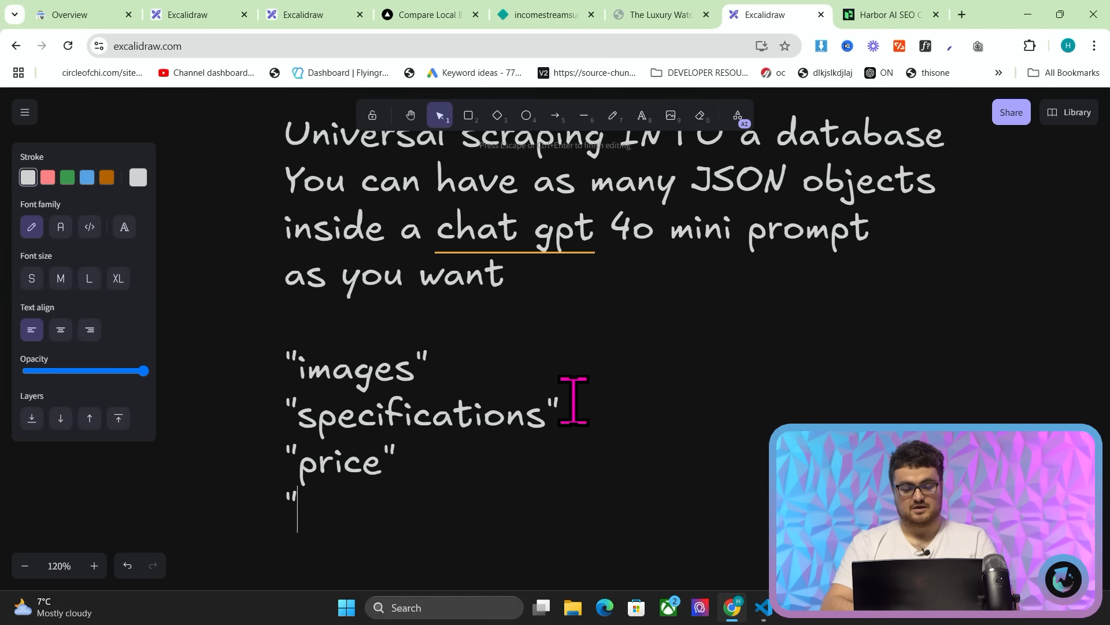
text(kno)
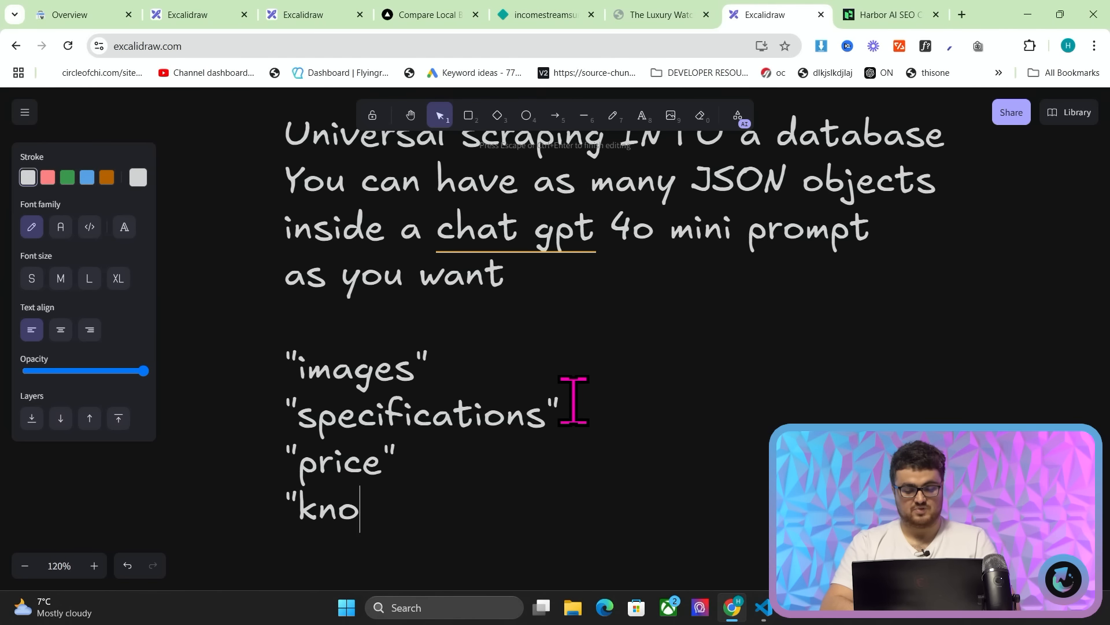
text(wledge")
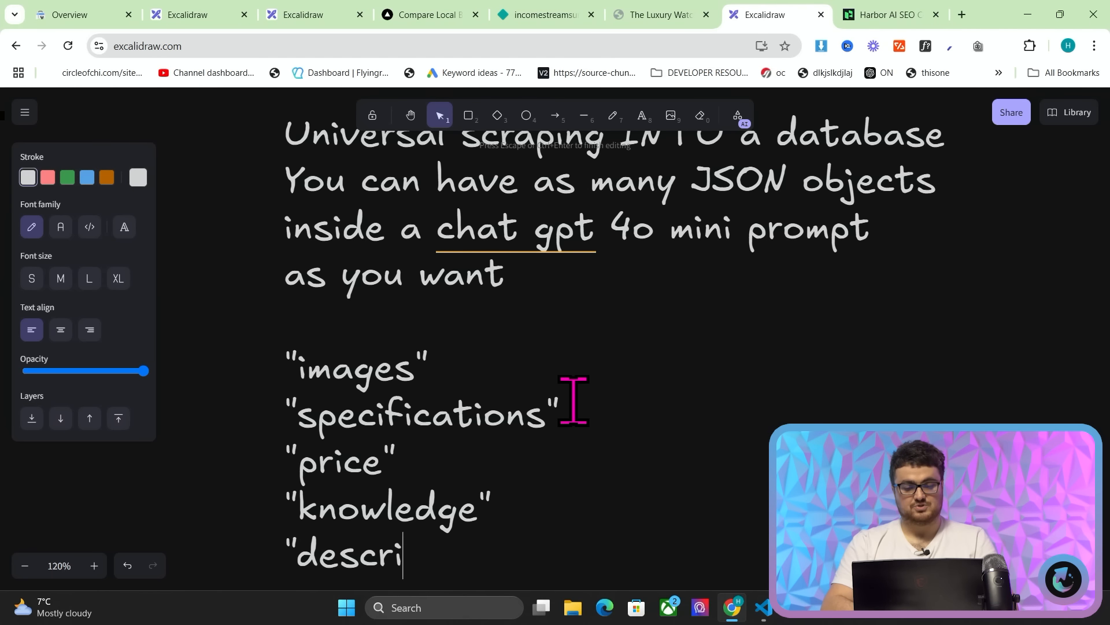
text(ption")
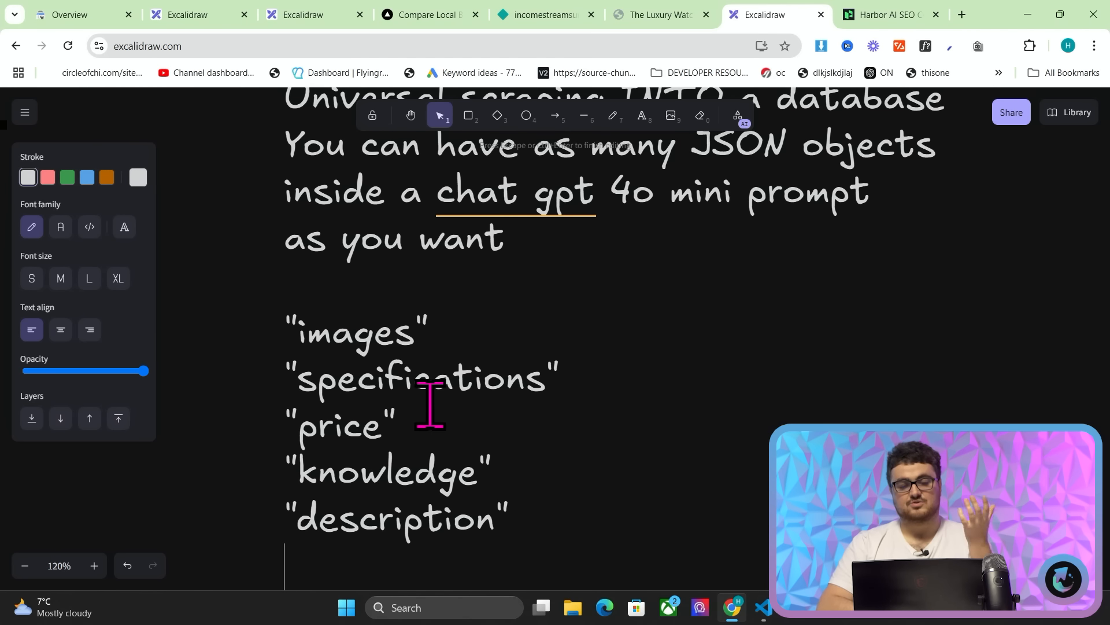
click(878, 14)
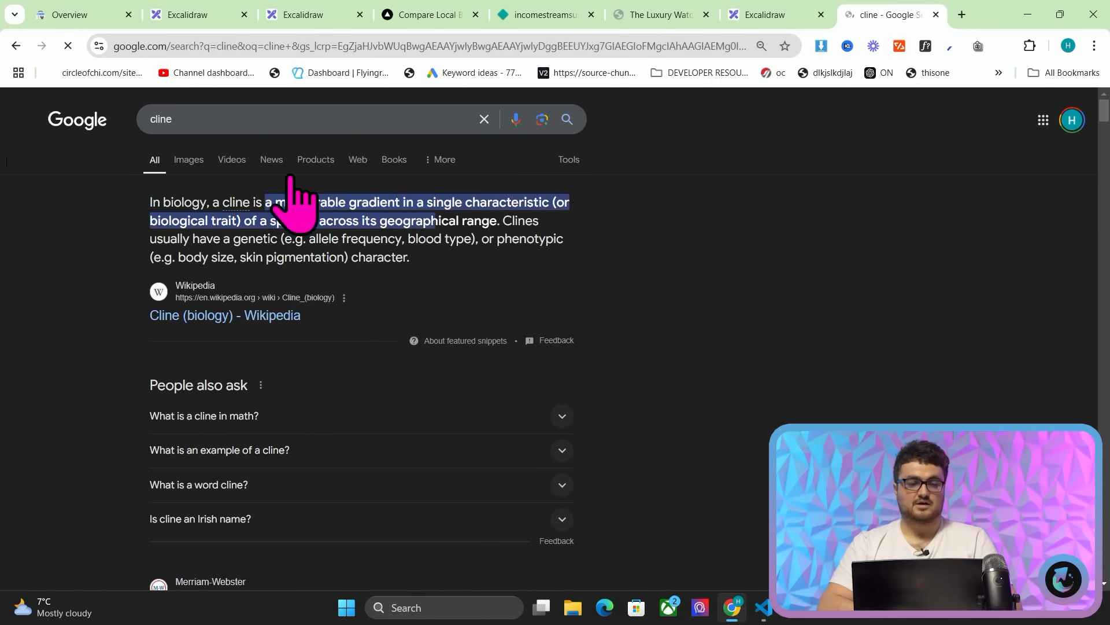
Search 'cline github', open the cline/cline repository and browse its README demo.
text(github)
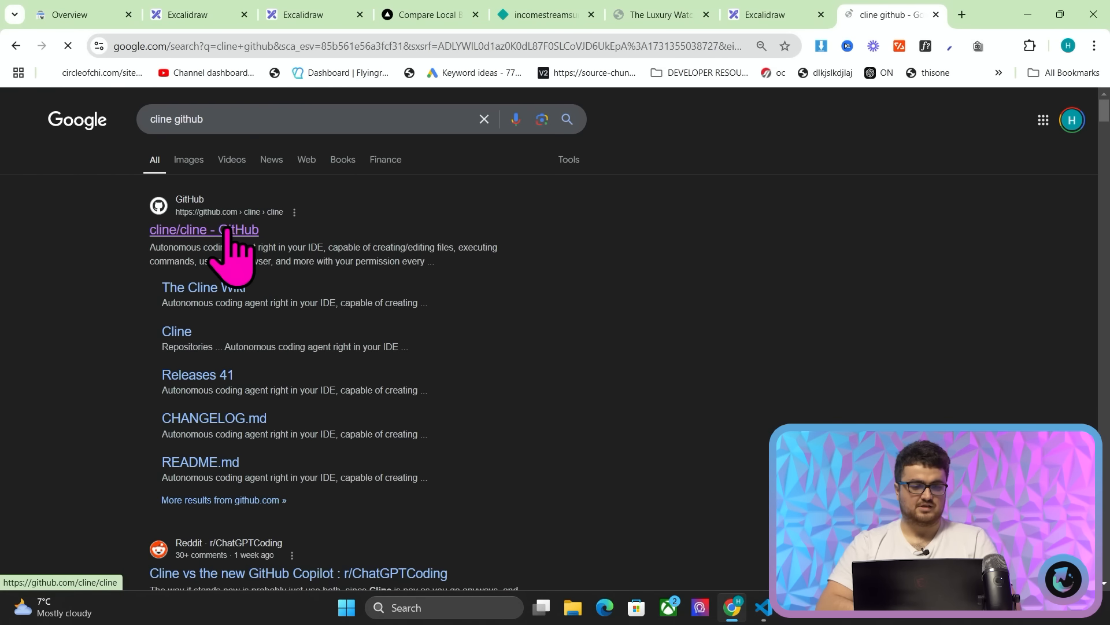
click(202, 229)
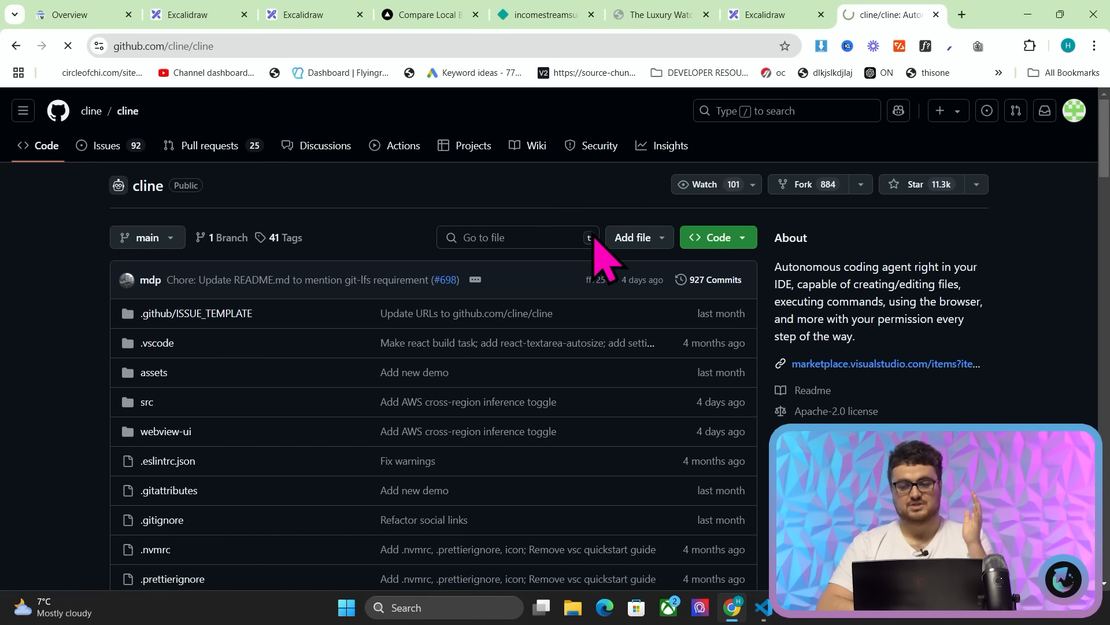
scroll(down, 3)
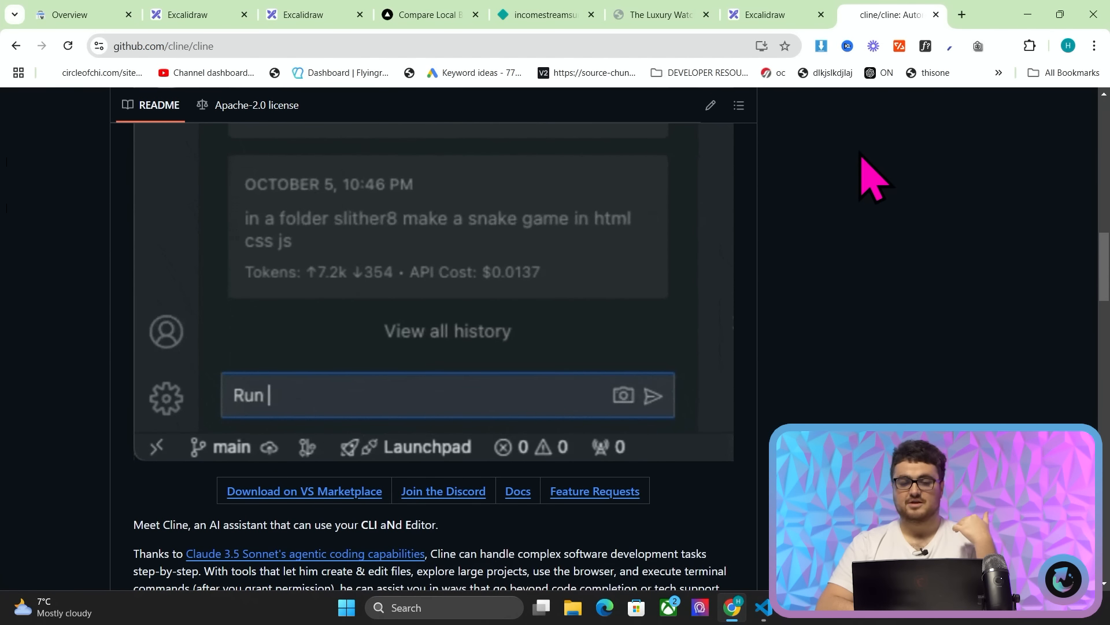
text(my app and fix error)
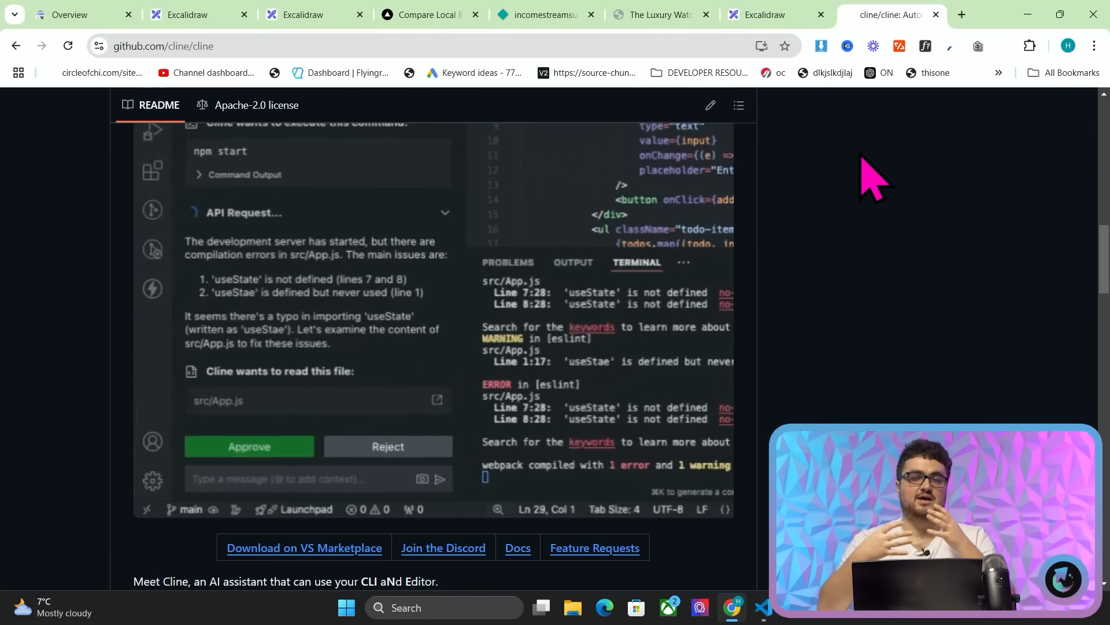
click(250, 446)
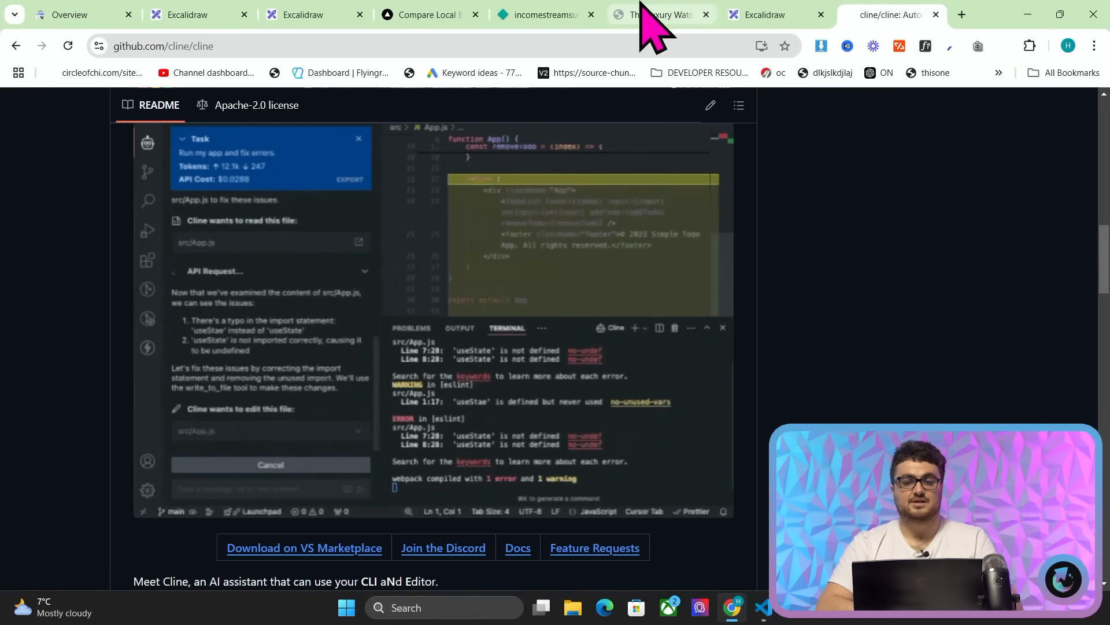
click(761, 14)
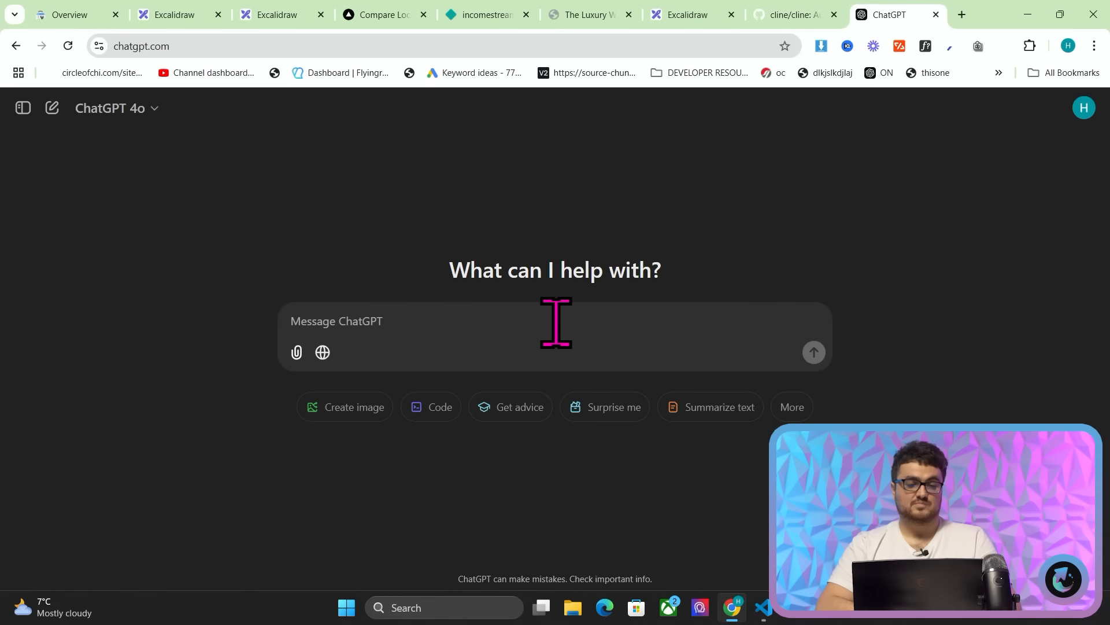
Draft a ChatGPT request for a GPT-4o mini JSON-mode prompt to scrape a page with Python.
text(write me a)
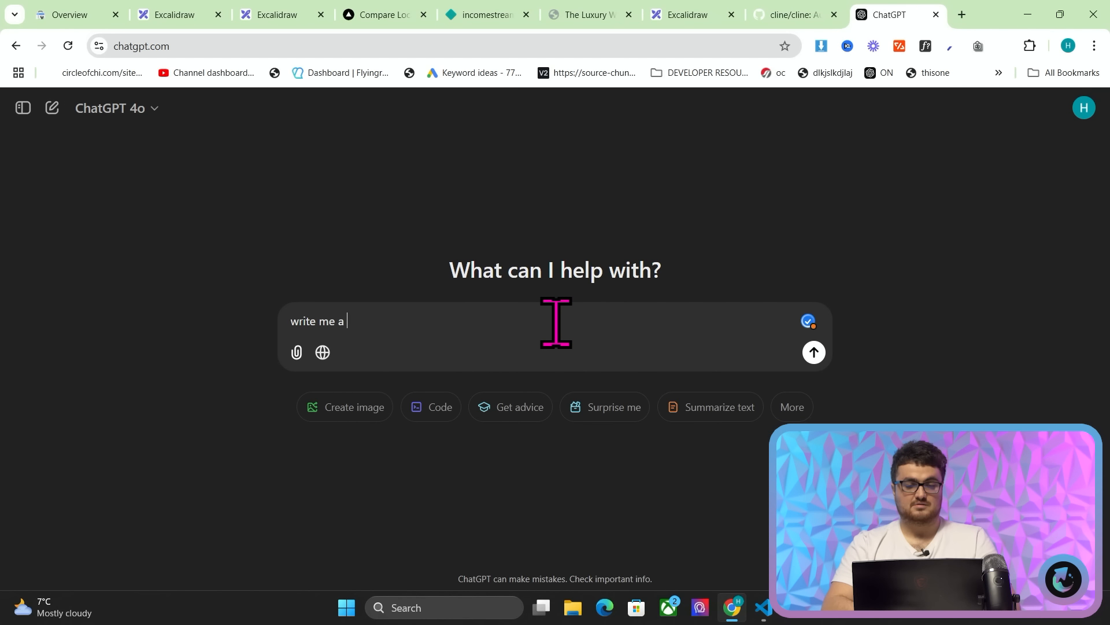
text(prompt u)
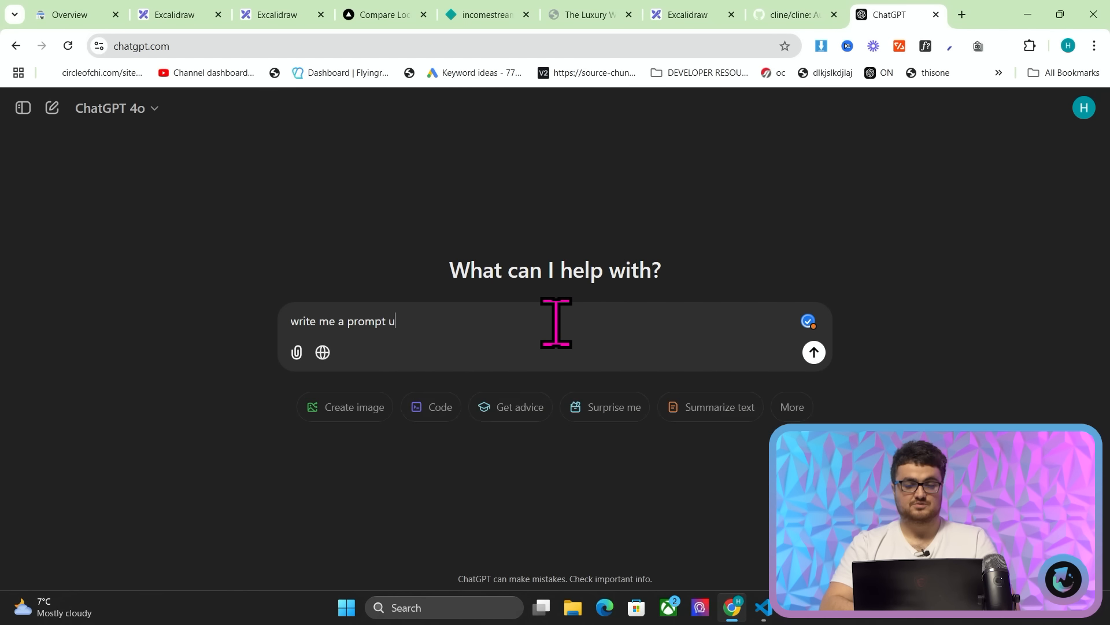
text(sing chatgpt 4o)
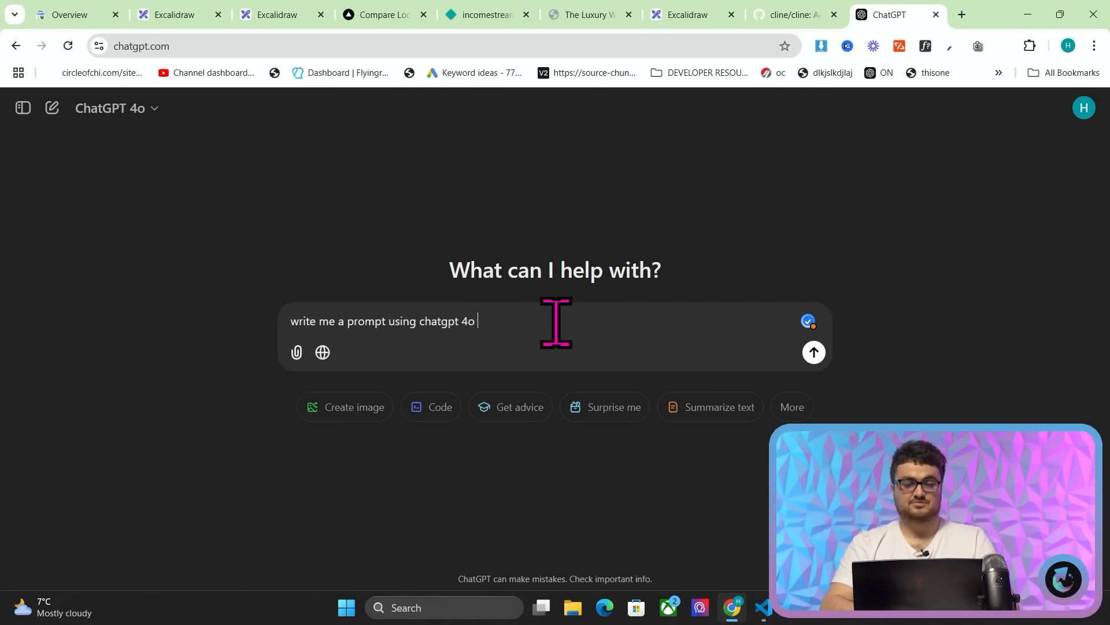
text(mini to scrape)
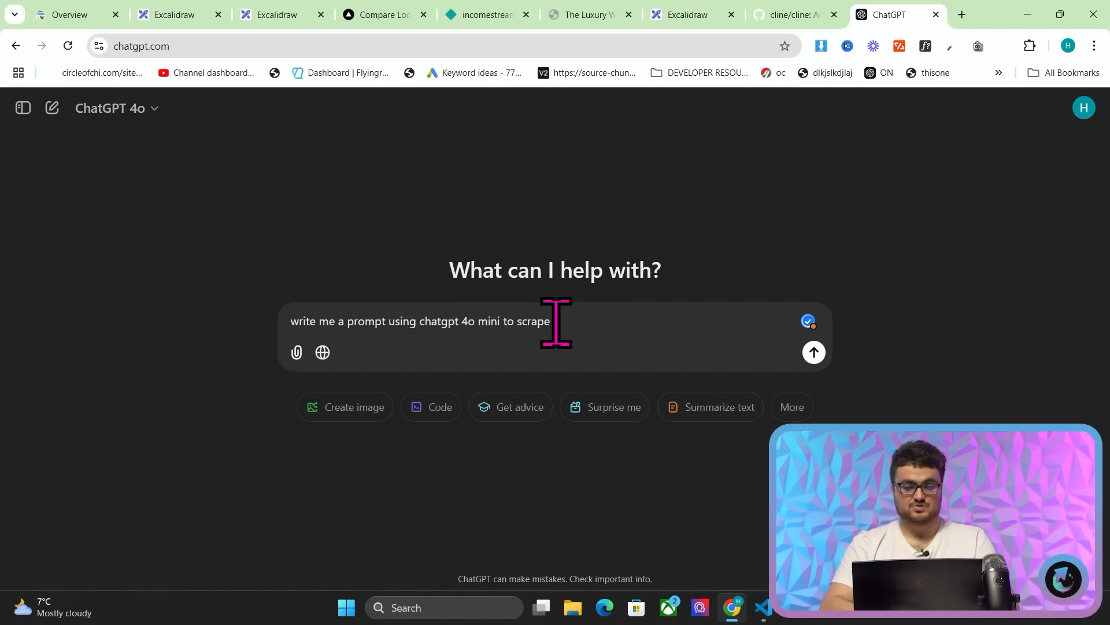
key(Backspace)
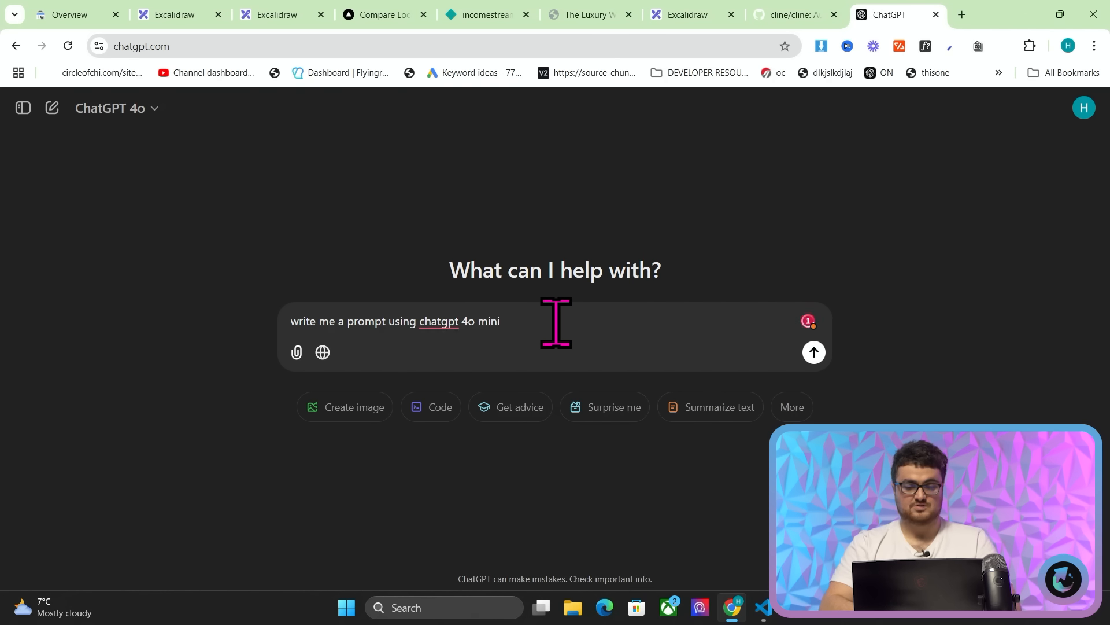
text(json mode)
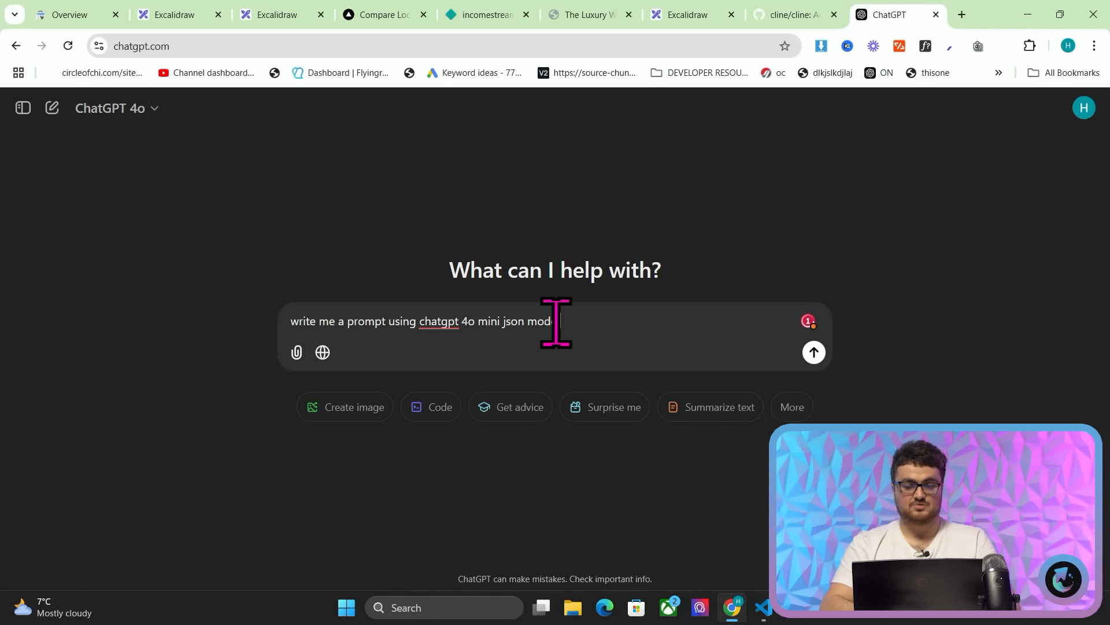
text(to scrape a web)
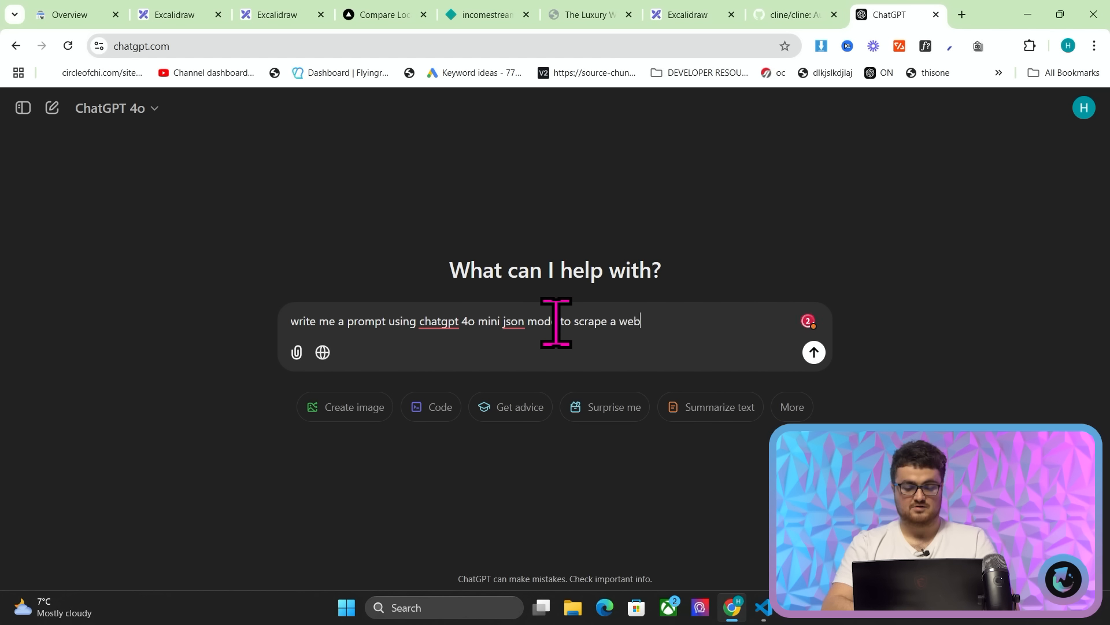
text(page using python)
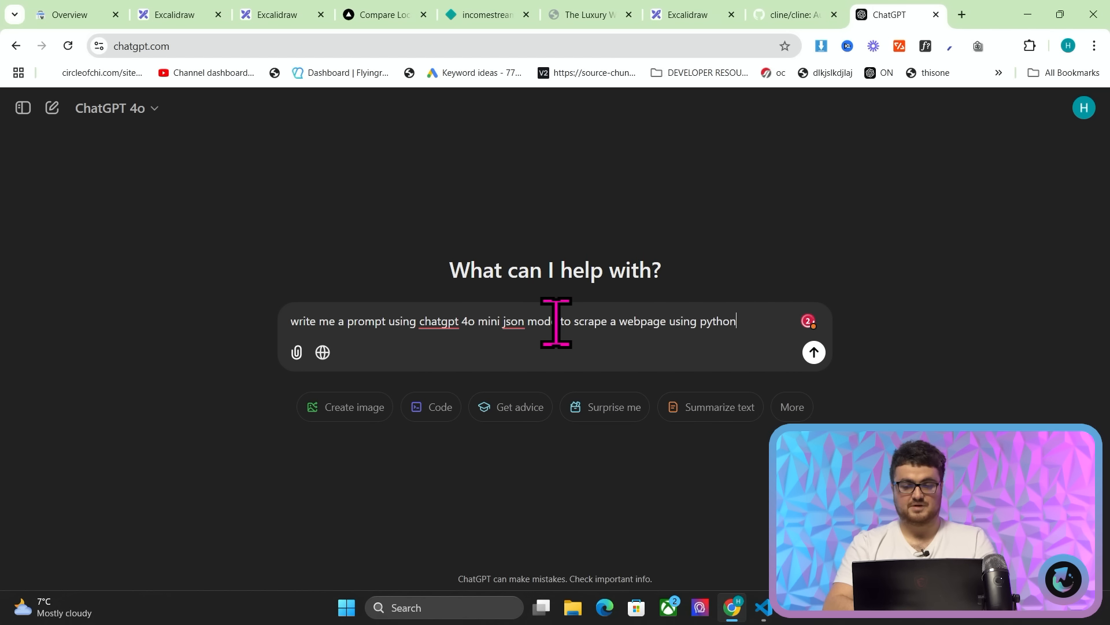
Extend the request: use Jina, extract many JSON objects, look up documentation first.
text(and jina)
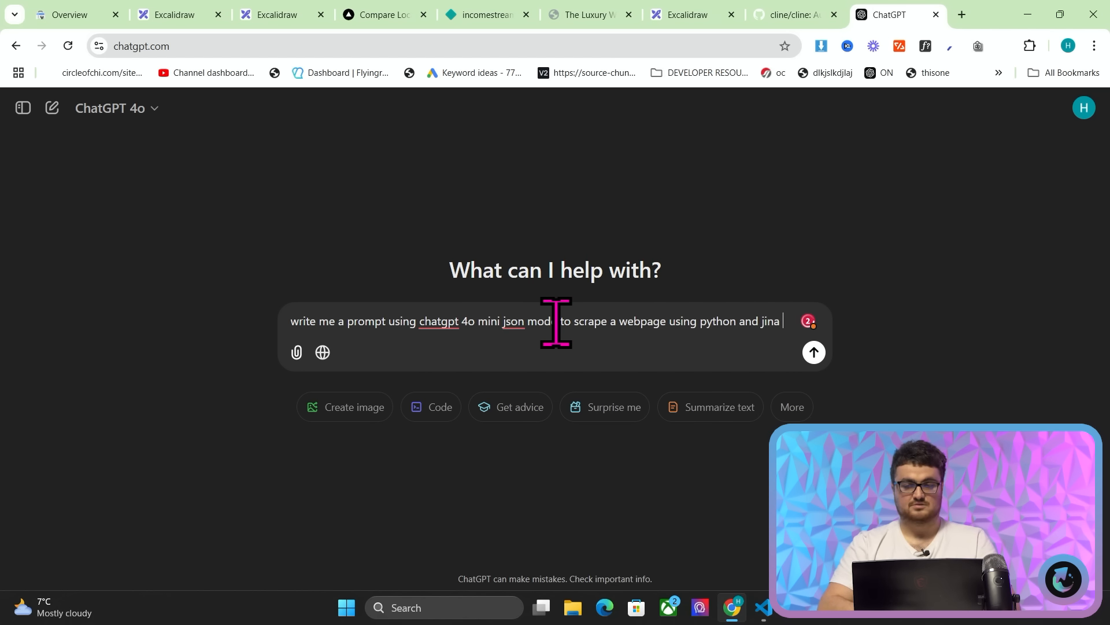
text(to extrca)
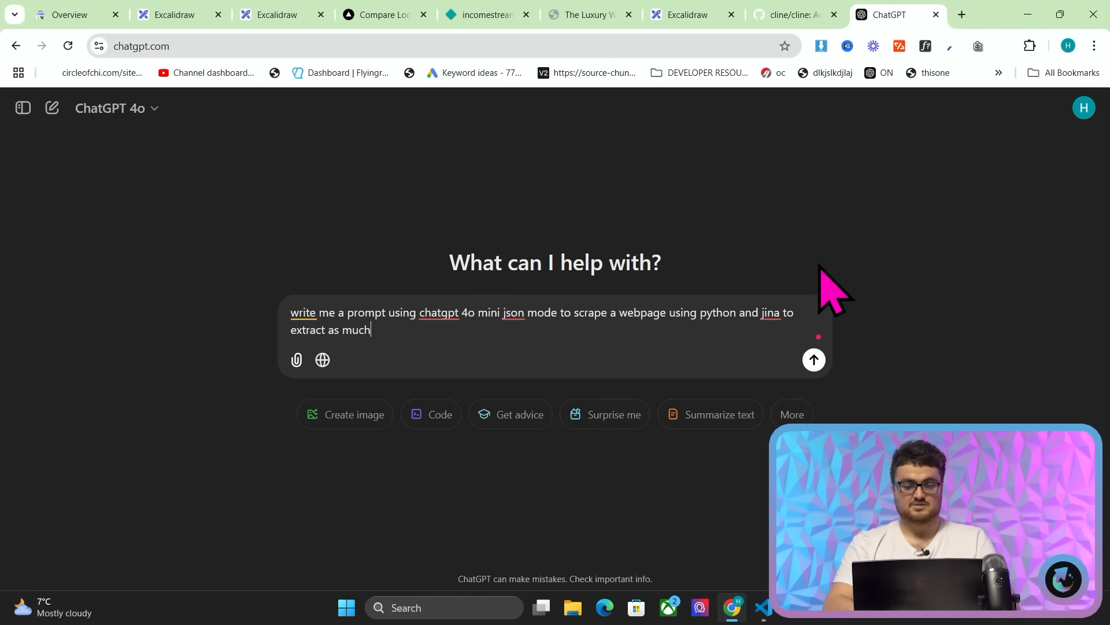
text(many)
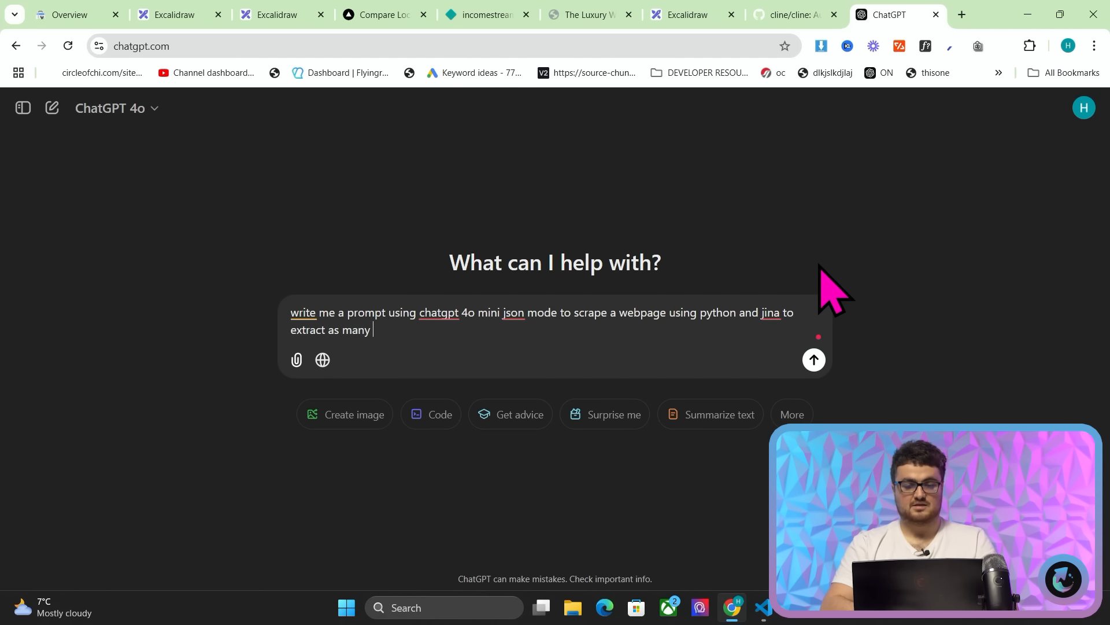
text(JSON objects as possible from that apge)
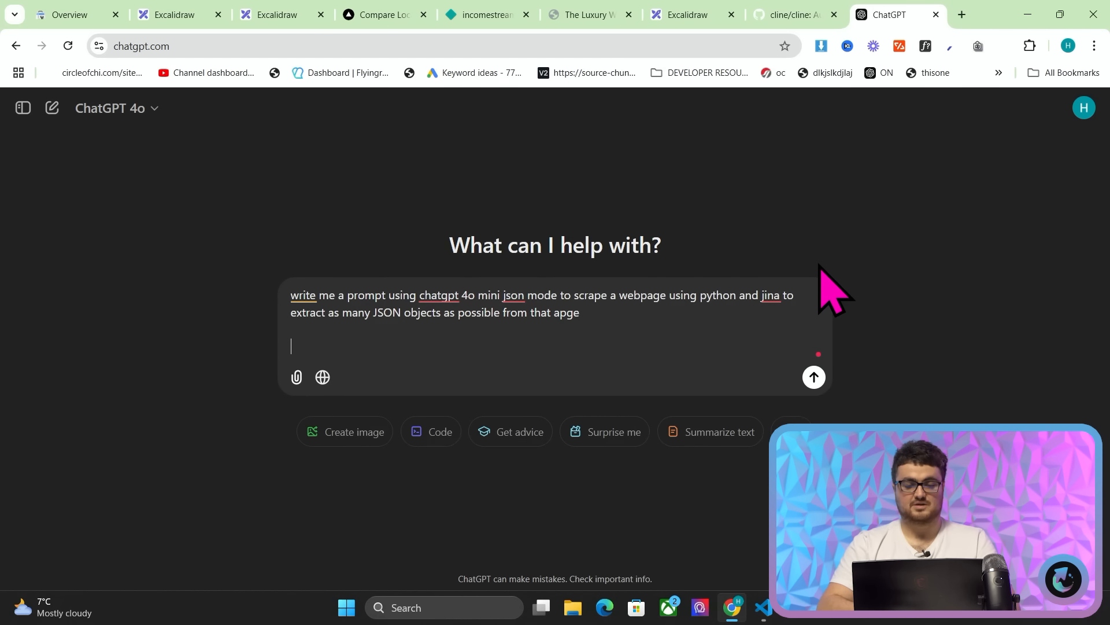
text(look up relevant documentation before starting)
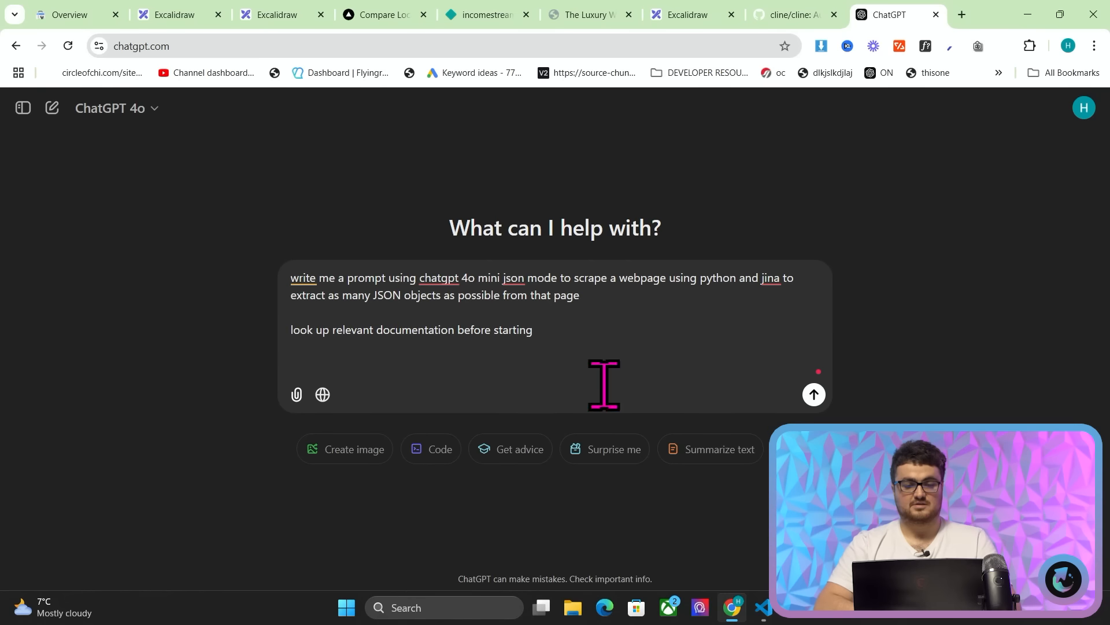
click(813, 394)
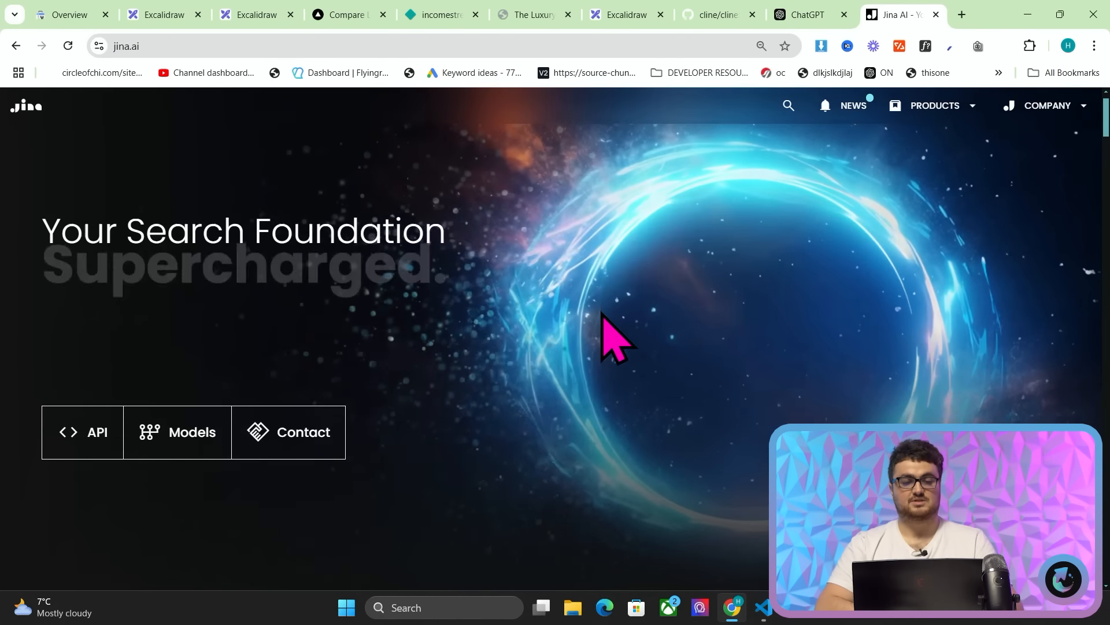
Open jina.ai, dismiss the cookie notice and bring up the Reader service panel.
scroll(down, 3)
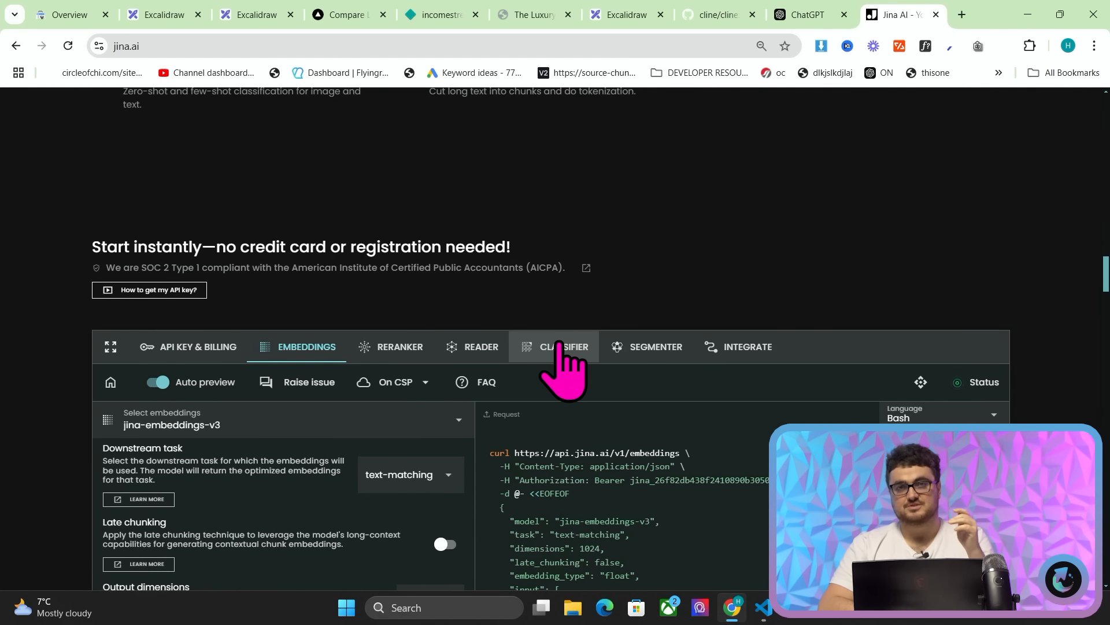
mouse_move(528, 393)
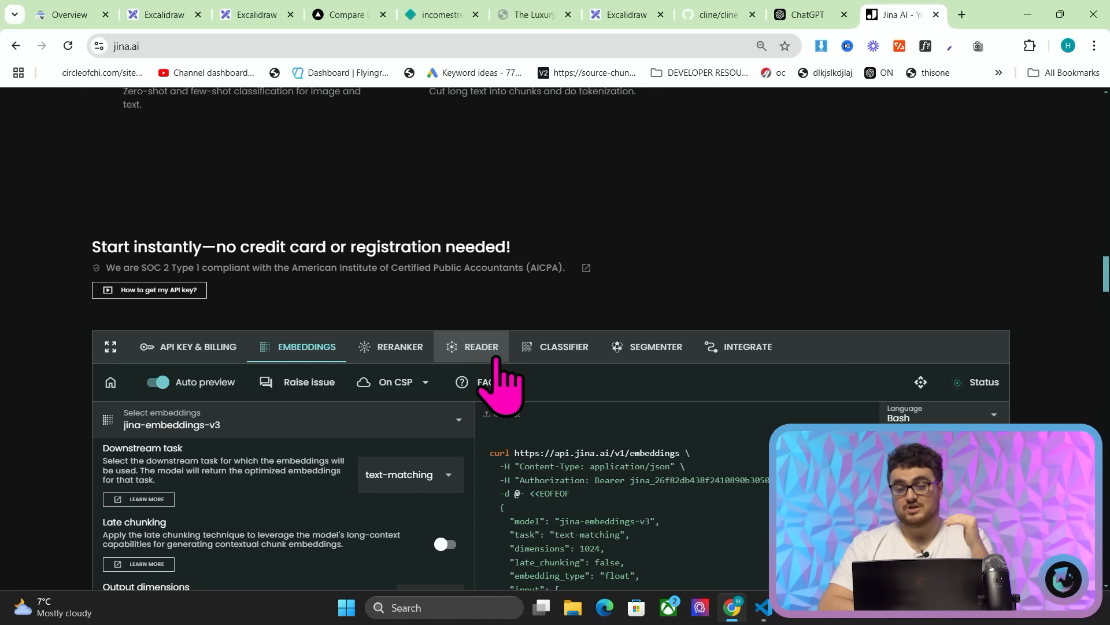
scroll(down, 3)
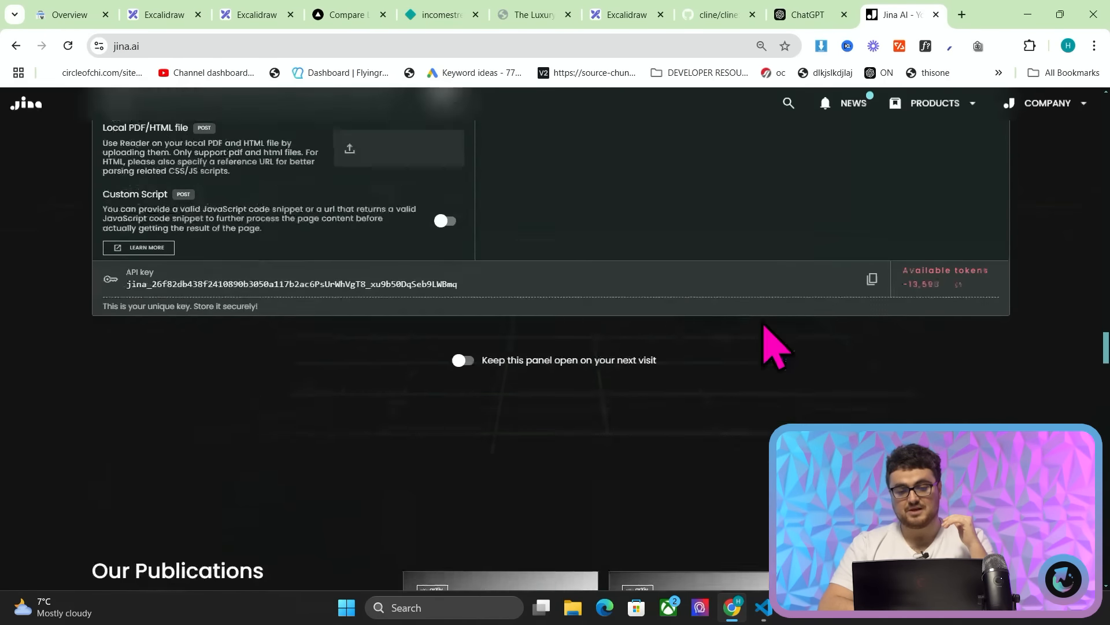
scroll(up, 3)
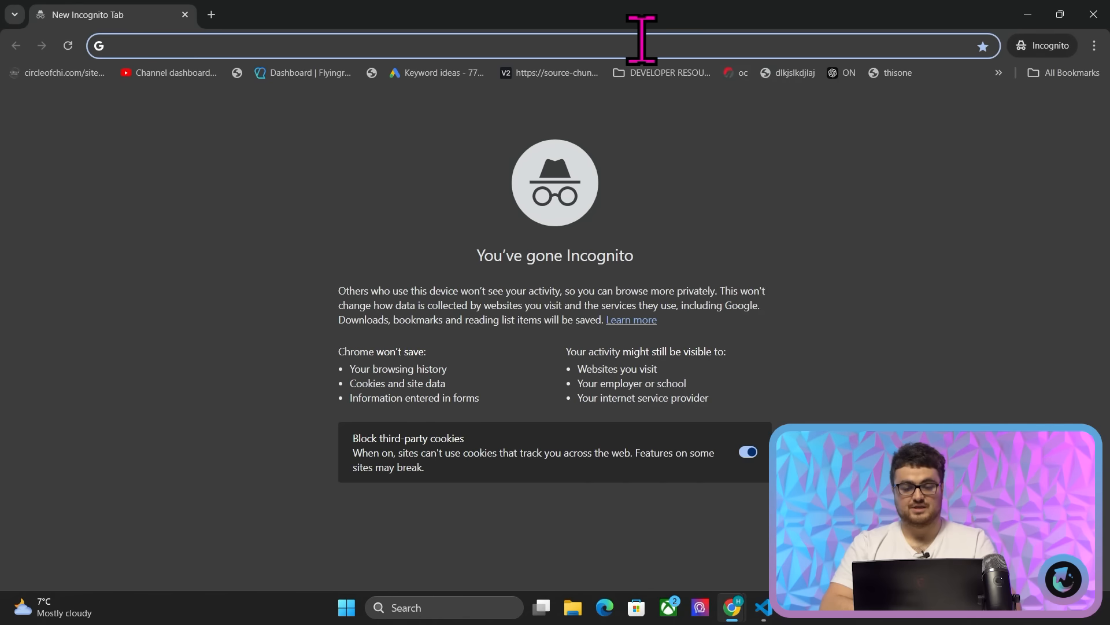
text(jina.ai)
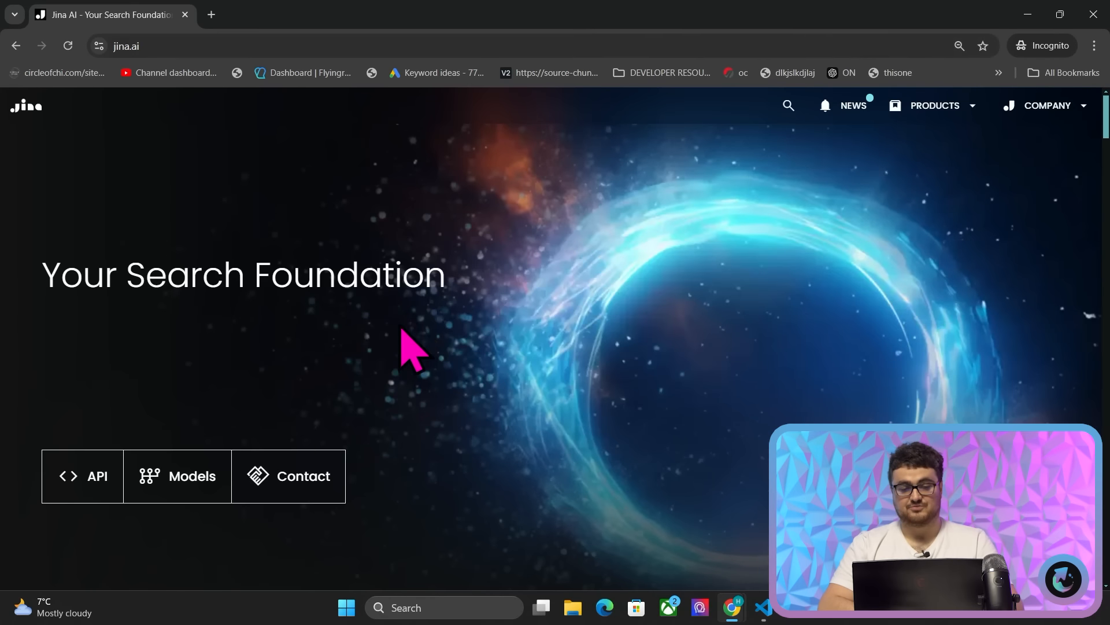
scroll(down, 3)
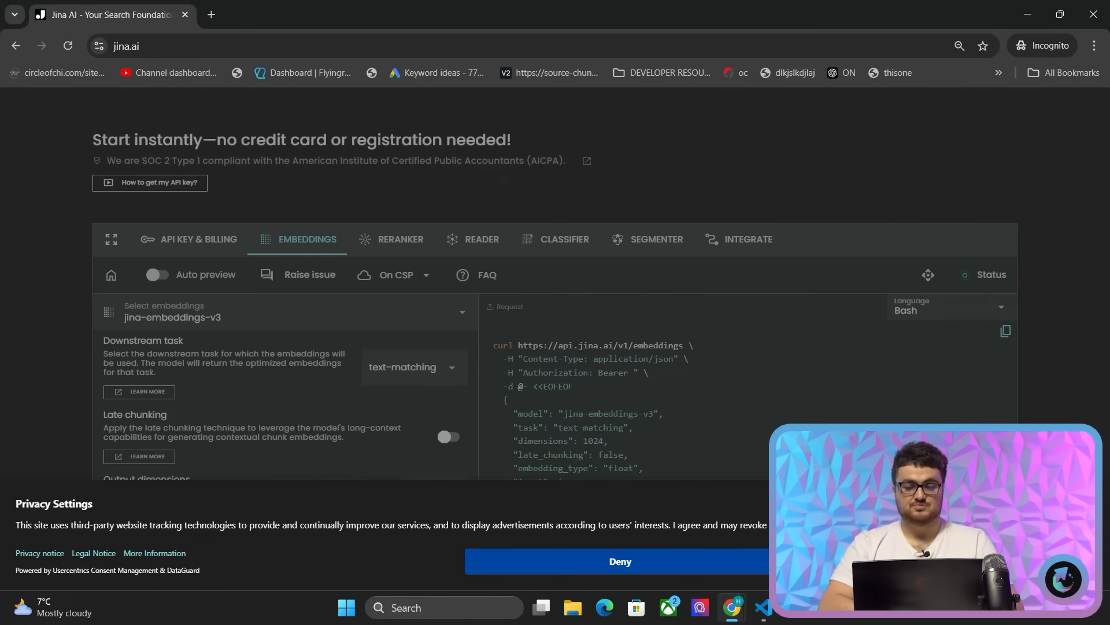
click(618, 561)
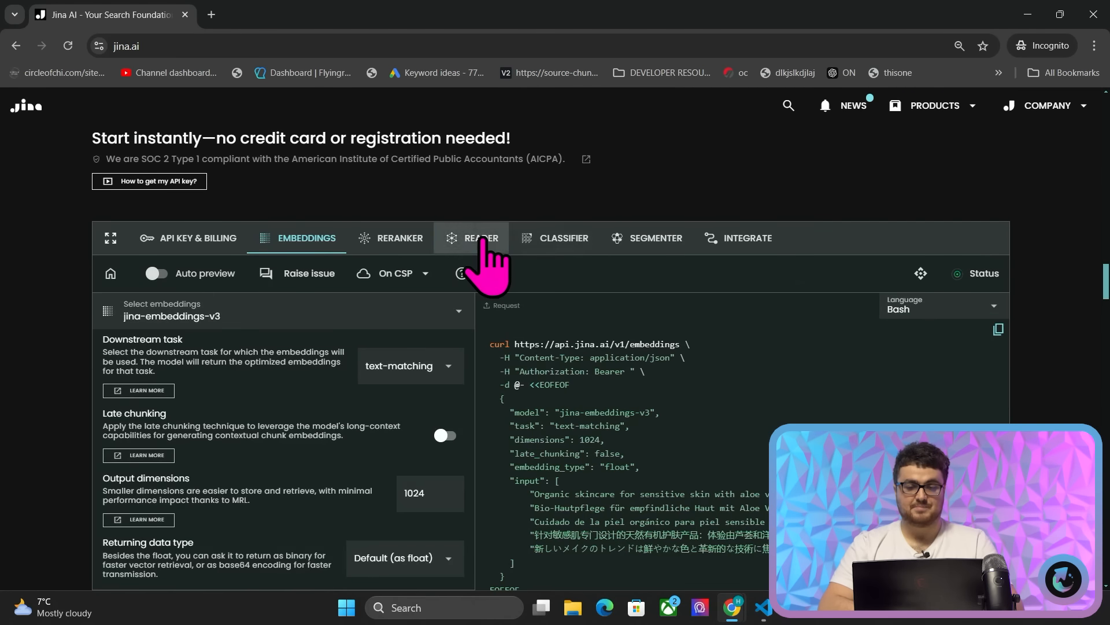
click(480, 238)
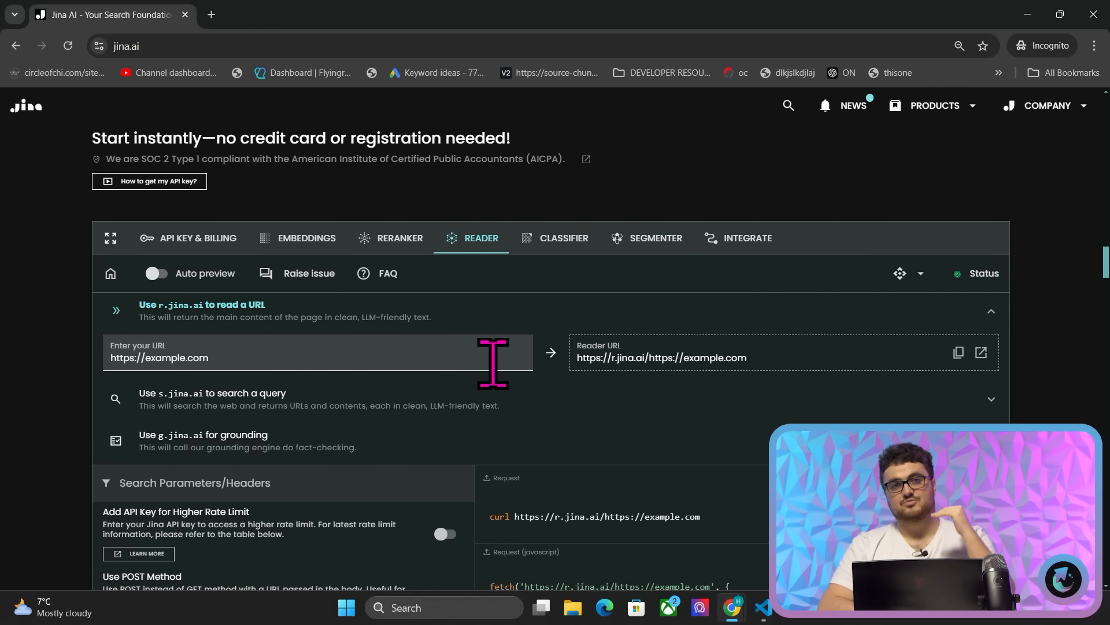
click(157, 274)
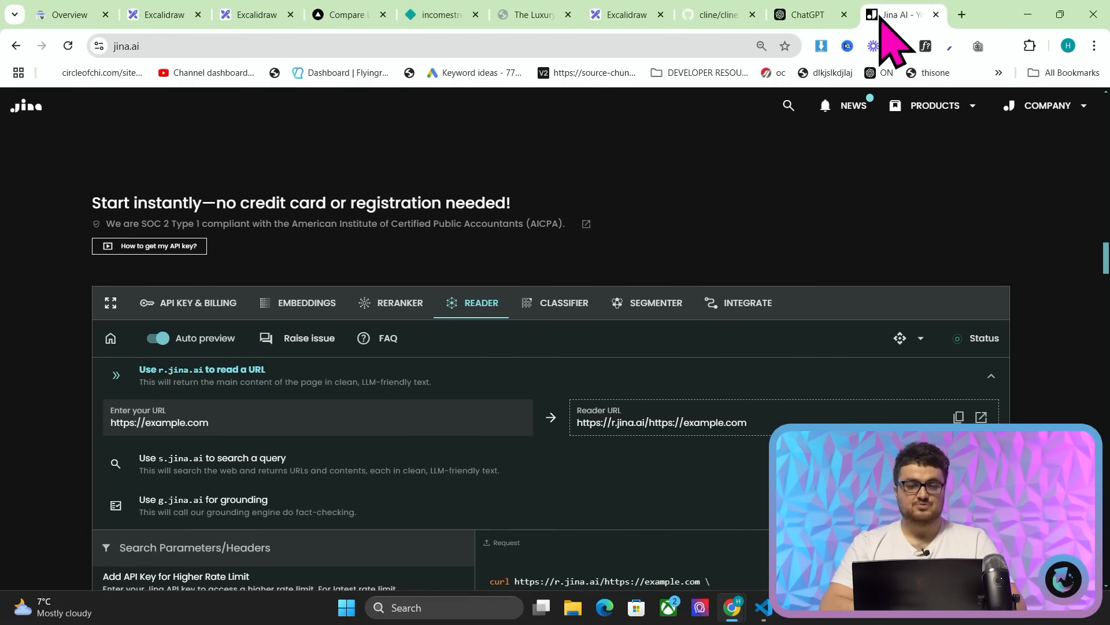
Inspect the 2men.it Kiton collection page's HTML in Chrome DevTools.
click(961, 14)
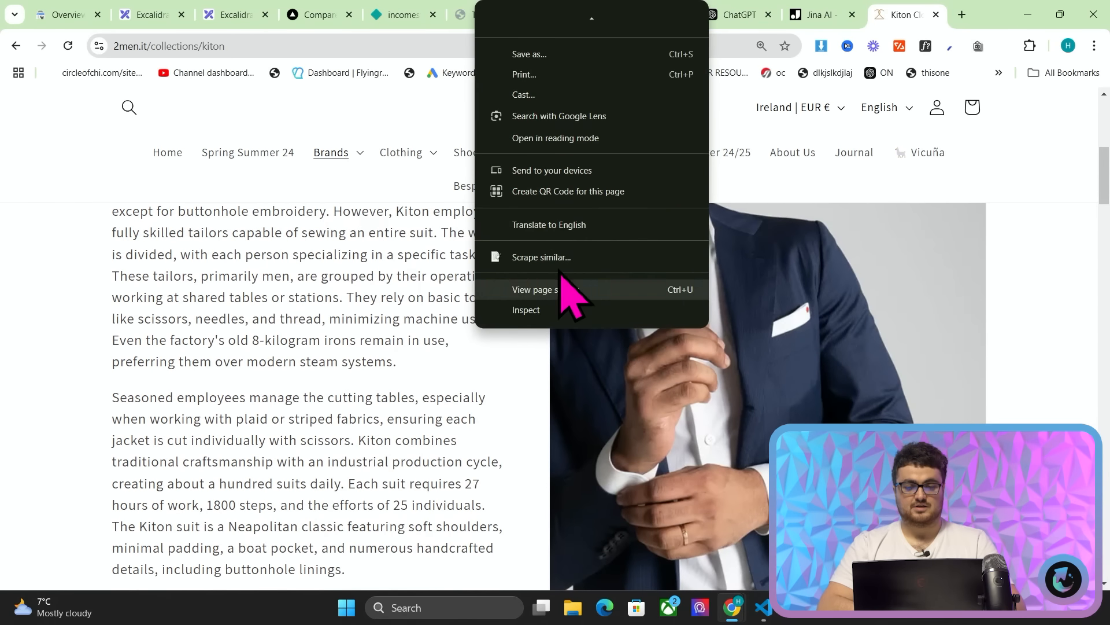
click(526, 309)
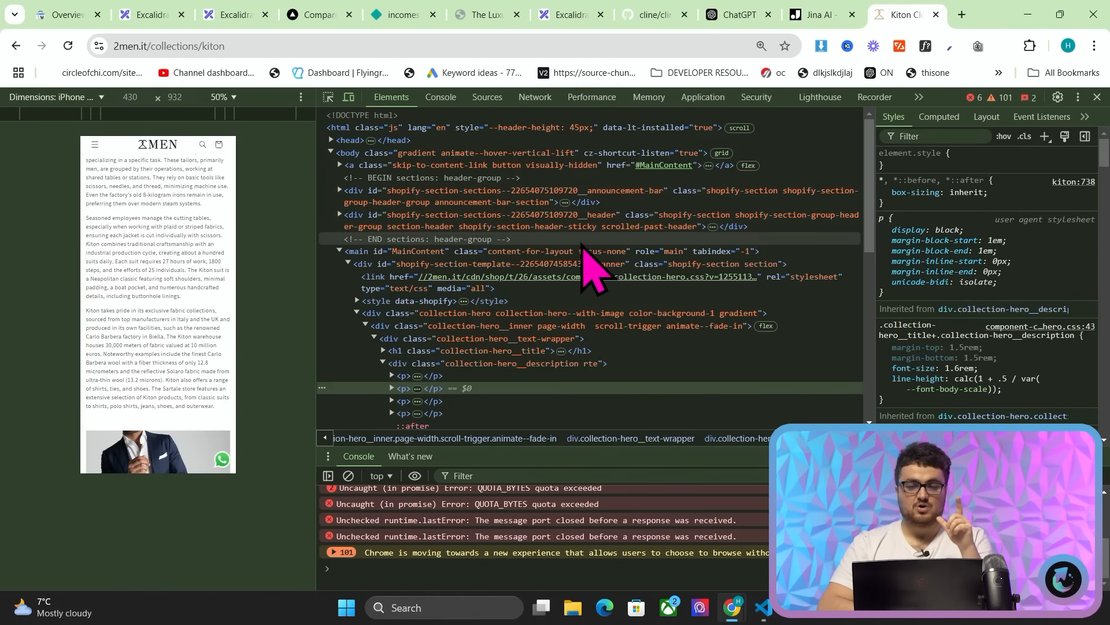
mouse_move(333, 145)
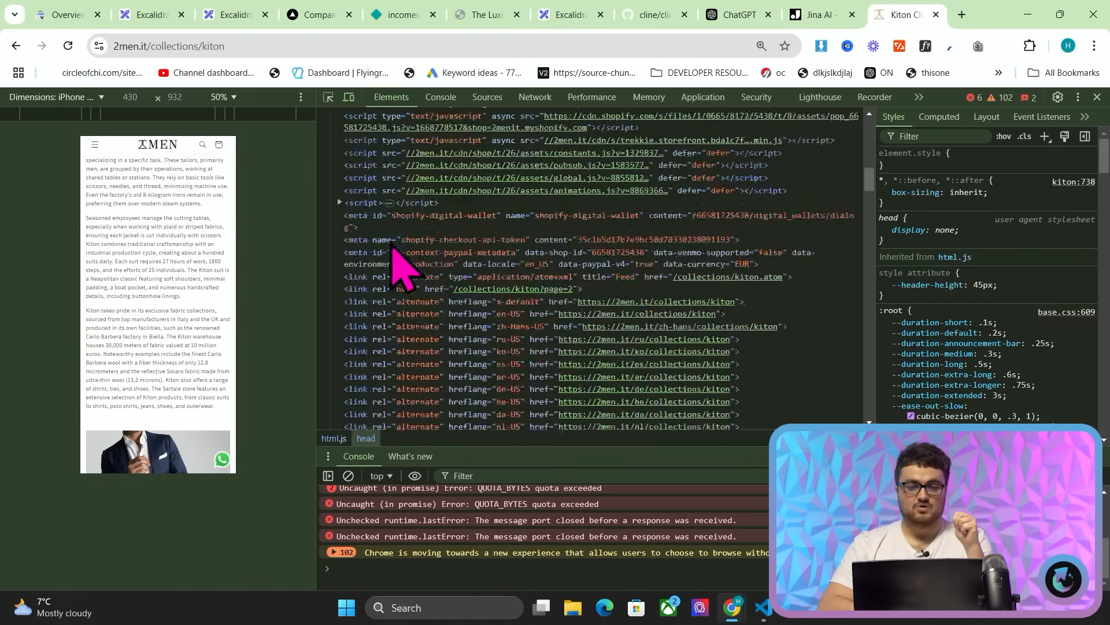
scroll(up, 3)
text(visual)
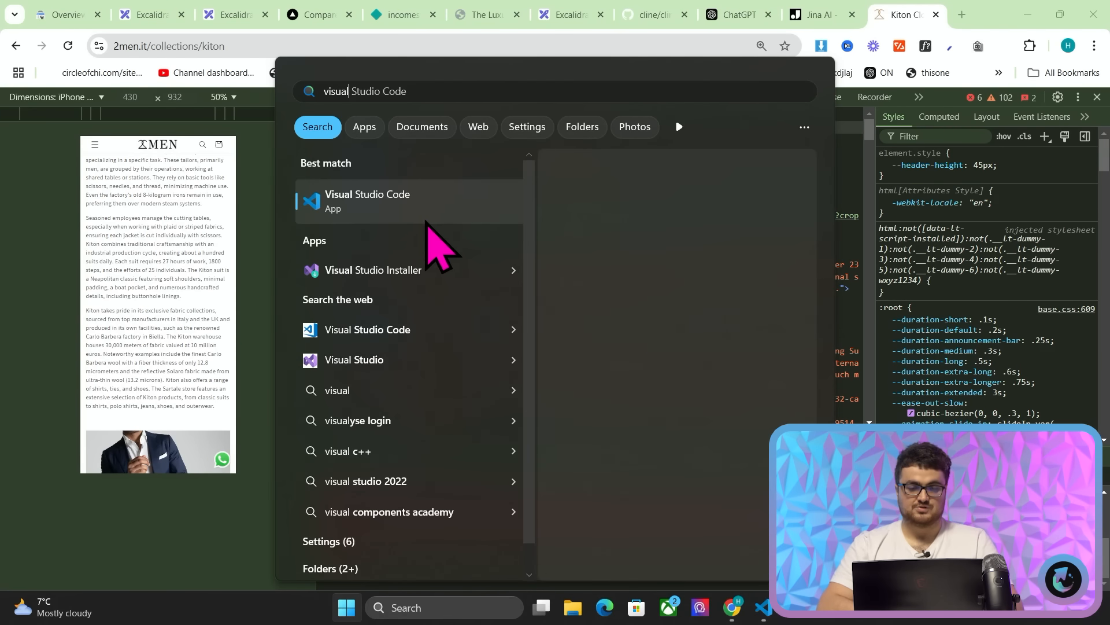
Launch Visual Studio Code and scroll through the page source in hi.py.
click(368, 200)
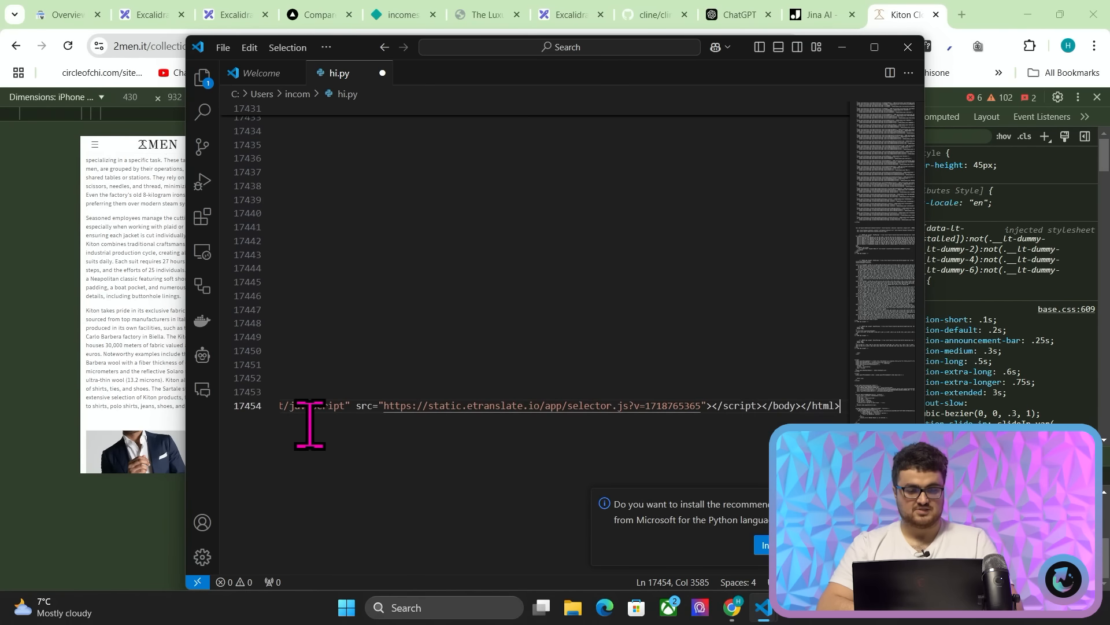
scroll(up, 3)
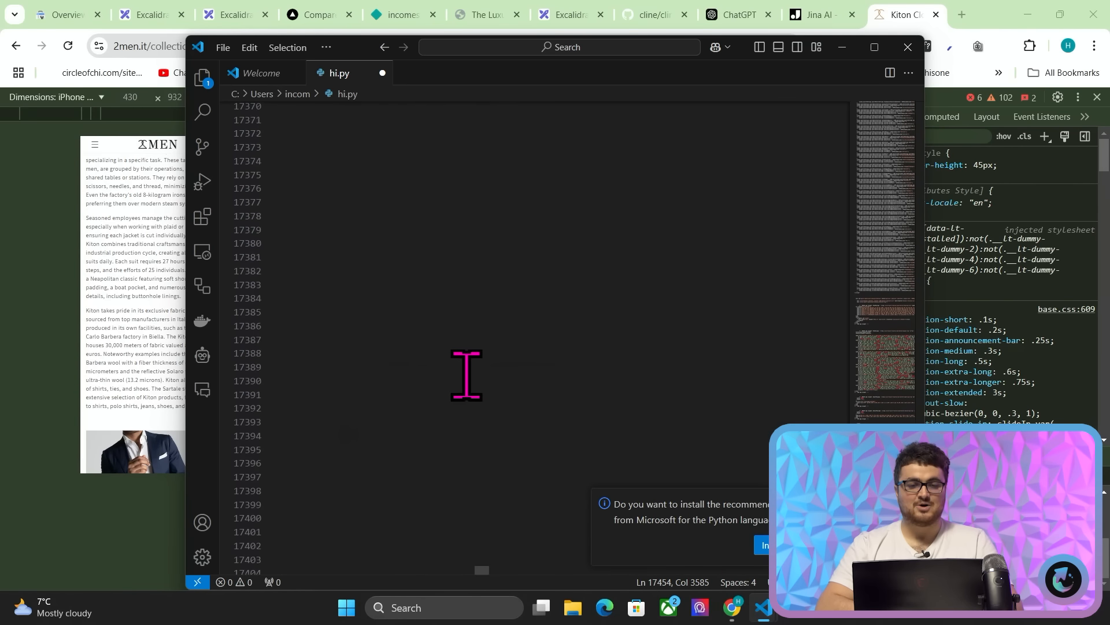
scroll(up, 3)
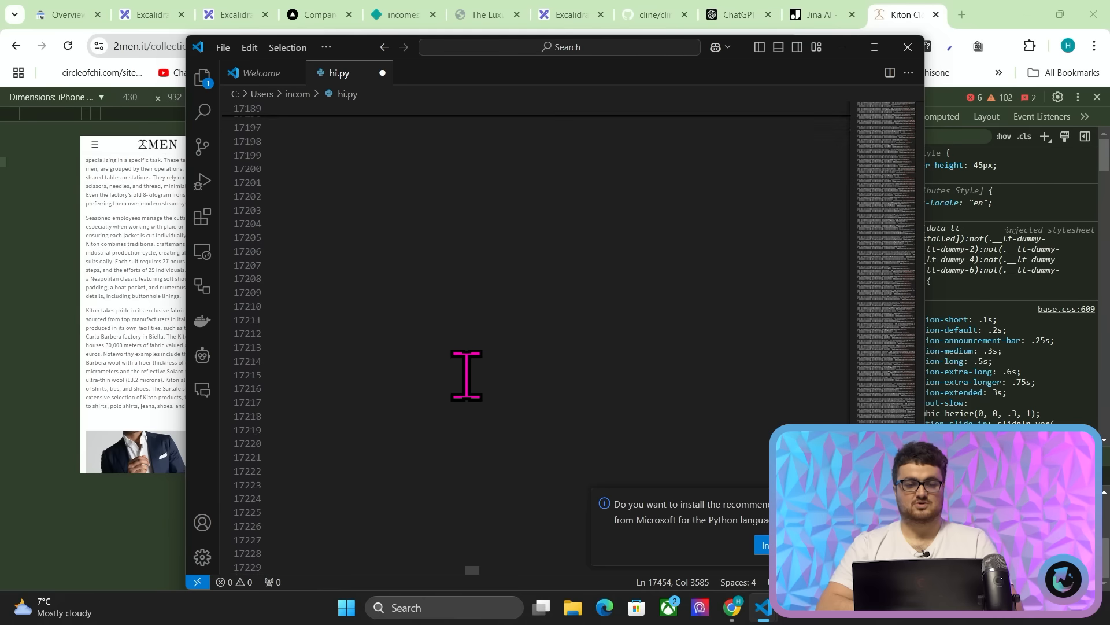
scroll(up, 3)
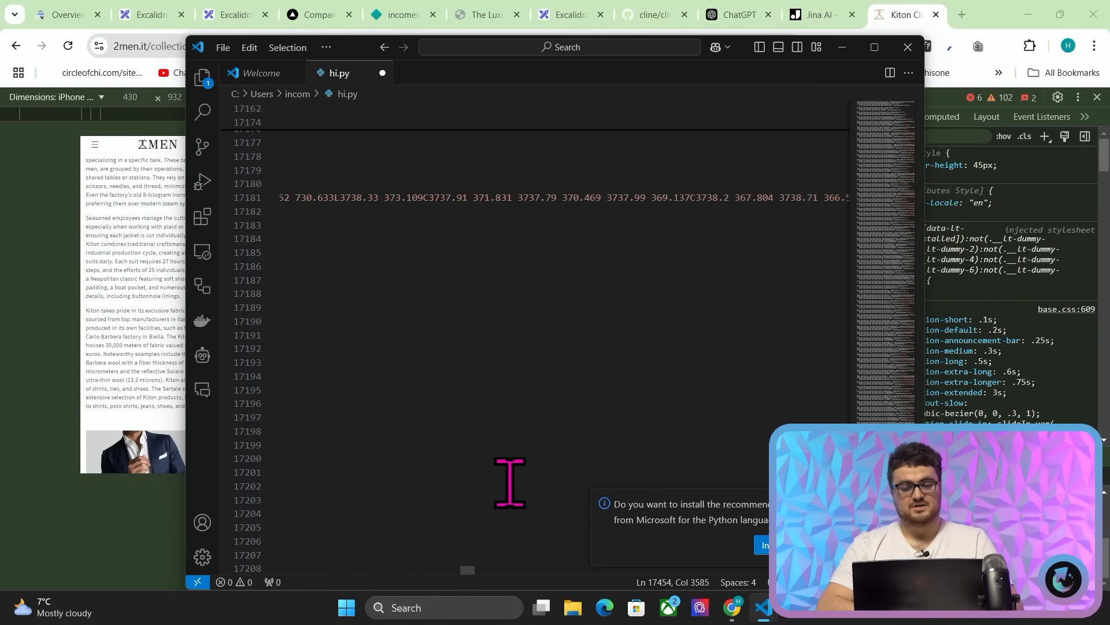
scroll(up, 3)
text(cdn.)
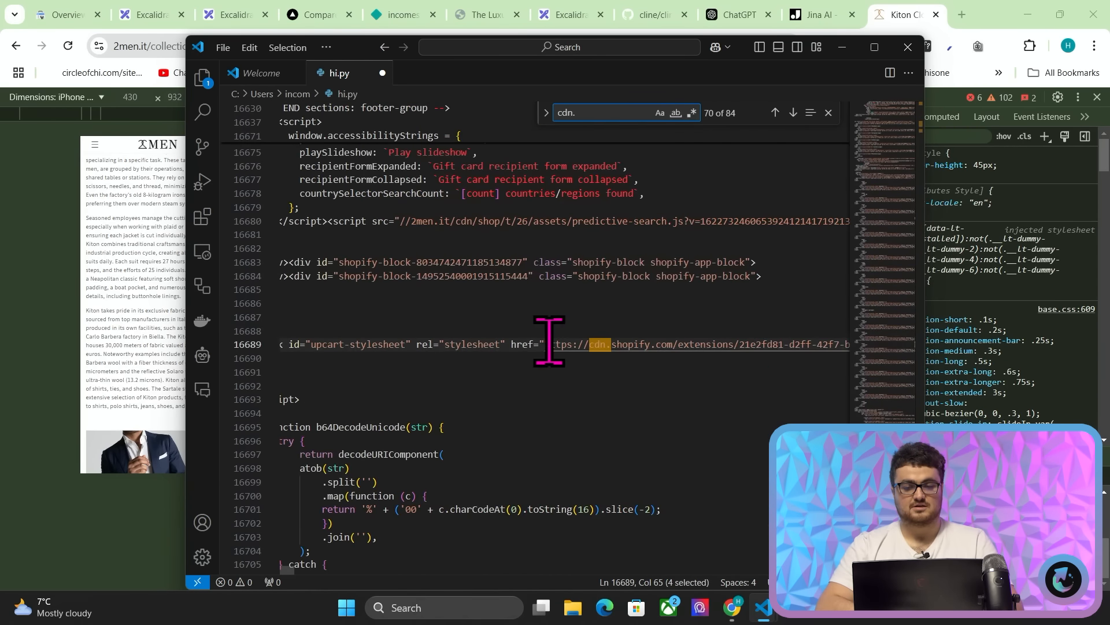
Cycle back and forth through the cdn. matches and open a cdn.shopify.com script.
click(793, 112)
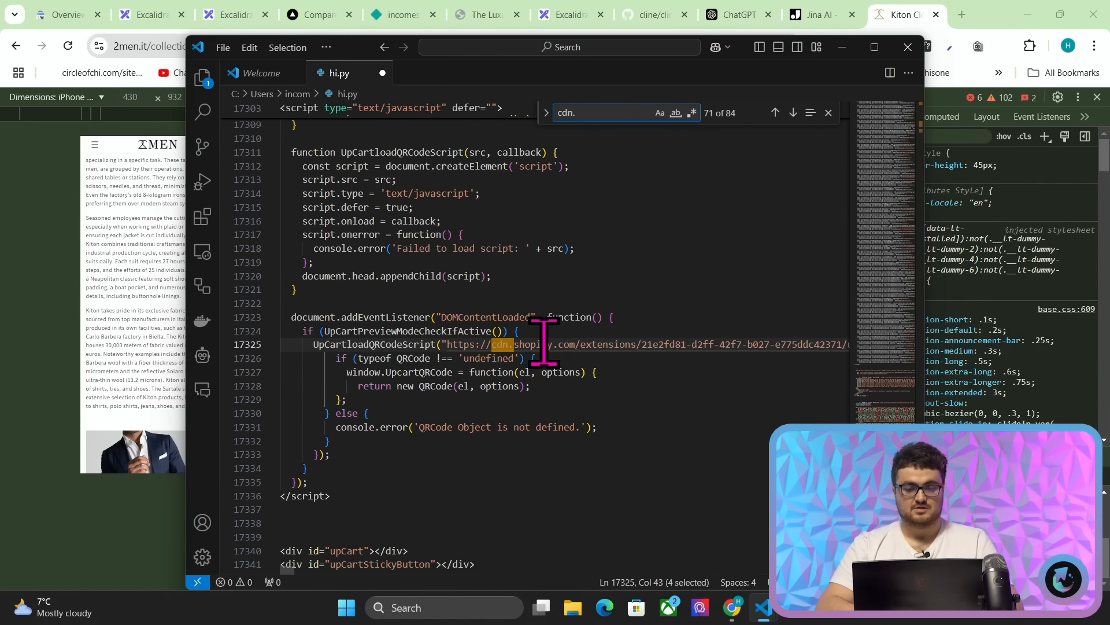
click(791, 113)
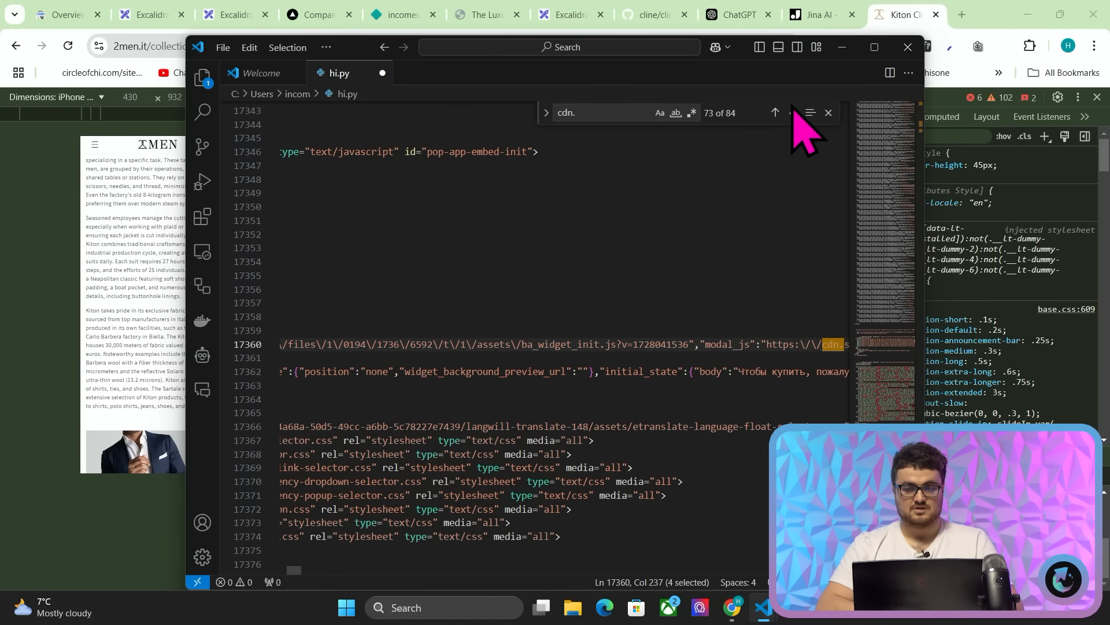
click(773, 112)
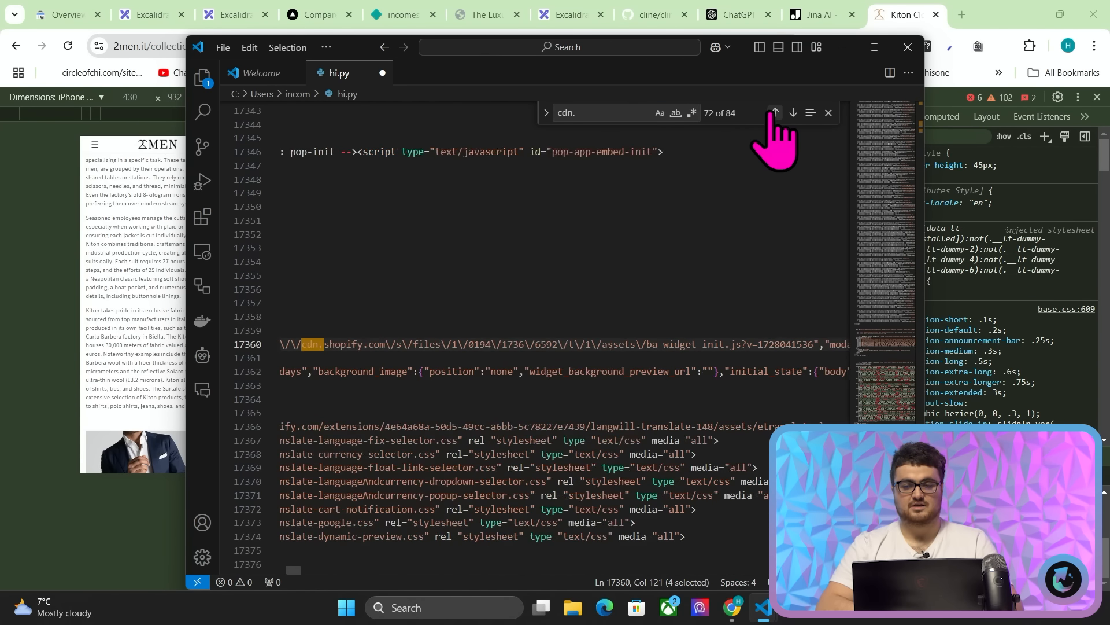
click(773, 113)
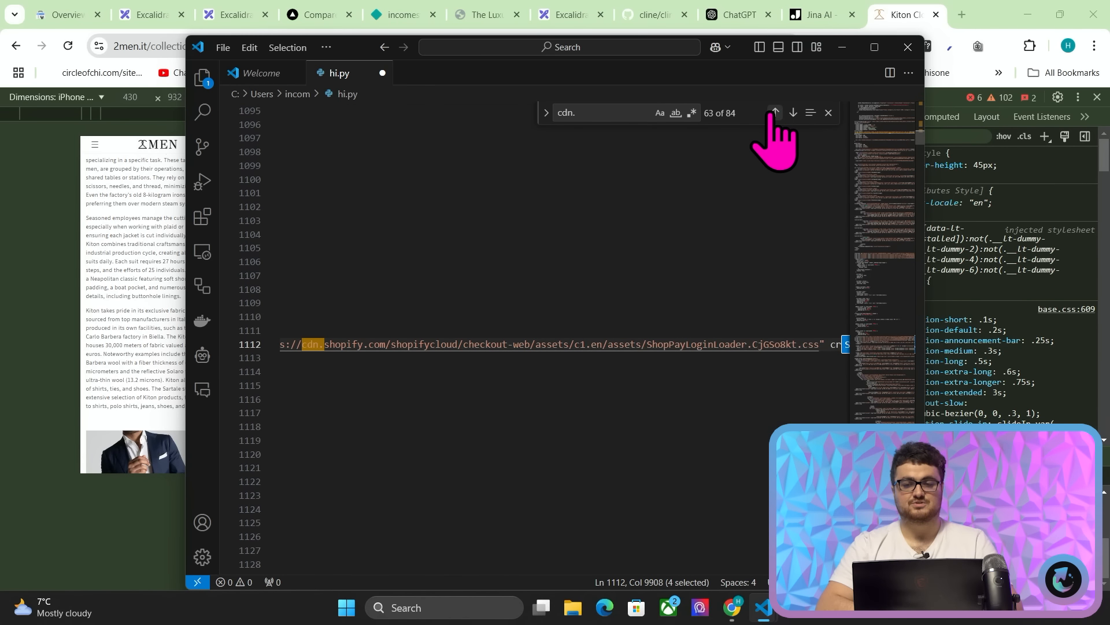
click(772, 113)
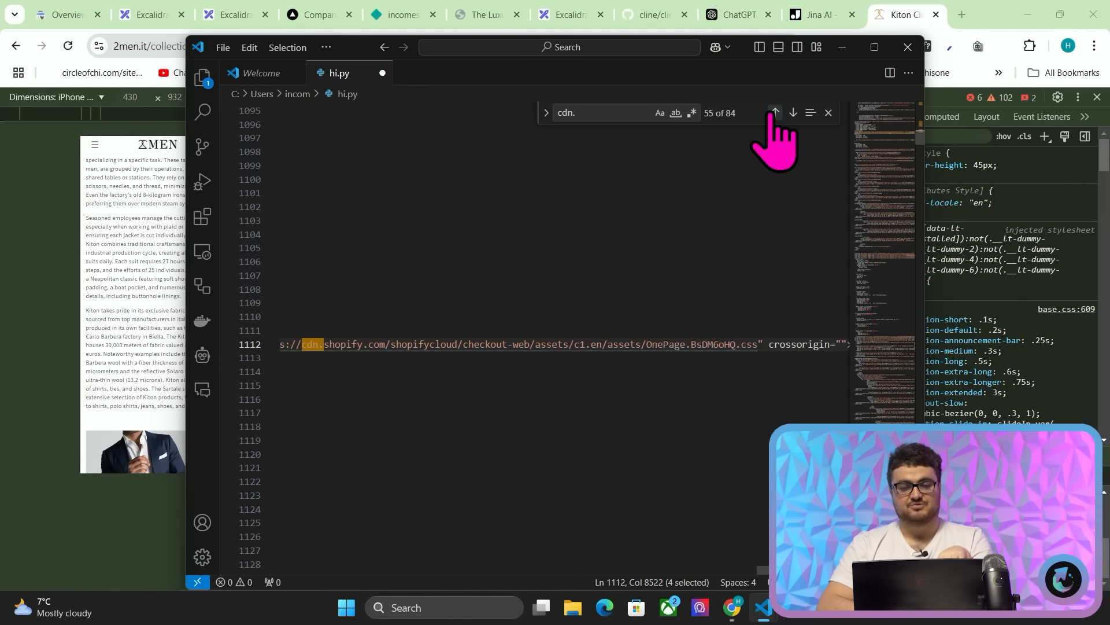
click(773, 113)
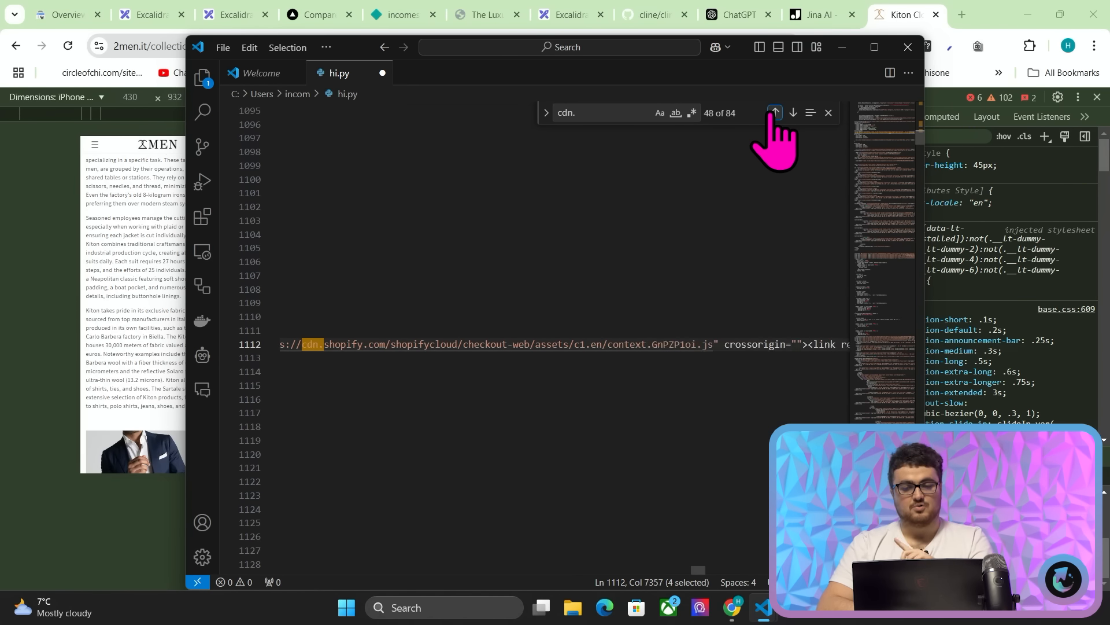
click(773, 113)
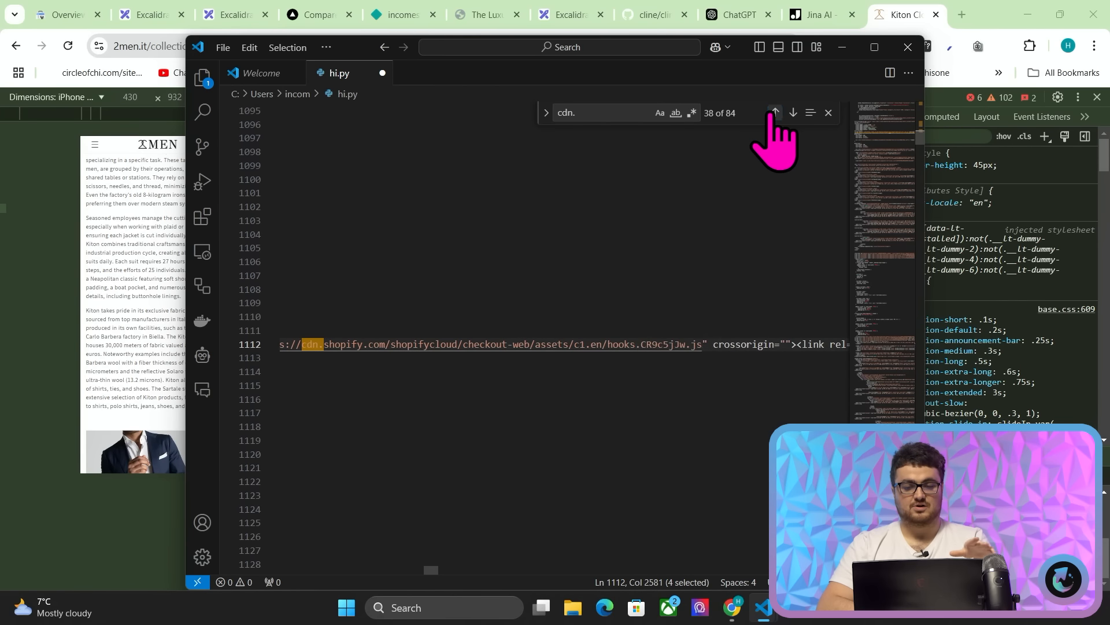
click(772, 112)
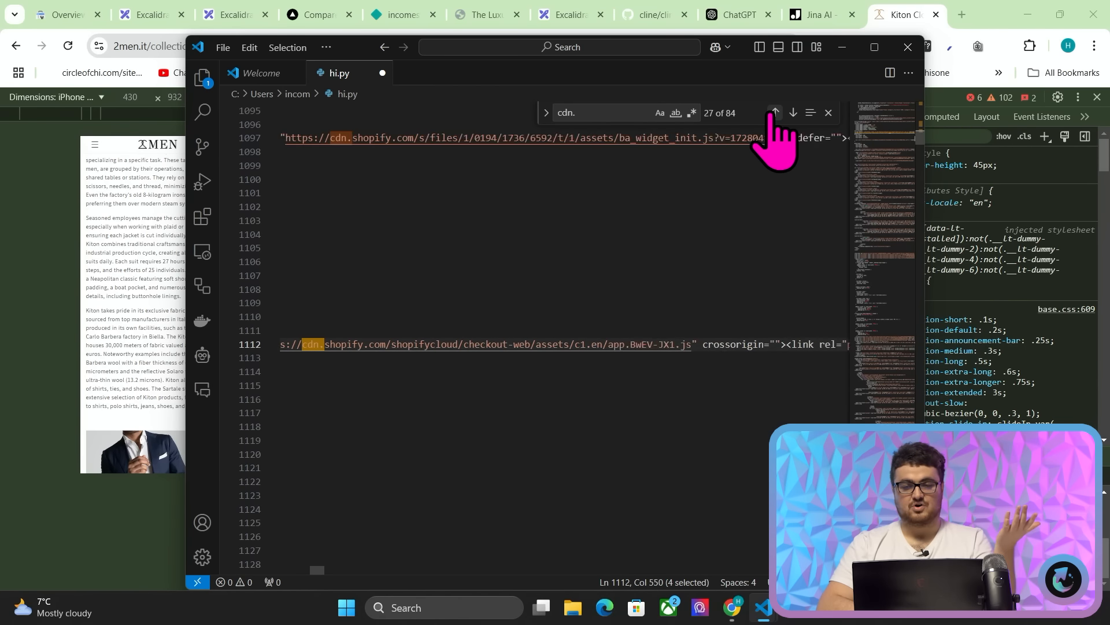
click(773, 112)
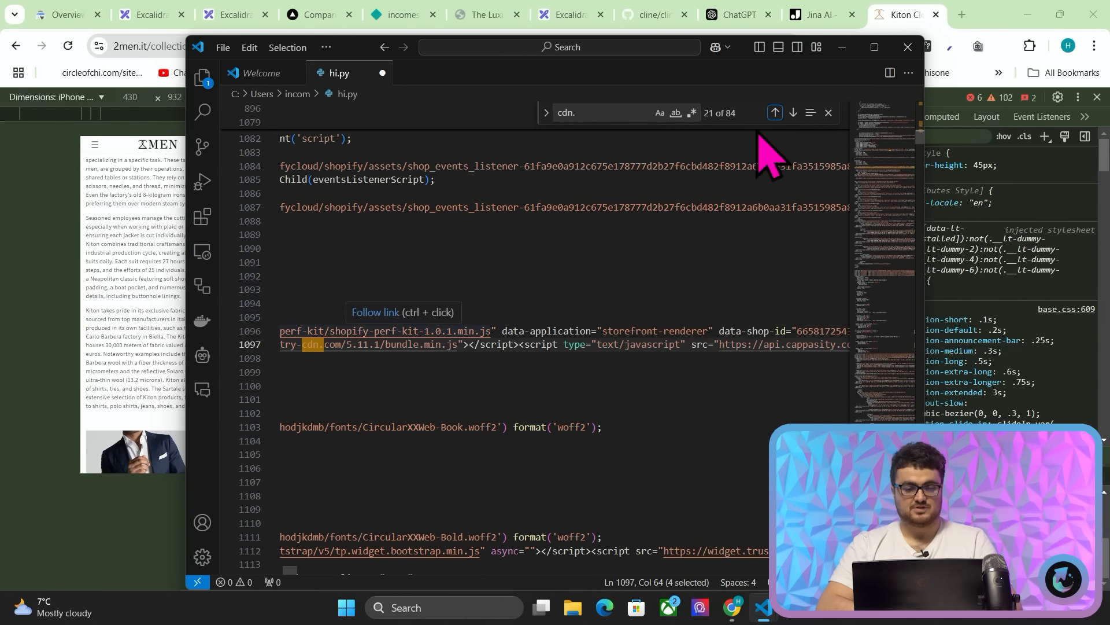
click(792, 113)
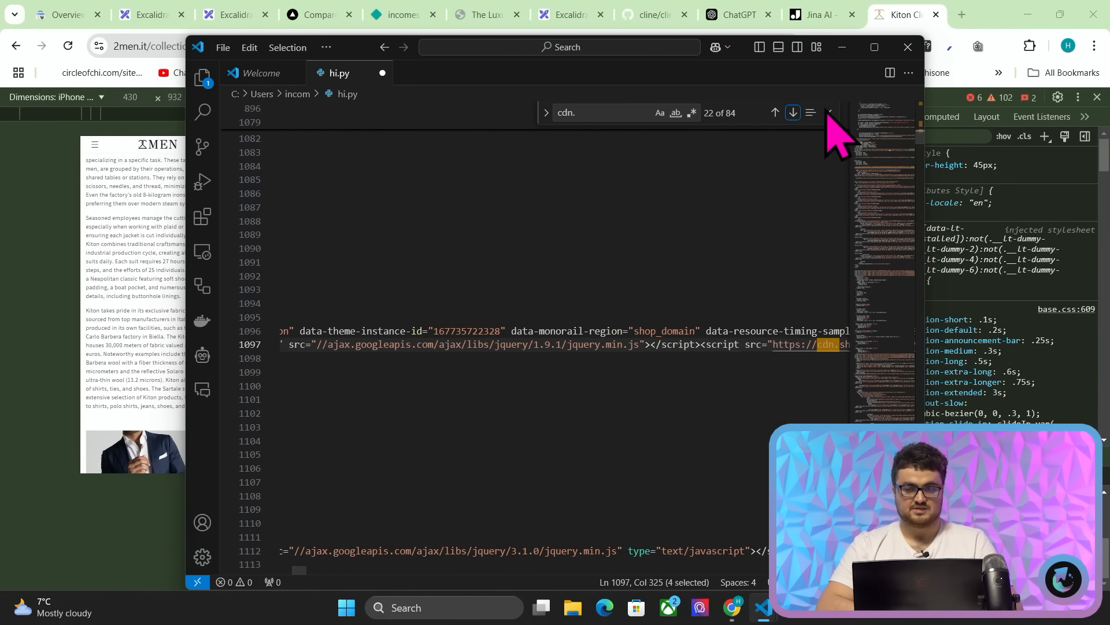
click(792, 112)
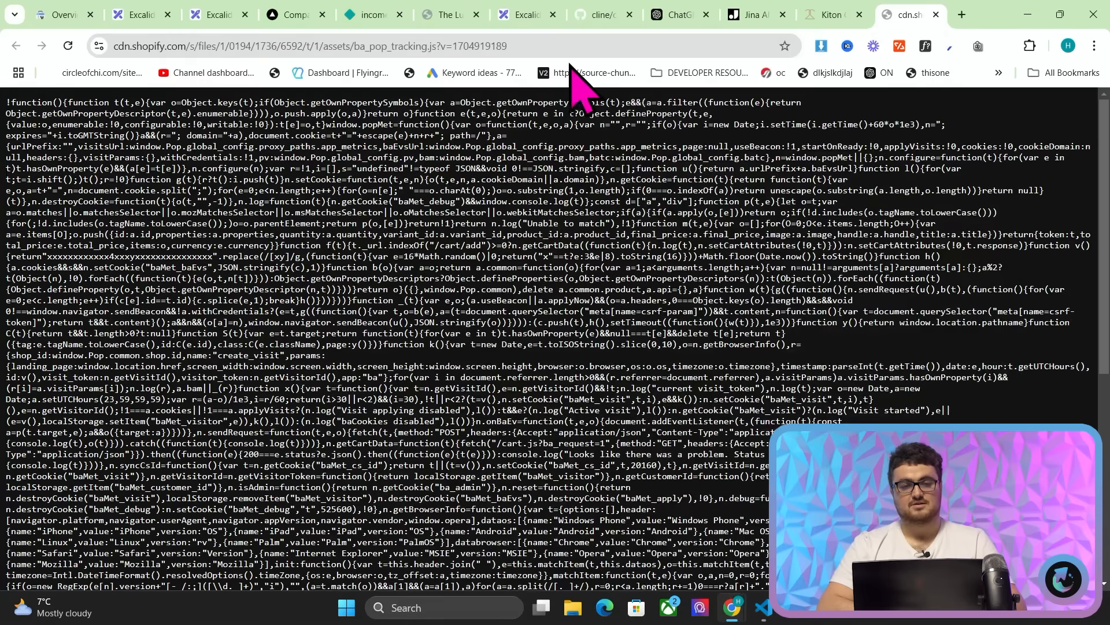
Run the Kiton collection page URL through Jina AI Reader and return to hi.py.
click(821, 14)
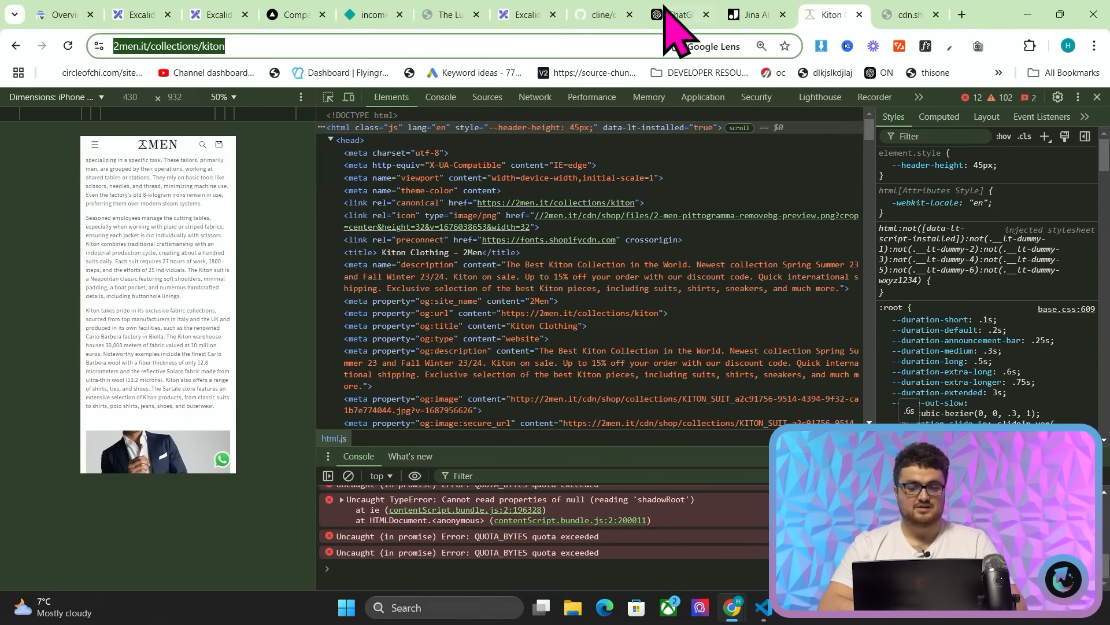
click(754, 14)
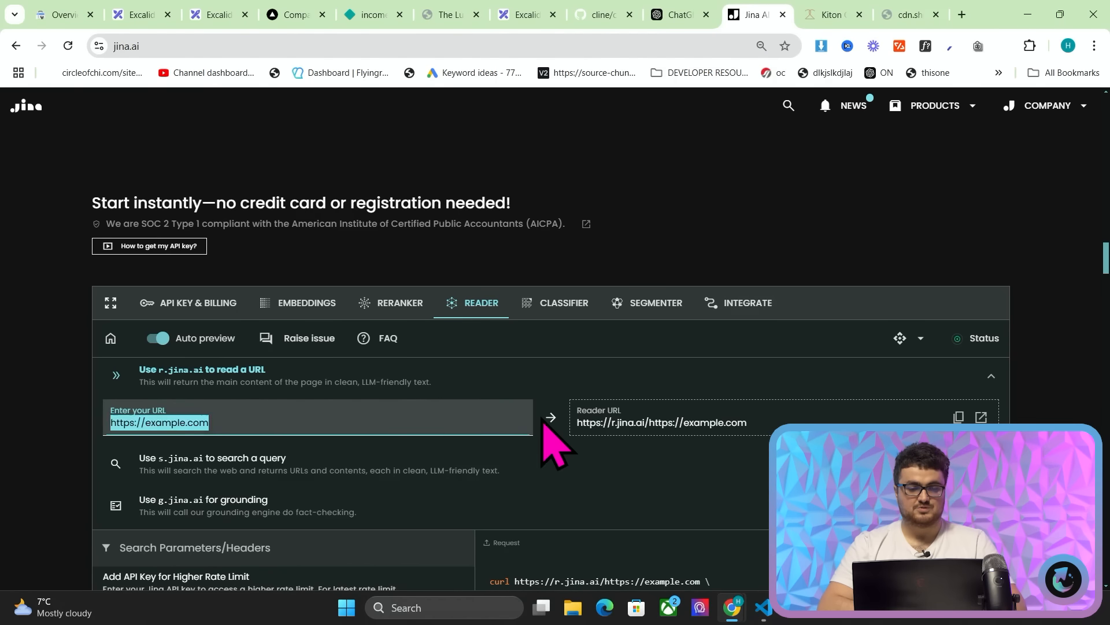
scroll(down, 3)
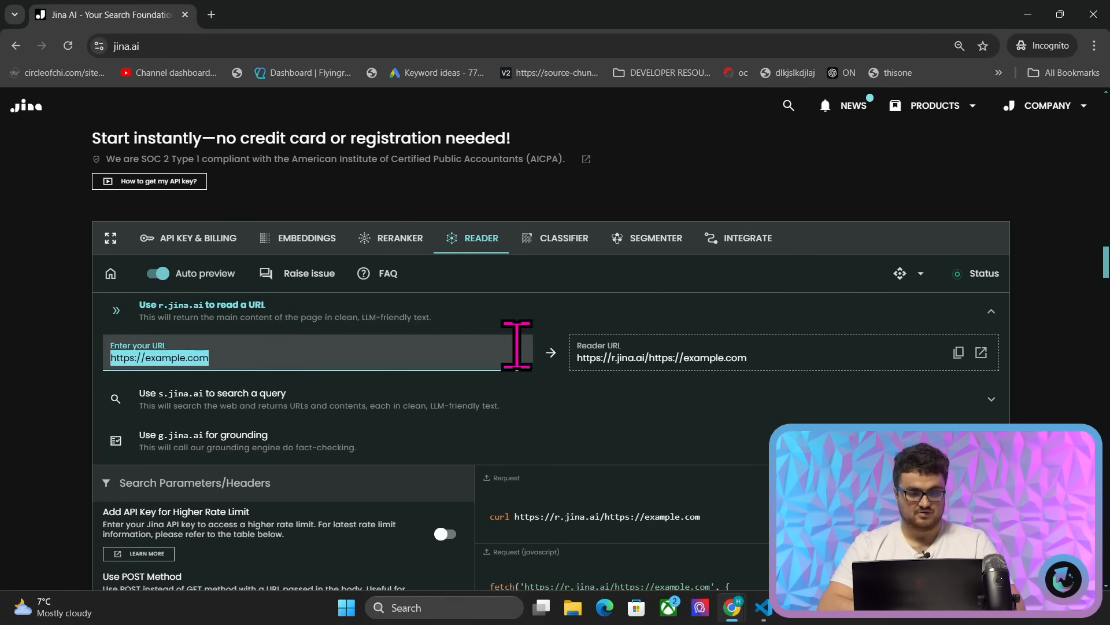
scroll(down, 3)
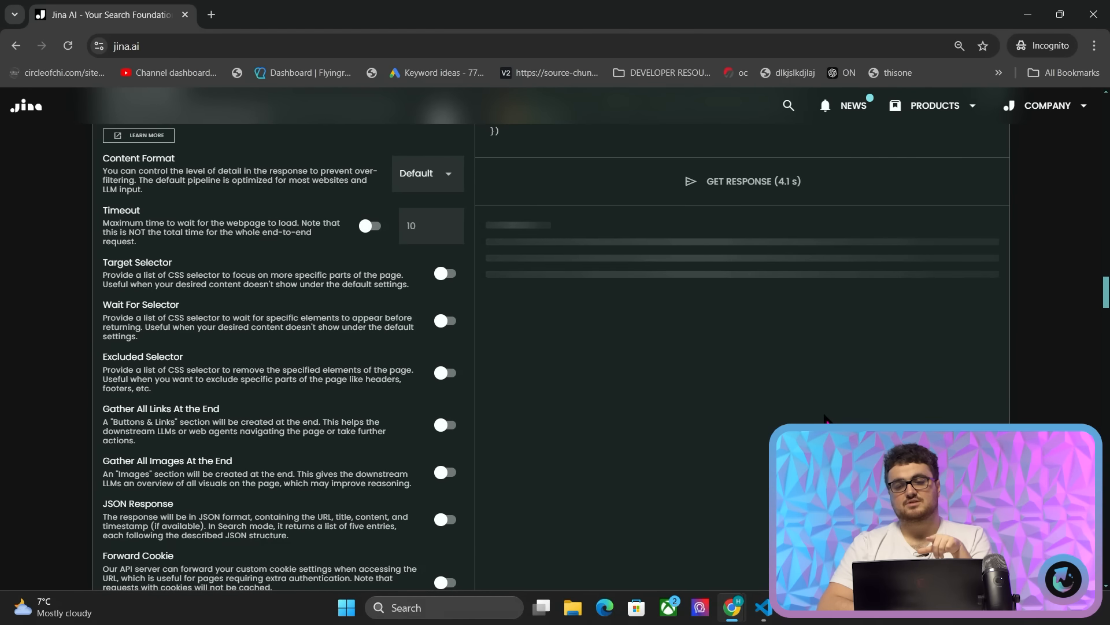
key(alt+tab)
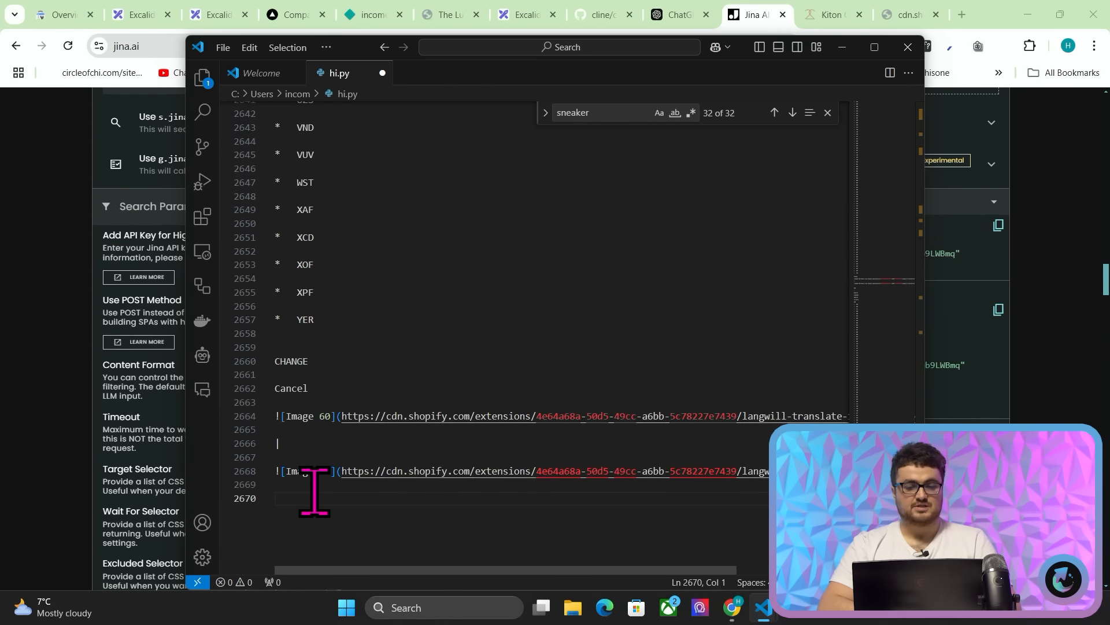
Search hi.py for 'cdn' links and view the Kiton Black Cotton Polo image.
scroll(up, 3)
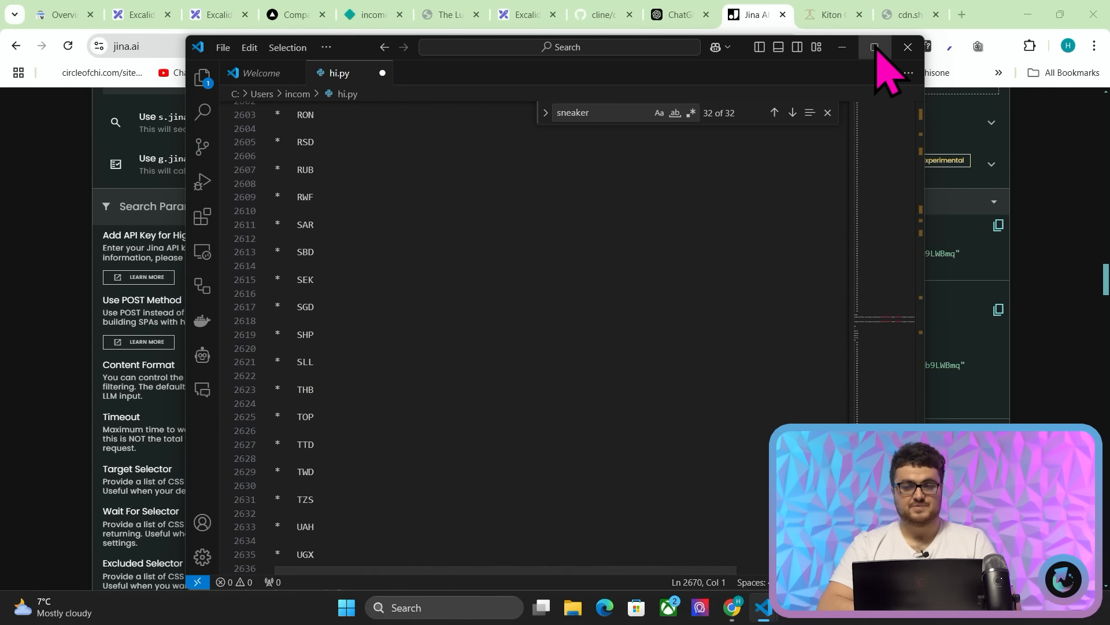
click(875, 47)
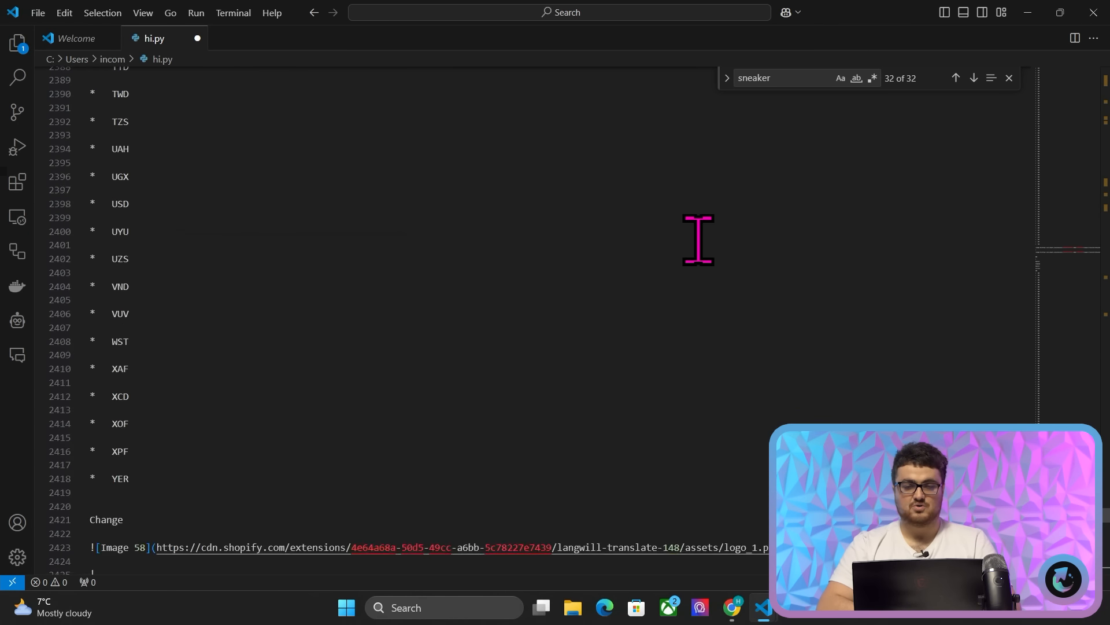
scroll(up, 3)
text(cdn)
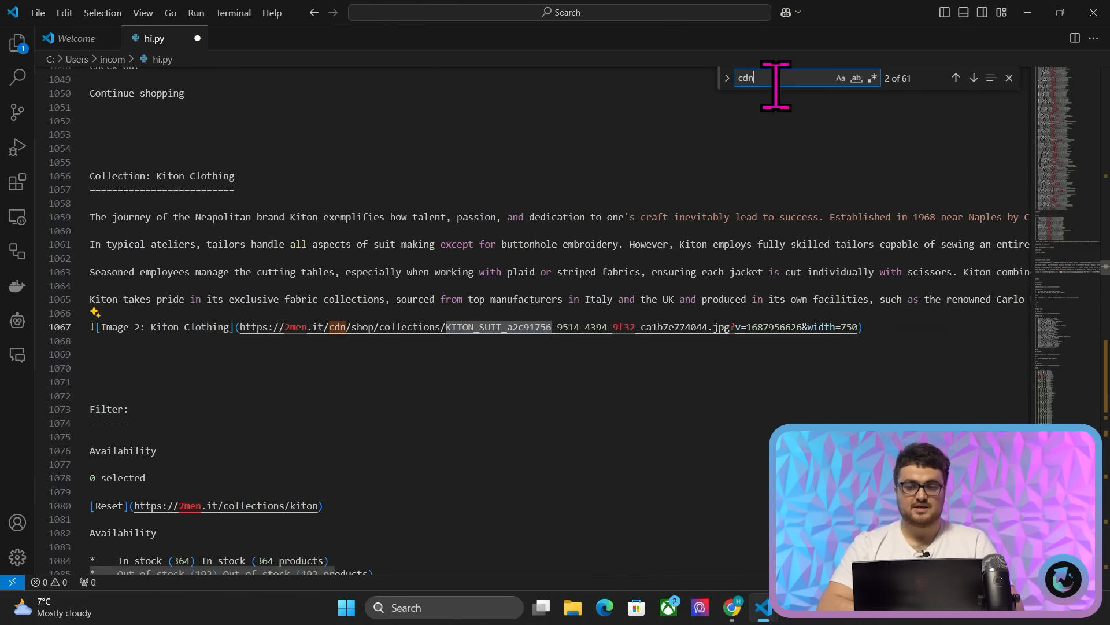
click(973, 78)
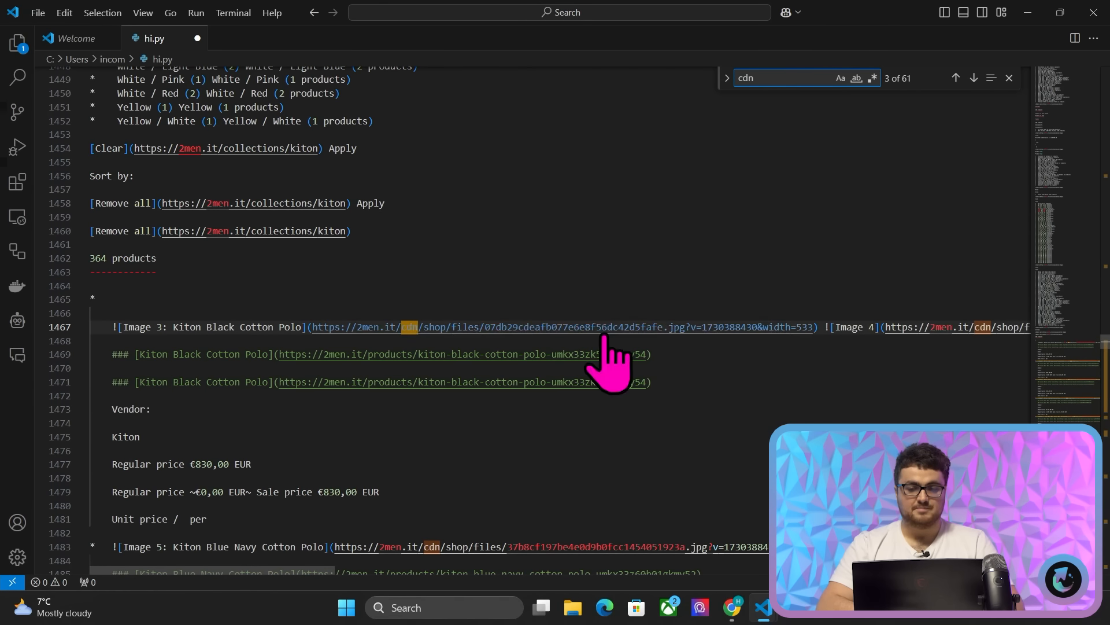
click(495, 327)
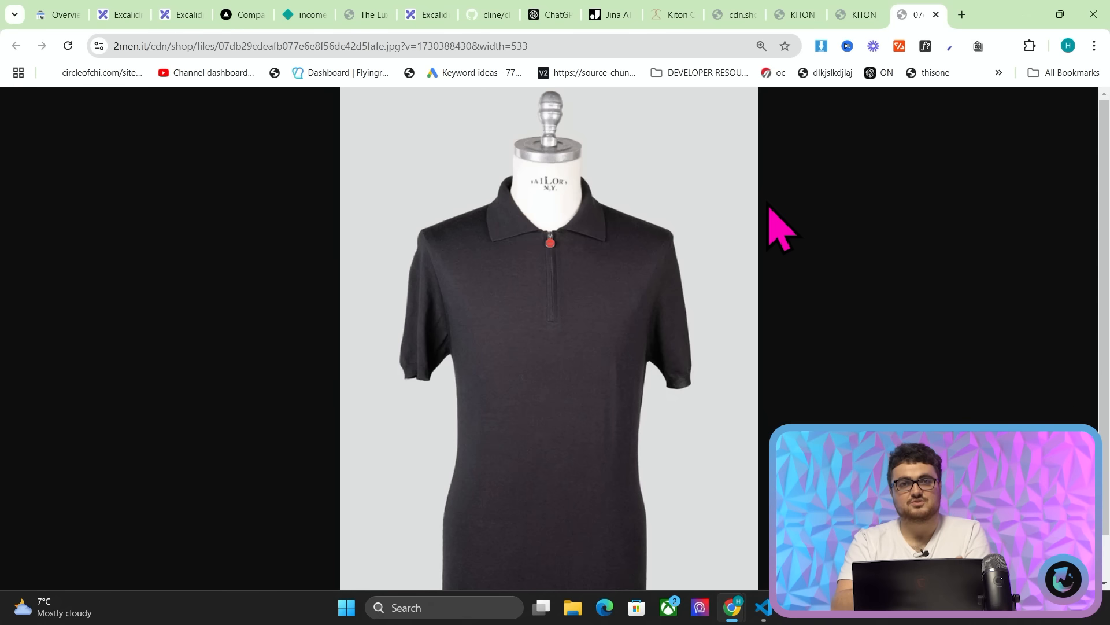
click(764, 607)
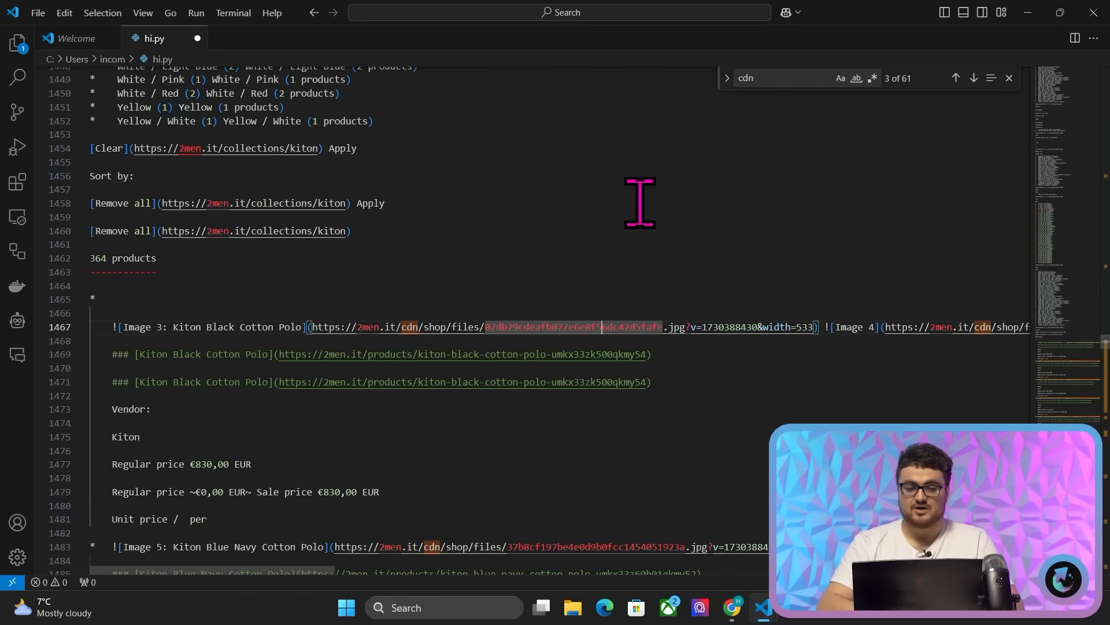
click(732, 611)
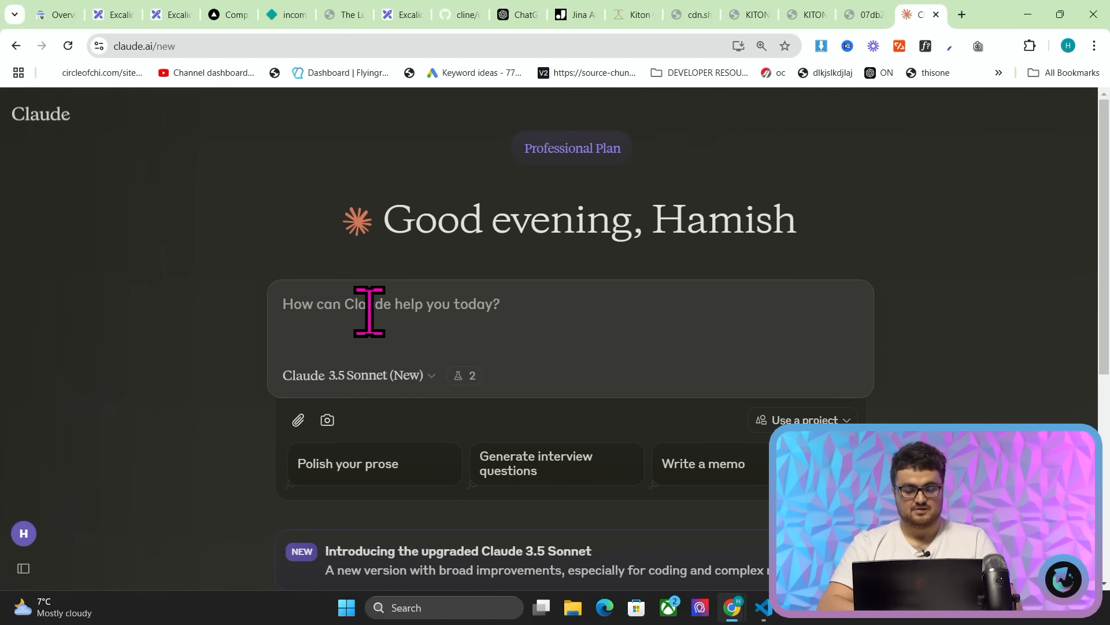
Ask Claude for all image links from the pasted scraped page text.
text(please)
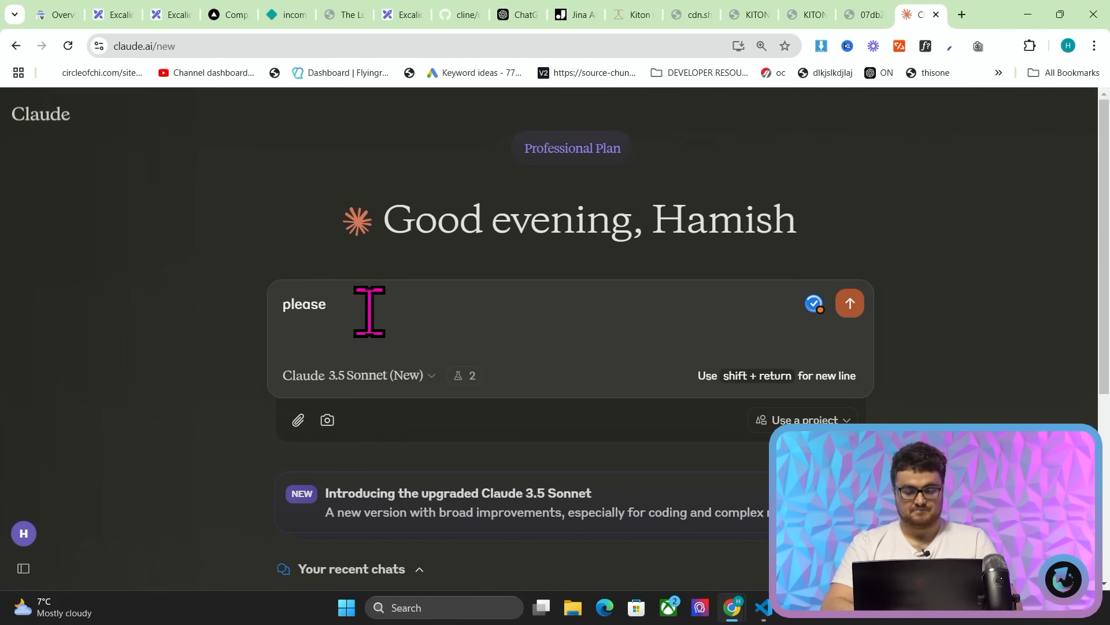
text(give me all of)
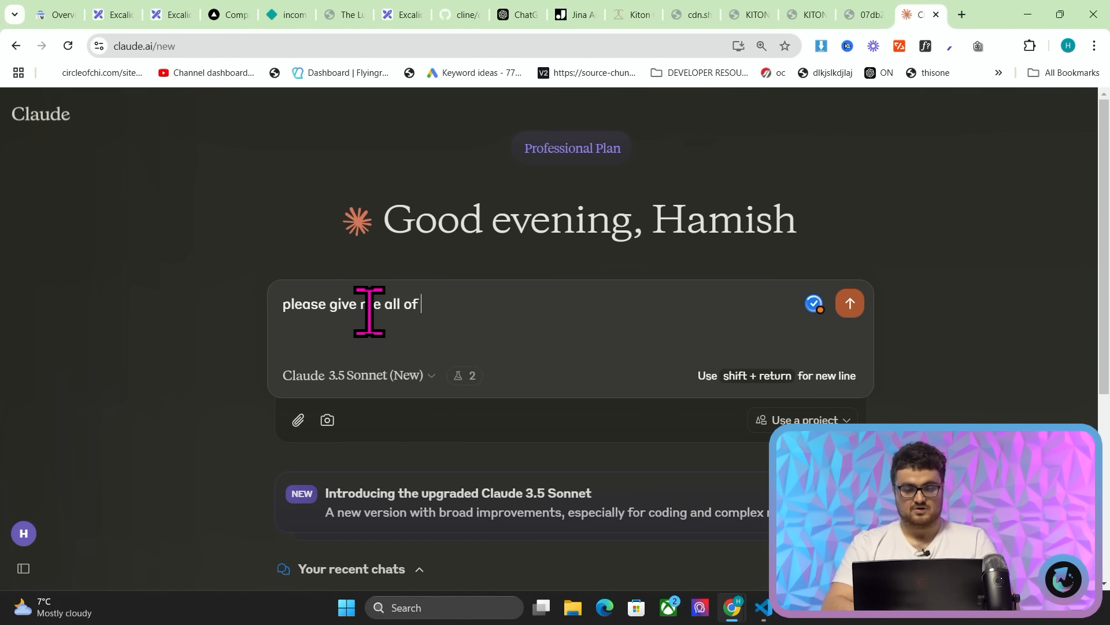
text(the image links from thi)
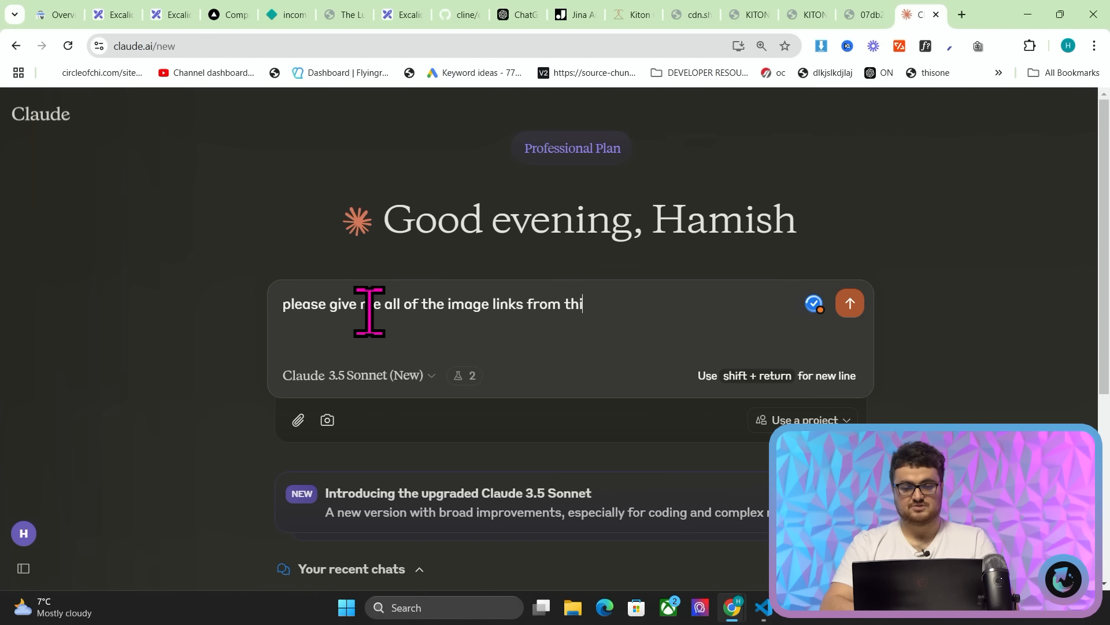
text(s ex)
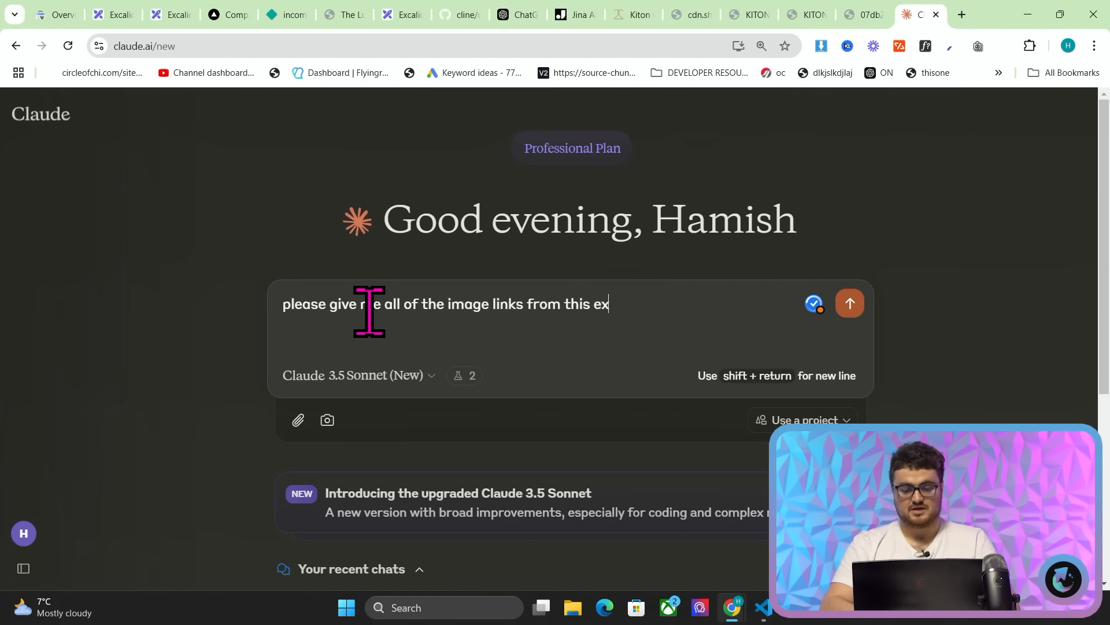
click(849, 303)
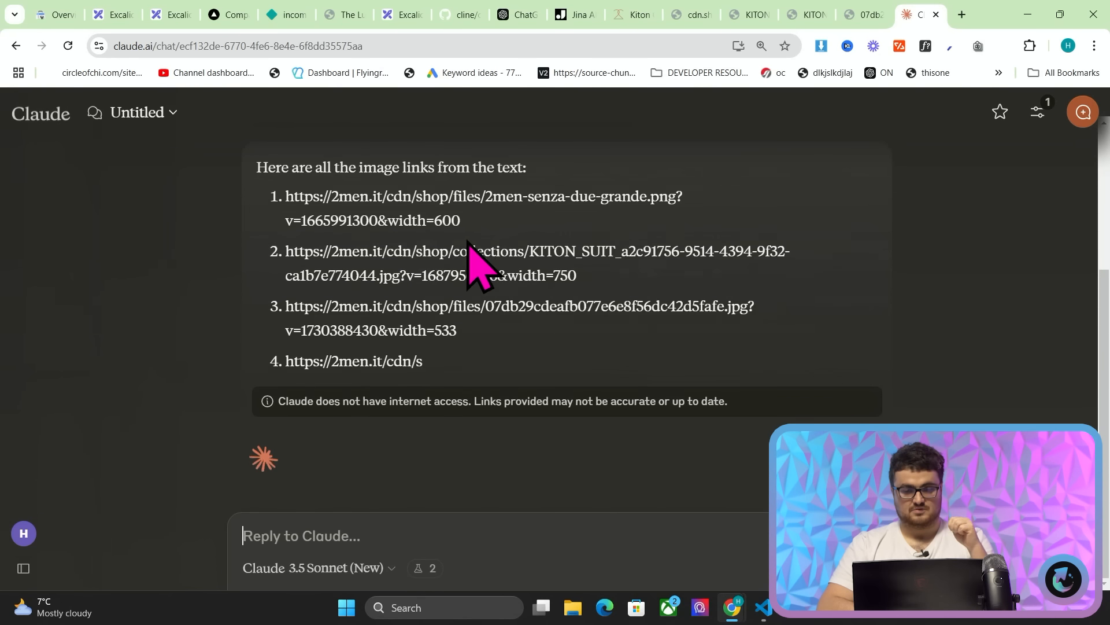
scroll(down, 3)
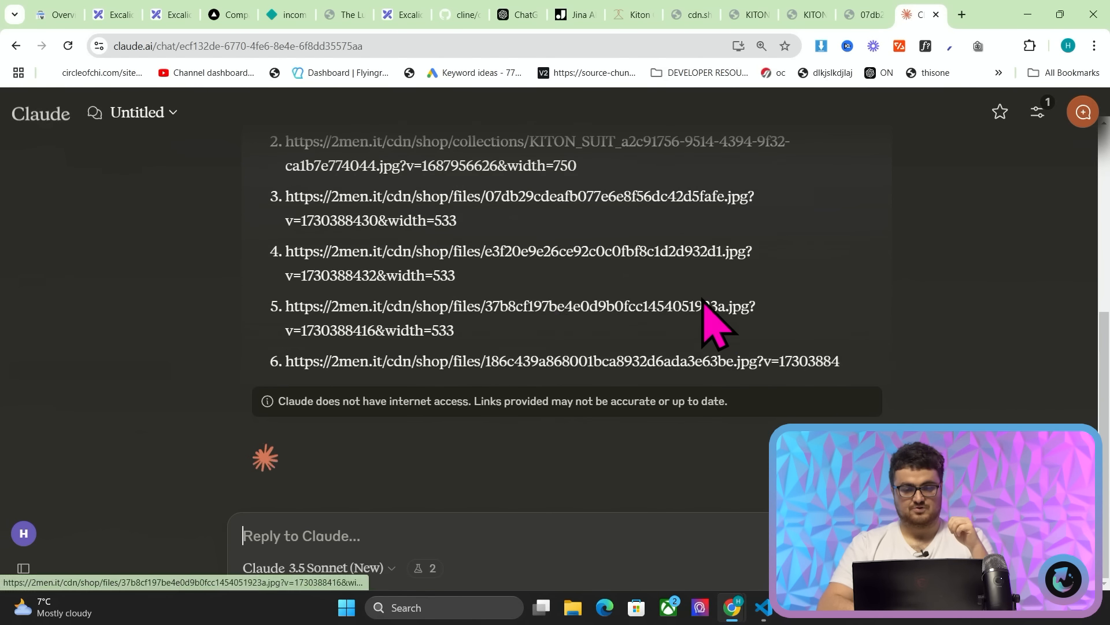
scroll(down, 3)
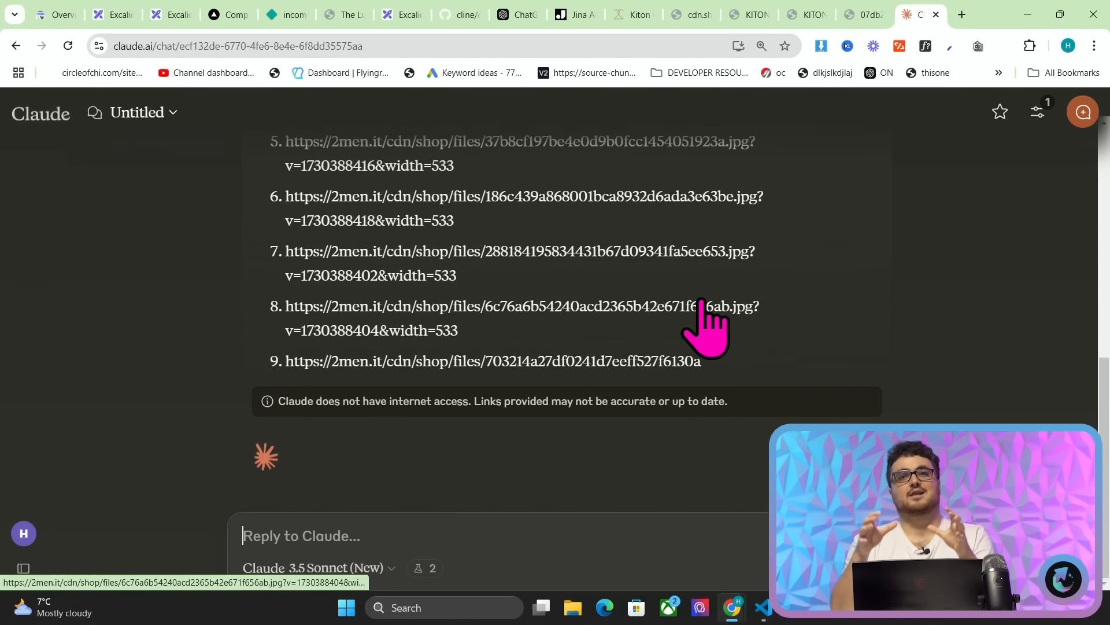
click(606, 14)
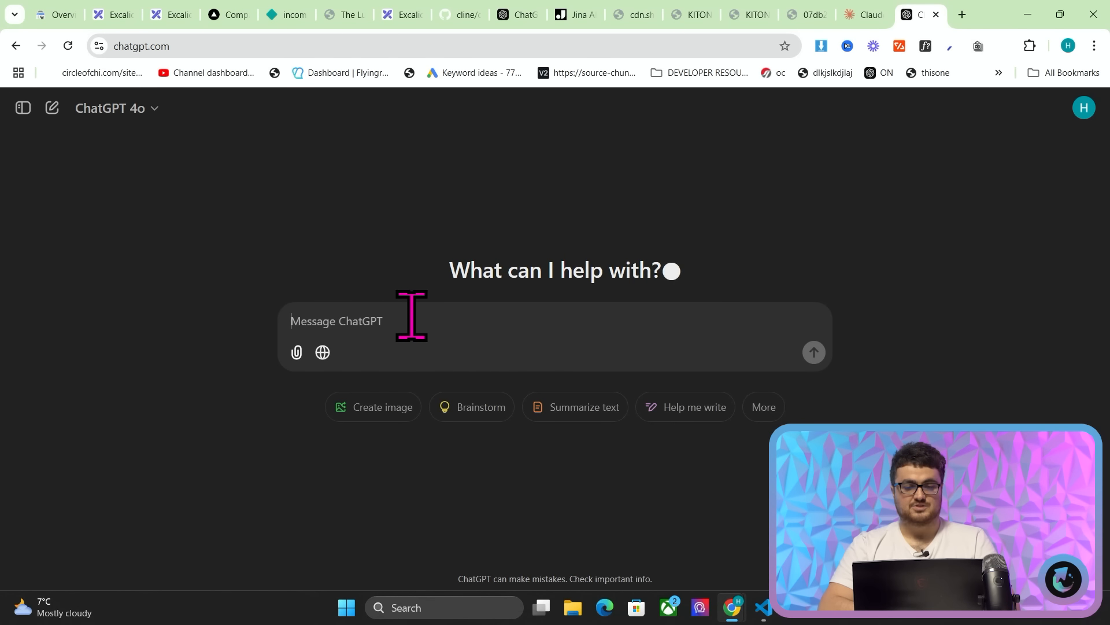
Prompt ChatGPT for a JSON object with "images", "description" and "internal links".
text(give me a json object o)
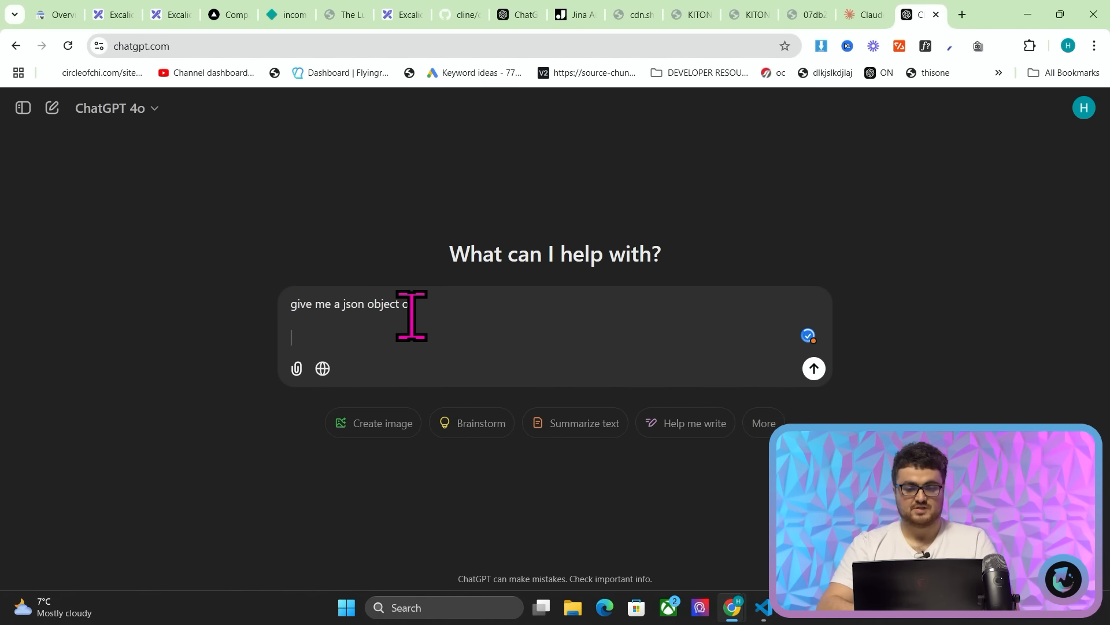
text("images")
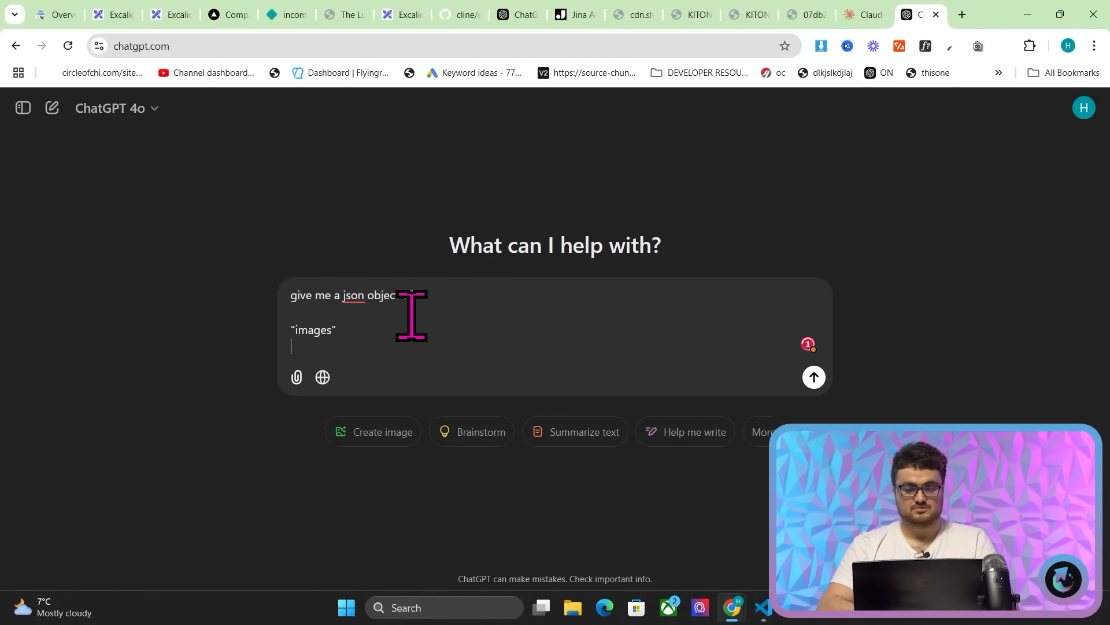
text("description)
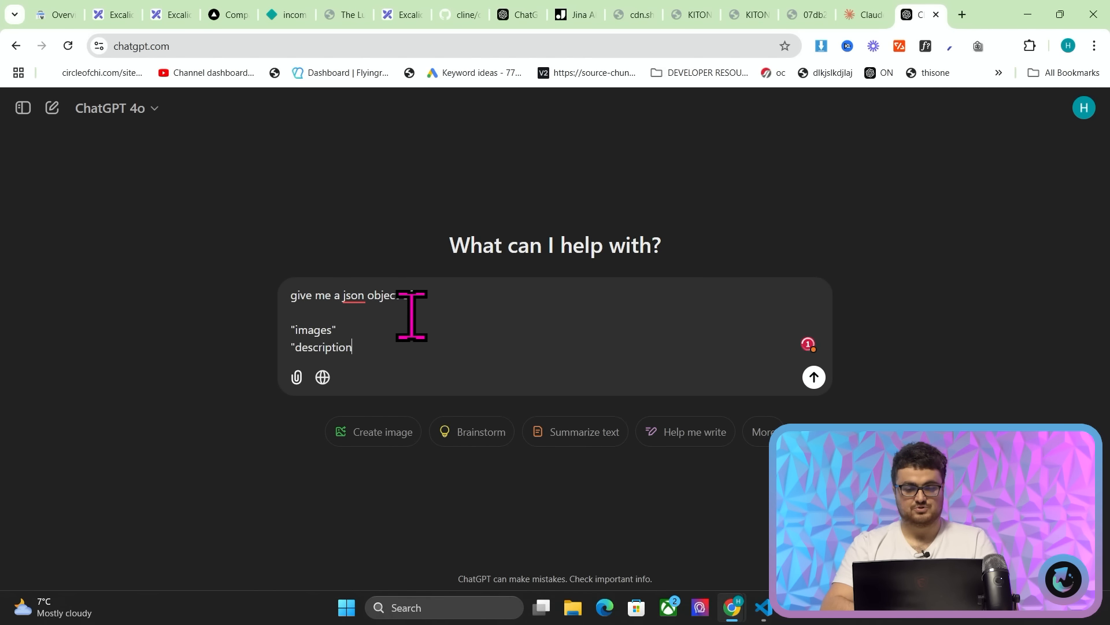
text(of)
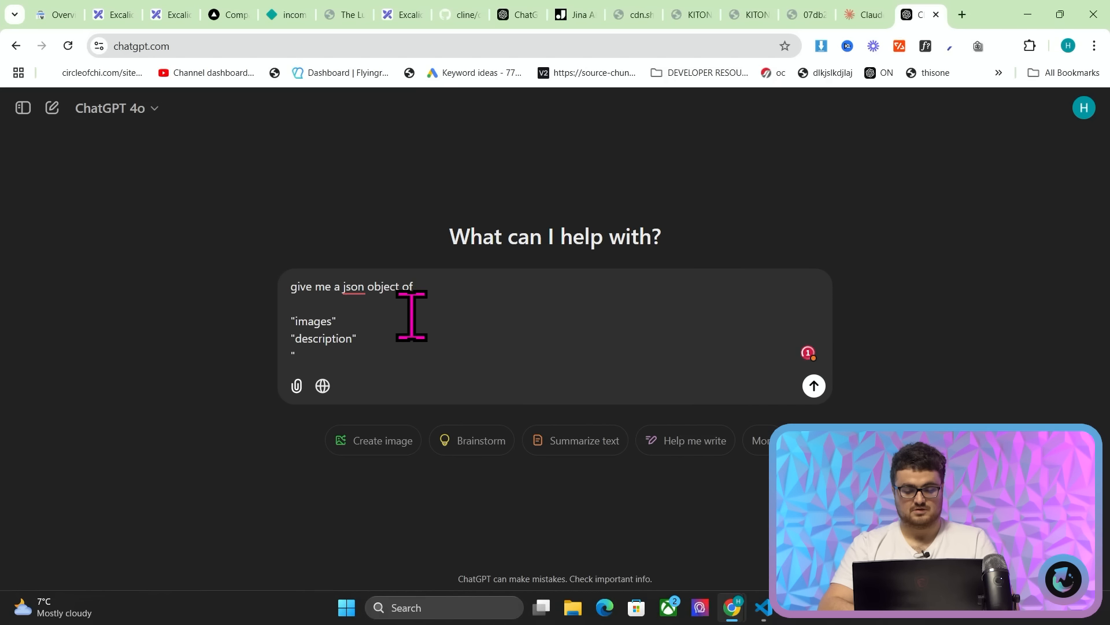
text("intern)
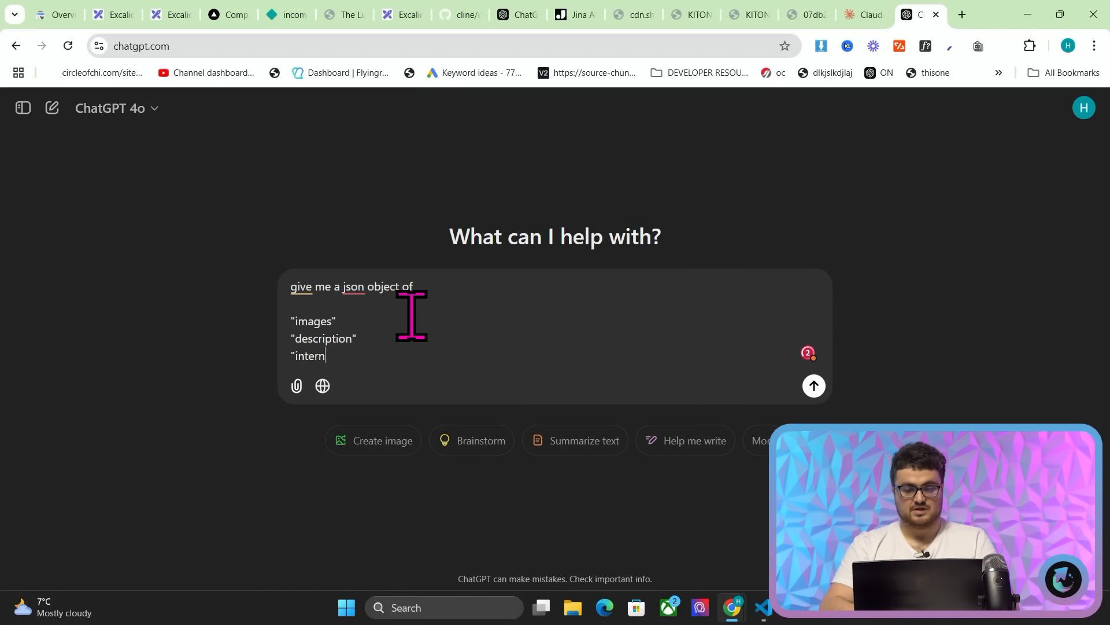
text(al links)
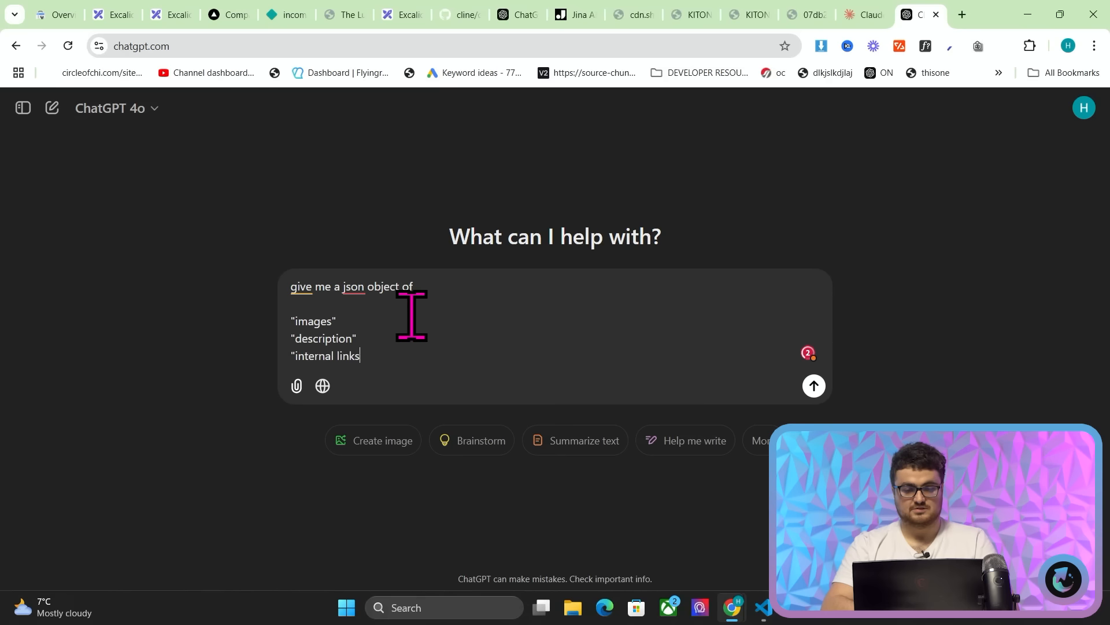
key(Enter)
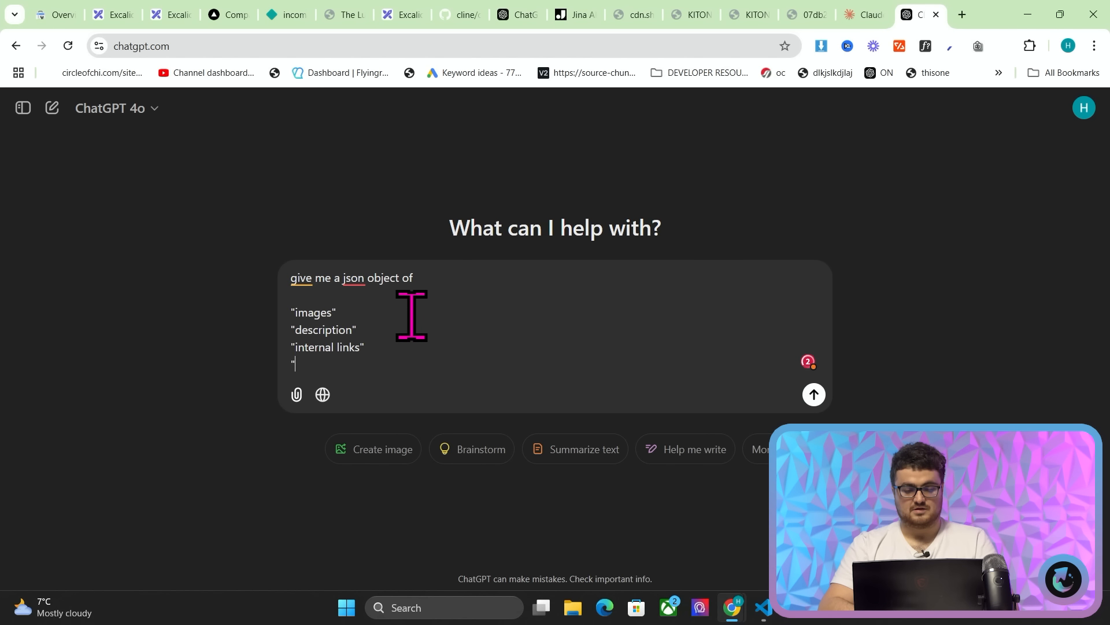
key(Backspace)
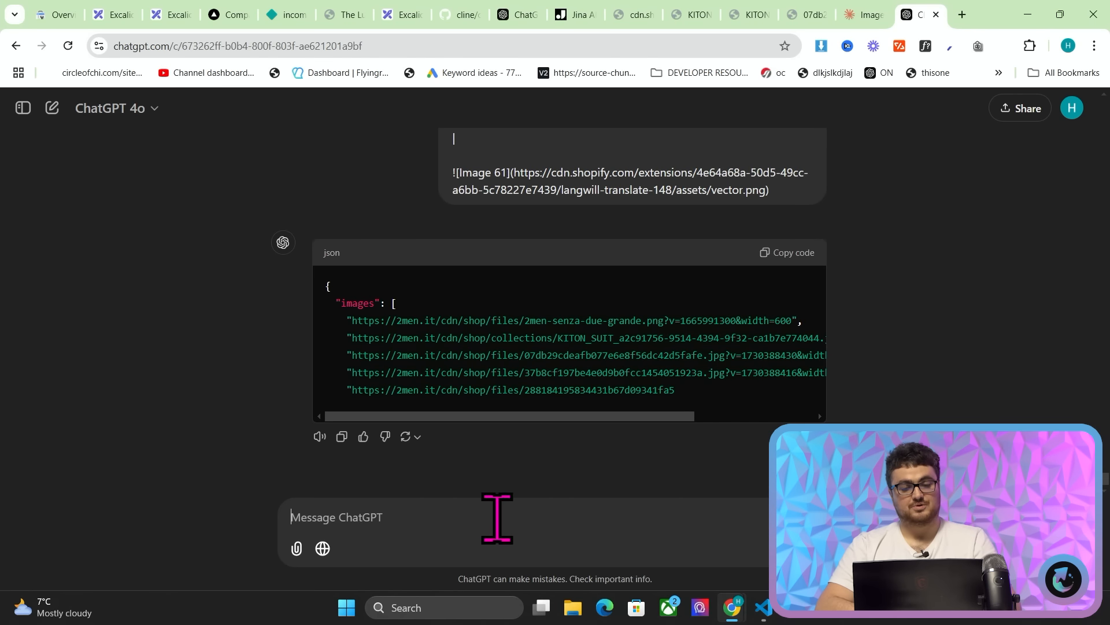
Ask ChatGPT for 20 more objects in JSON.
text(please give me 20 more objects)
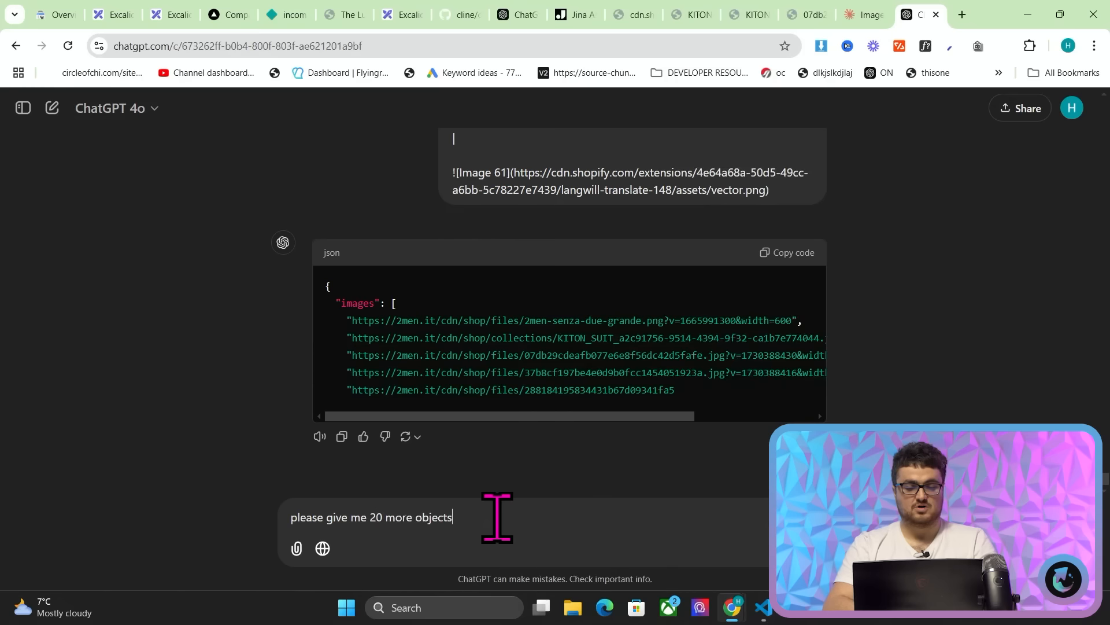
text(in JSON)
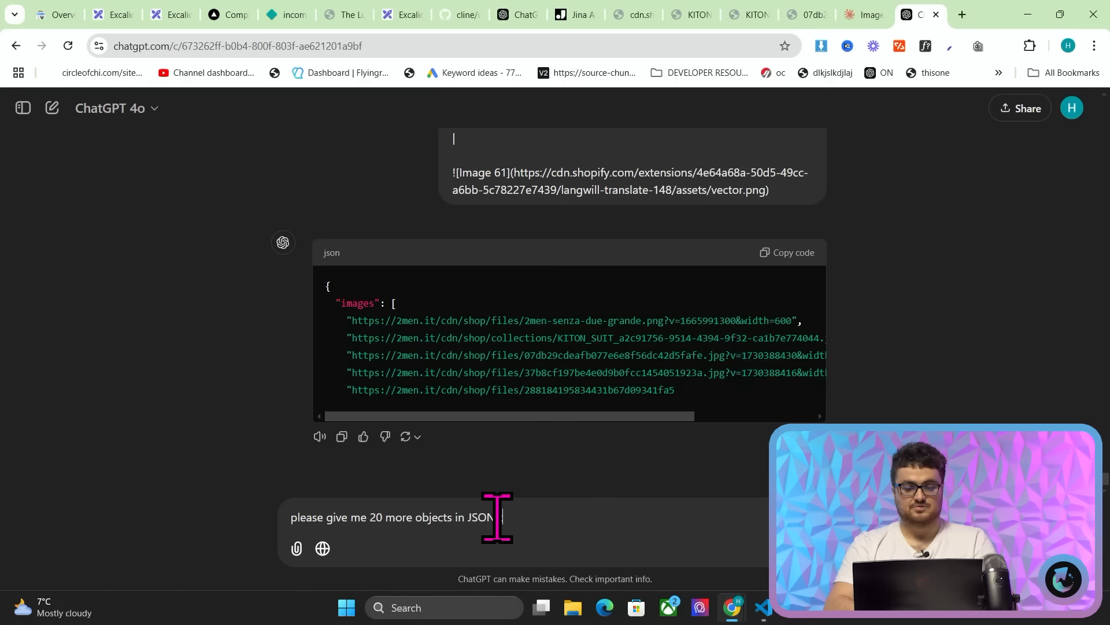
key(Return)
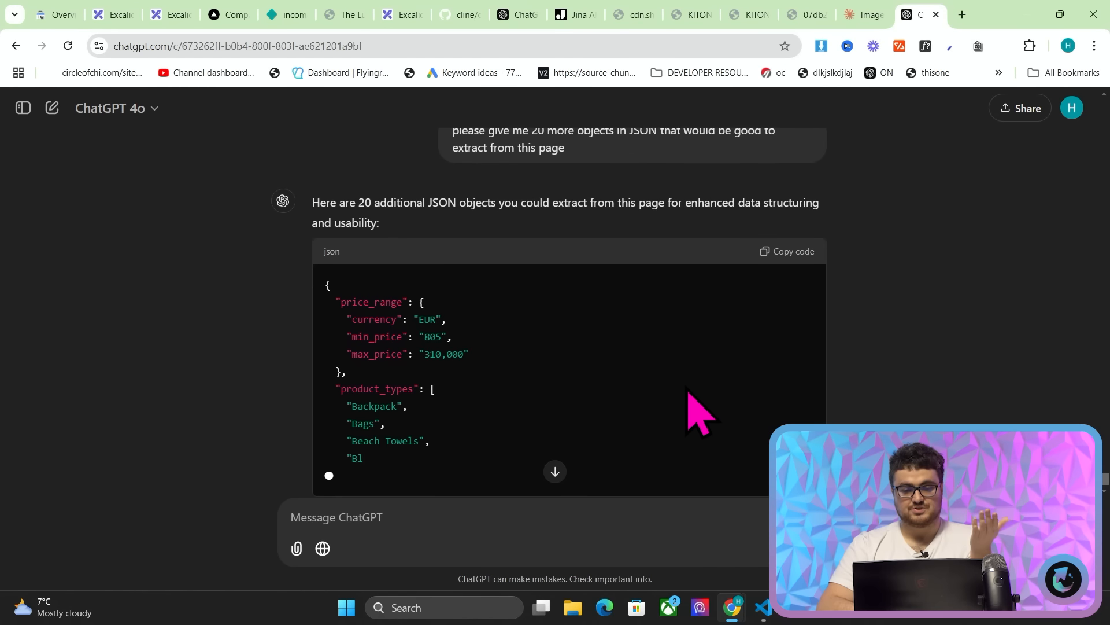
scroll(down, 3)
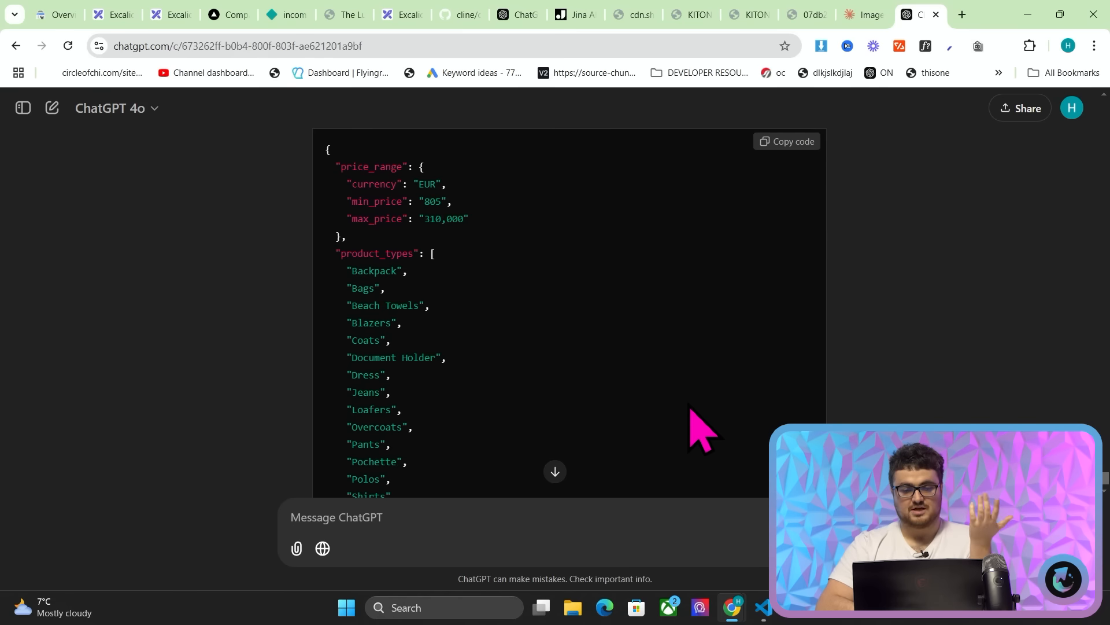
scroll(down, 3)
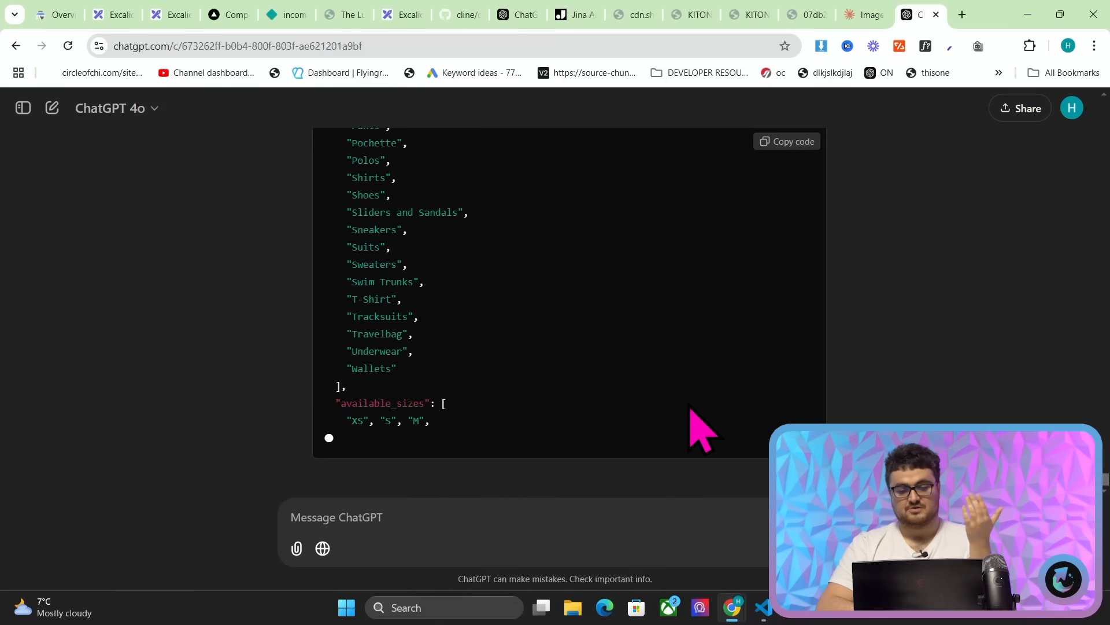
mouse_move(877, 404)
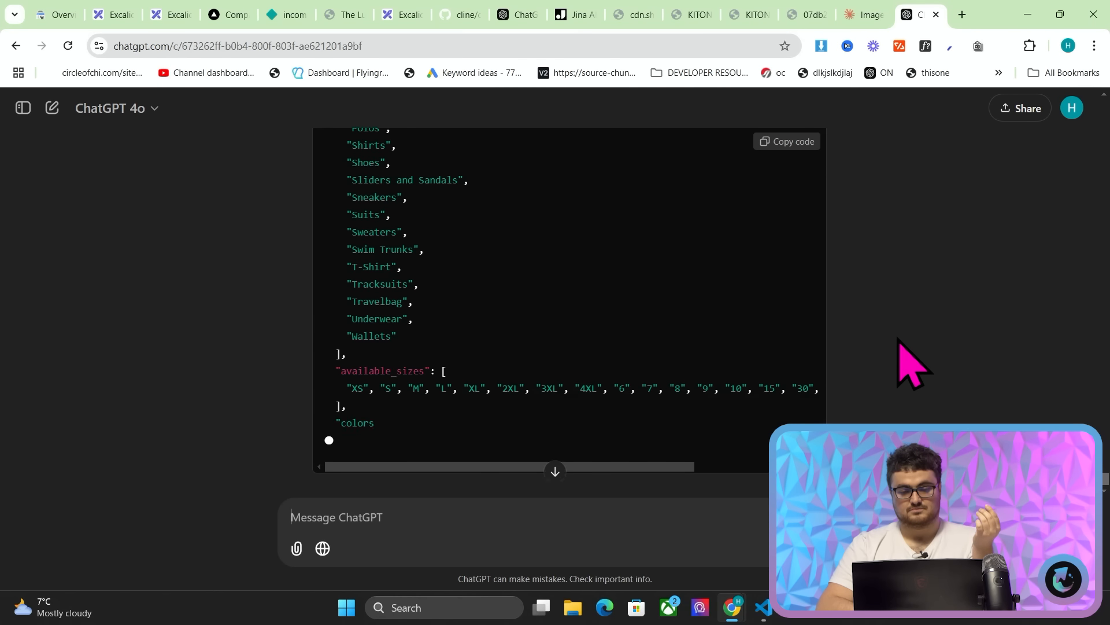
Review the expanded JSON covering sizes, colors, social links, brand and fabric details.
scroll(down, 3)
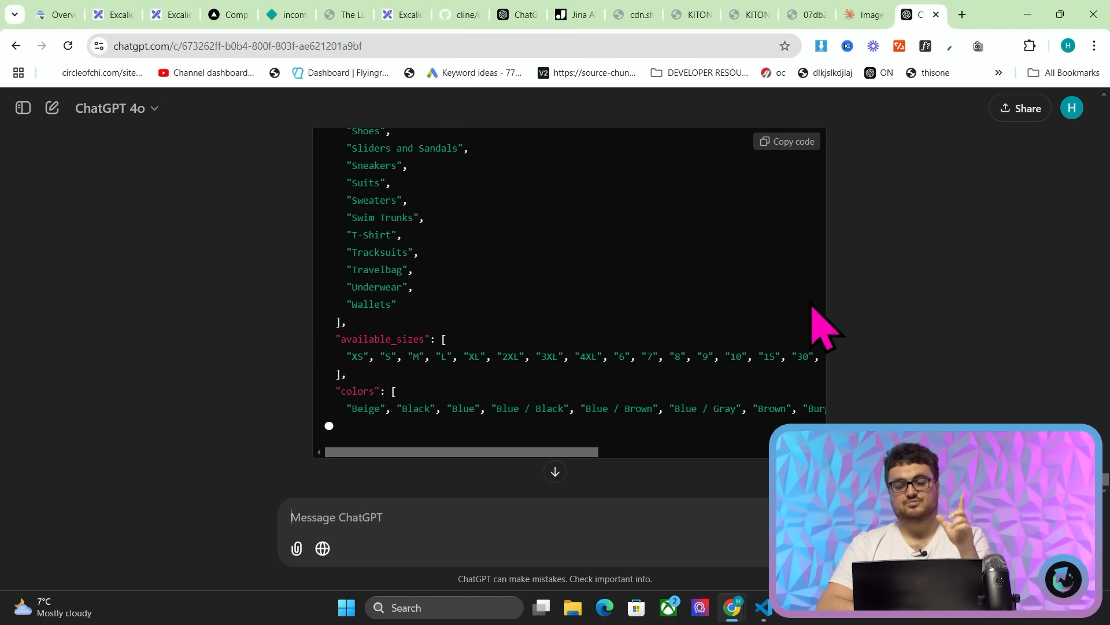
scroll(down, 3)
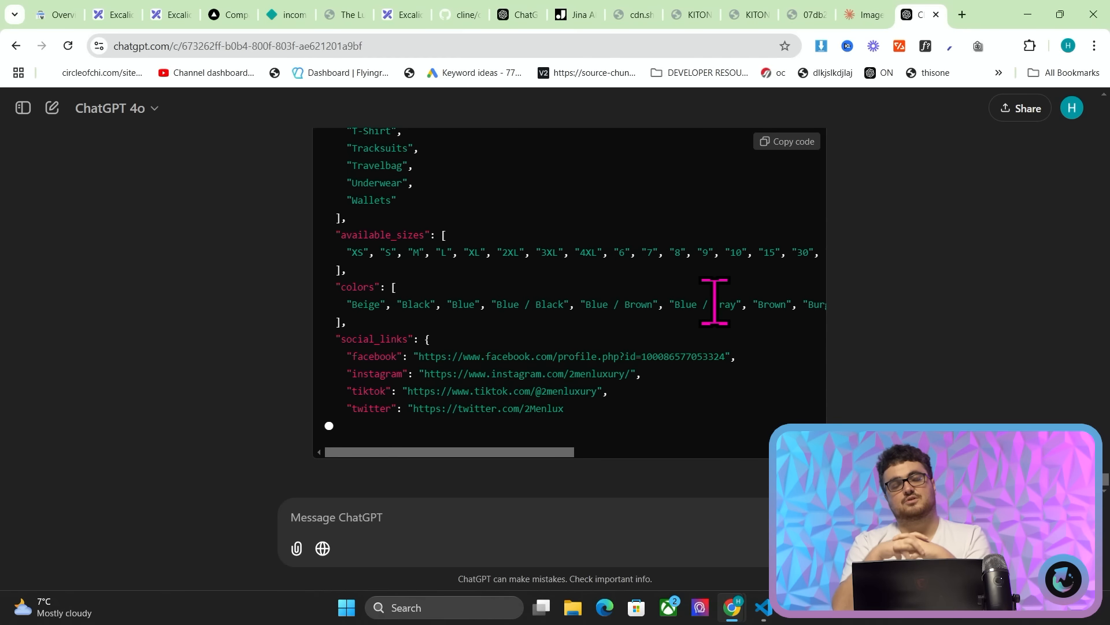
scroll(down, 3)
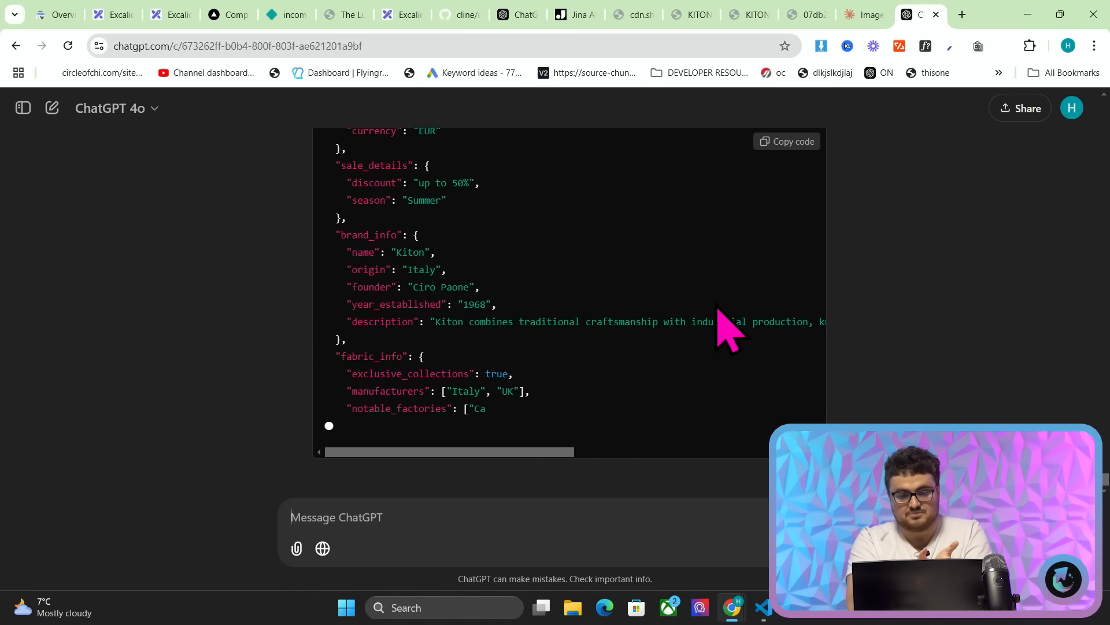
scroll(up, 3)
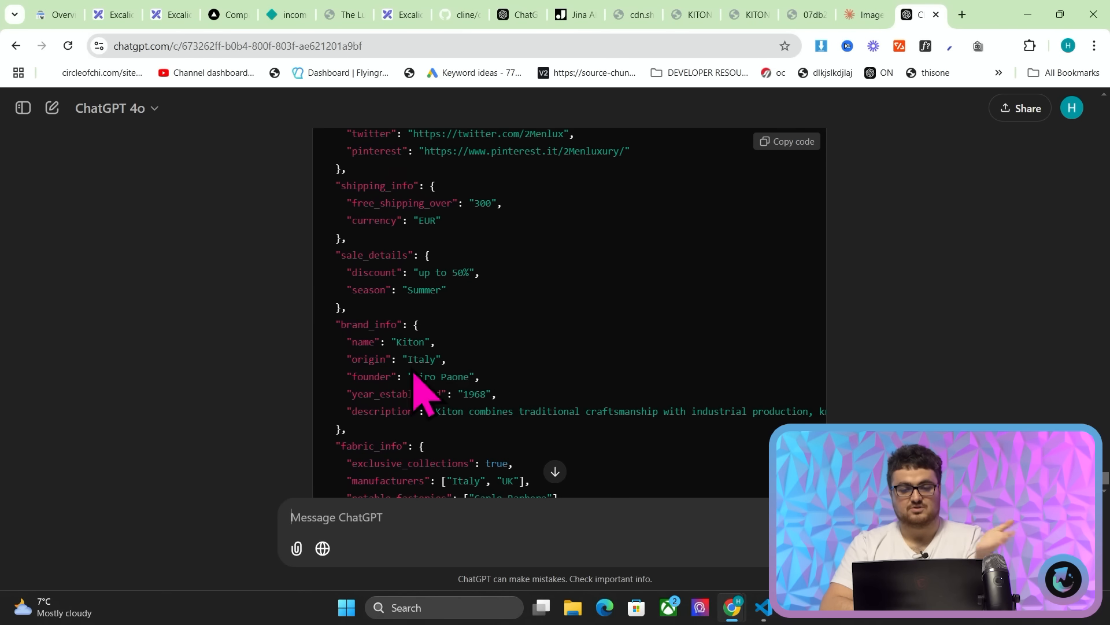
scroll(down, 3)
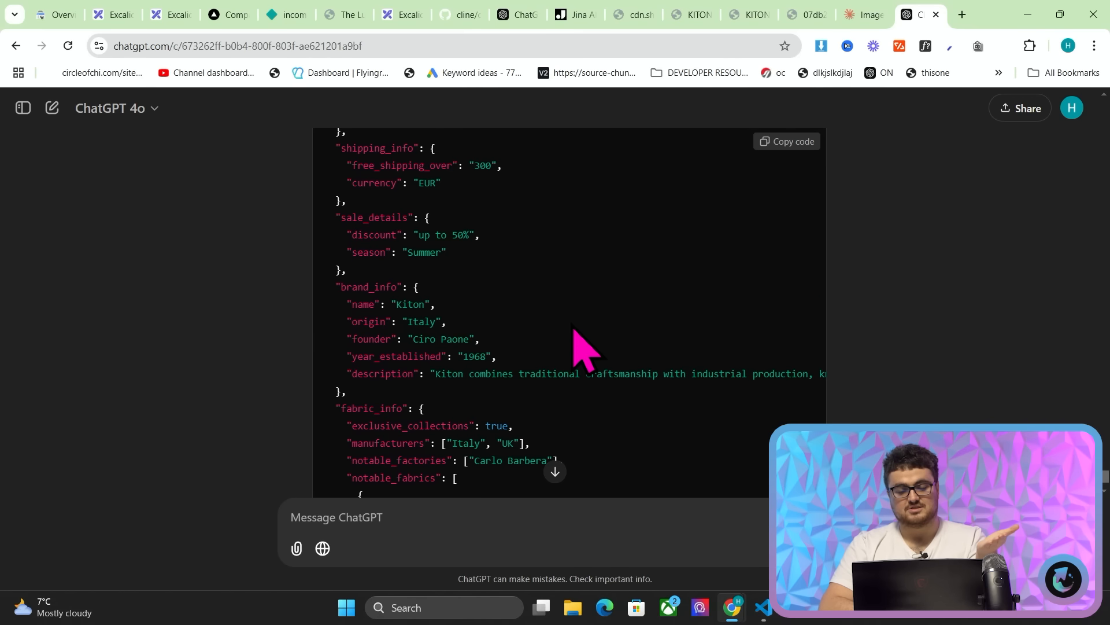
scroll(down, 3)
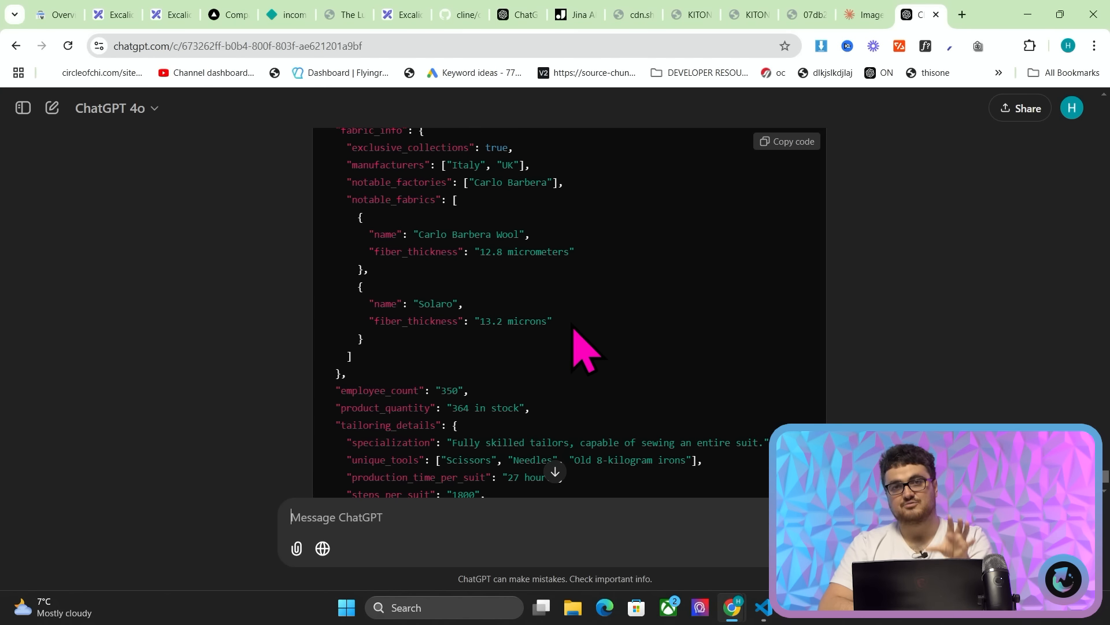
click(343, 14)
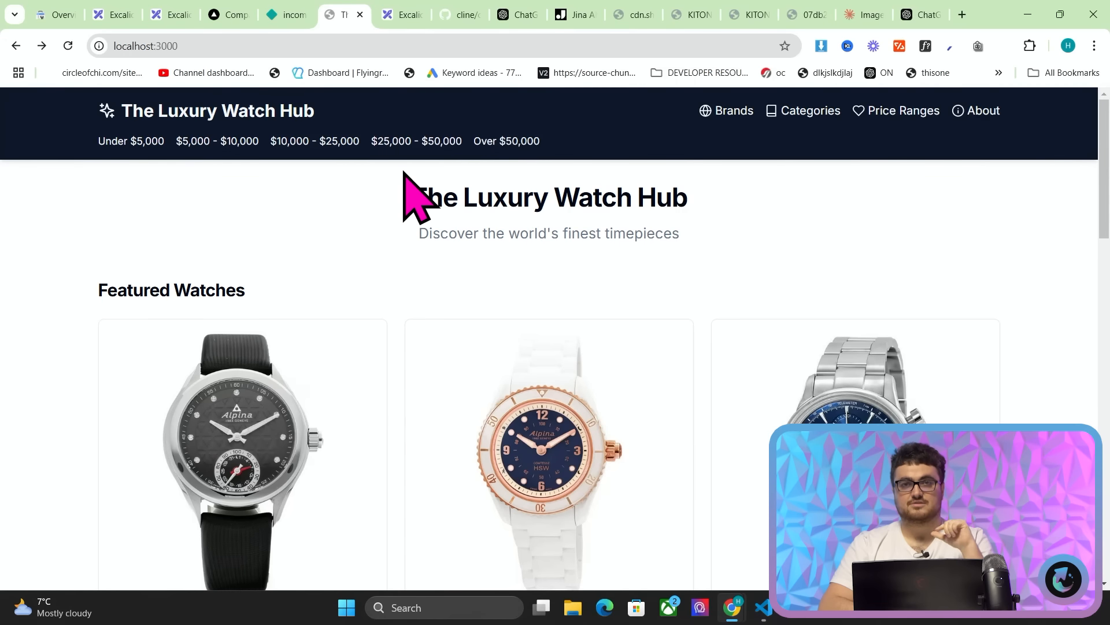
Browse the featured Alpina watches down to the footer and back up.
scroll(down, 3)
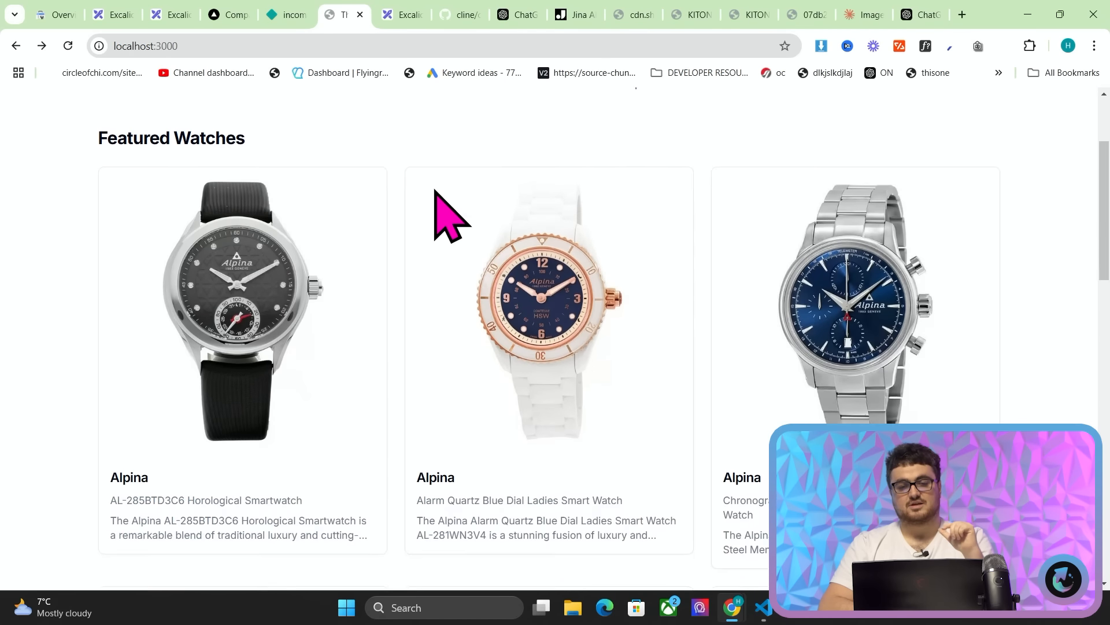
scroll(up, 3)
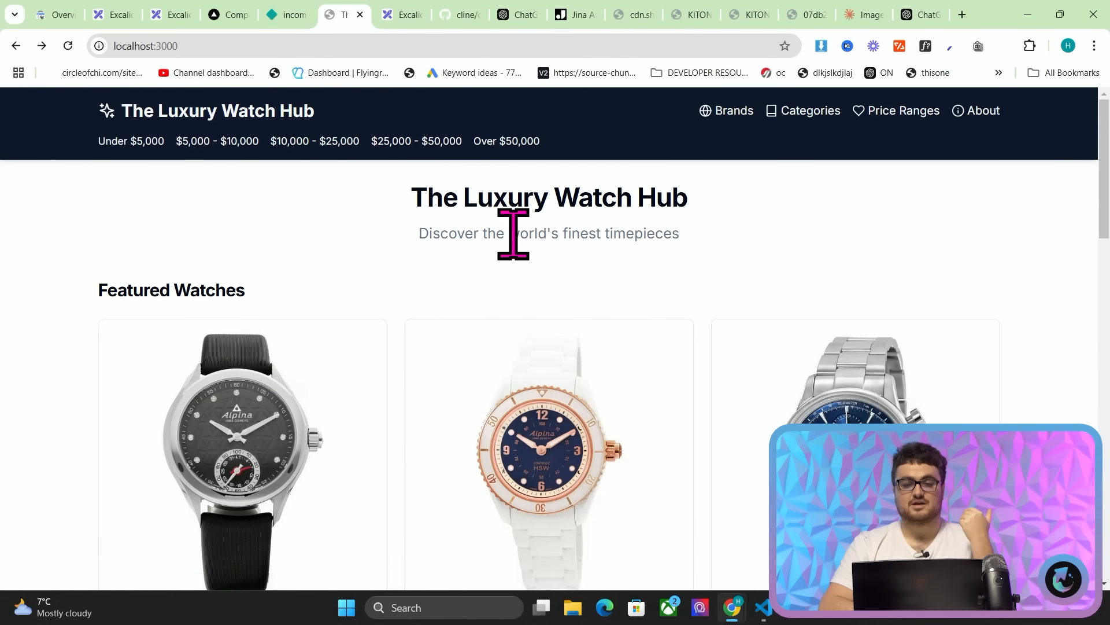
scroll(down, 3)
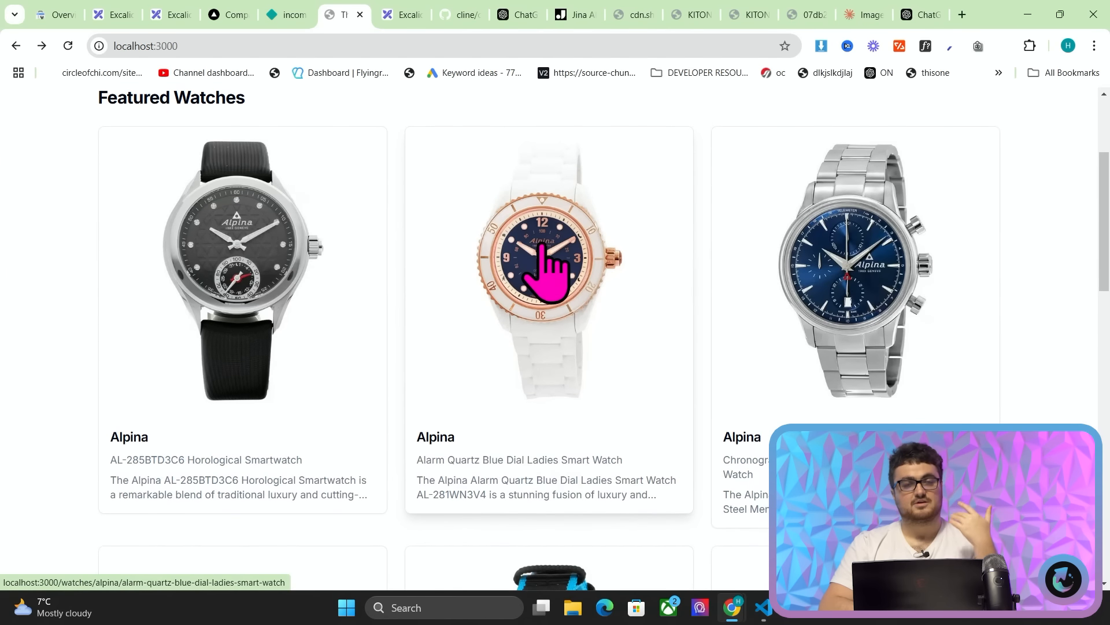
scroll(down, 3)
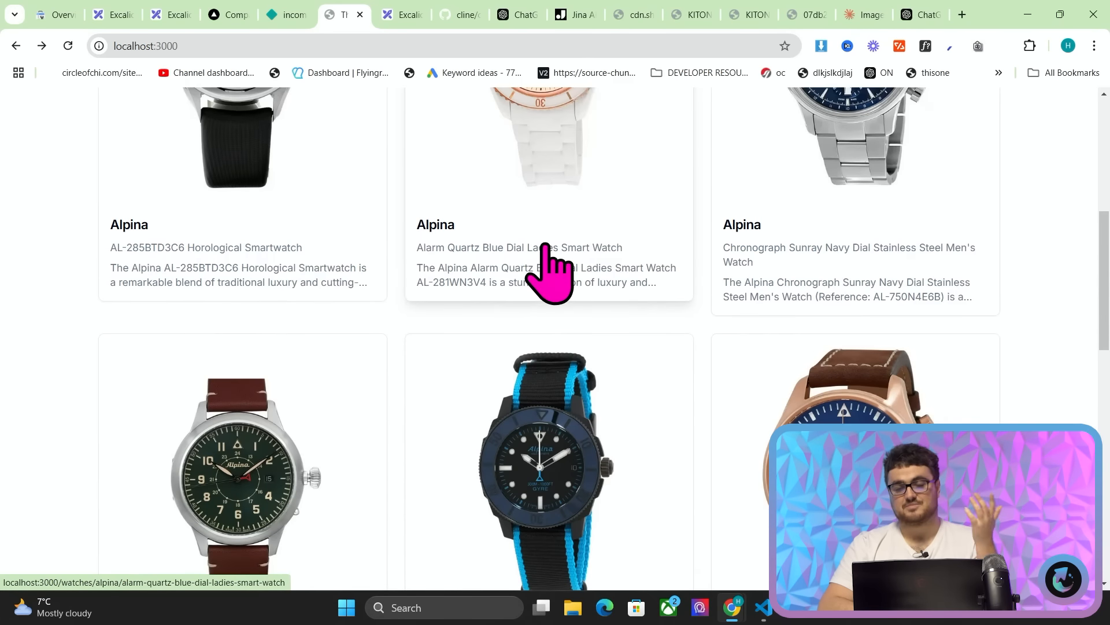
scroll(up, 3)
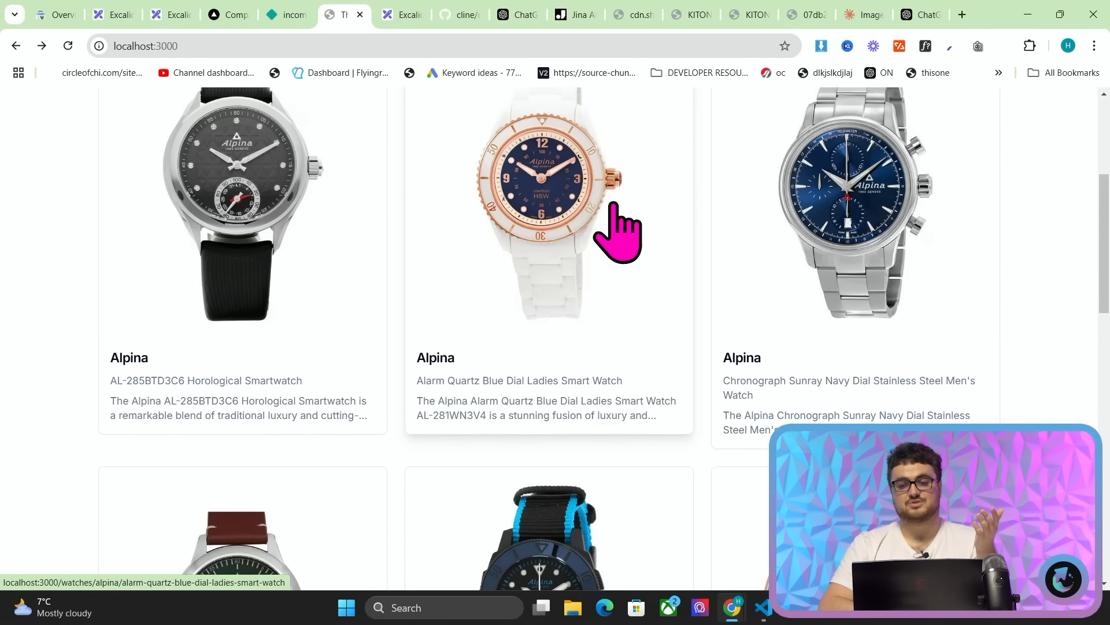
scroll(down, 3)
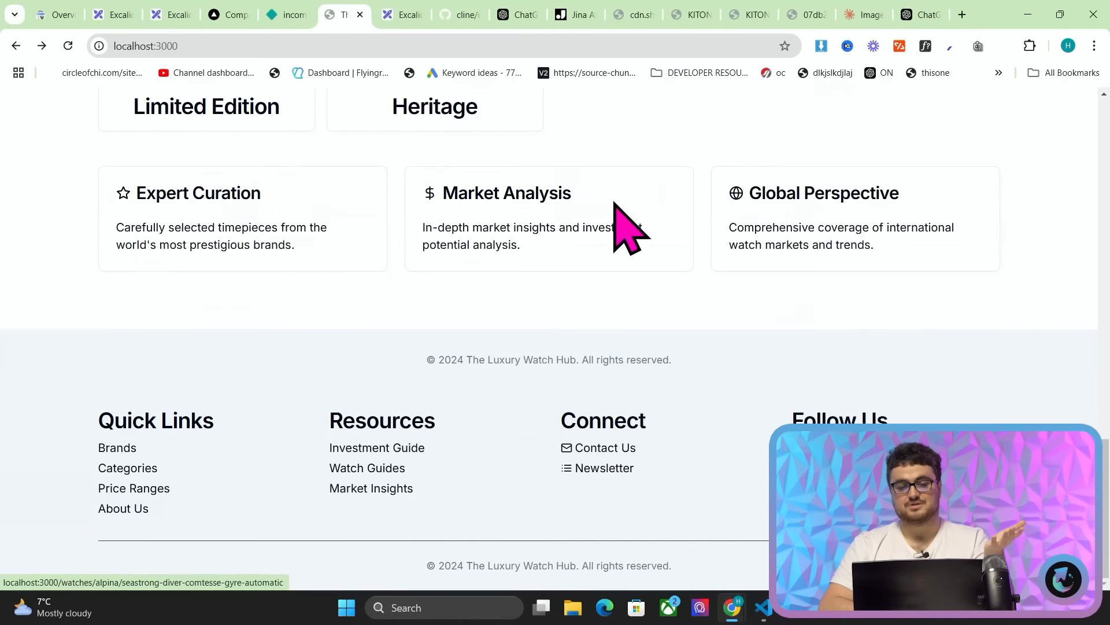
scroll(up, 3)
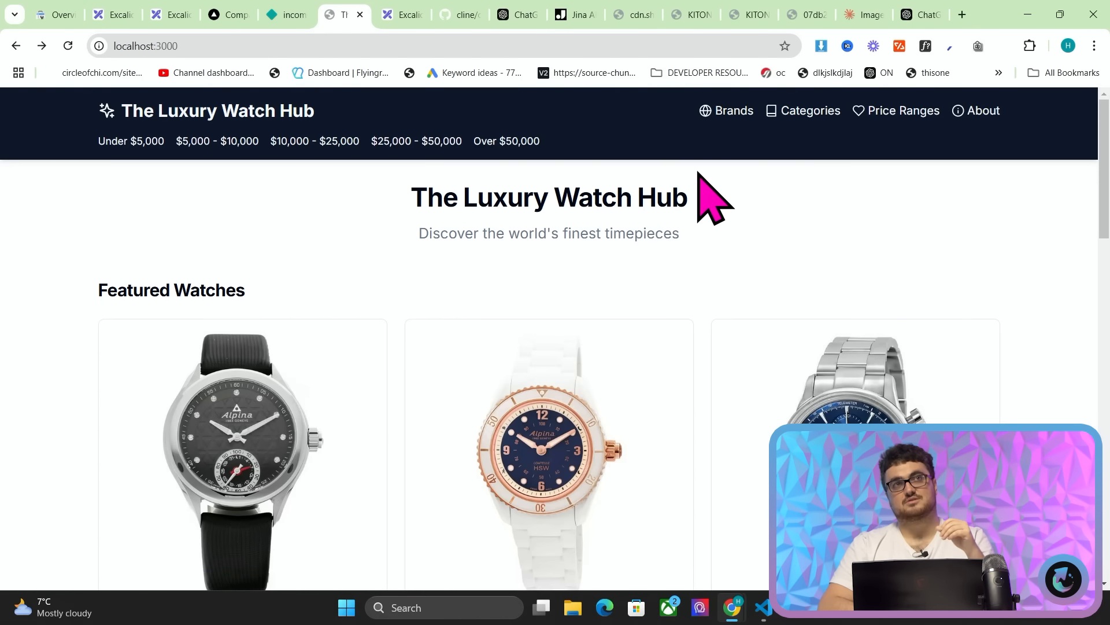
click(962, 14)
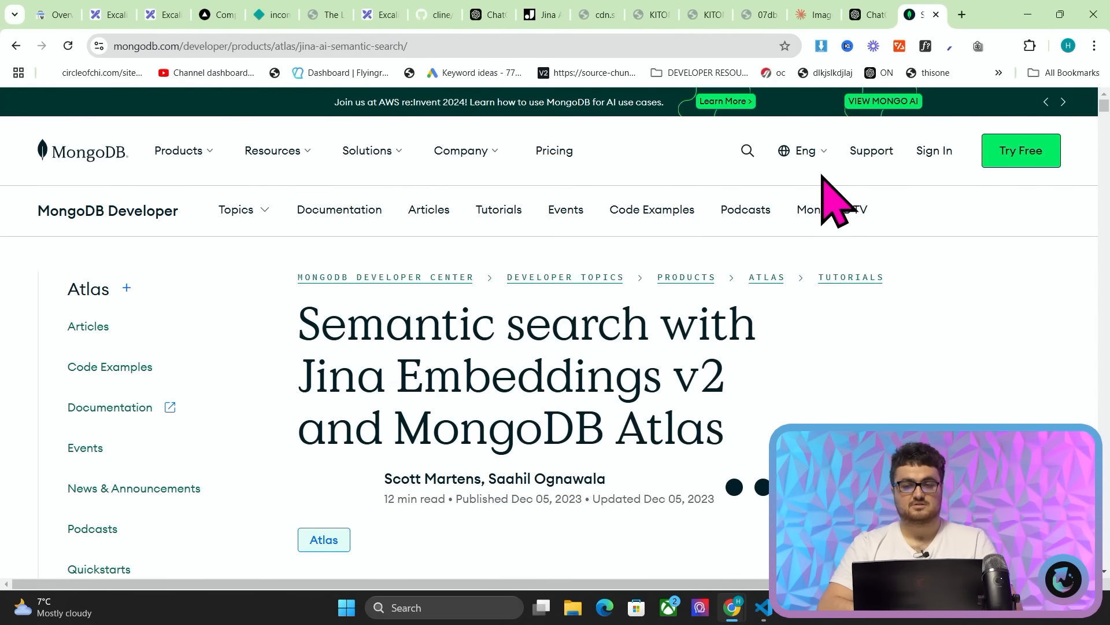
Sign in to MongoDB Atlas with the Google account.
click(934, 150)
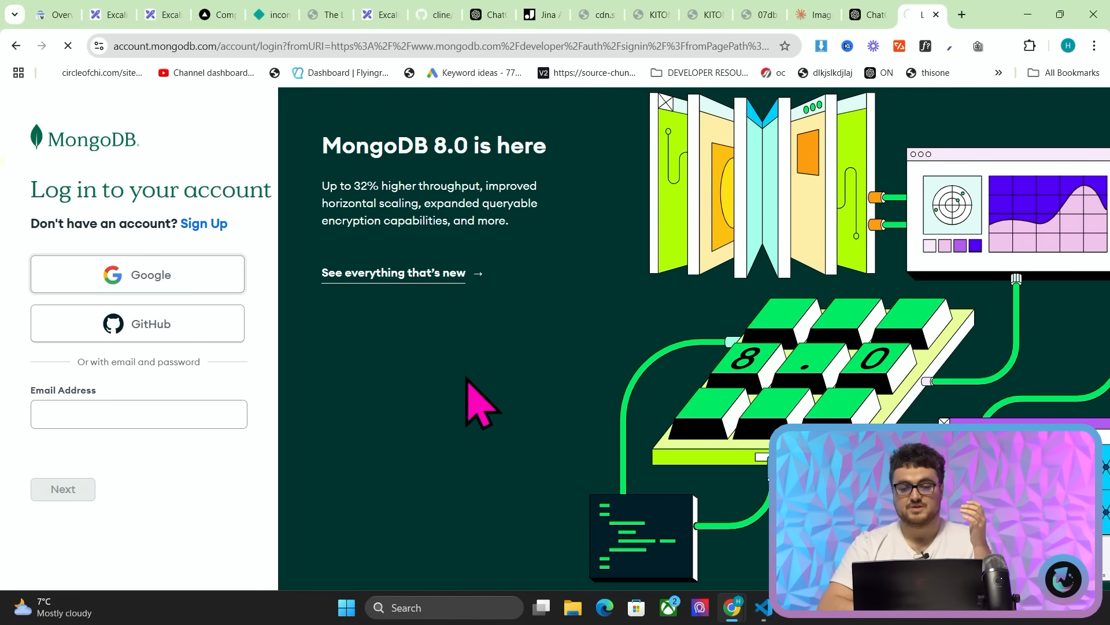
click(137, 275)
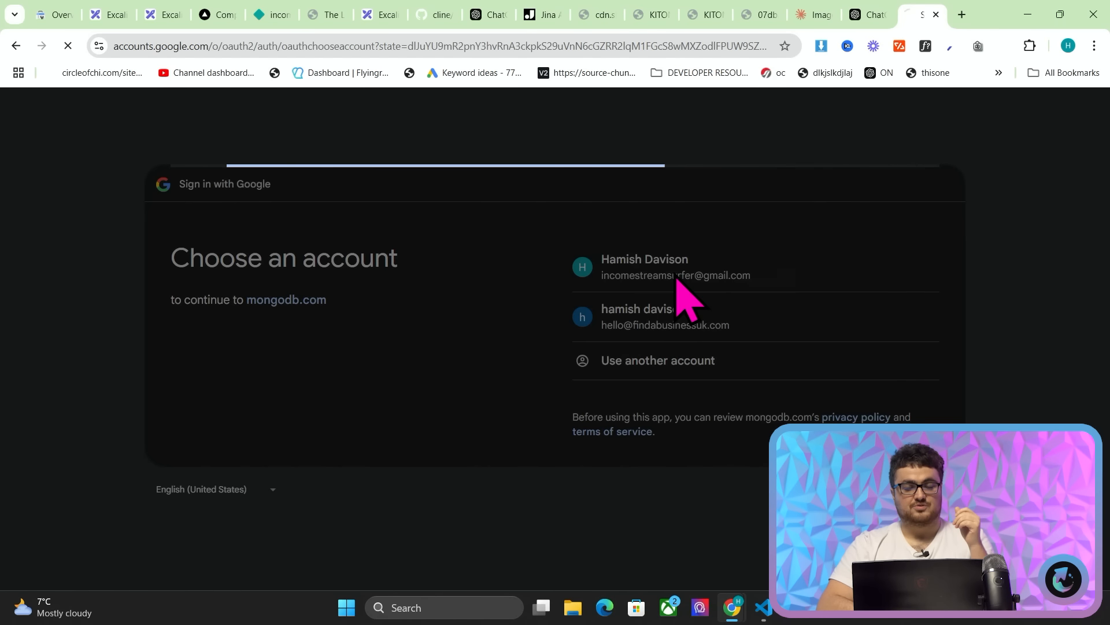
mouse_move(829, 198)
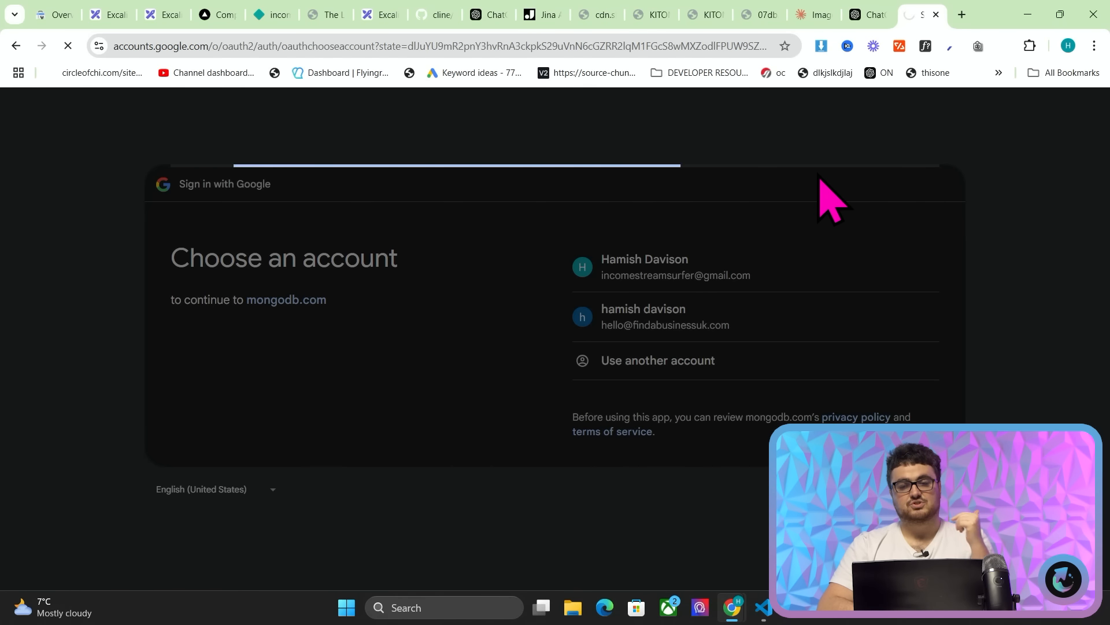
click(675, 267)
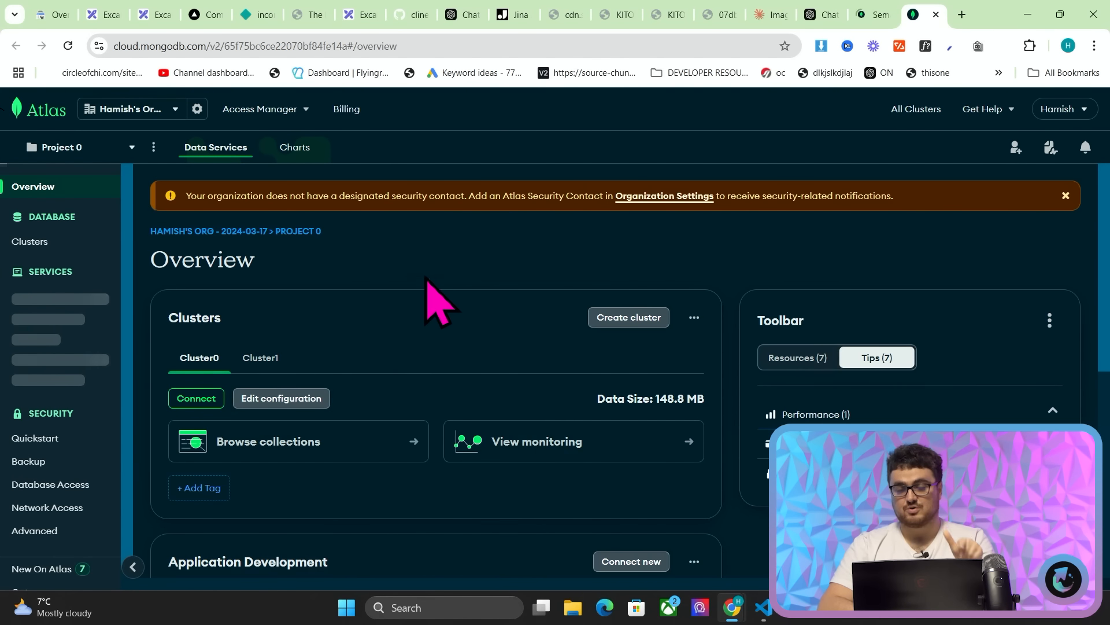
mouse_move(344, 326)
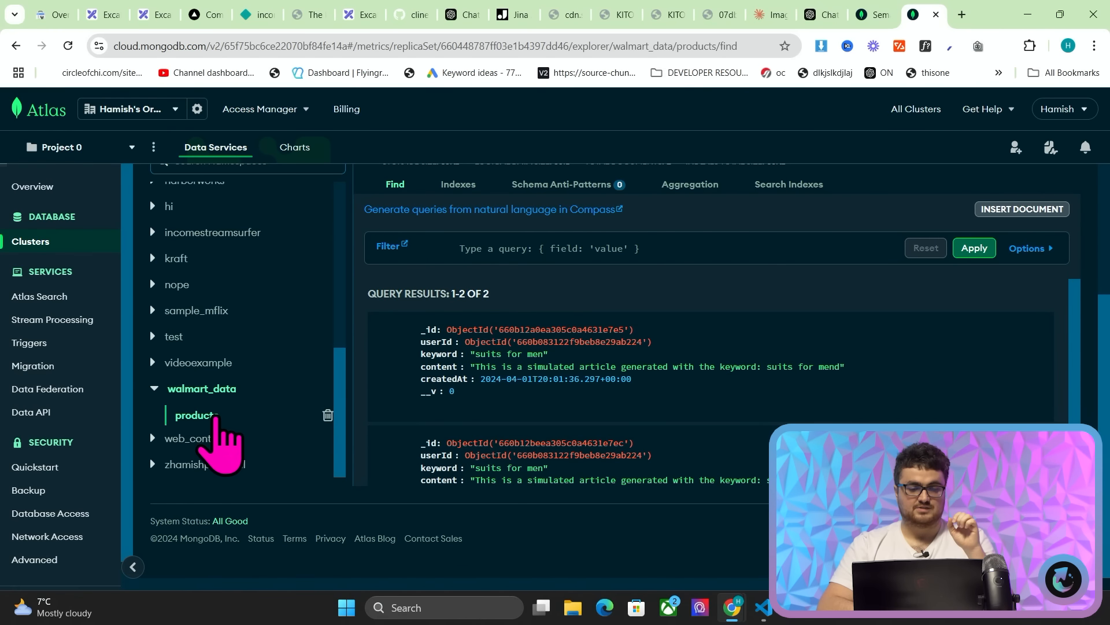
Open the walmart_data products collection listing the Seiko watch documents.
click(196, 415)
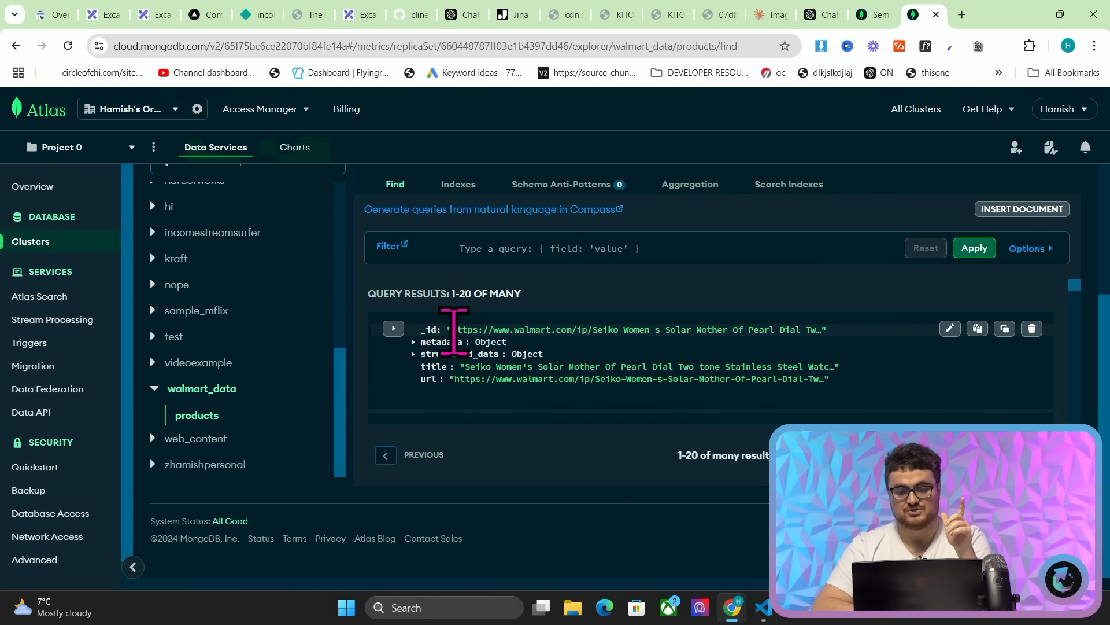
mouse_move(818, 333)
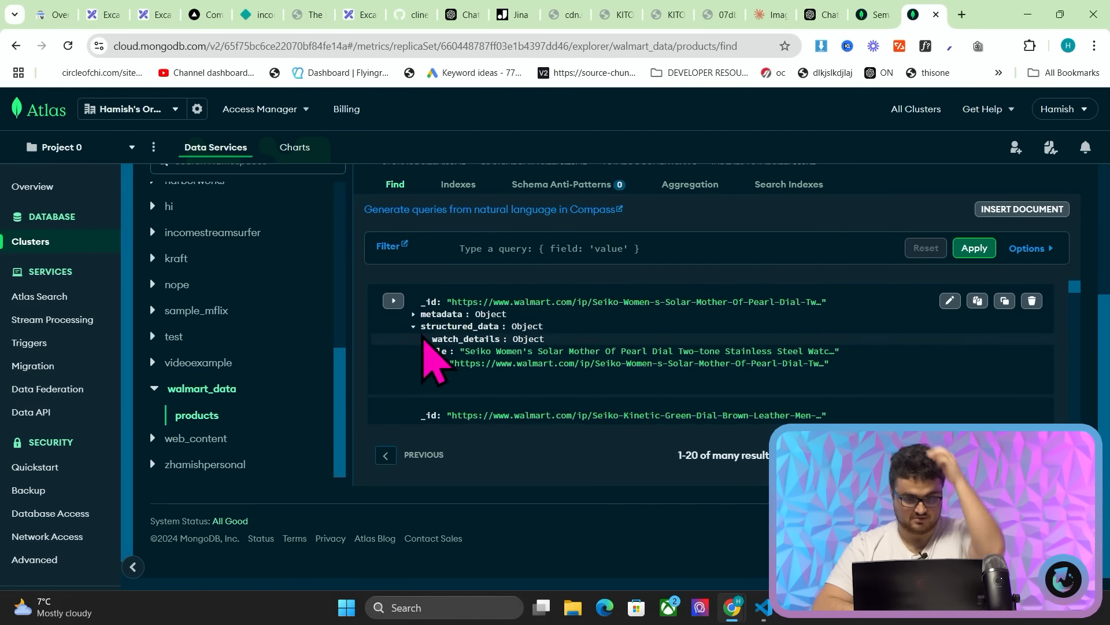
Expand the Seiko document's structured_data, pricing, condition, technical_specs and physical specs.
click(422, 339)
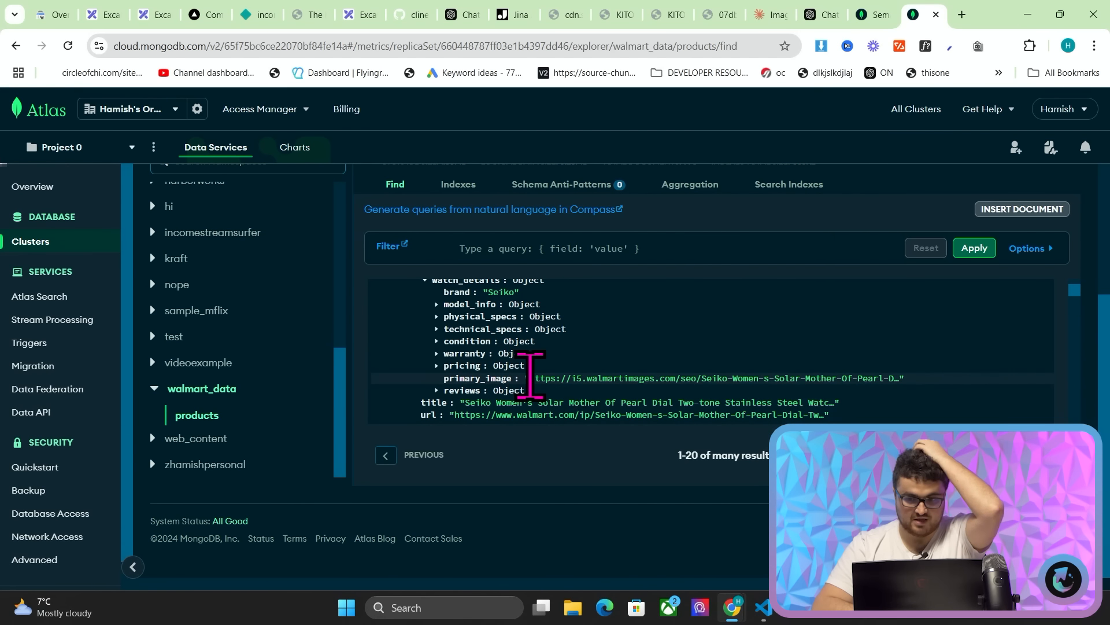
click(438, 366)
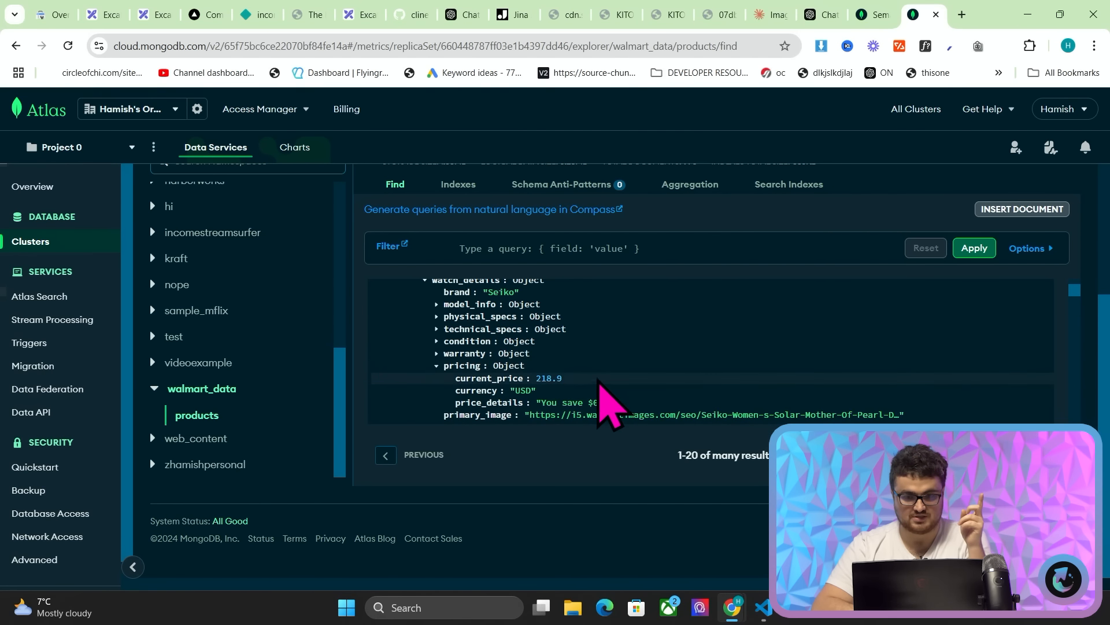
scroll(down, 3)
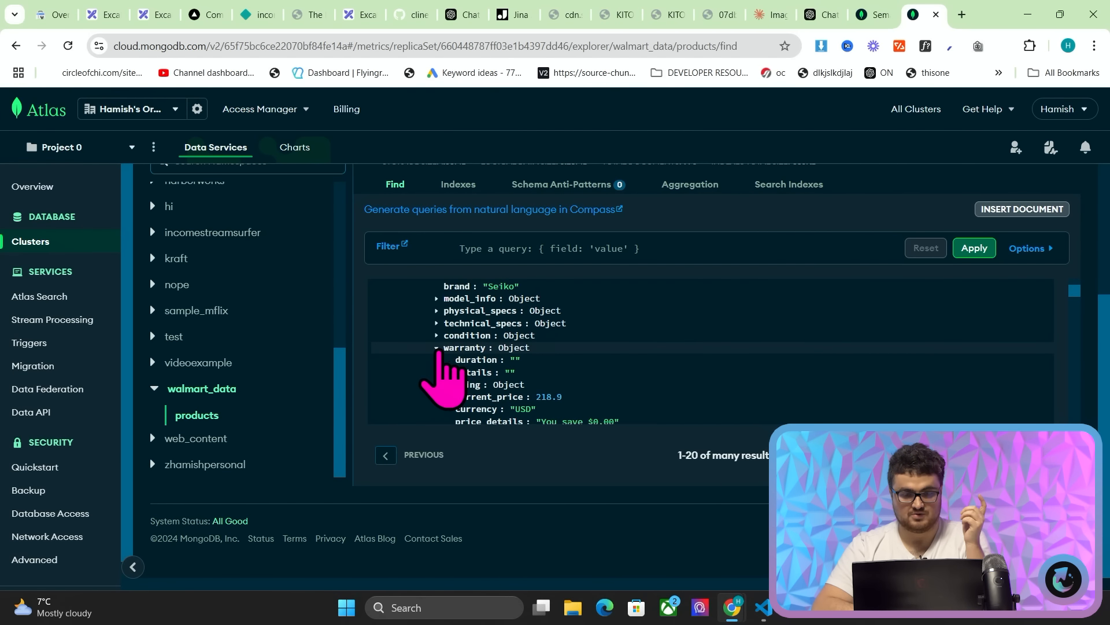
click(438, 335)
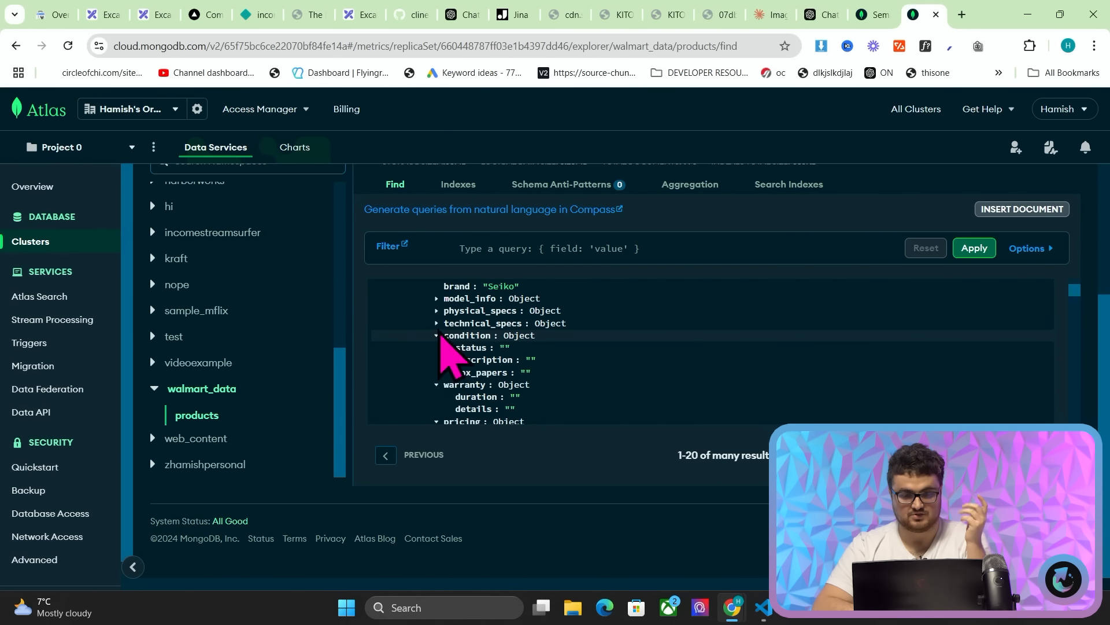
click(438, 323)
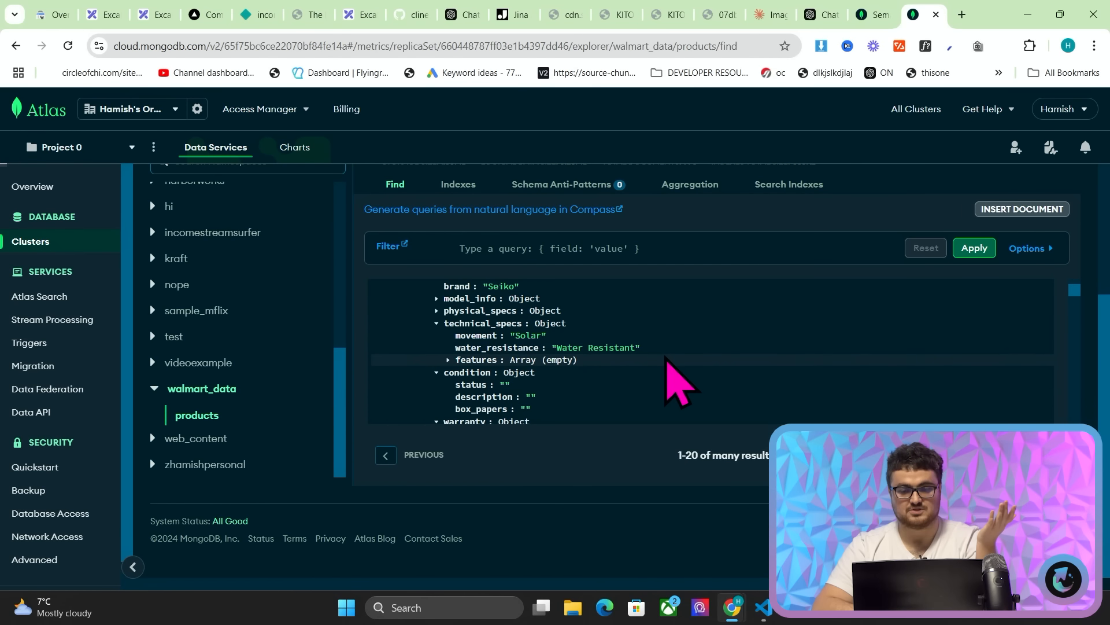
click(438, 310)
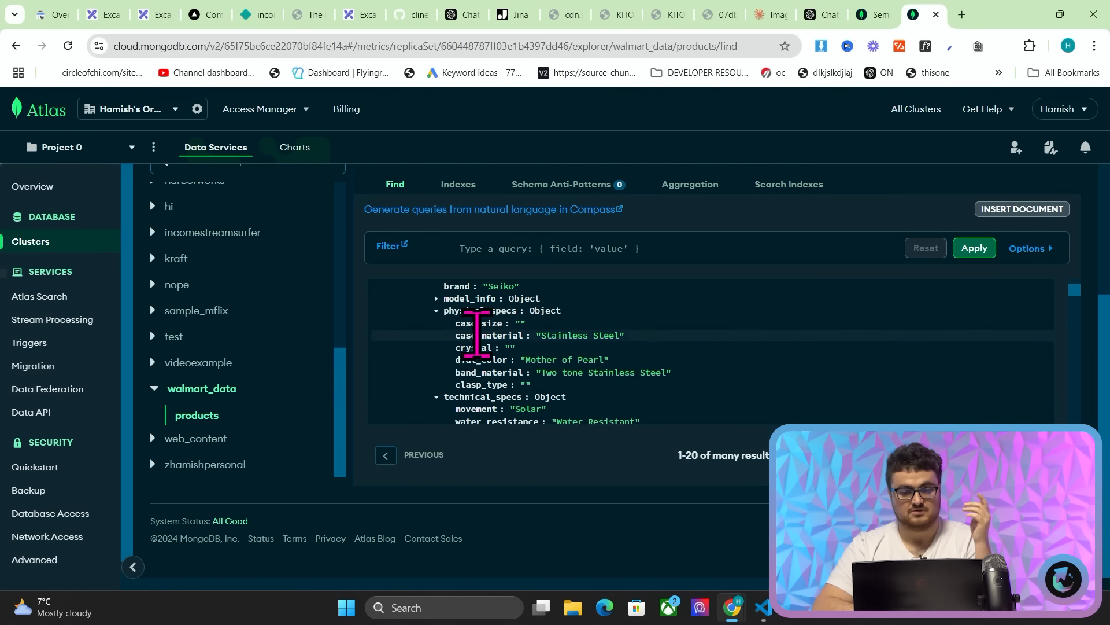
scroll(down, 3)
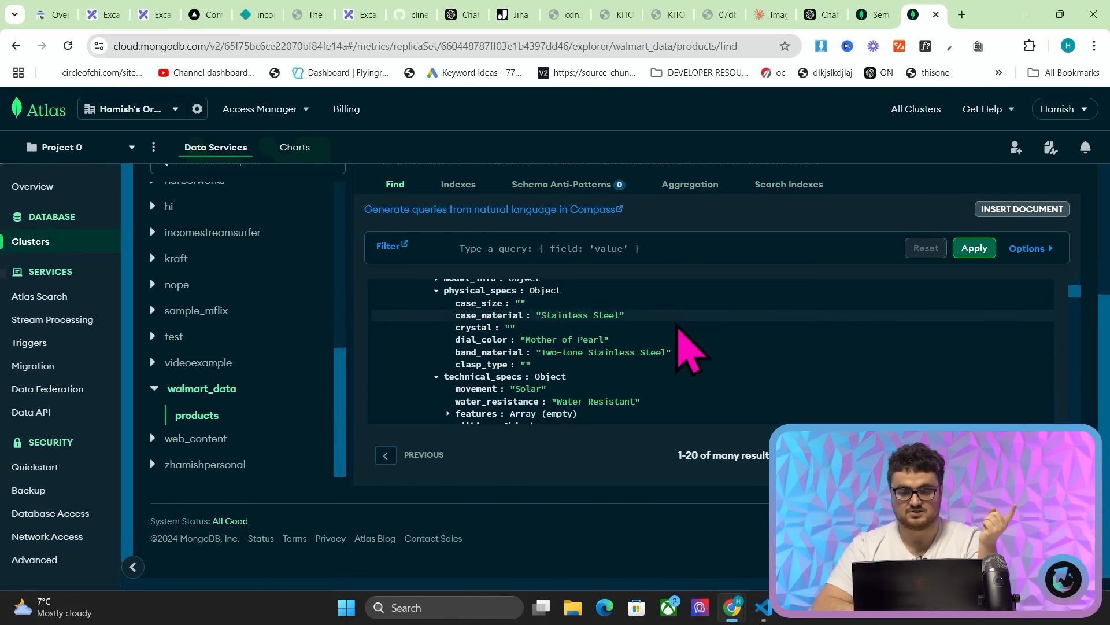
scroll(up, 3)
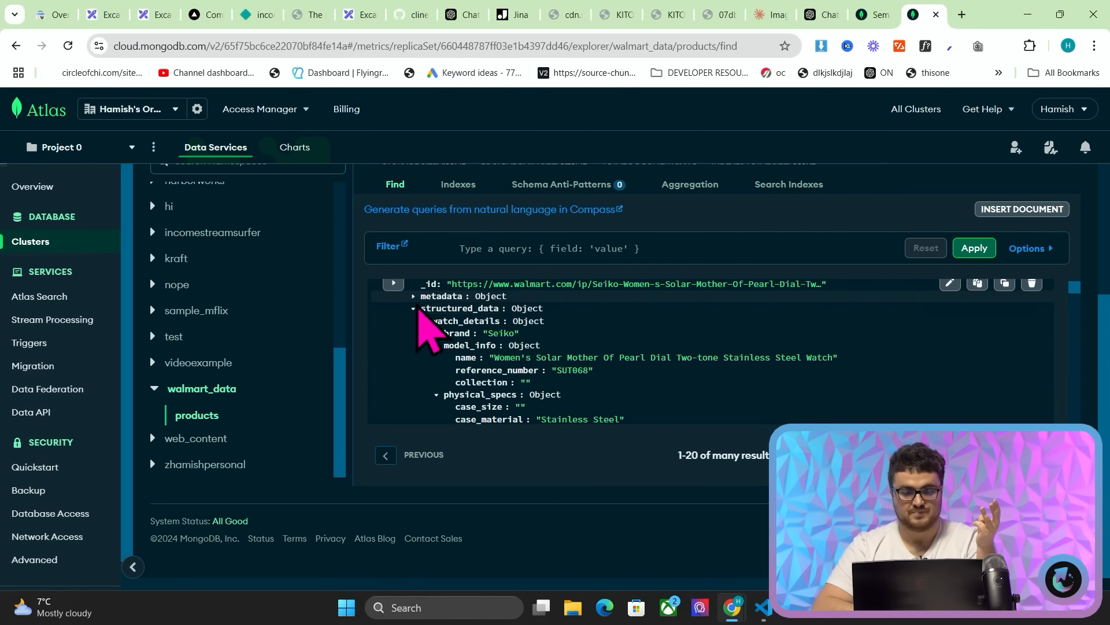
Expand the record's metadata, stored reviews and the second review's analysed content.
click(412, 296)
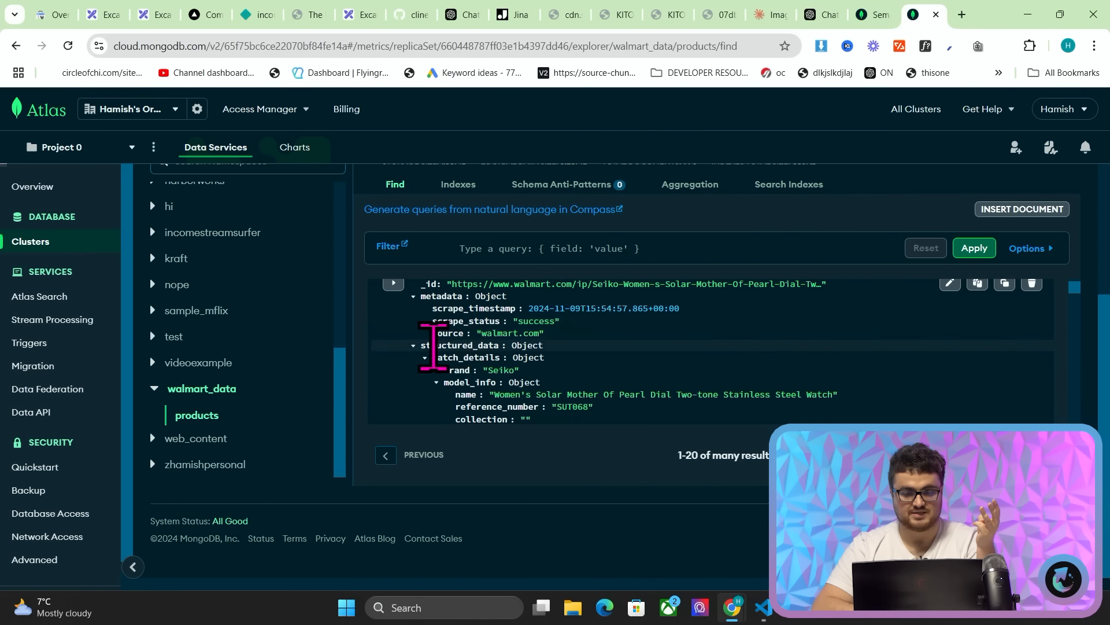
scroll(down, 3)
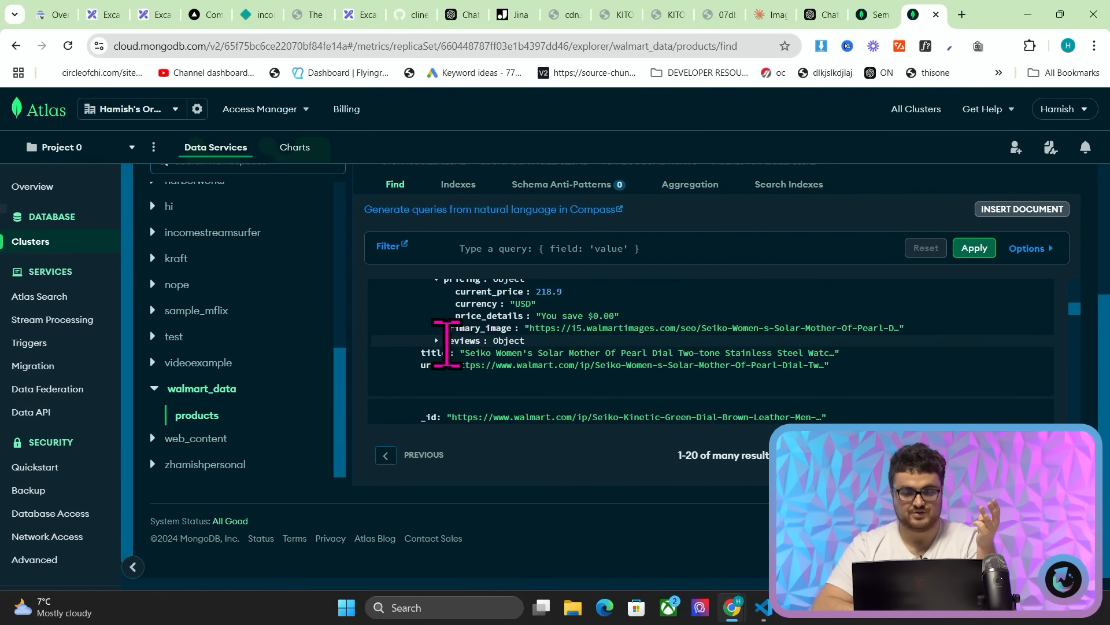
click(437, 340)
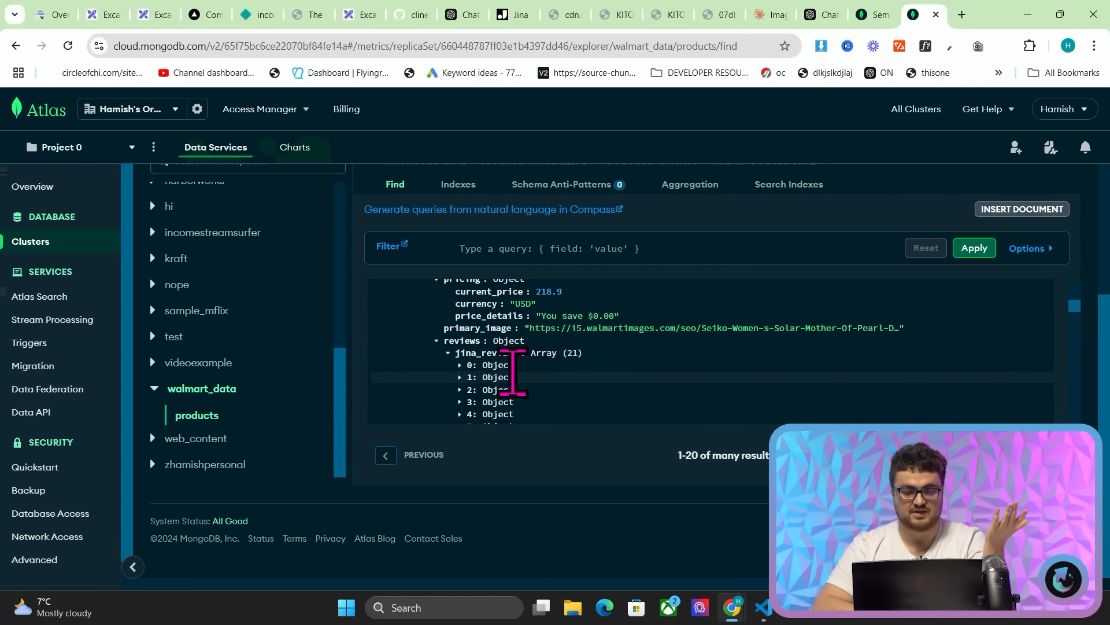
click(459, 376)
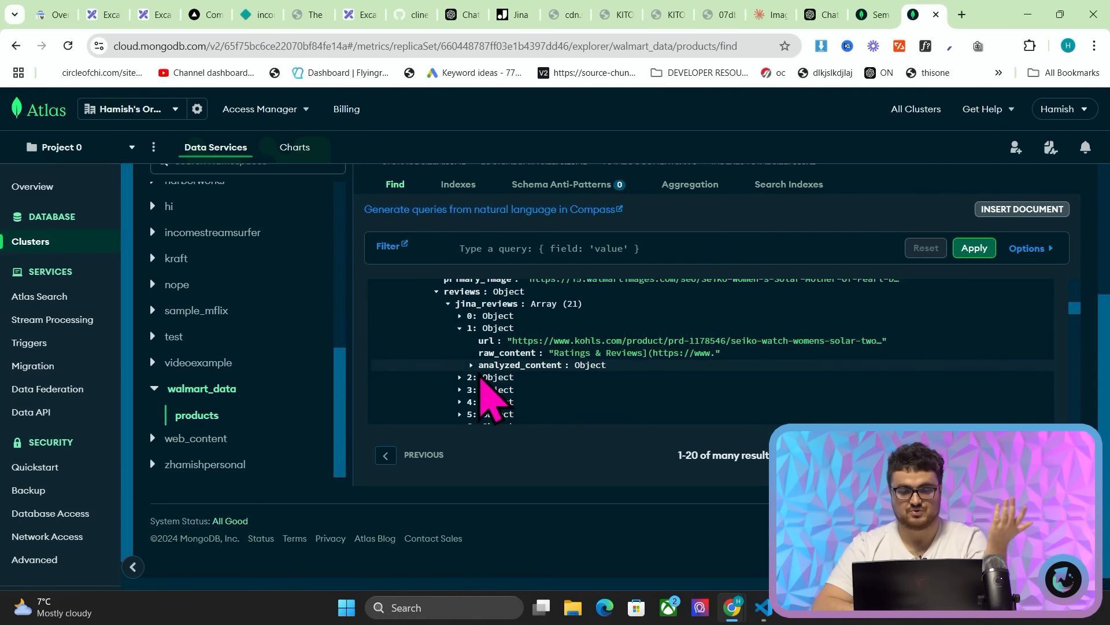
click(469, 364)
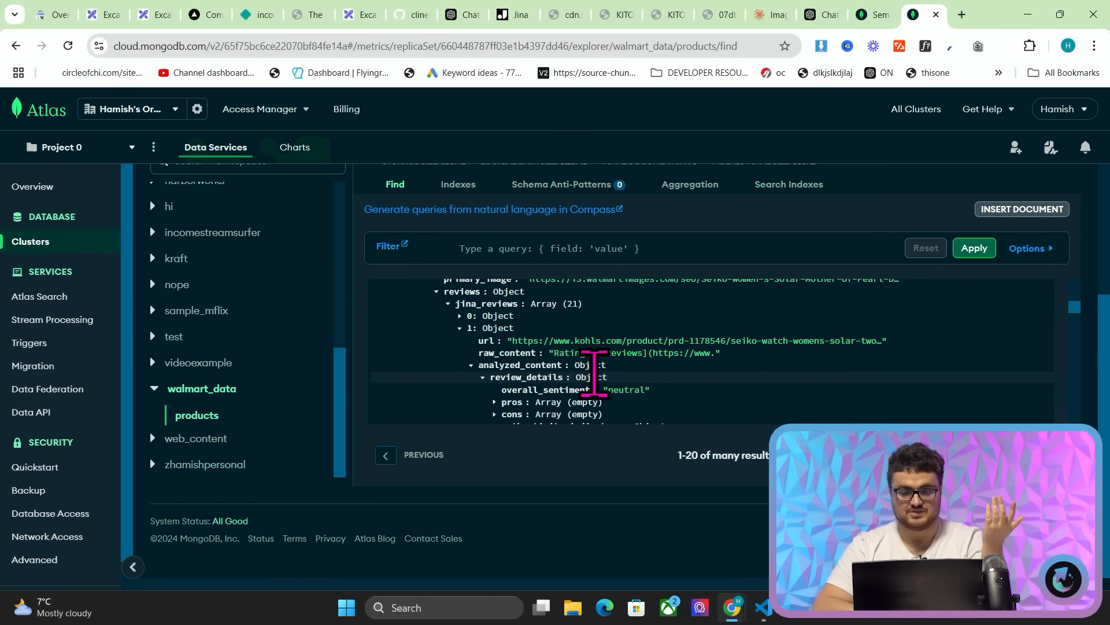
scroll(down, 3)
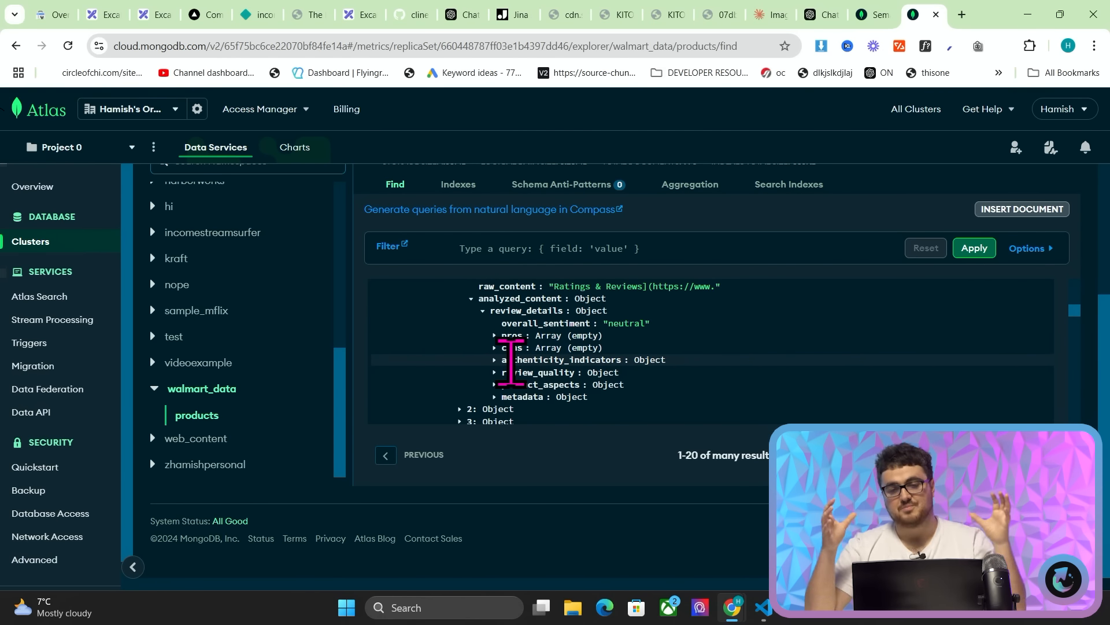
click(306, 14)
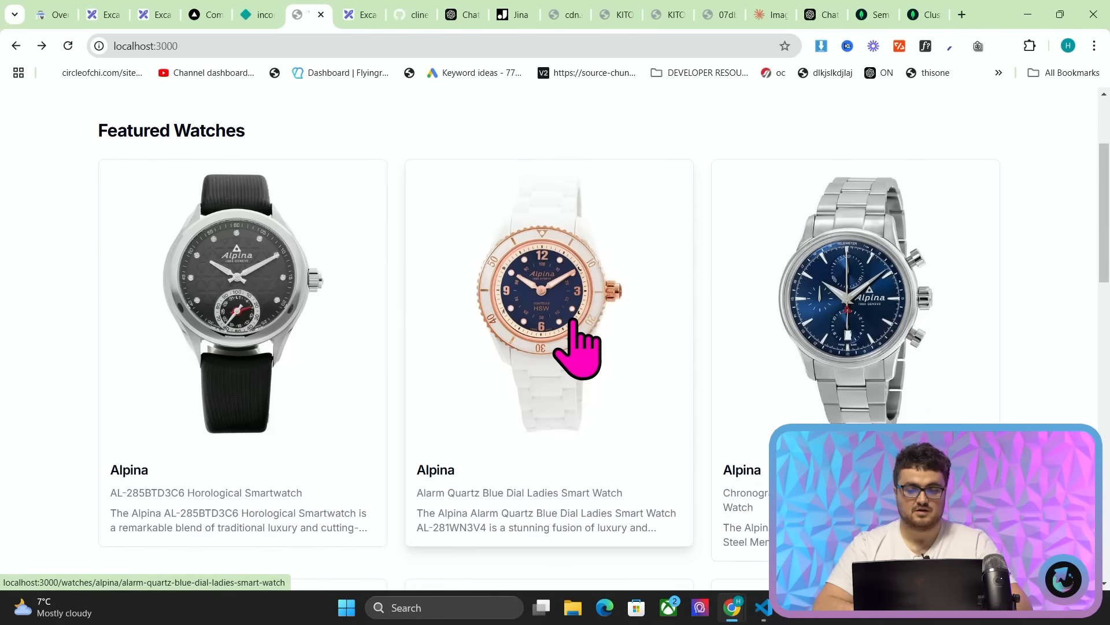
Open the Alpina Alarm Quartz Blue Dial watch page and review its specs and tags.
click(549, 297)
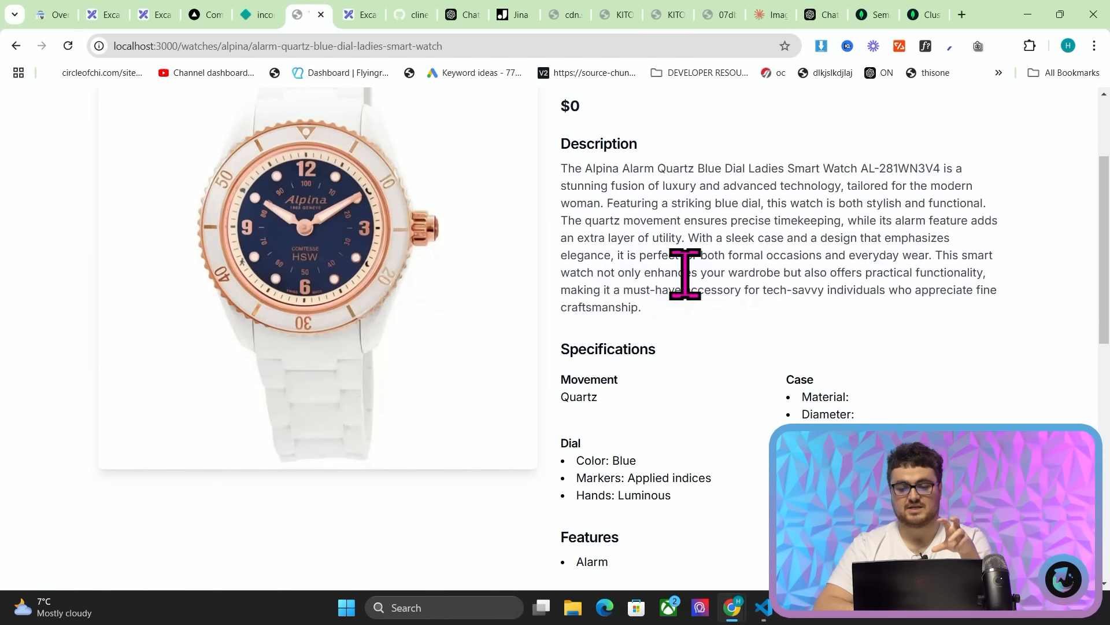
scroll(down, 3)
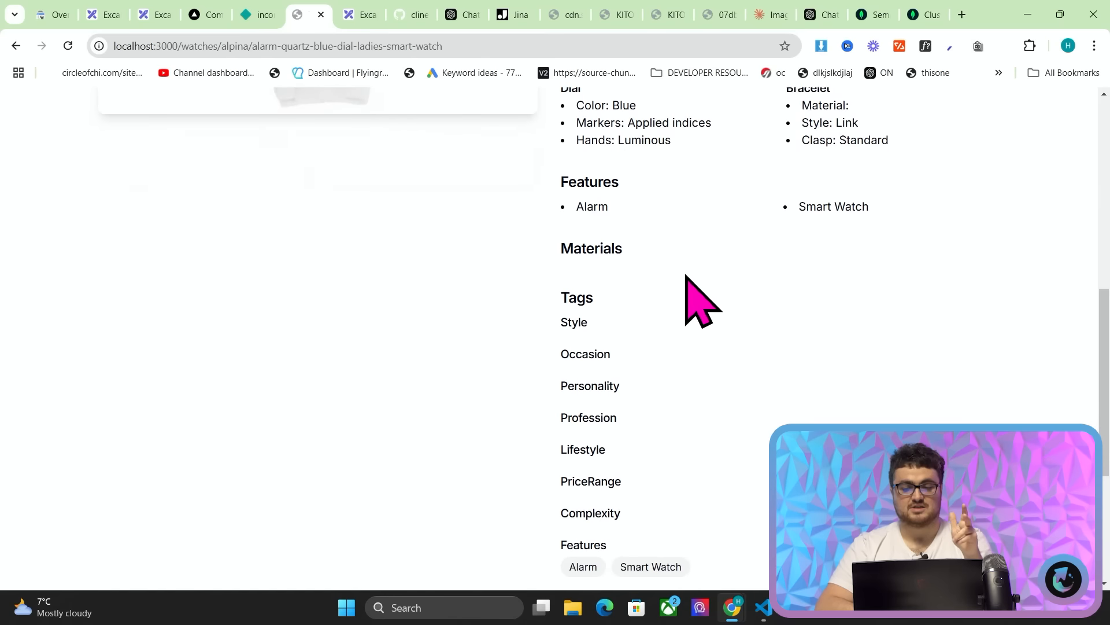
scroll(down, 3)
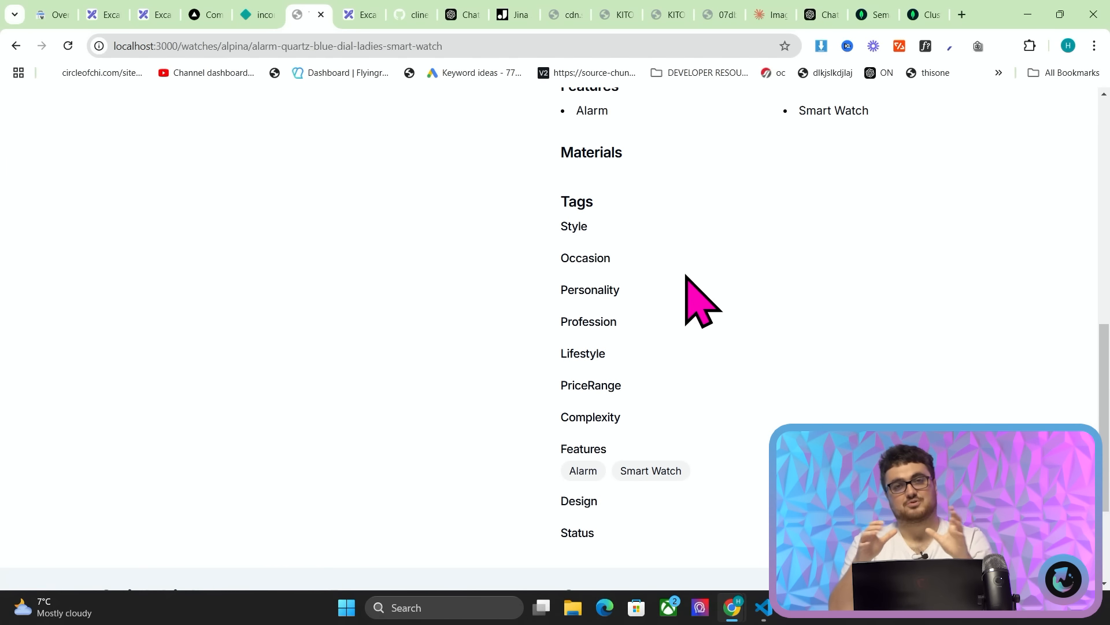
scroll(down, 3)
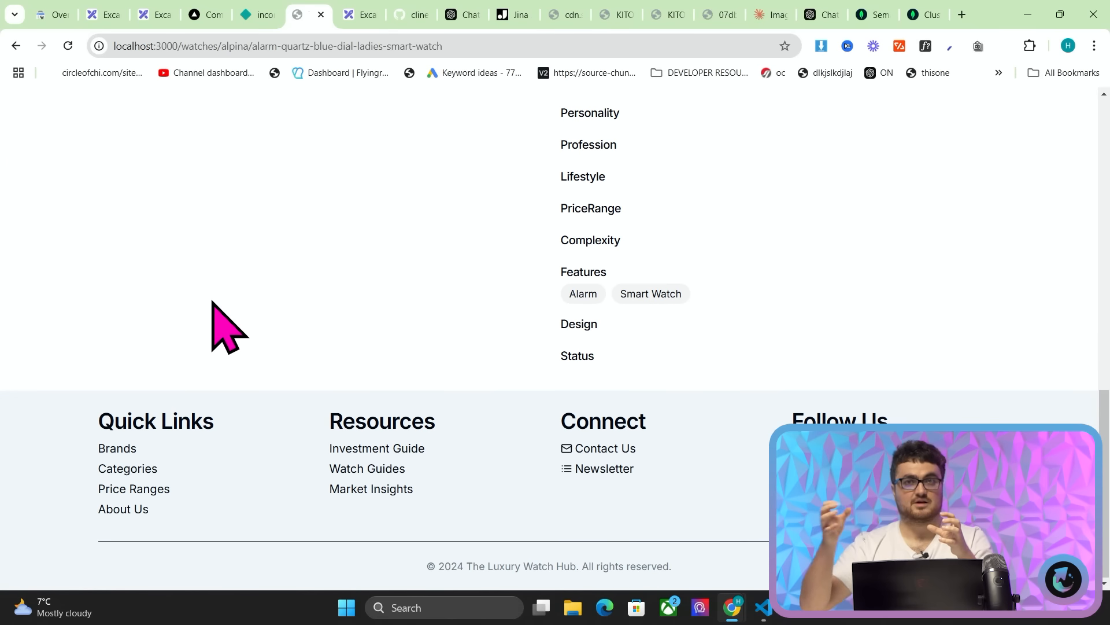
scroll(up, 3)
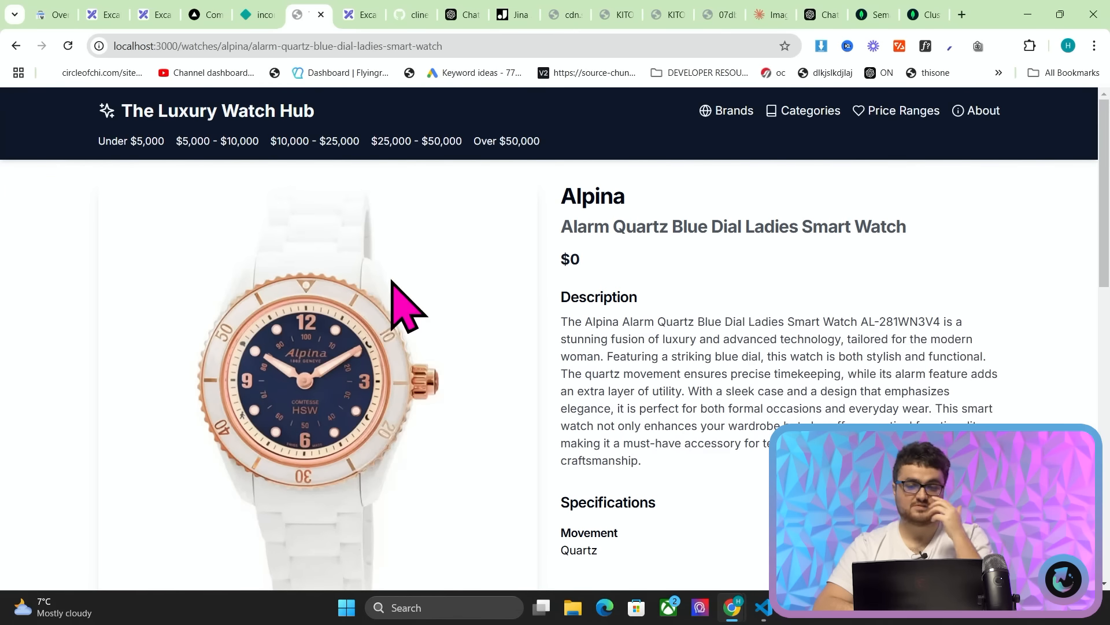
mouse_move(884, 225)
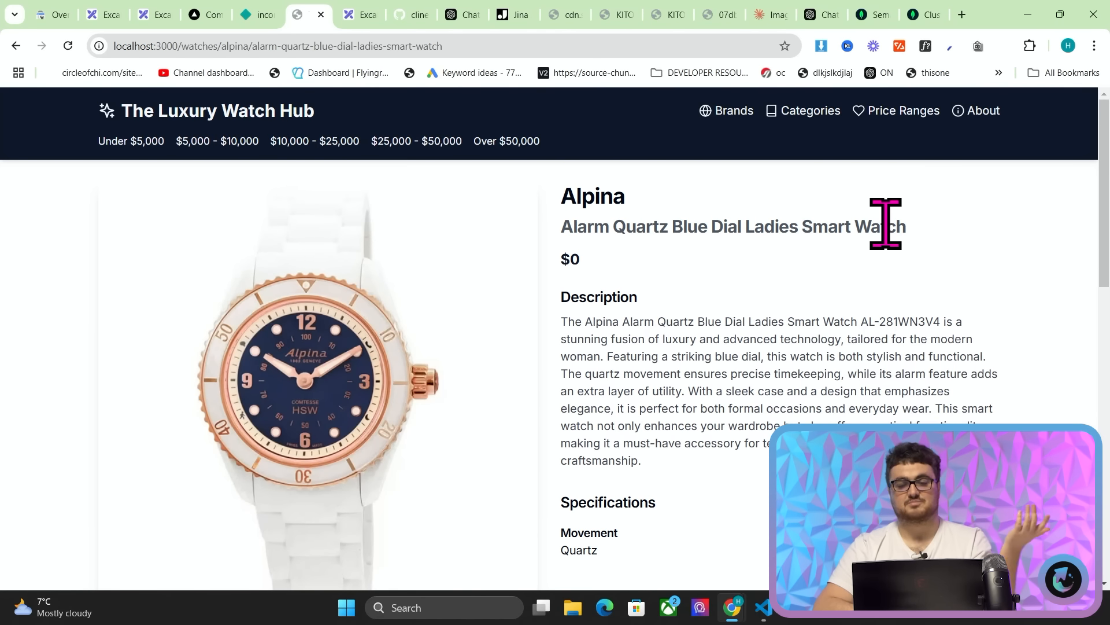
mouse_move(883, 160)
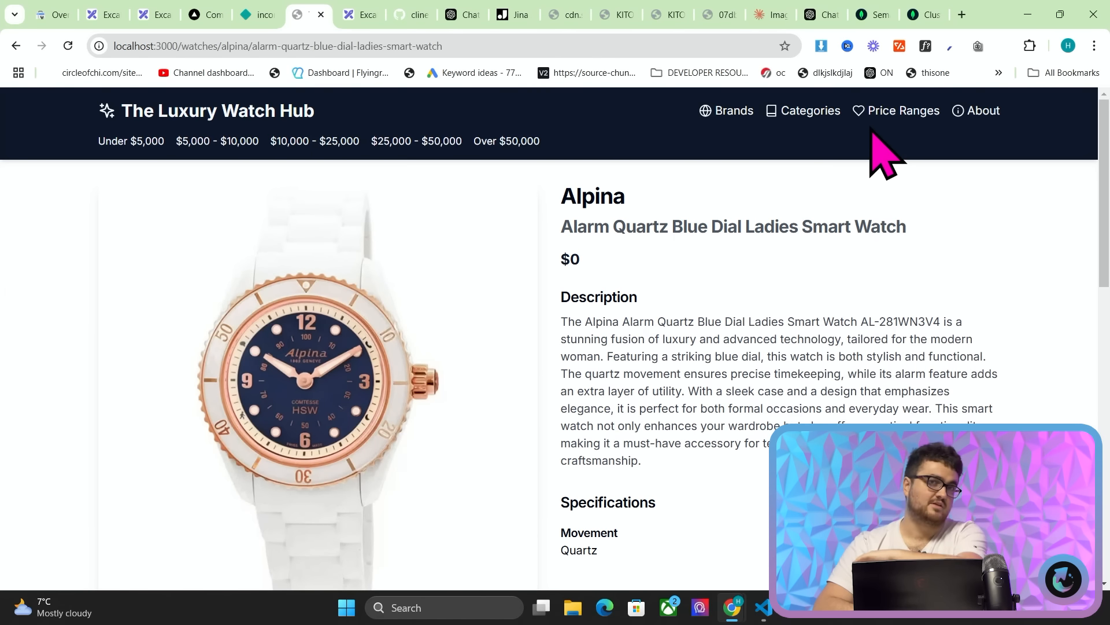
mouse_move(846, 220)
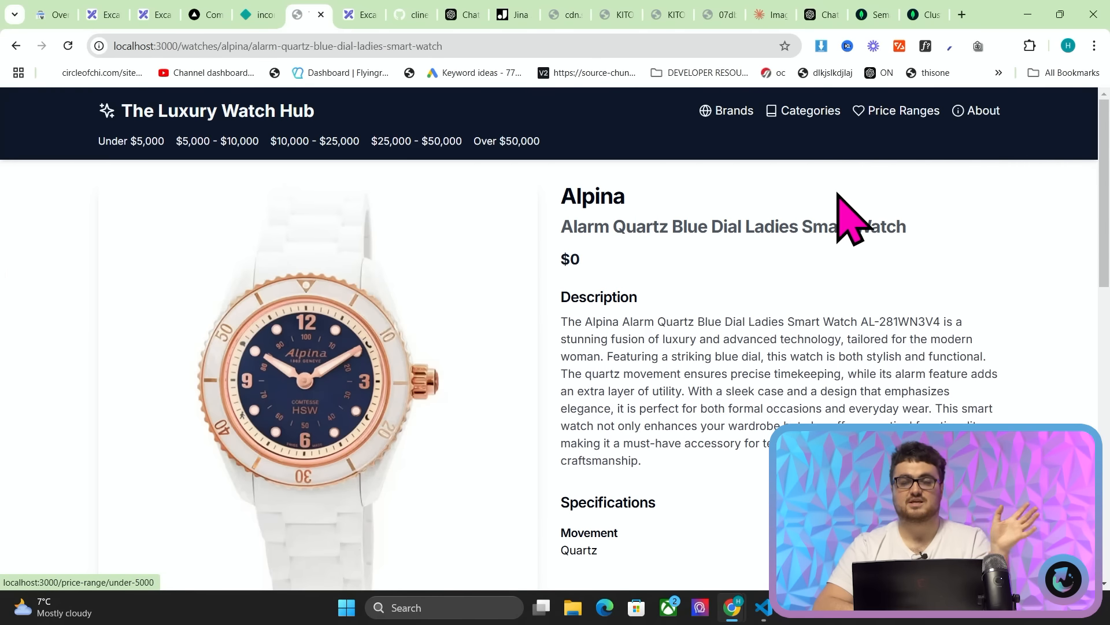
mouse_move(779, 383)
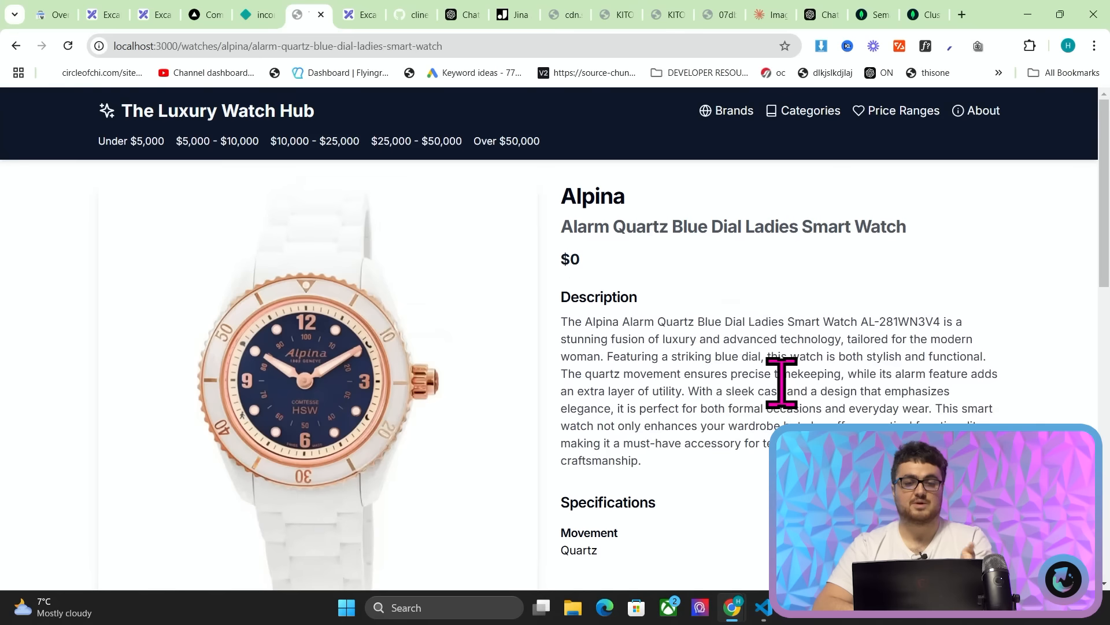
mouse_move(729, 347)
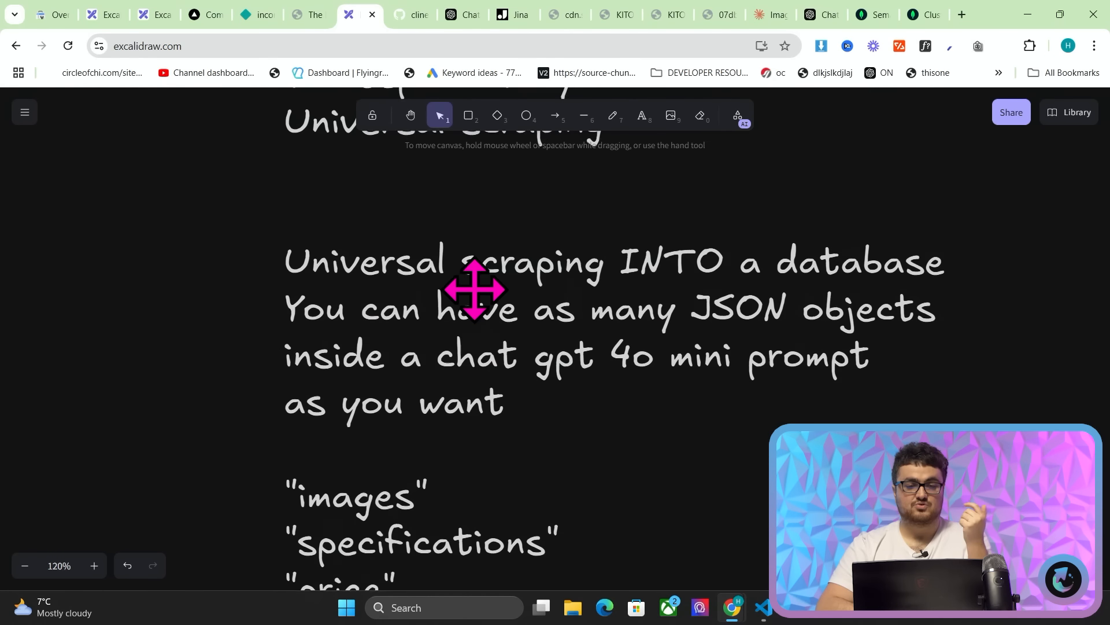
scroll(down, 3)
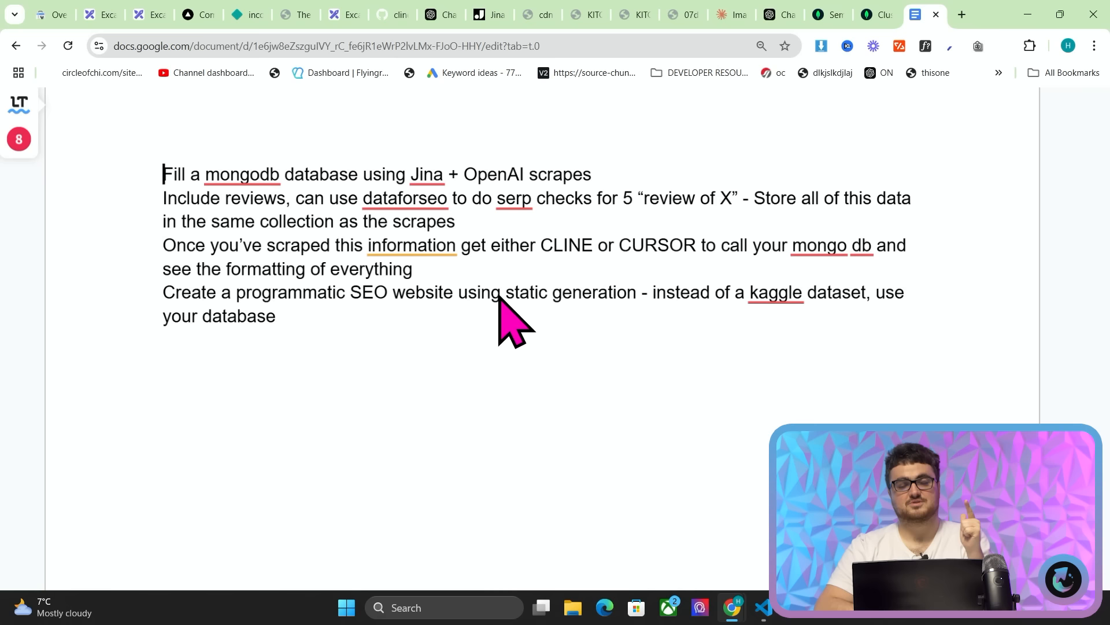
mouse_move(357, 227)
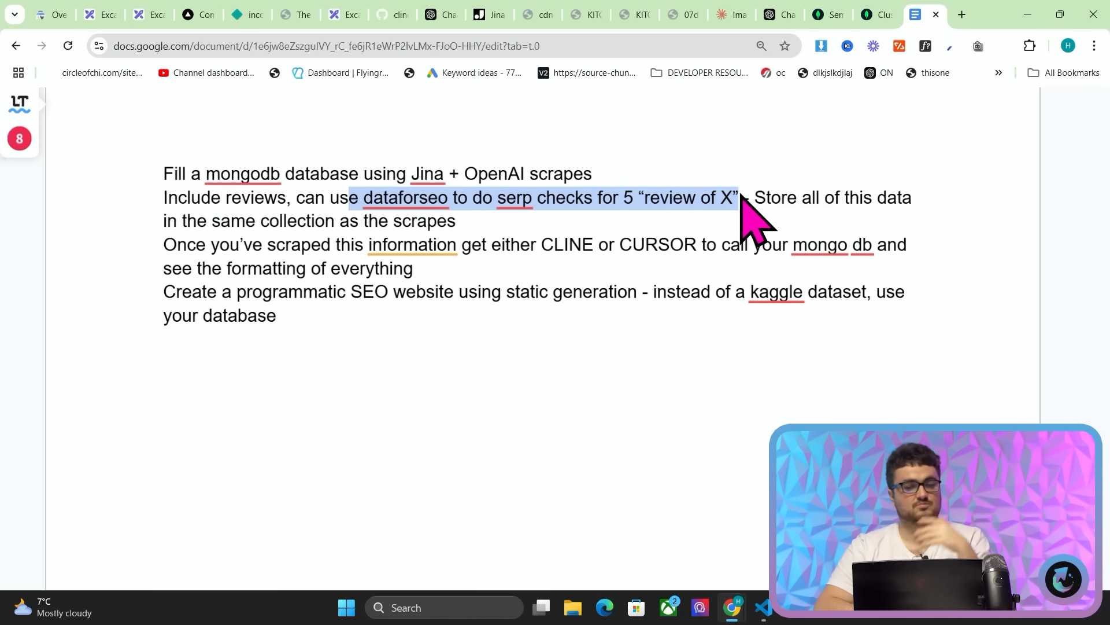
mouse_move(799, 216)
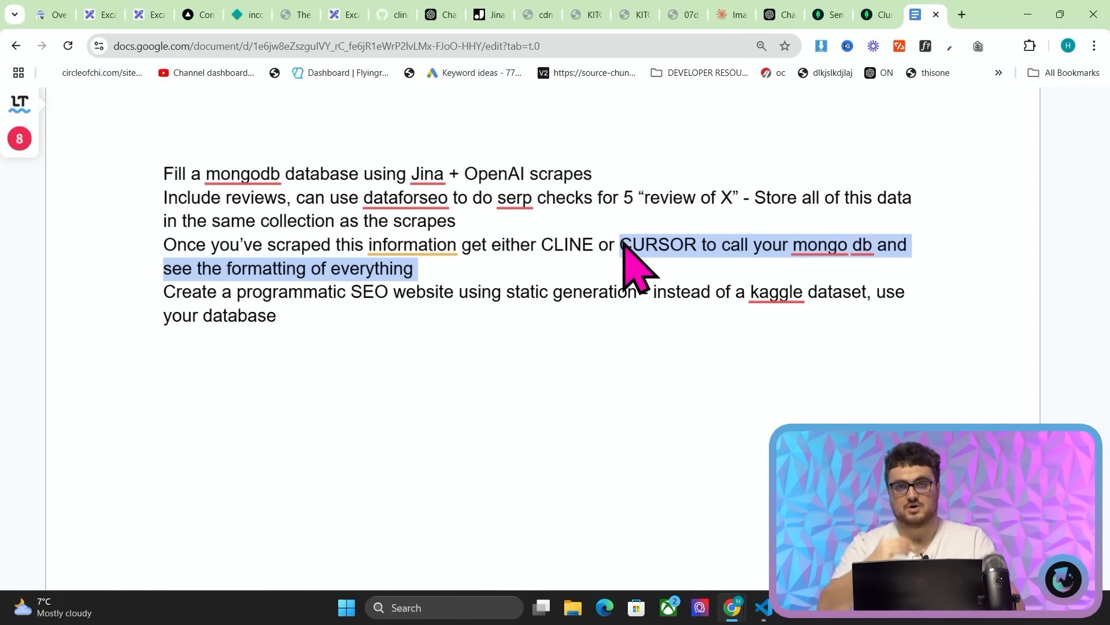
Leave the Google Docs plan and switch to Visual Studio Code from the taskbar.
click(764, 612)
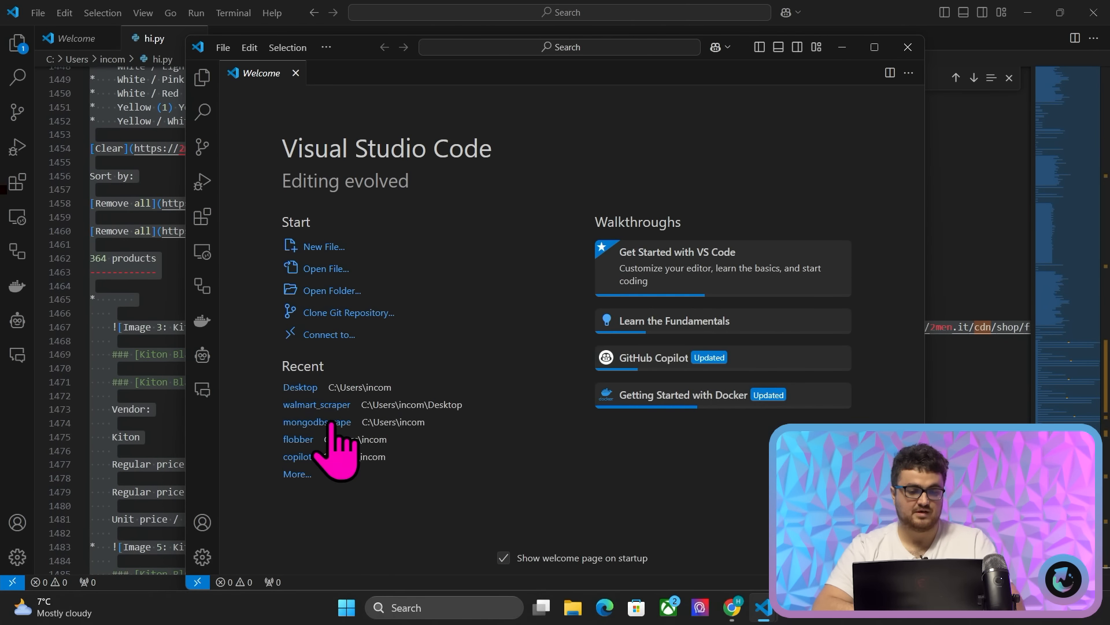
Open the Desktop project and scroll scraper.py down to its extract_structured_data prompt.
click(311, 422)
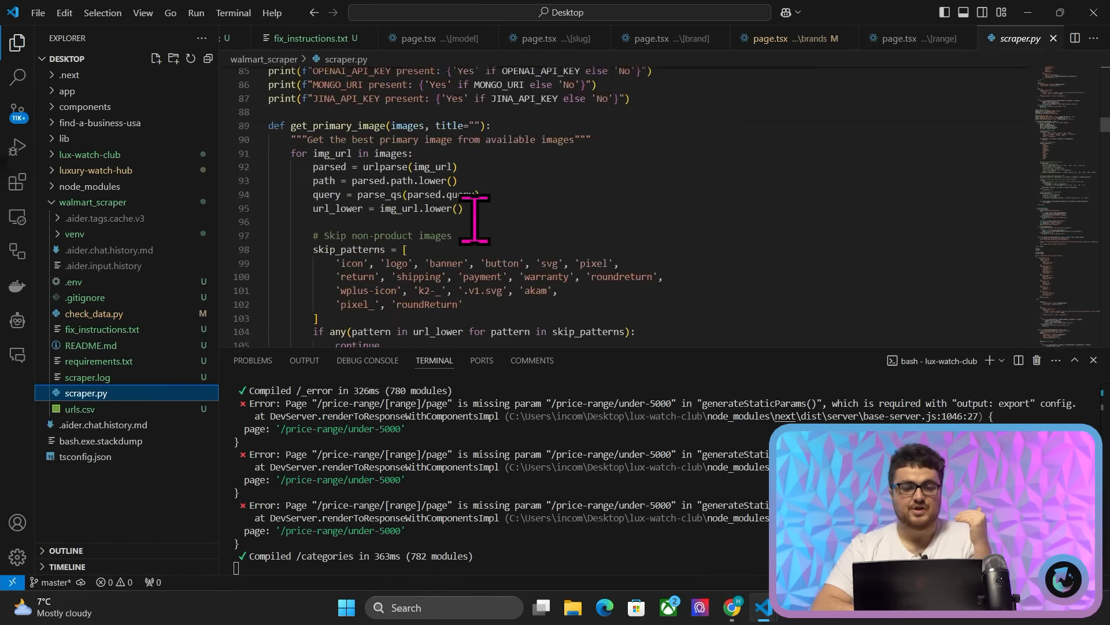
scroll(down, 3)
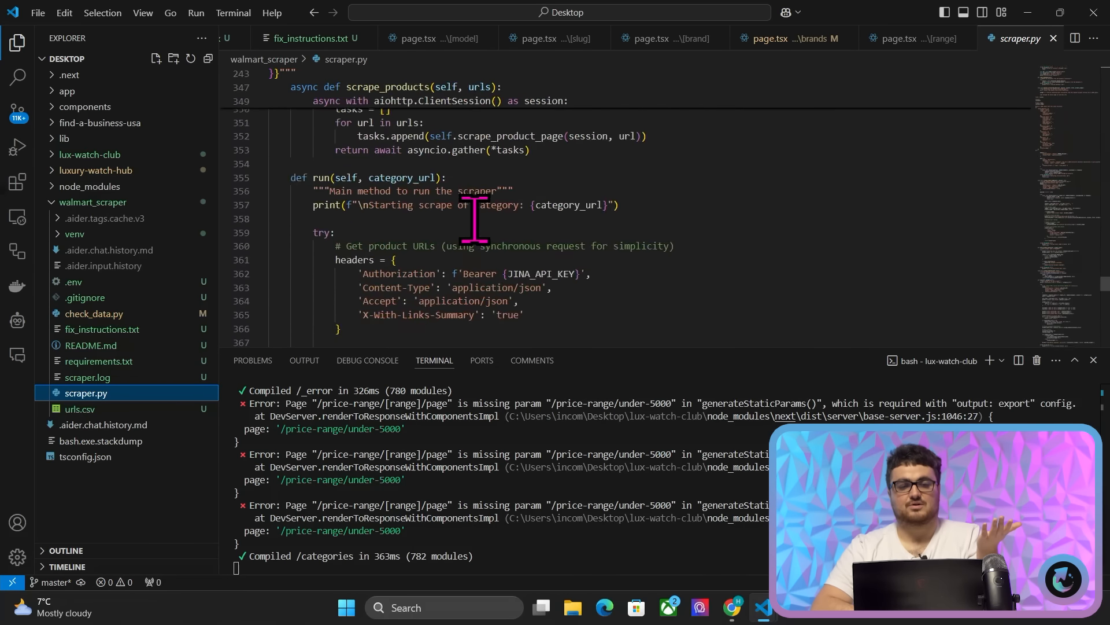
scroll(down, 3)
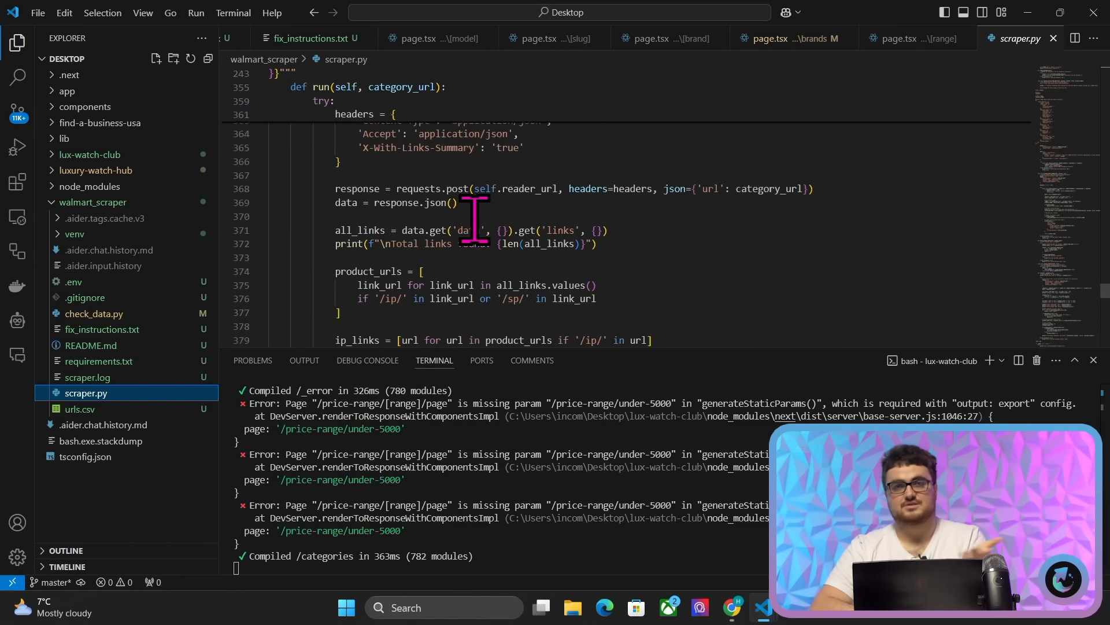
scroll(up, 3)
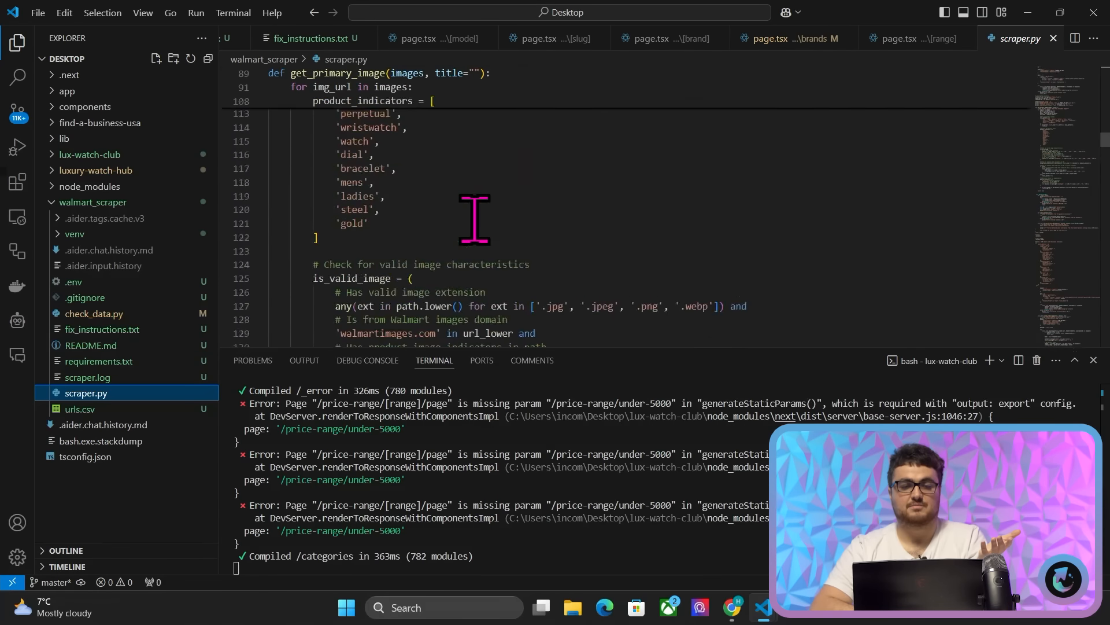
scroll(down, 3)
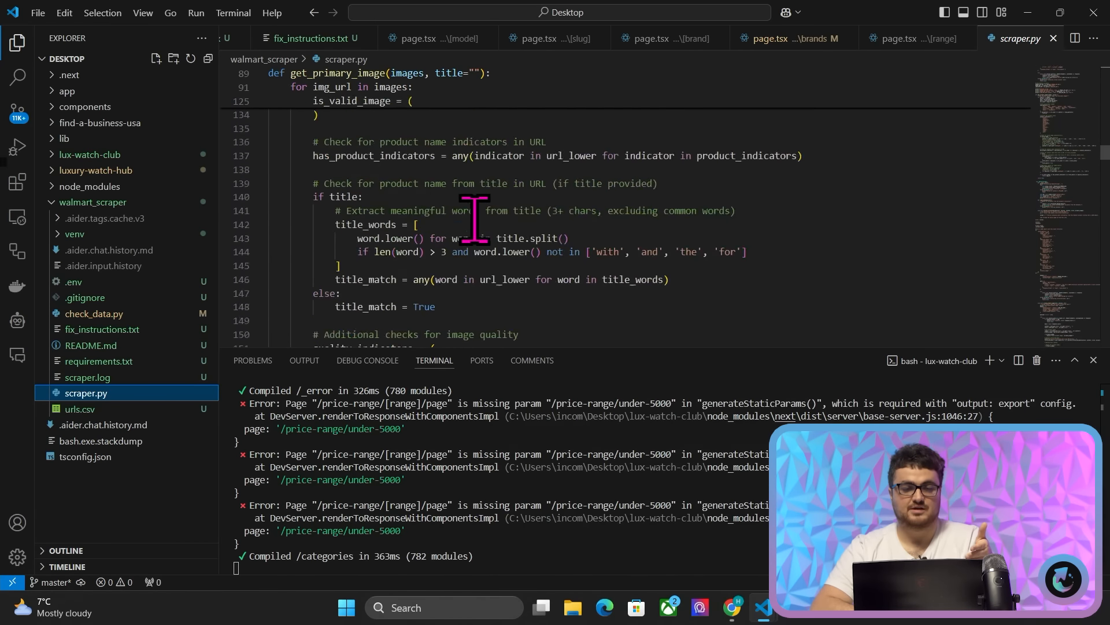
scroll(down, 3)
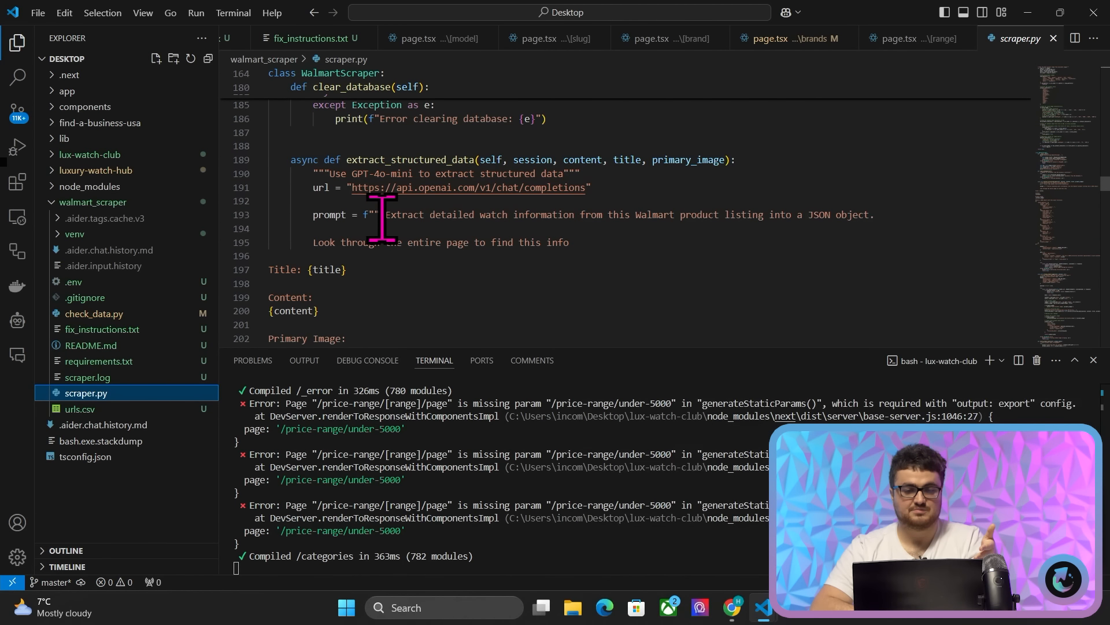
scroll(down, 3)
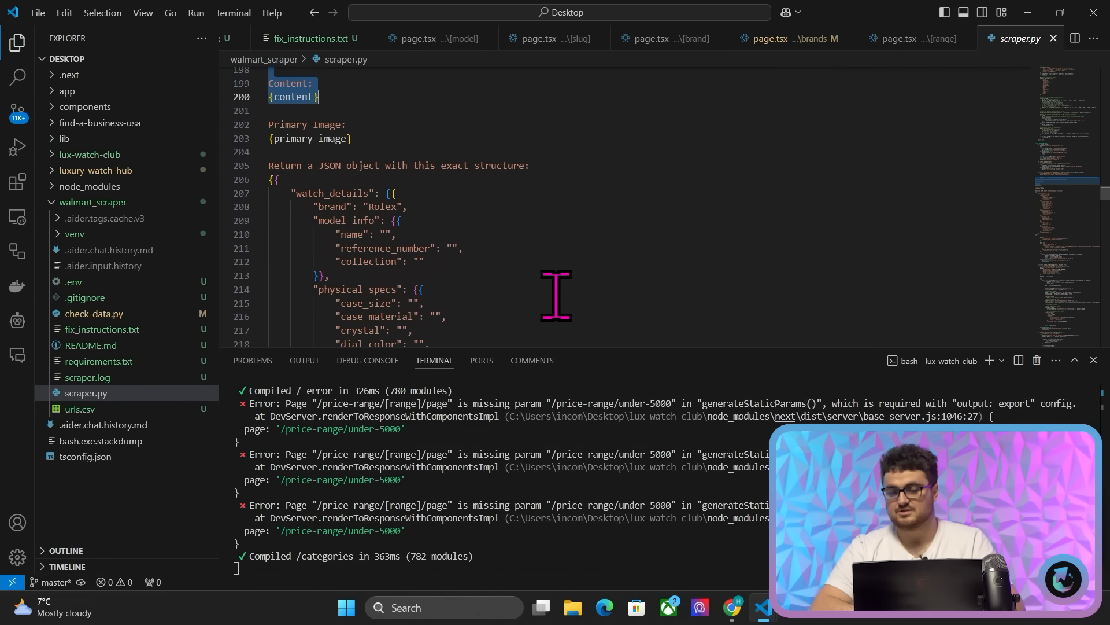
scroll(down, 3)
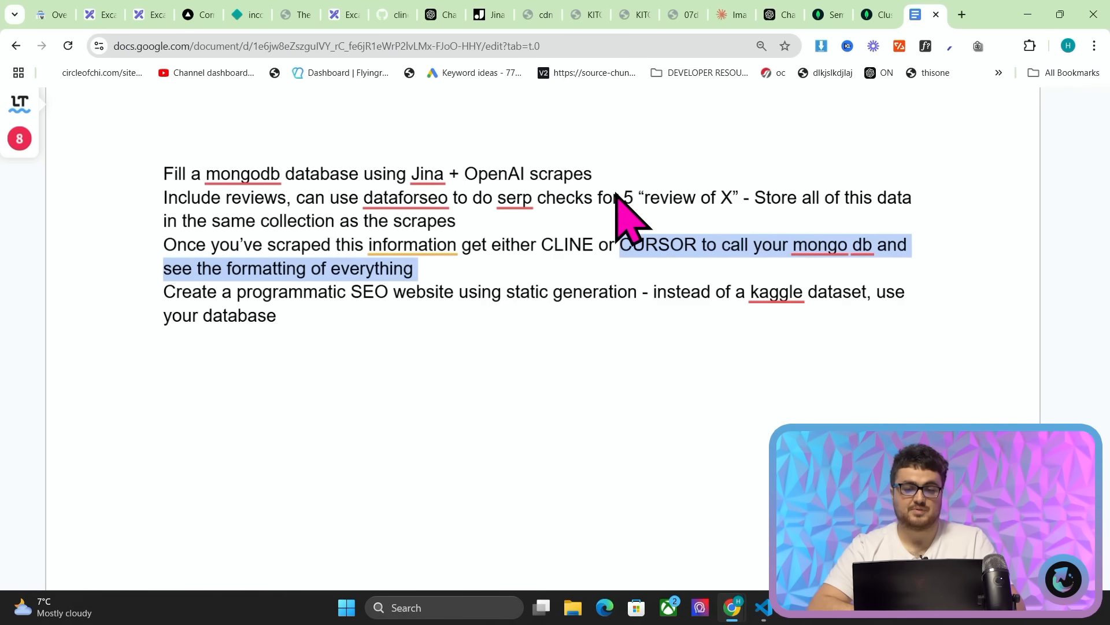
mouse_move(669, 262)
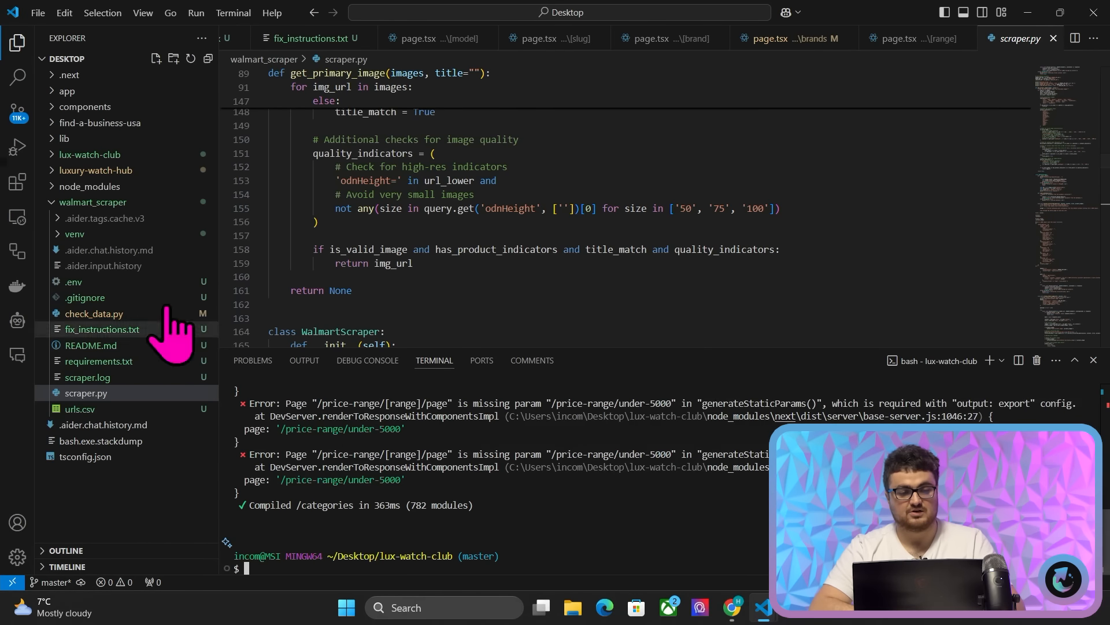
Open check_data.py and run it with 'python check_data.py' in the terminal.
click(94, 313)
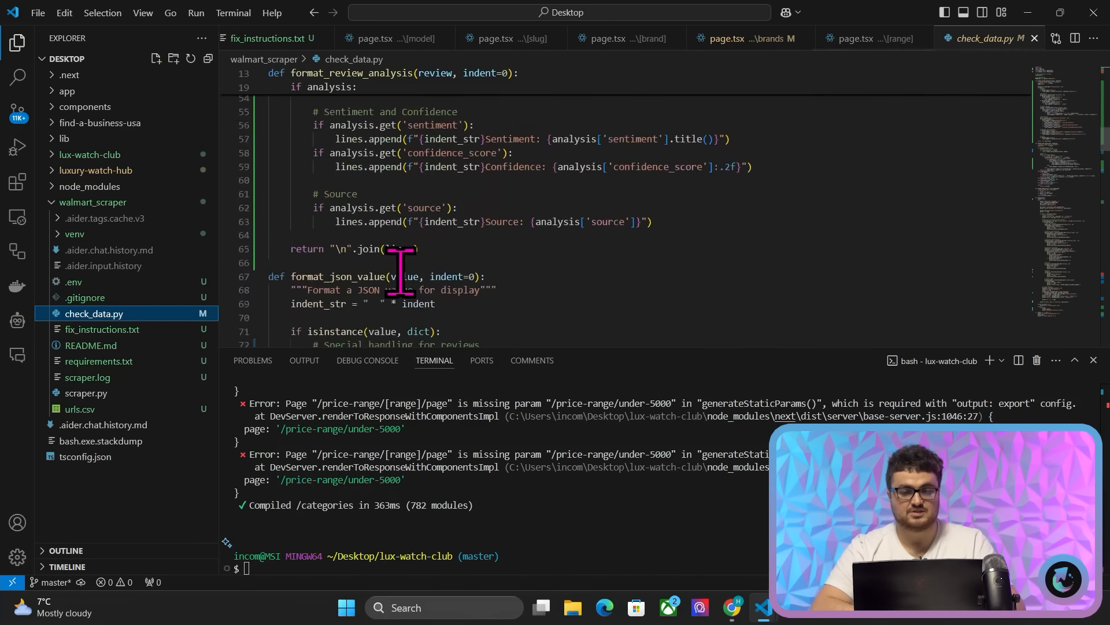
scroll(down, 3)
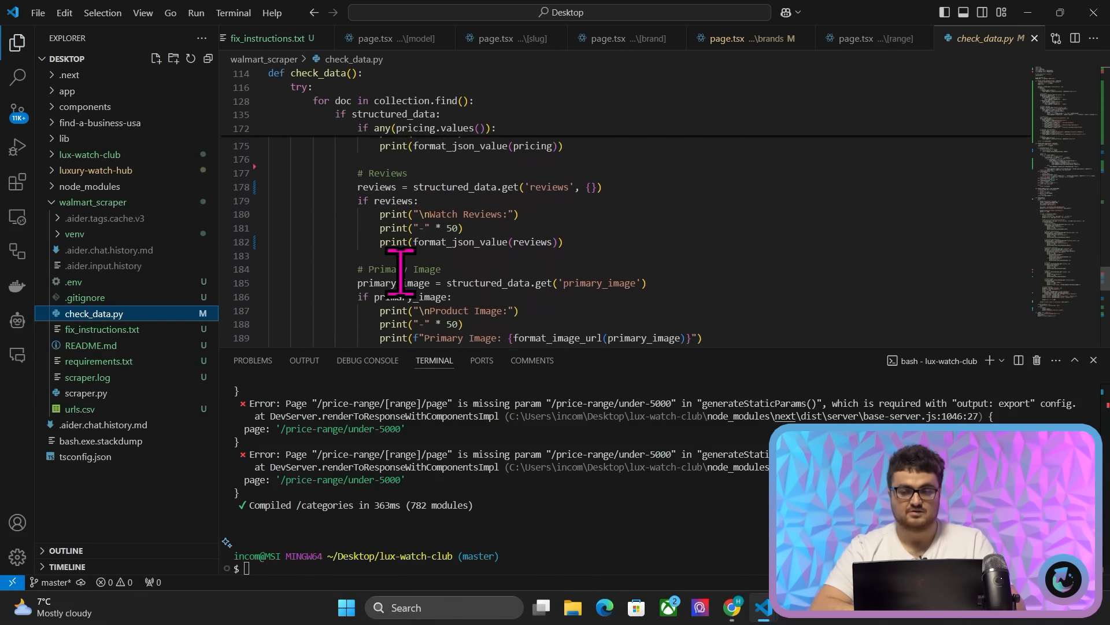
text(python check_)
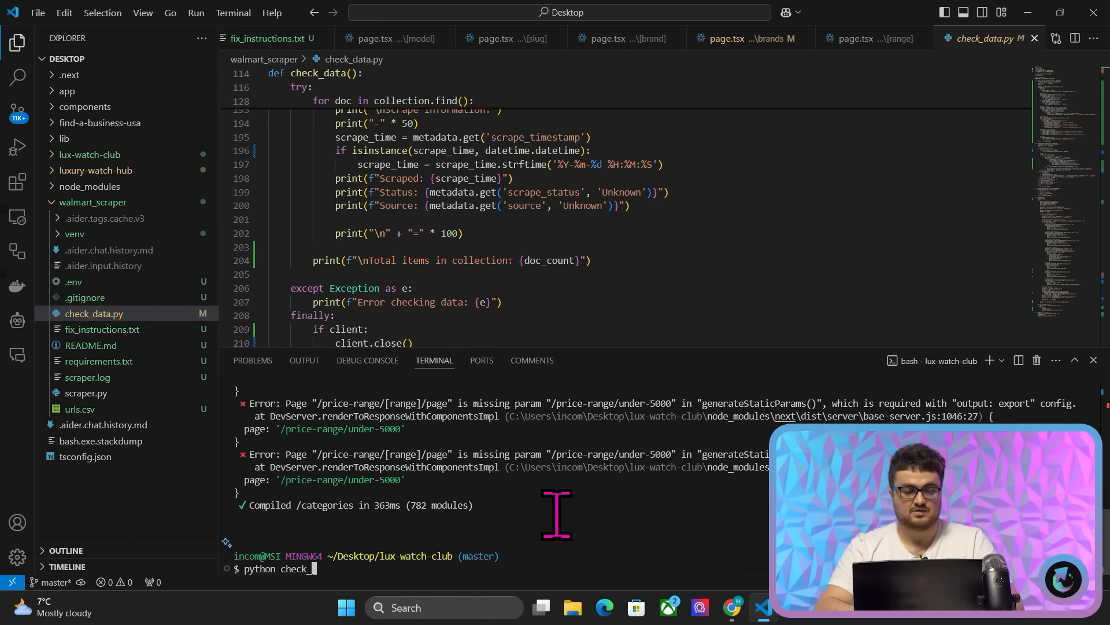
key(Return)
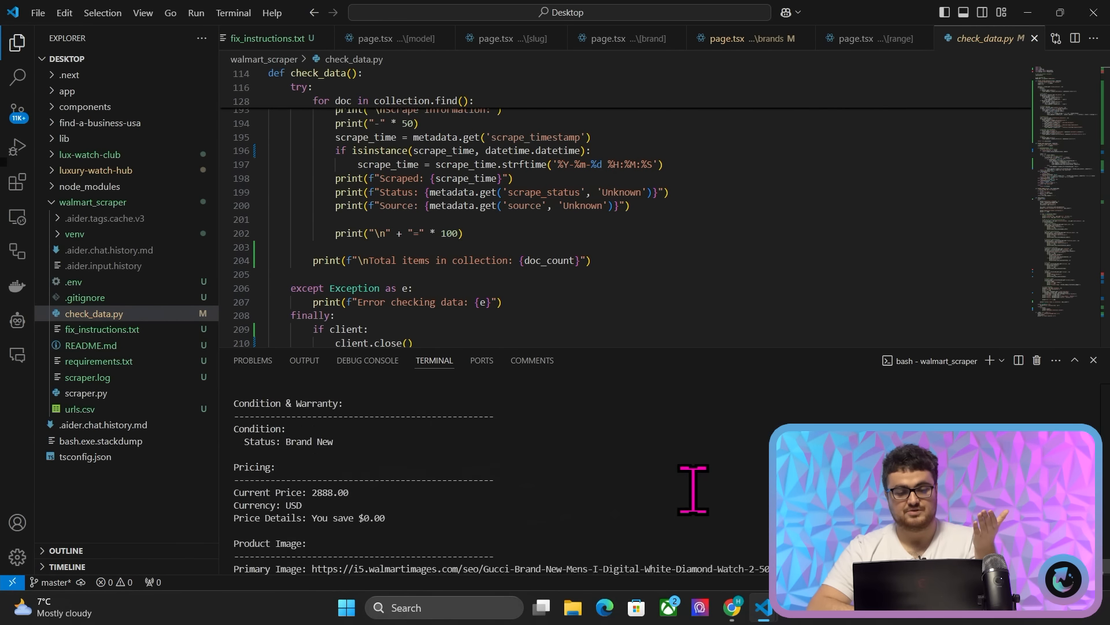
Scroll through the printed watch records, such as the Mido Commander's specifications and pricing.
scroll(down, 3)
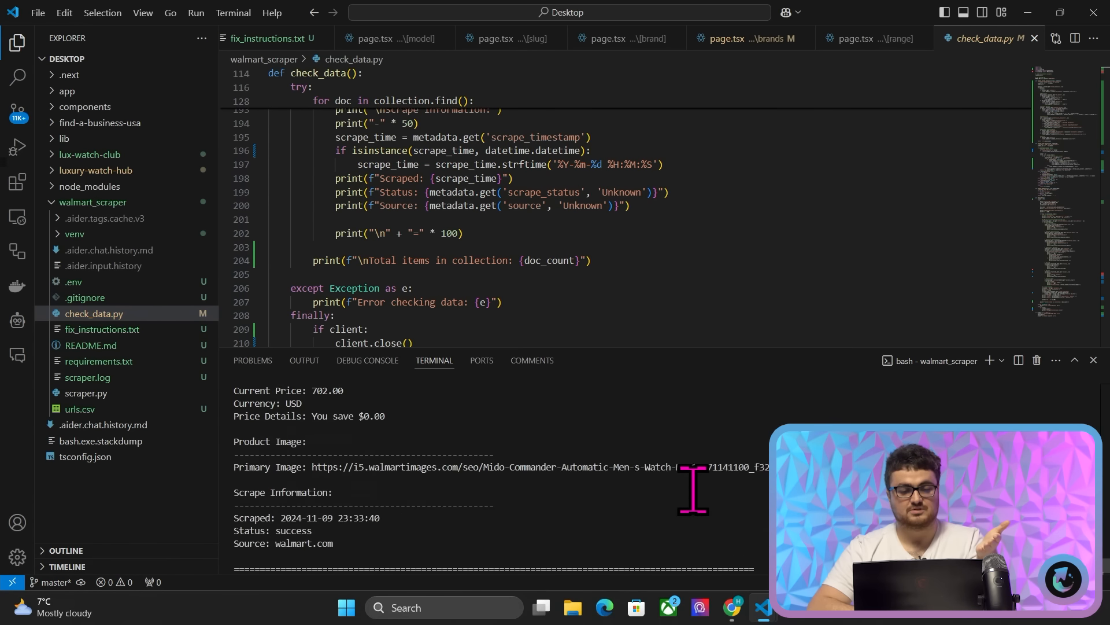
scroll(up, 3)
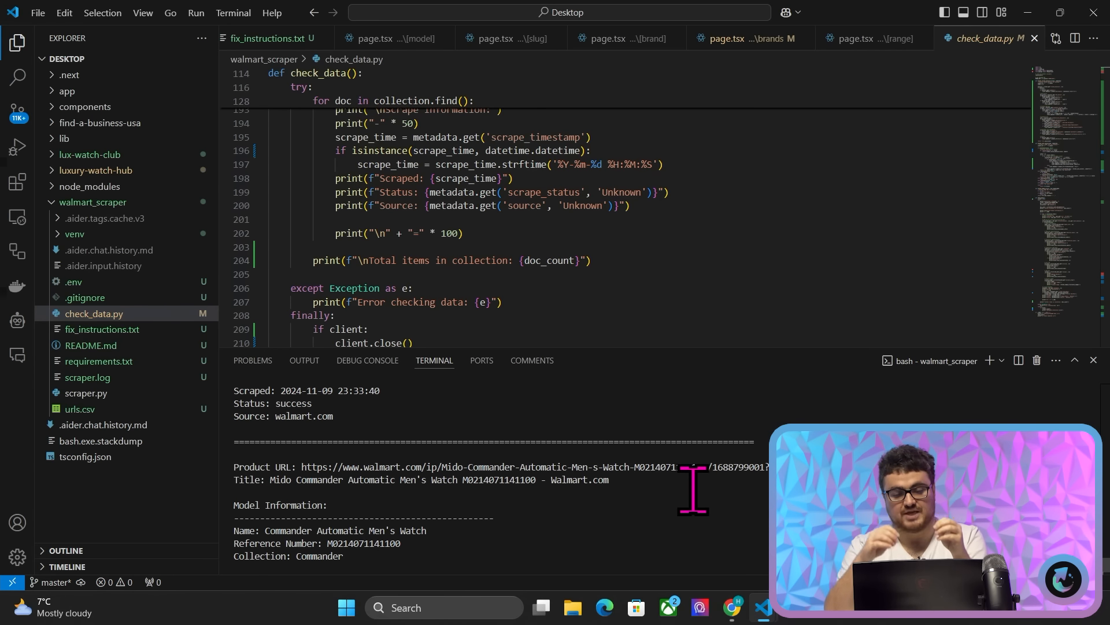
scroll(down, 3)
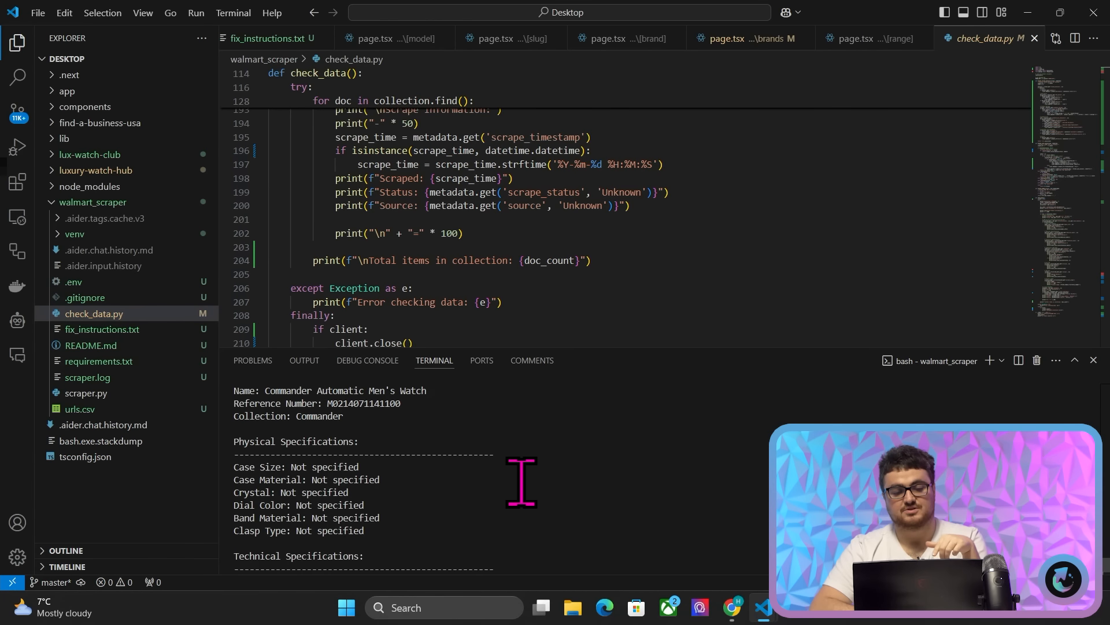
scroll(down, 3)
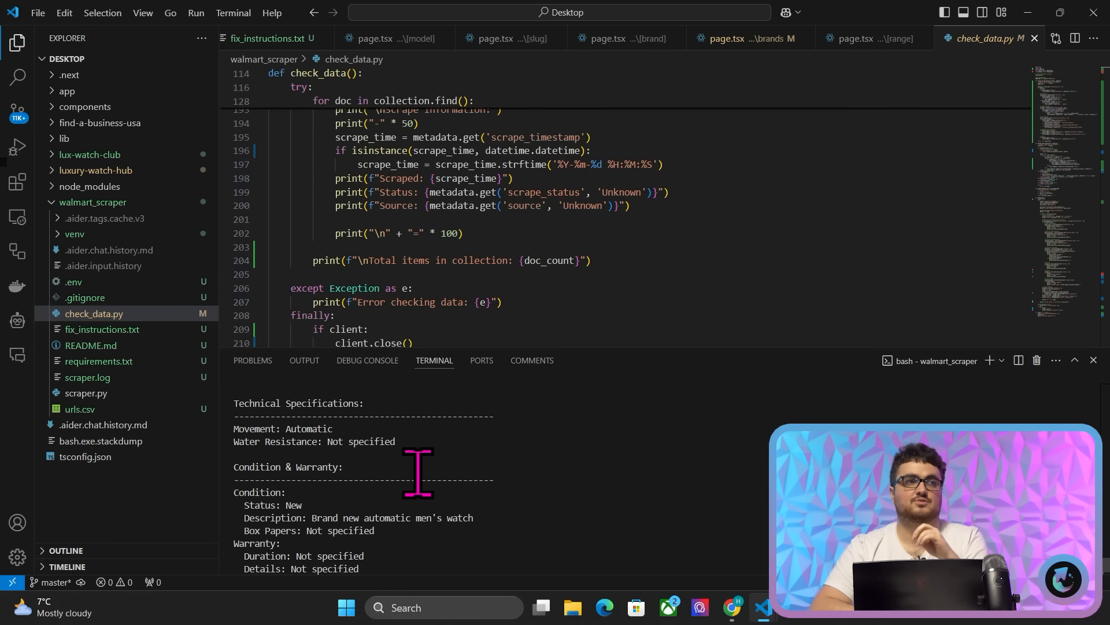
scroll(down, 3)
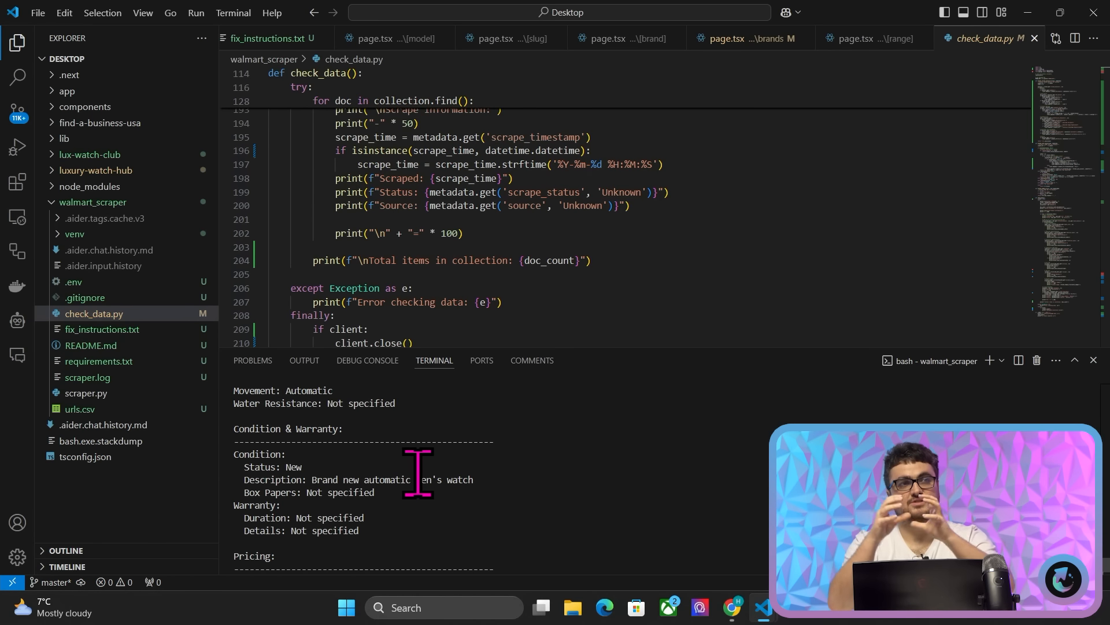
mouse_move(536, 473)
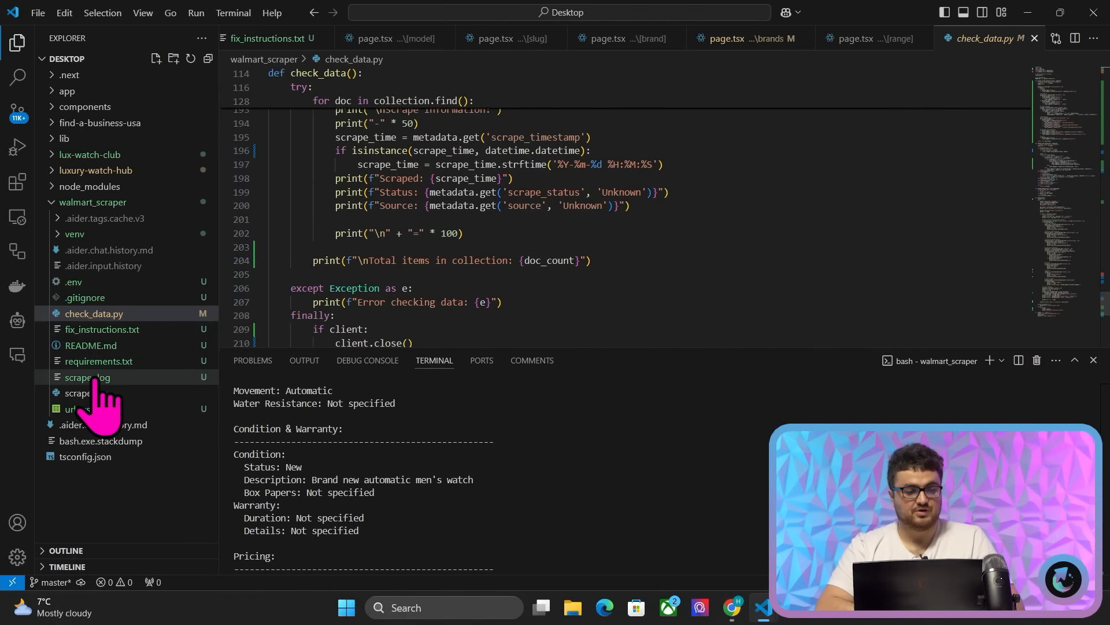
Review scraper.py and check_data.py, then switch to the MongoDB Atlas tab in Chrome.
click(87, 392)
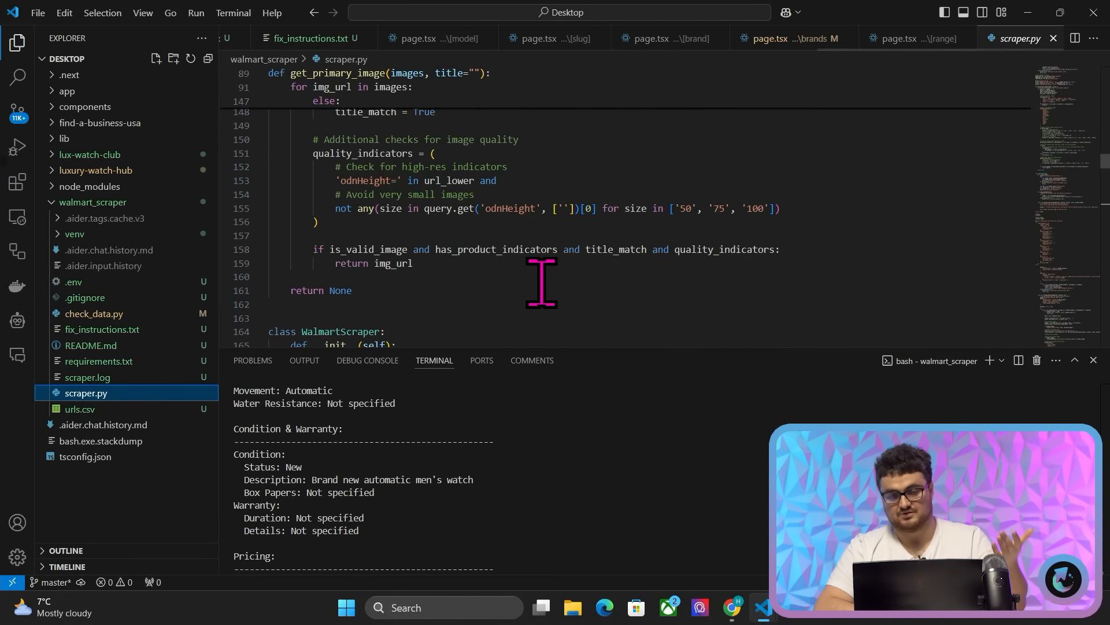
scroll(up, 3)
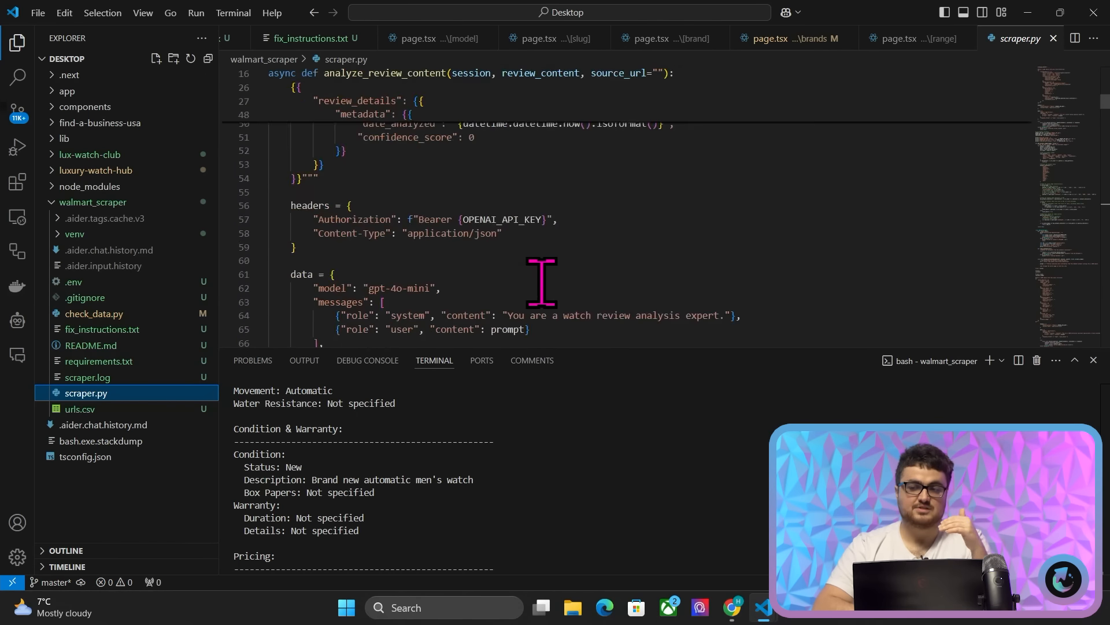
scroll(up, 3)
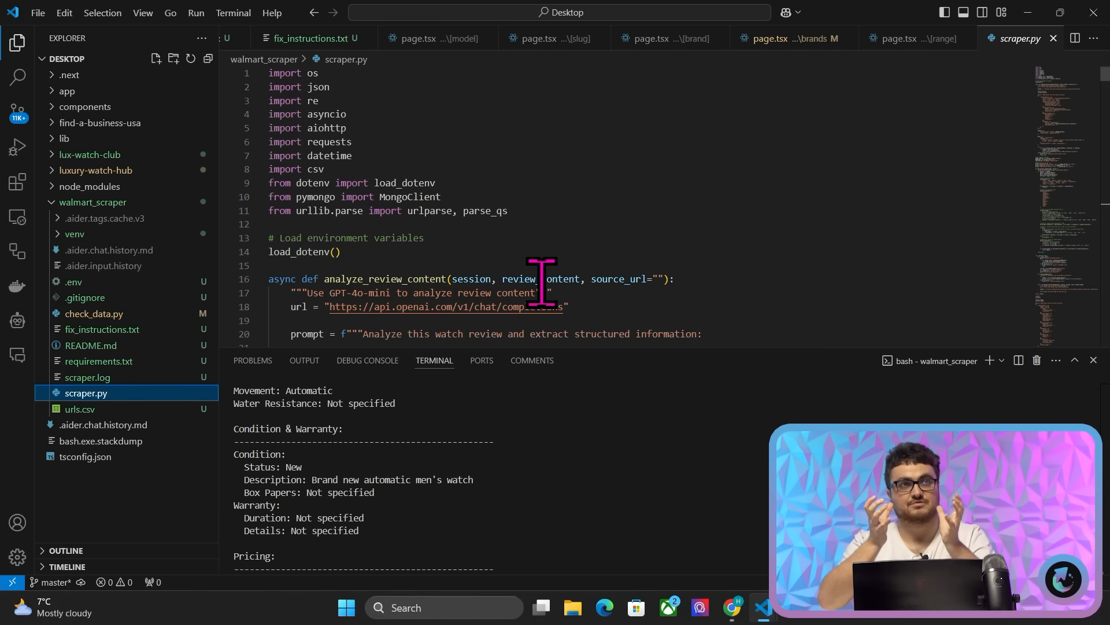
click(95, 313)
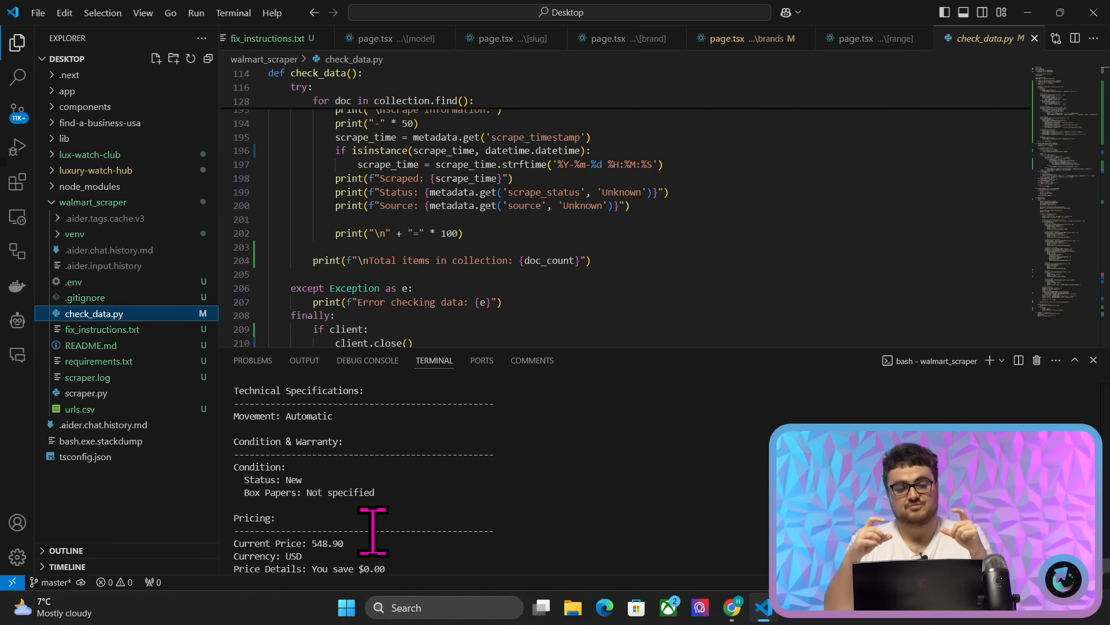
click(732, 607)
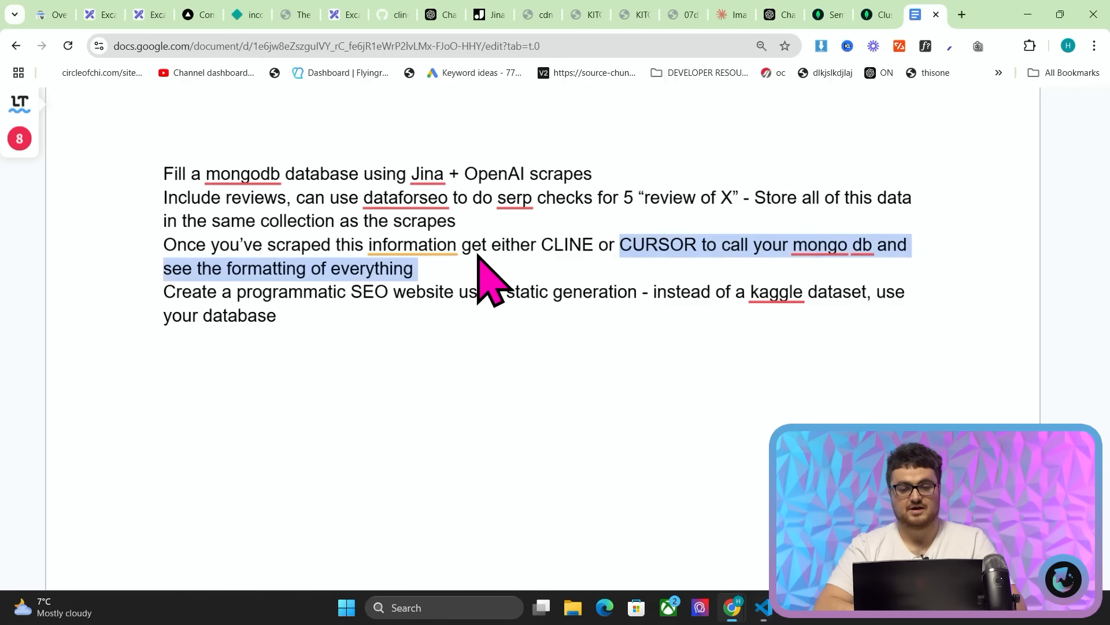
click(867, 13)
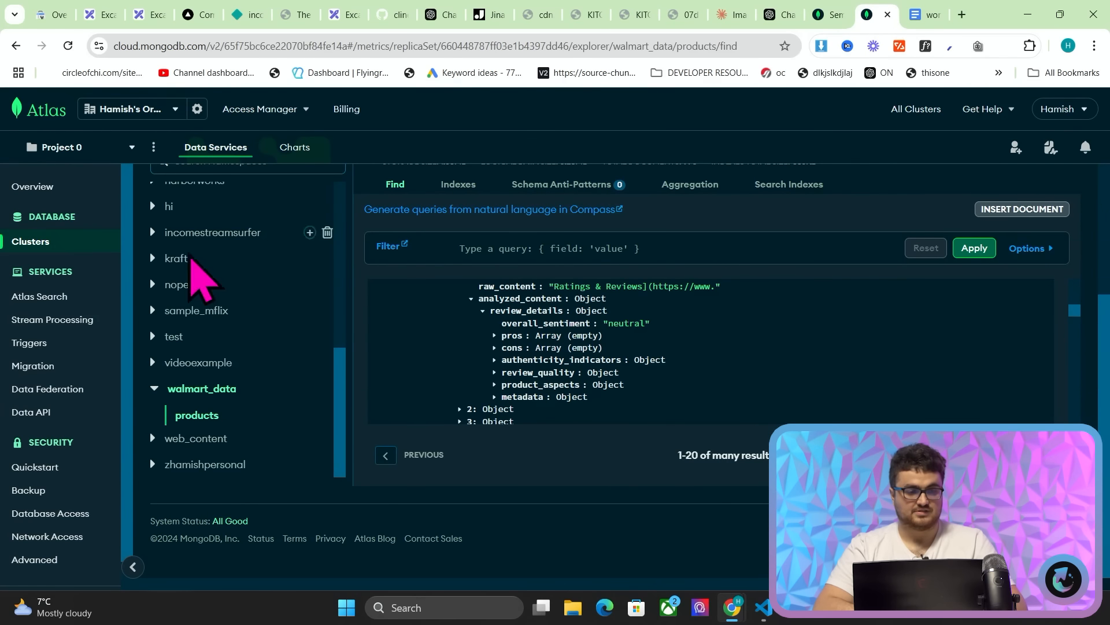
View Cluster0's Node.js driver connection string from Overview, then close the Connect dialog.
click(32, 187)
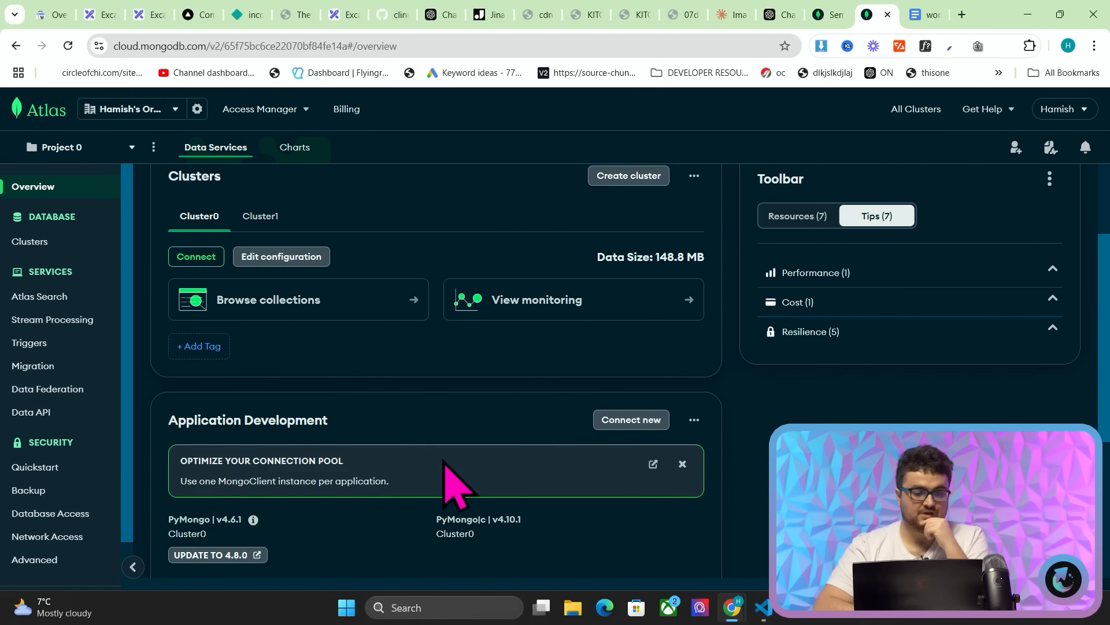
scroll(up, 3)
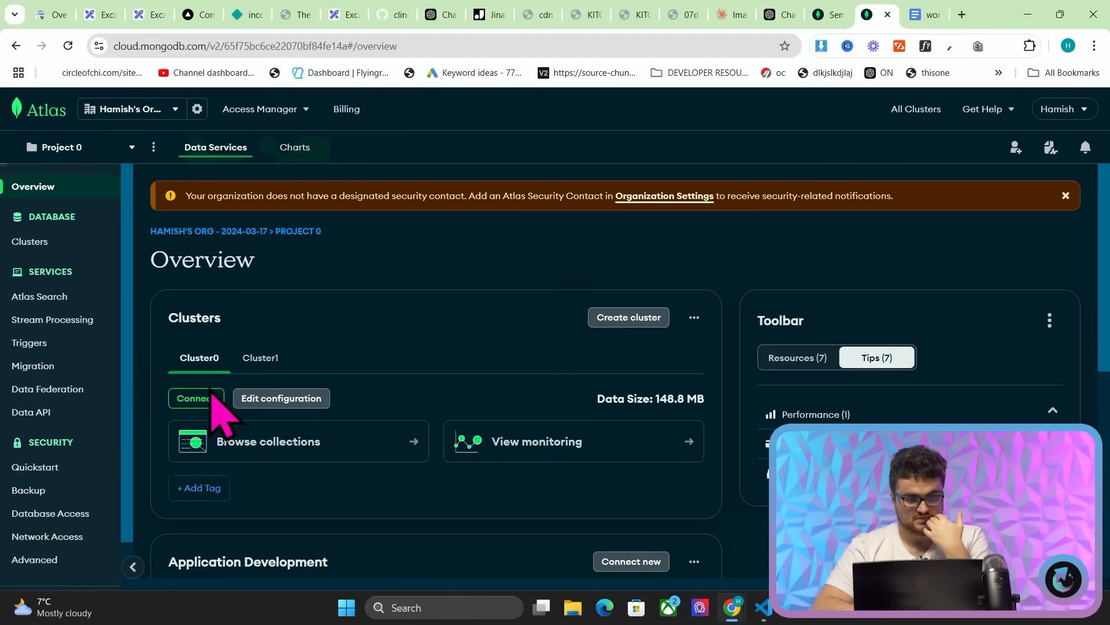
click(196, 397)
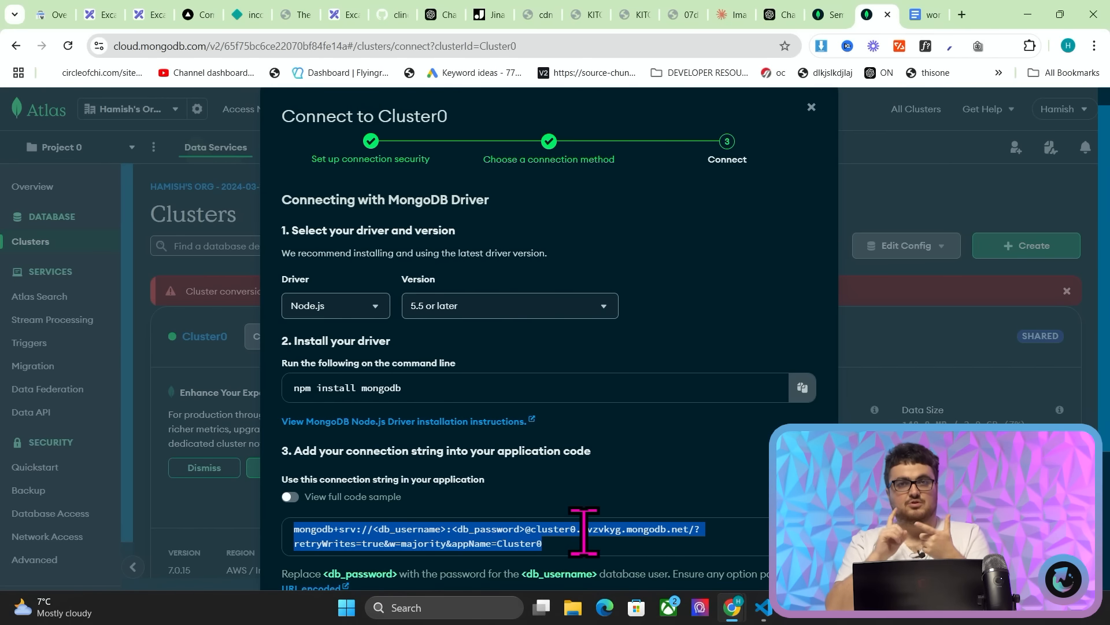
click(811, 107)
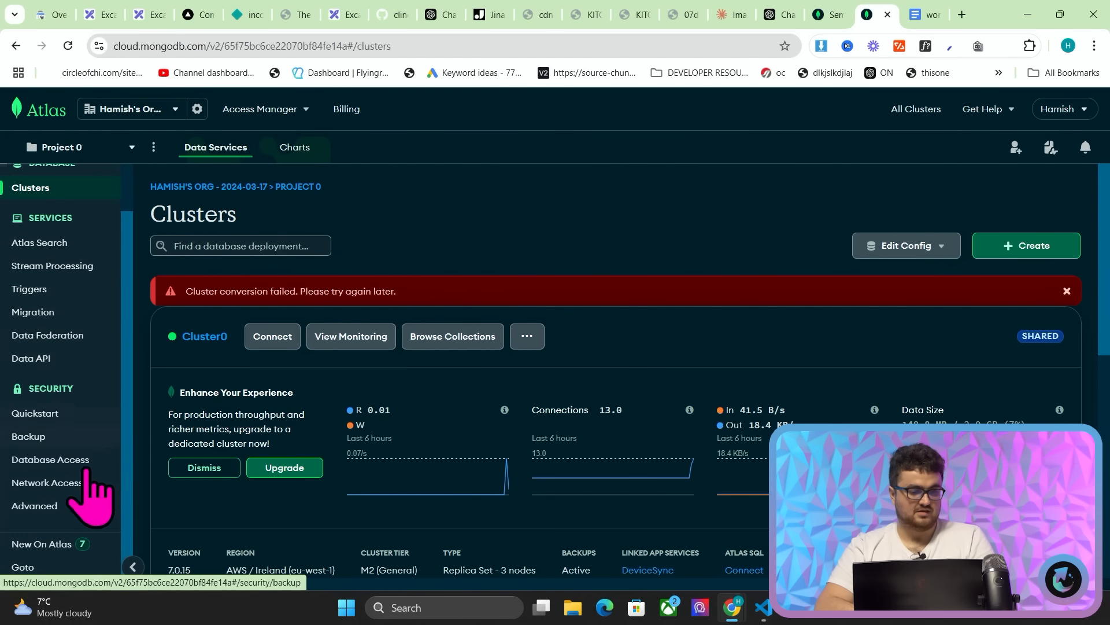
Check database users in Security Quickstart, then select Cluster0's Compass connection string.
click(35, 413)
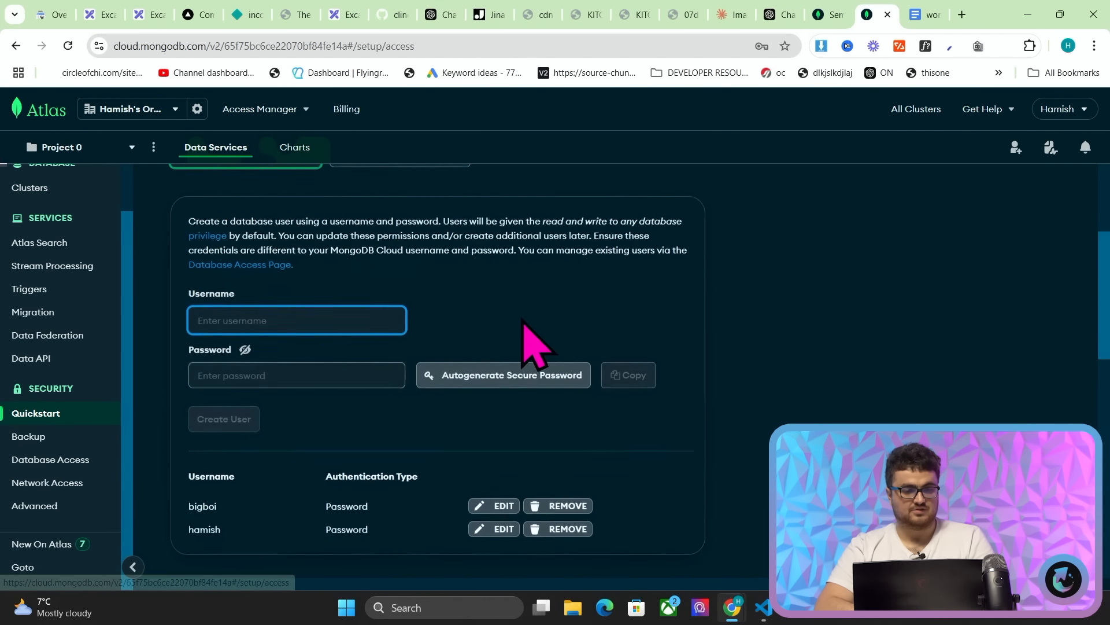
mouse_move(176, 301)
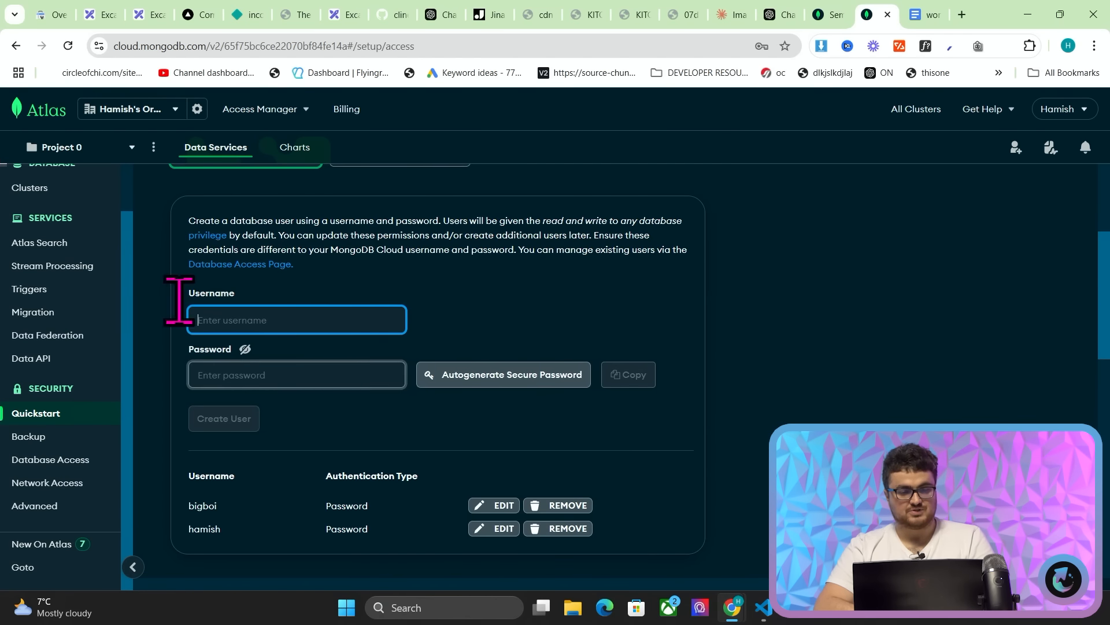
click(29, 241)
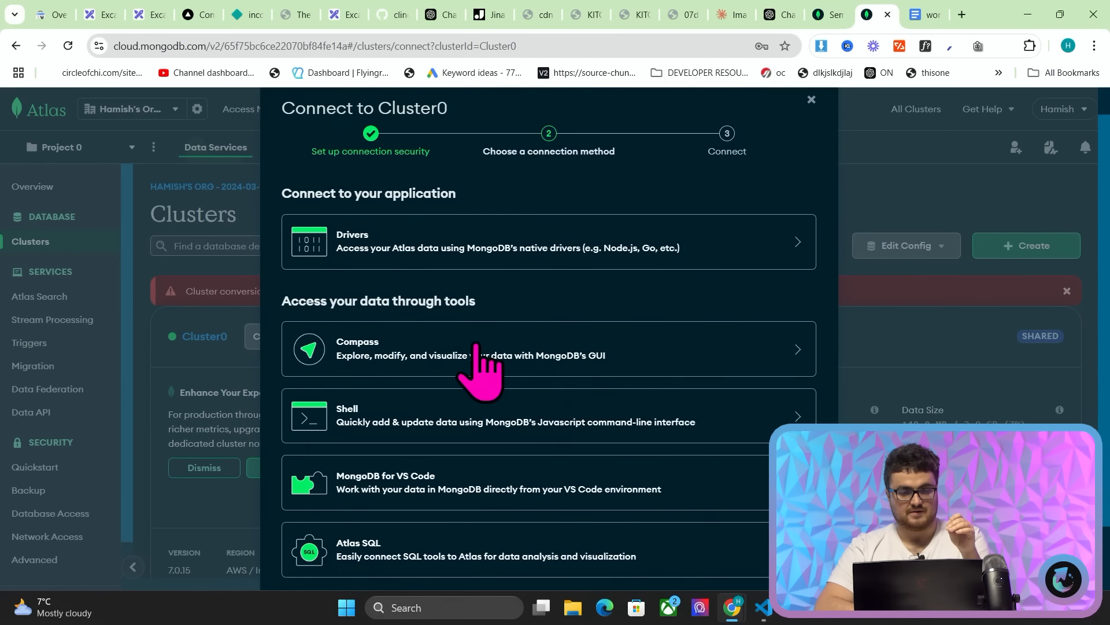
click(495, 348)
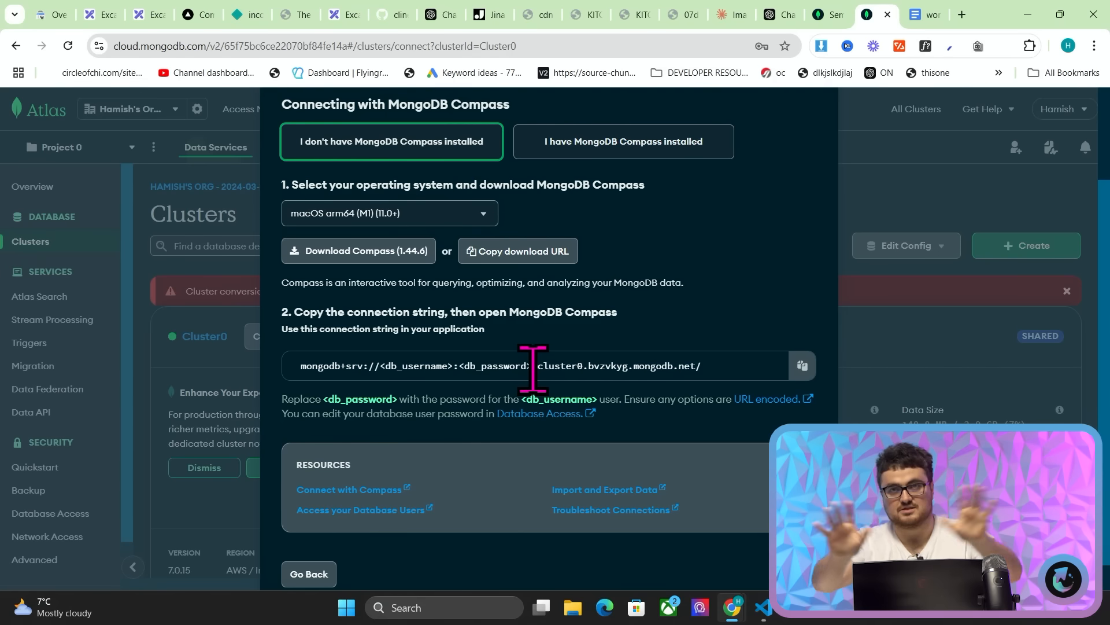
click(309, 573)
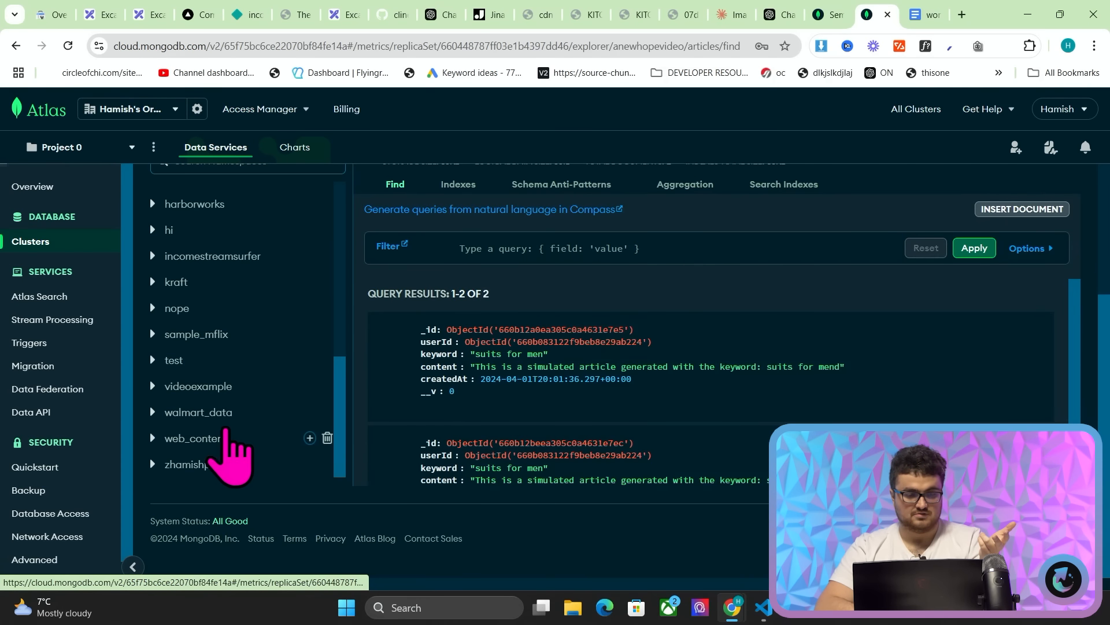
Expand walmart_data and open its products collection to list the Seiko watch documents.
click(198, 411)
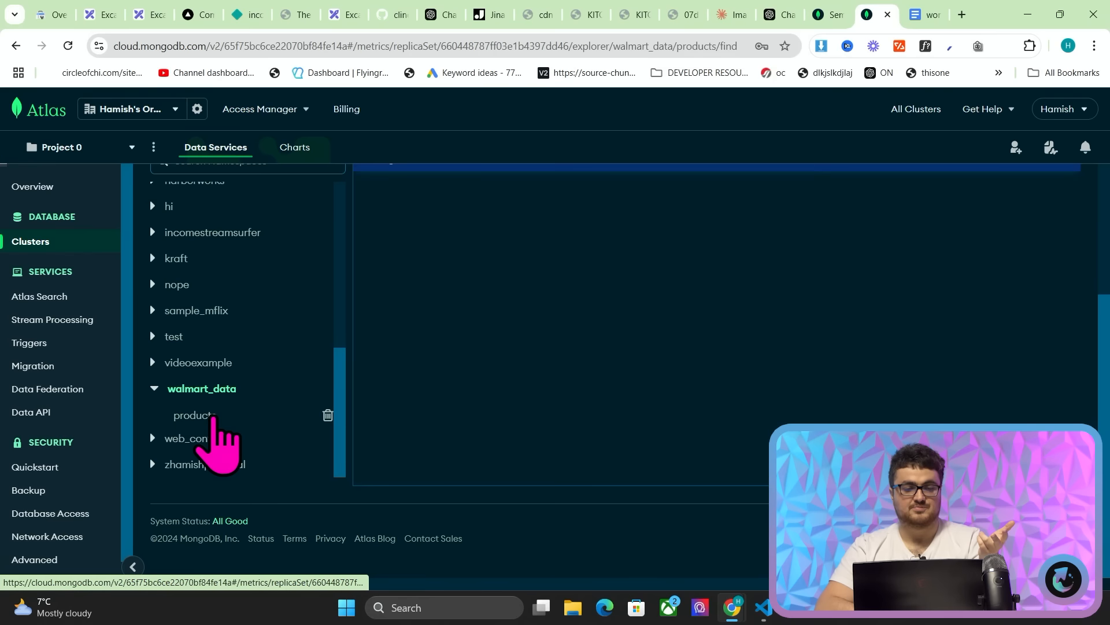
click(194, 415)
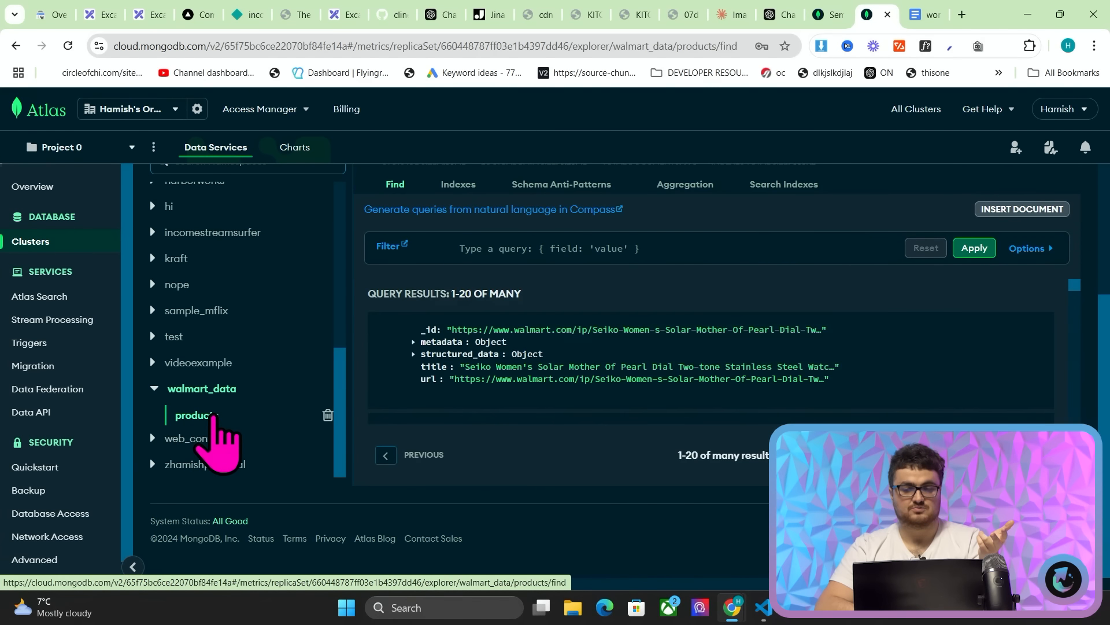
mouse_move(395, 329)
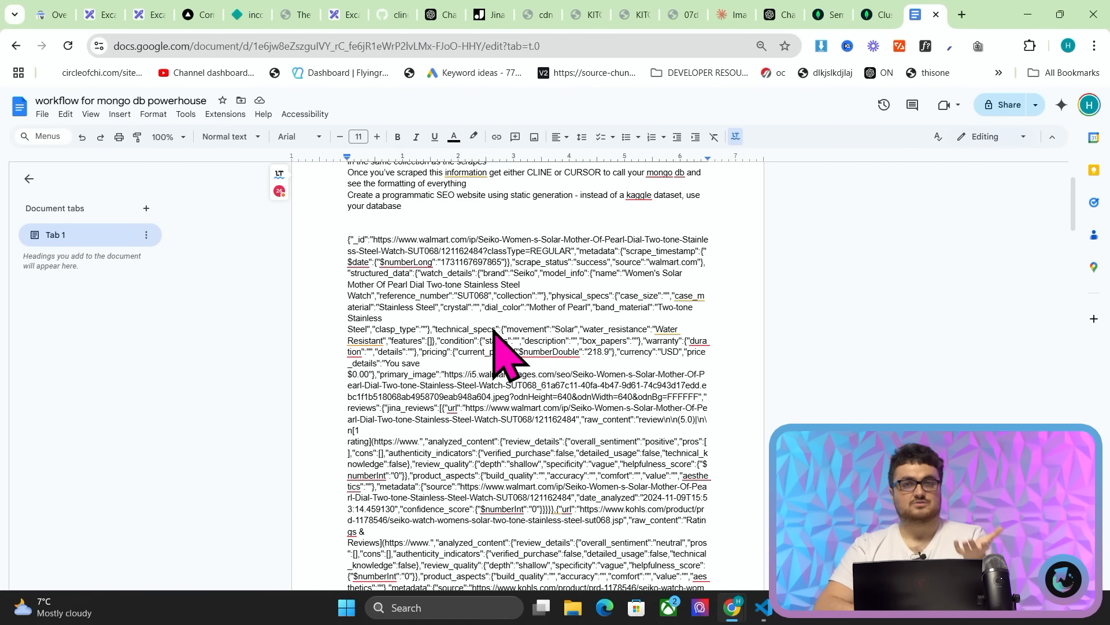
Scroll to the top of the Google Doc's workflow notes, then return to the Atlas tab.
scroll(up, 3)
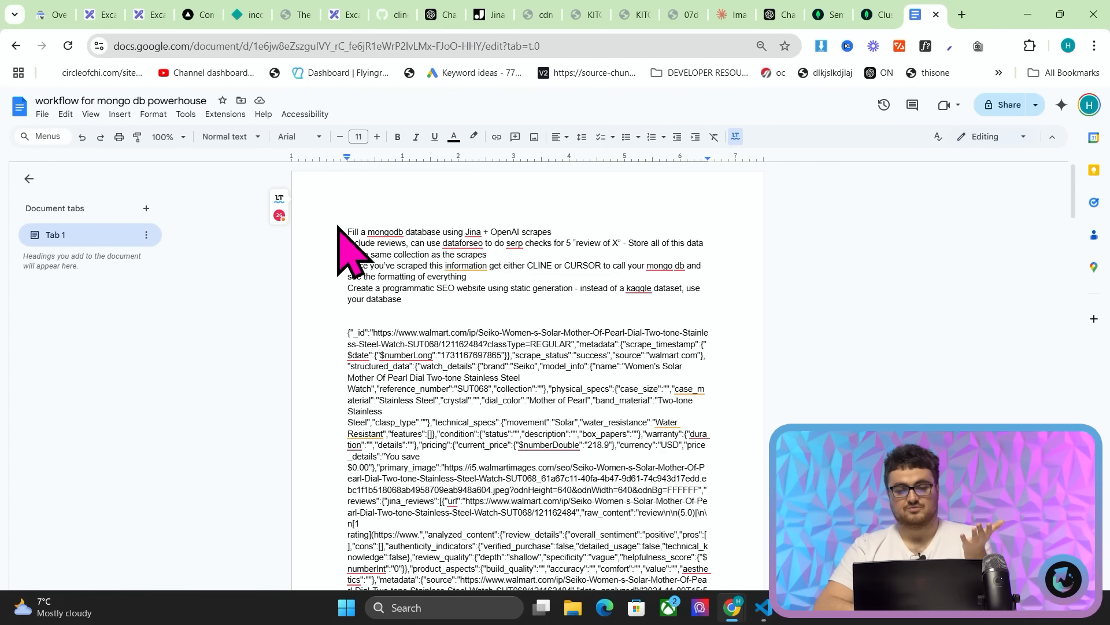
click(868, 14)
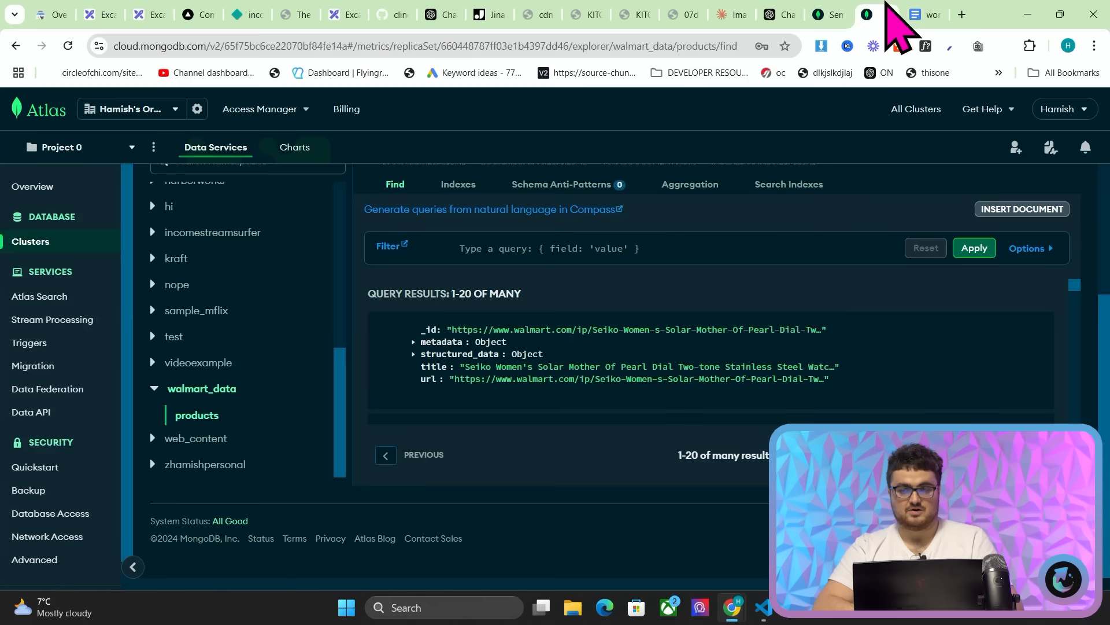
mouse_move(53, 237)
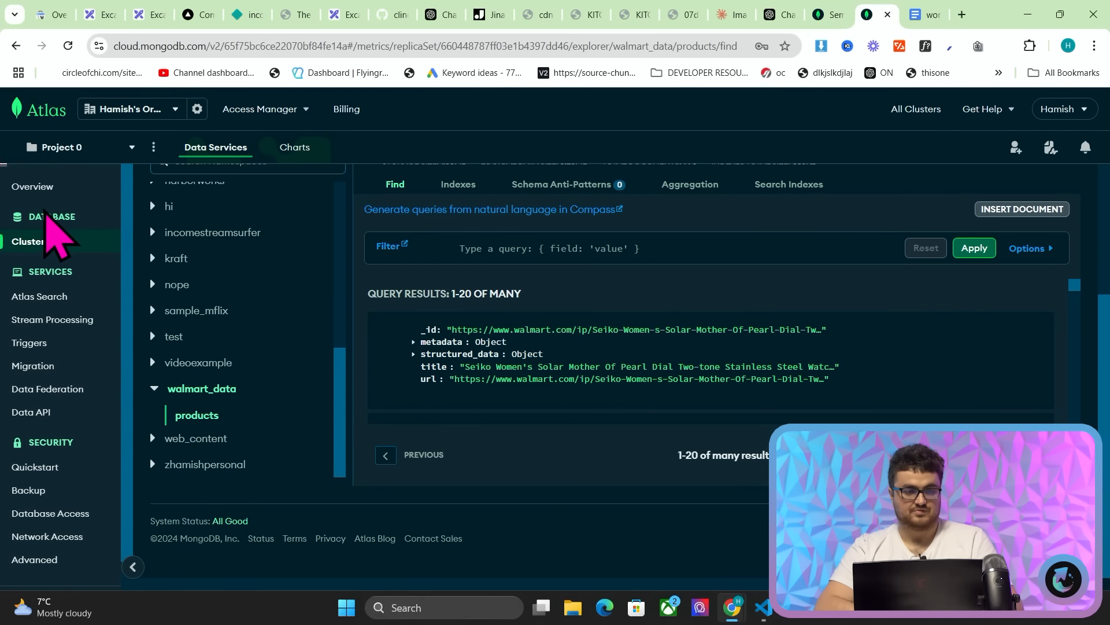
click(917, 13)
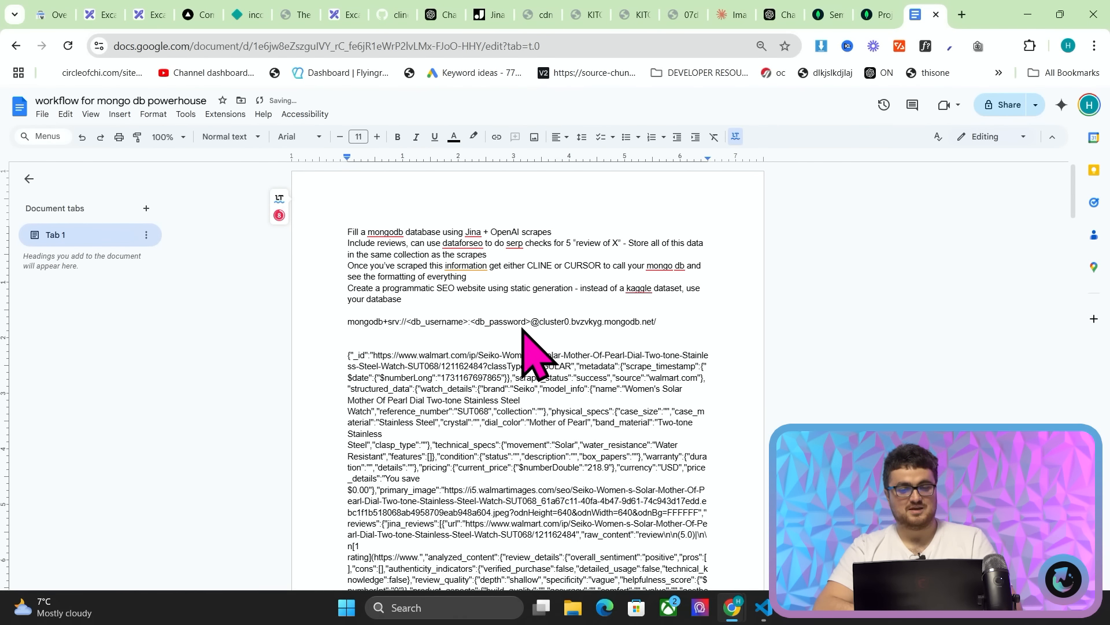
Type a prompt to build a static Next.js website laying out this MongoDB data.
text(Make a w)
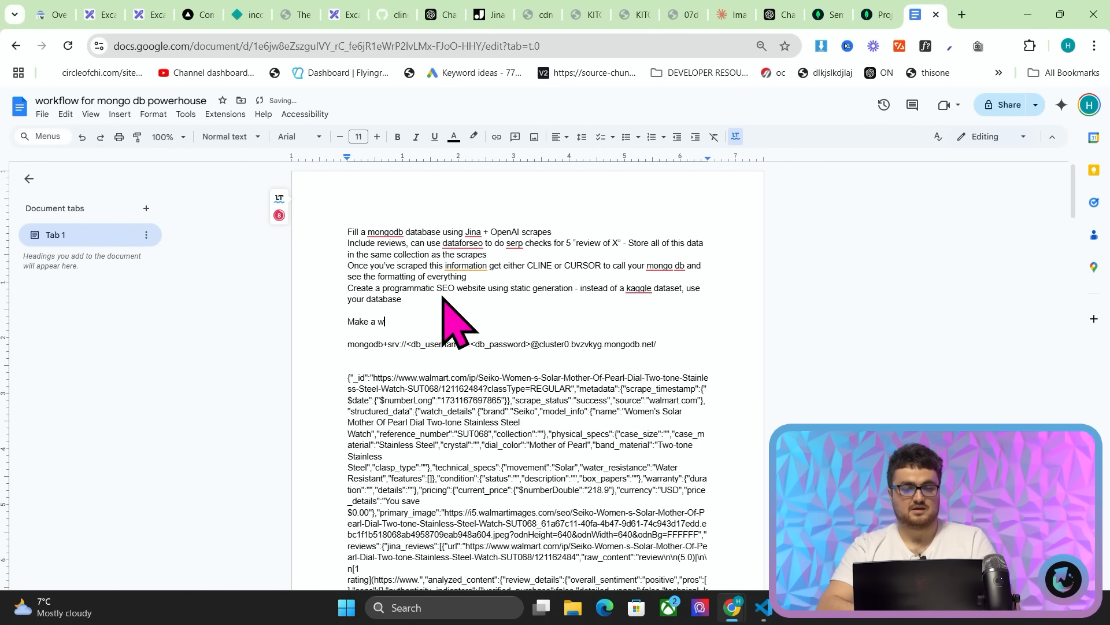
text(ebsite using this data structure and m)
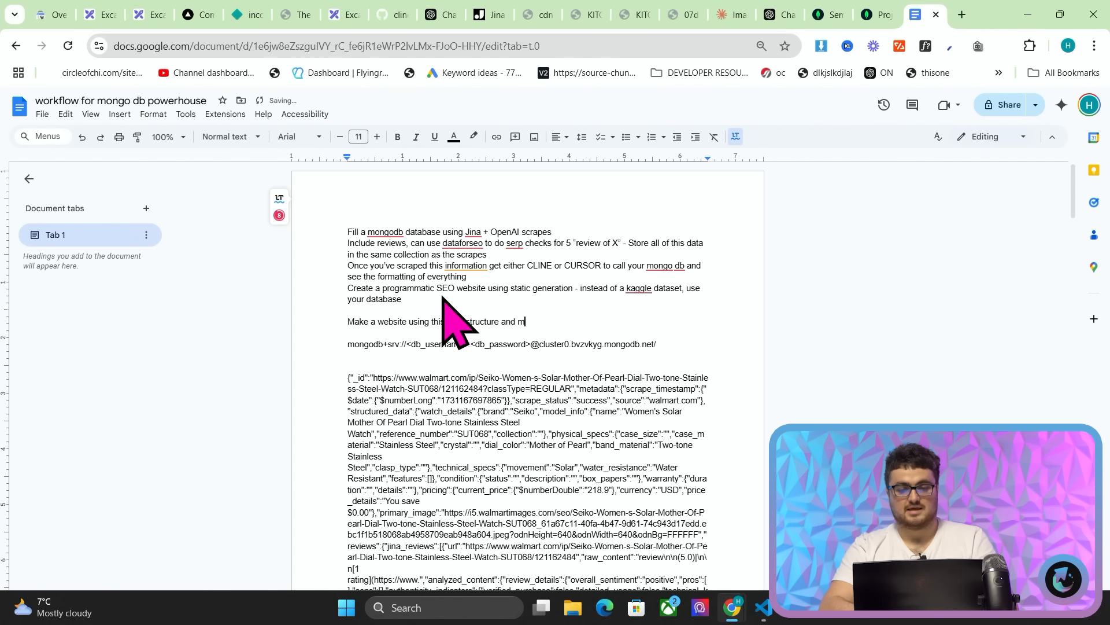
text(y mongodb, a static website built o)
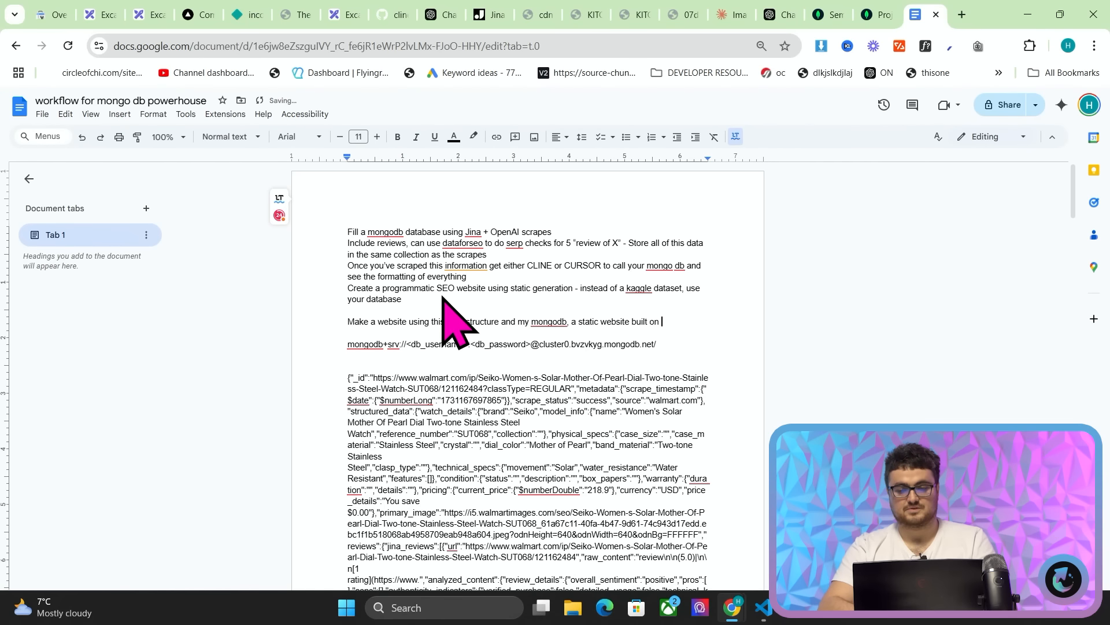
text(nextjs using)
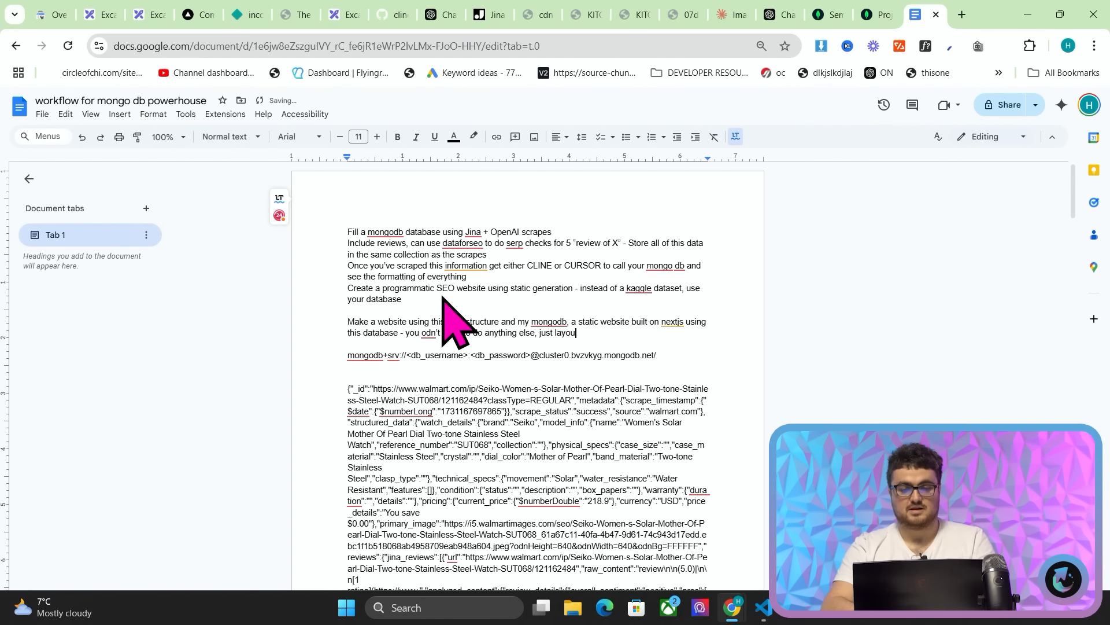
text(this data in a)
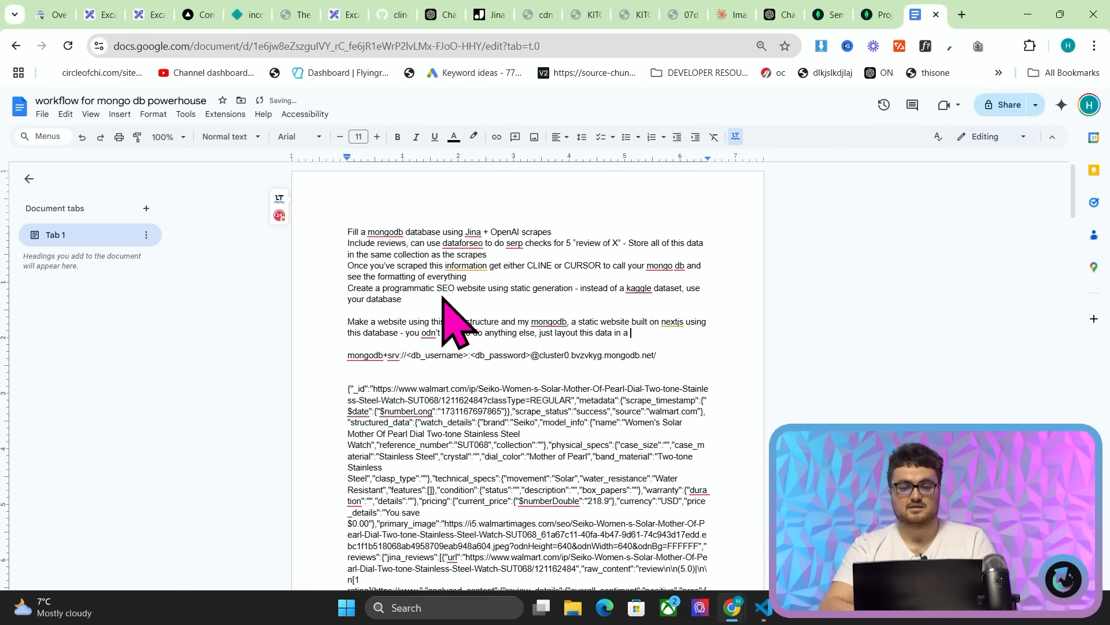
scroll(down, 3)
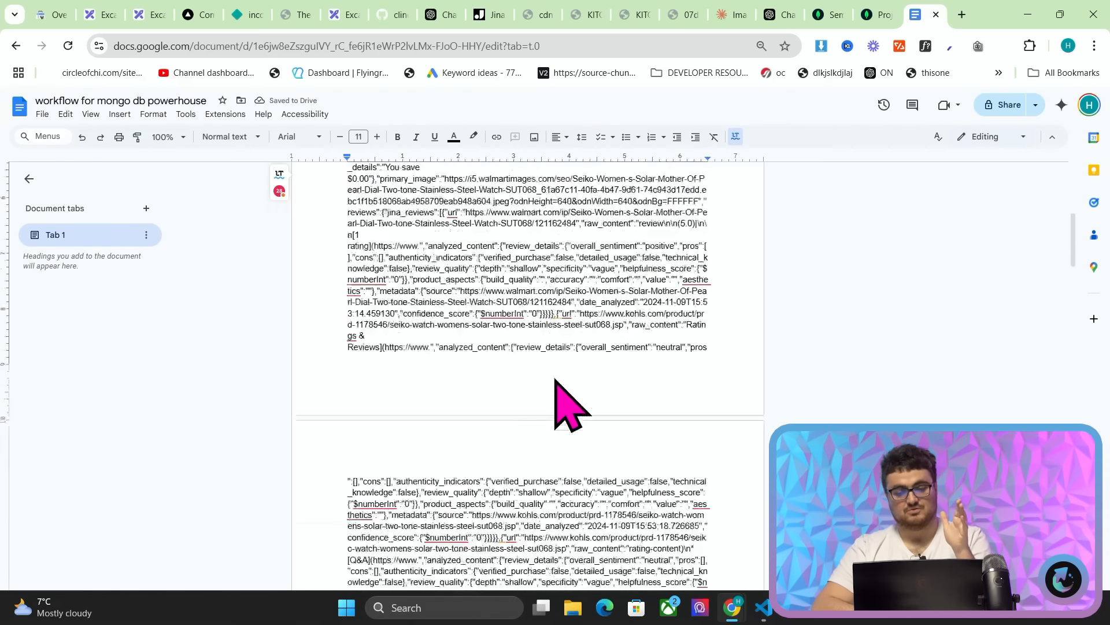
scroll(up, 3)
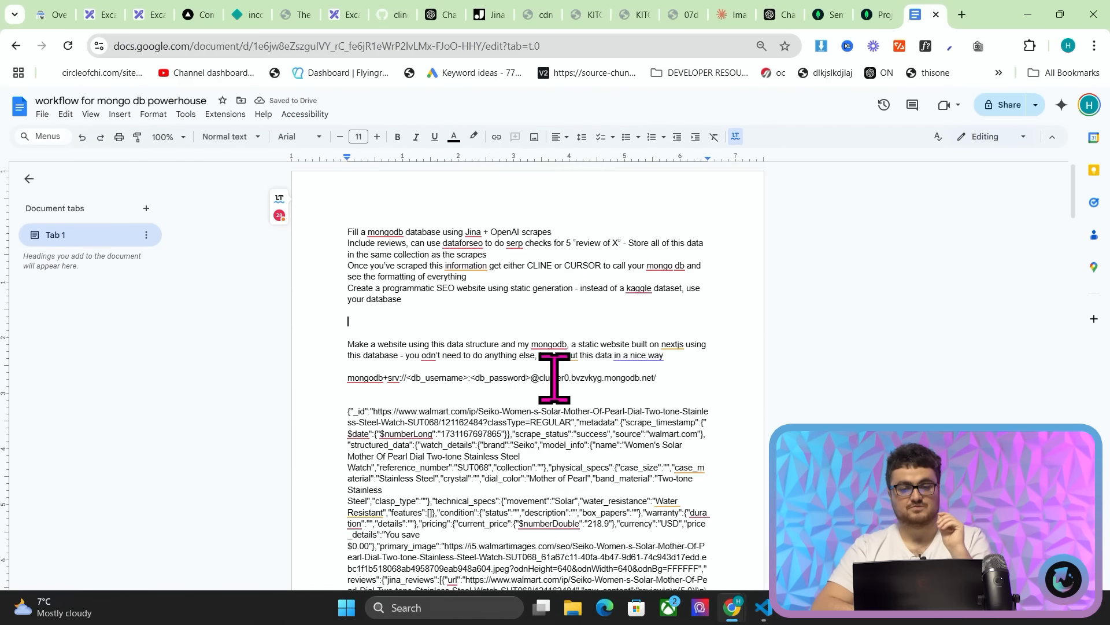
click(268, 14)
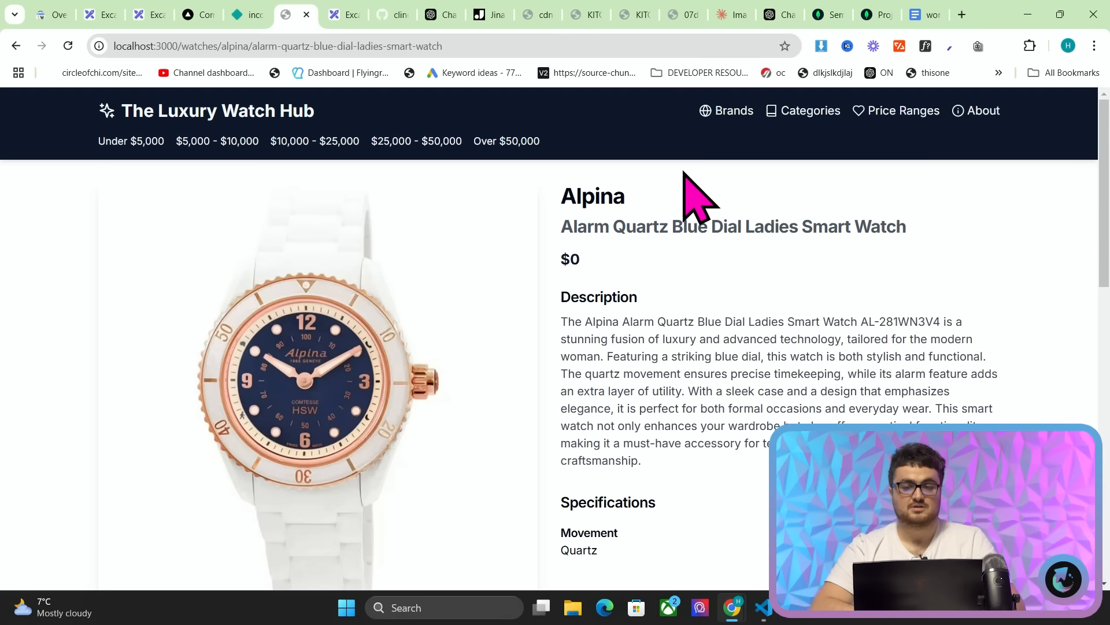
mouse_move(804, 174)
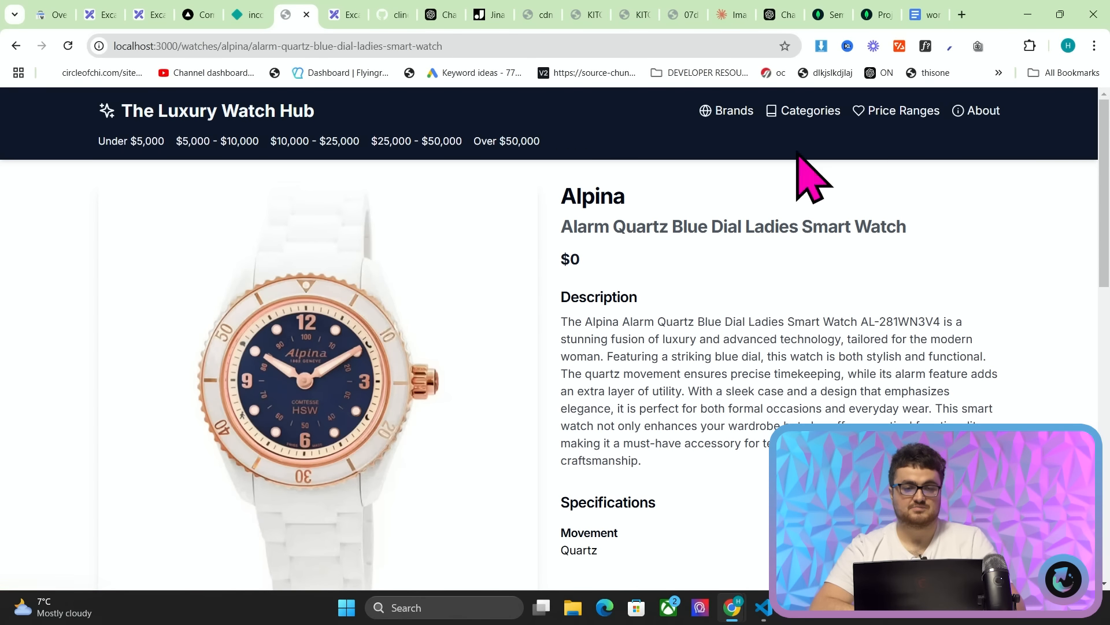
Start the lux-watch-club dev server in VS Code, then return to the site in Chrome.
key(alt+tab)
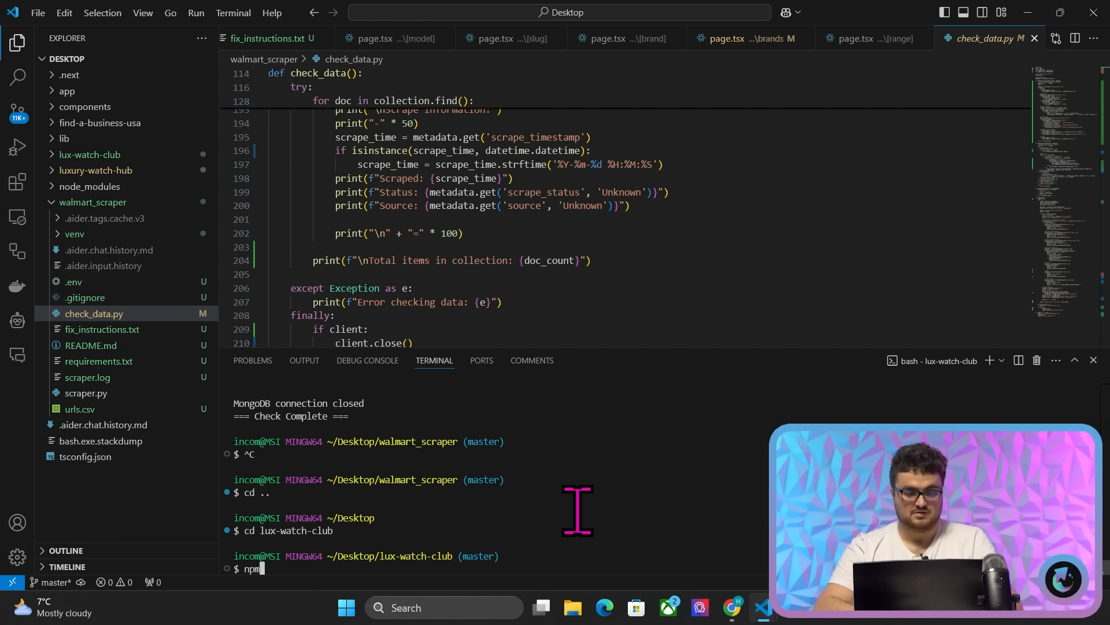
key(Return)
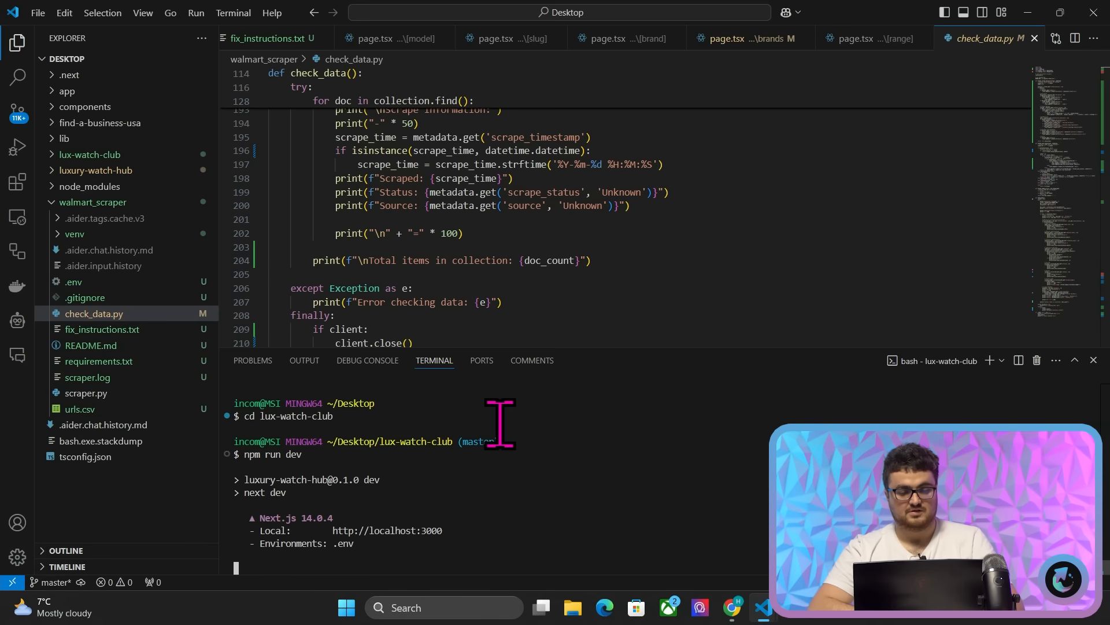
click(733, 612)
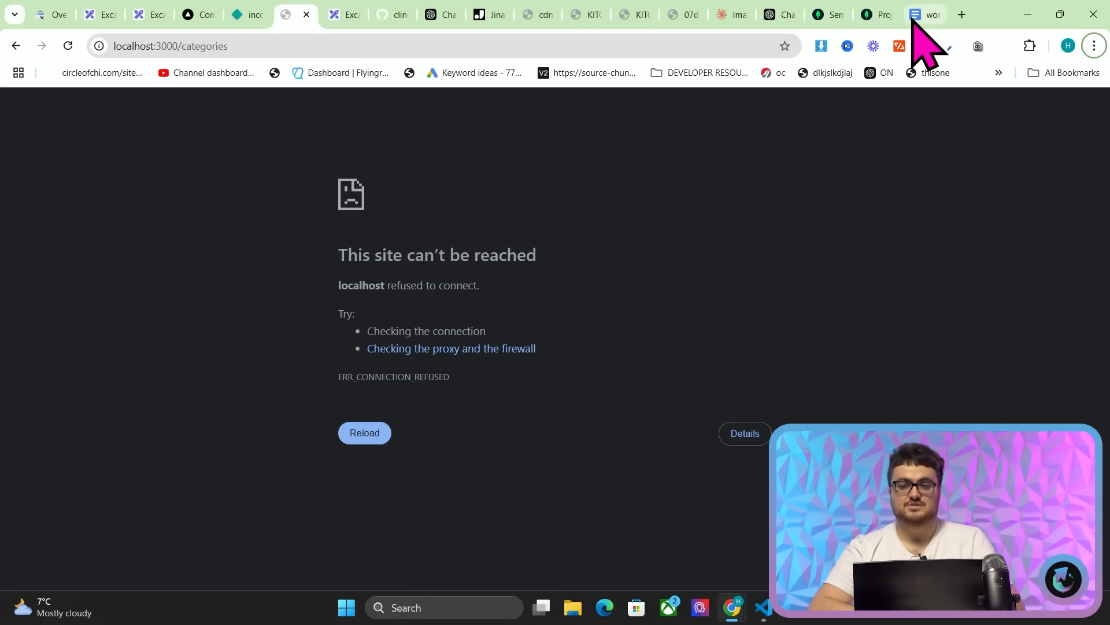
Reload the categories page and scroll through the Sport and Investment Watches listings.
click(364, 432)
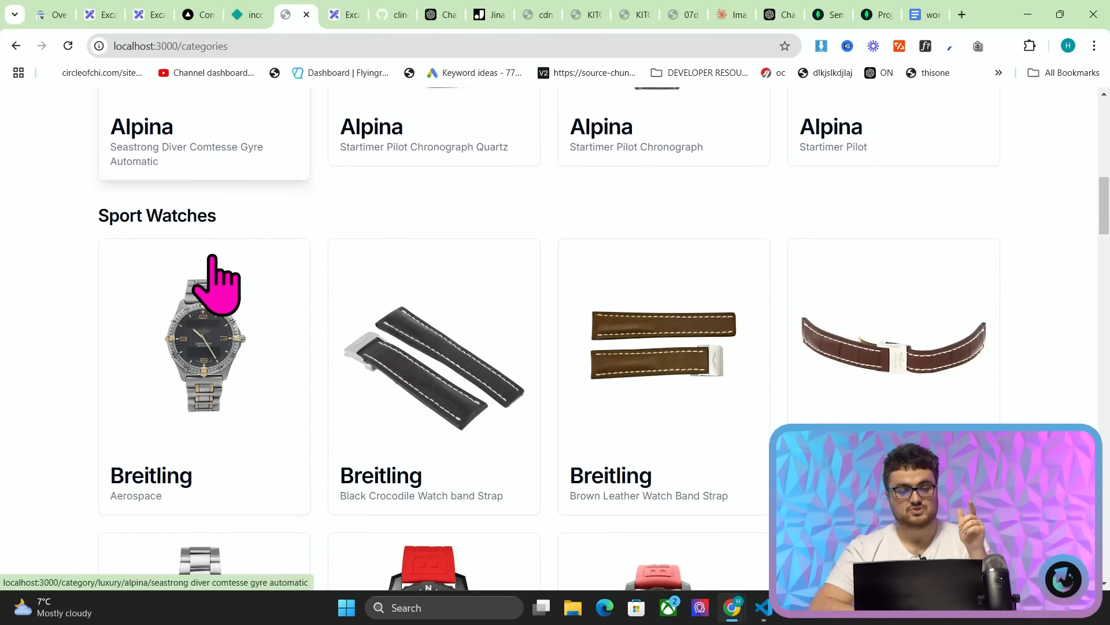
scroll(down, 3)
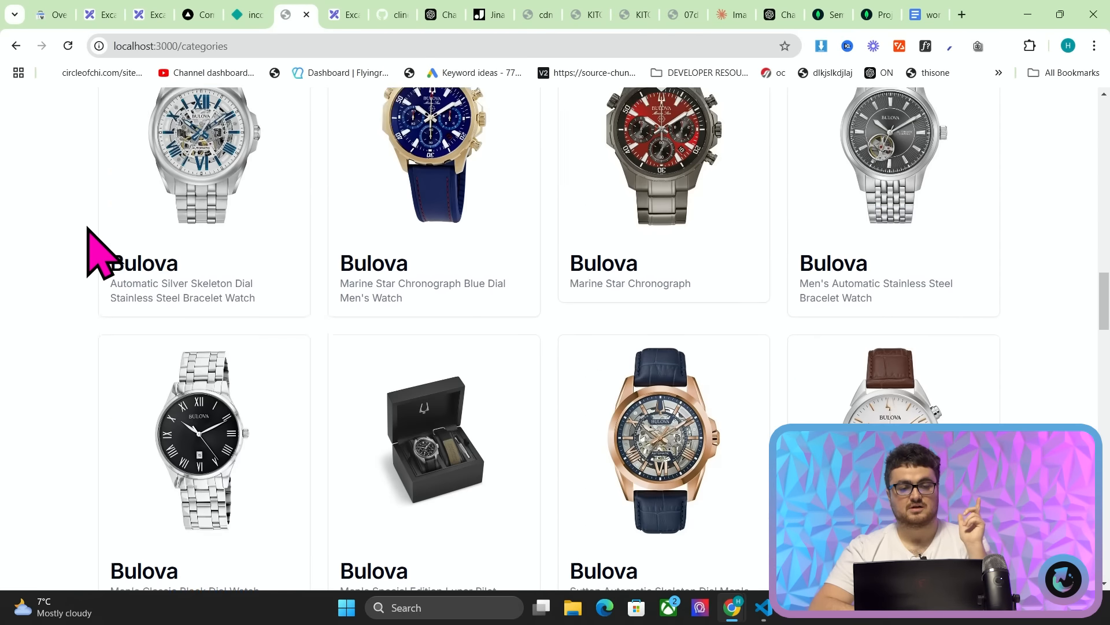
scroll(down, 3)
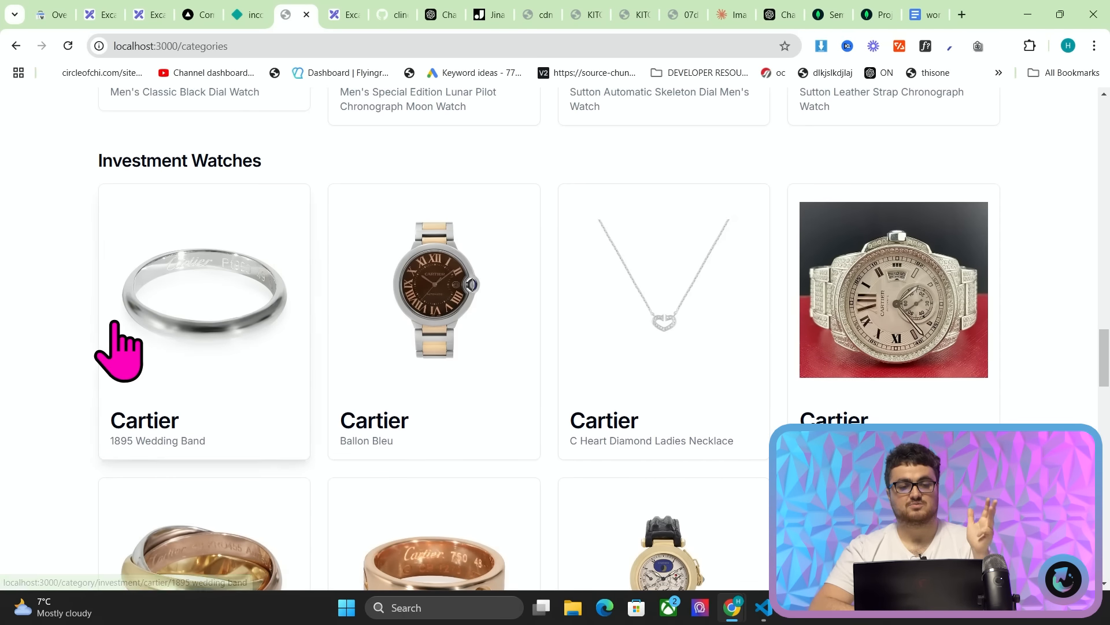
scroll(down, 3)
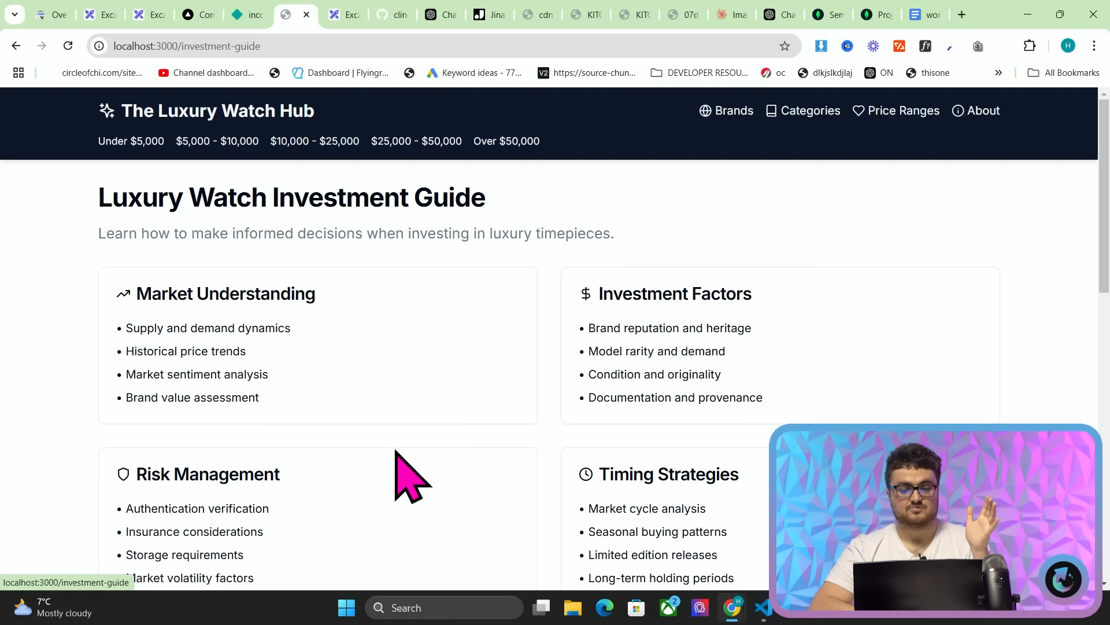
mouse_move(908, 110)
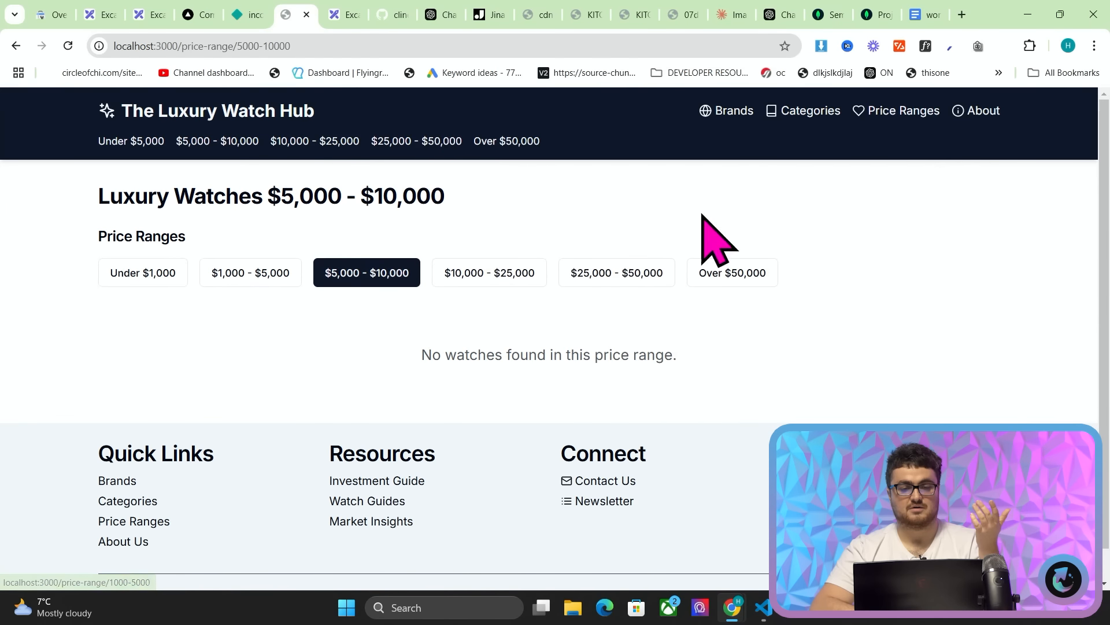
mouse_move(503, 199)
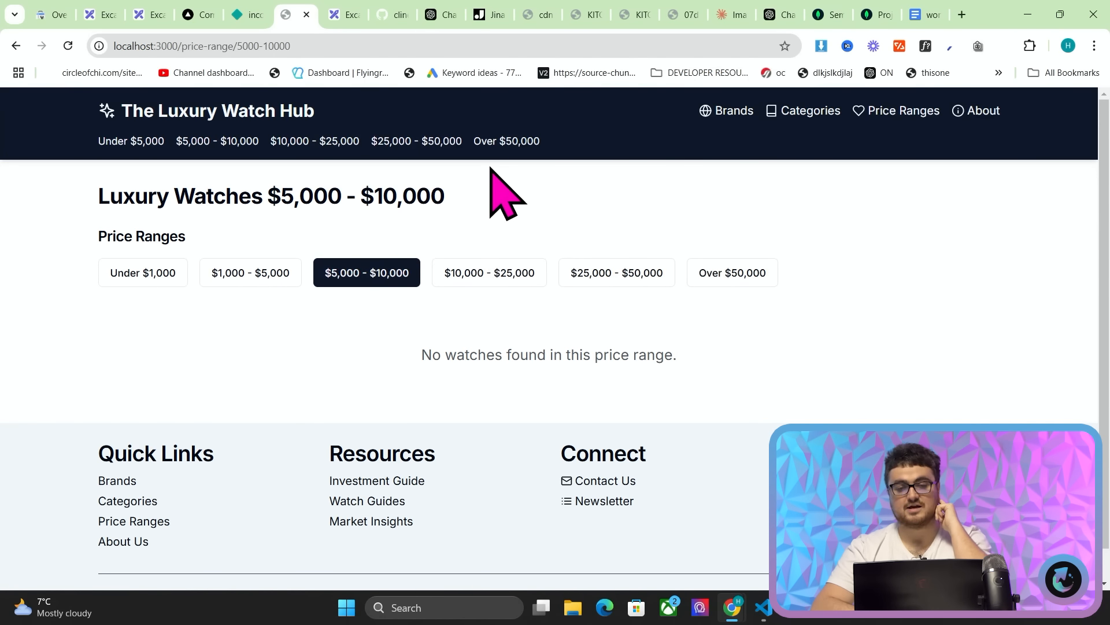
Check the Over $50,000 and $10,000–$25,000 price ranges, which show no watches.
click(732, 272)
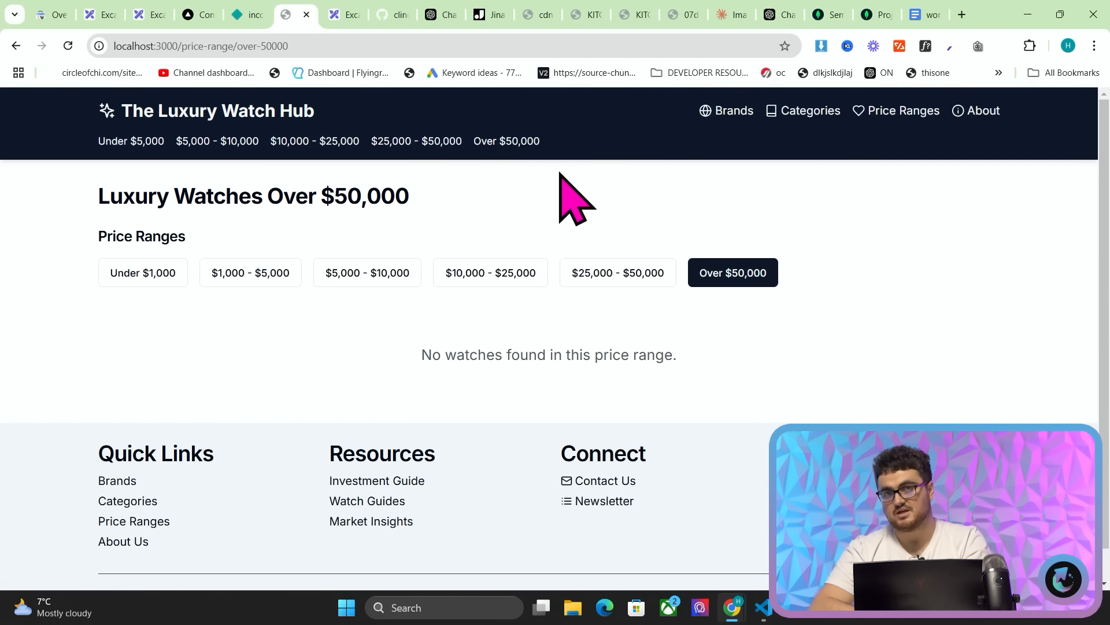
click(489, 272)
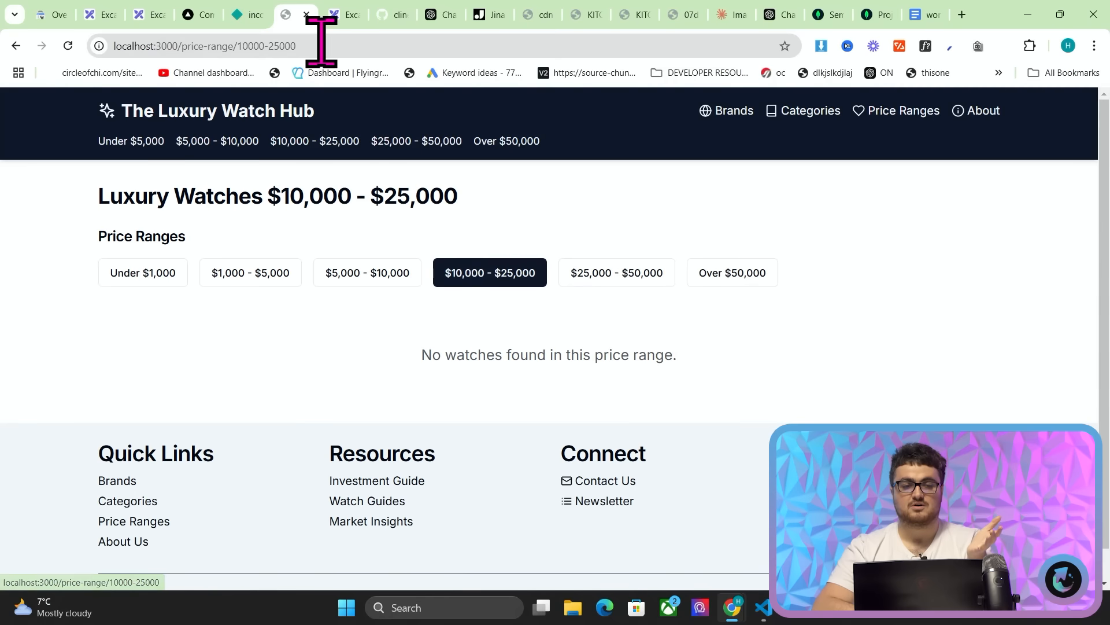
click(205, 45)
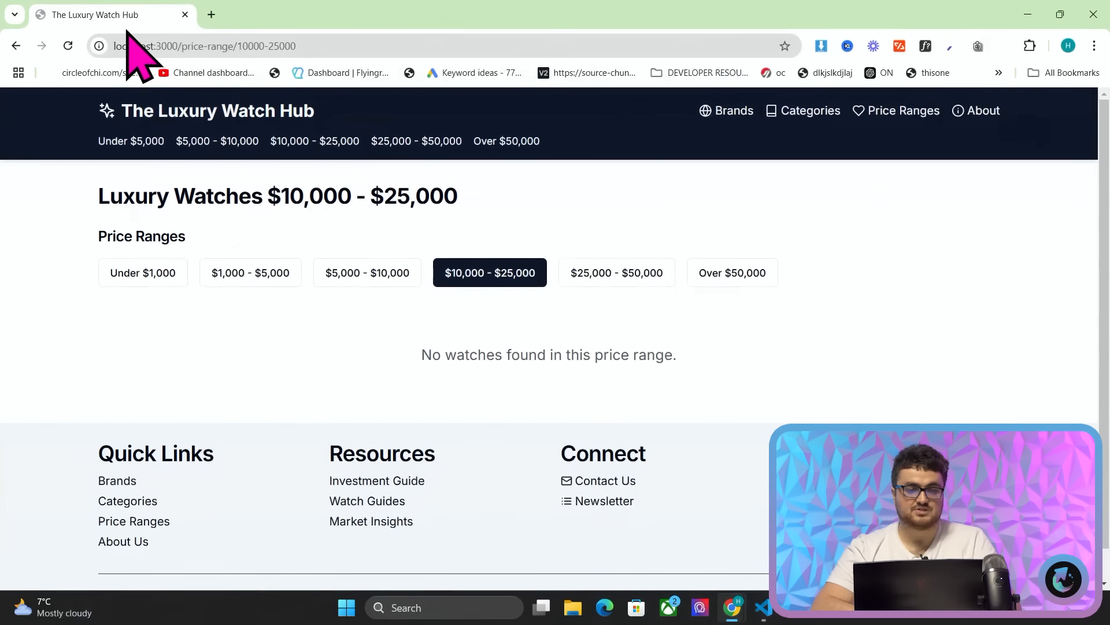
mouse_move(130, 142)
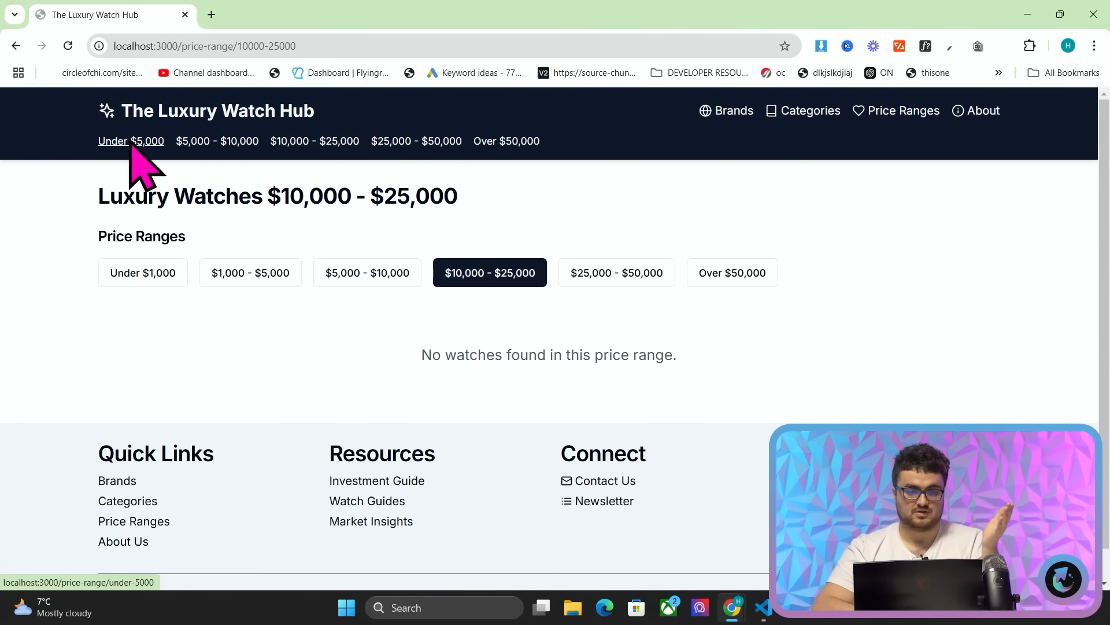
Open the Under $1,000 range and scroll its Alpina and Breitling listings.
click(130, 141)
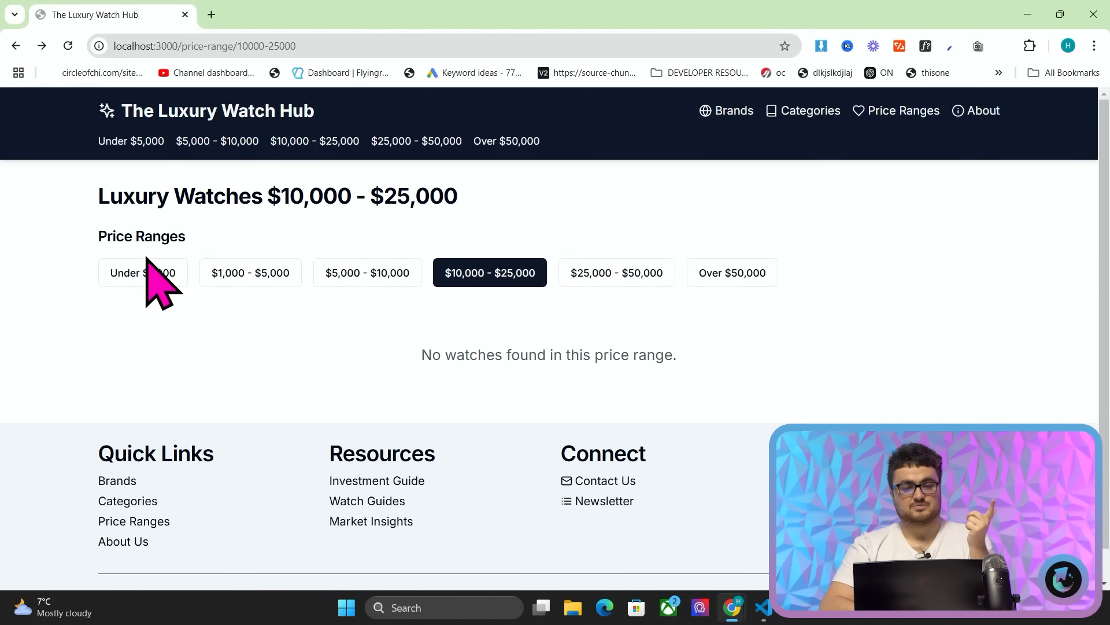
click(143, 273)
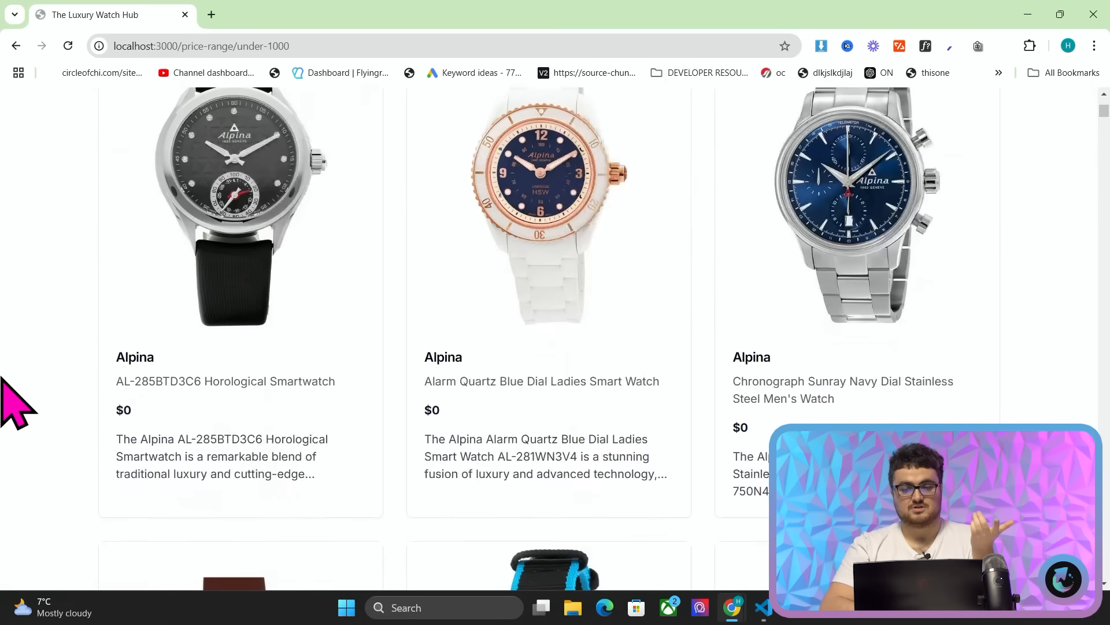
scroll(down, 3)
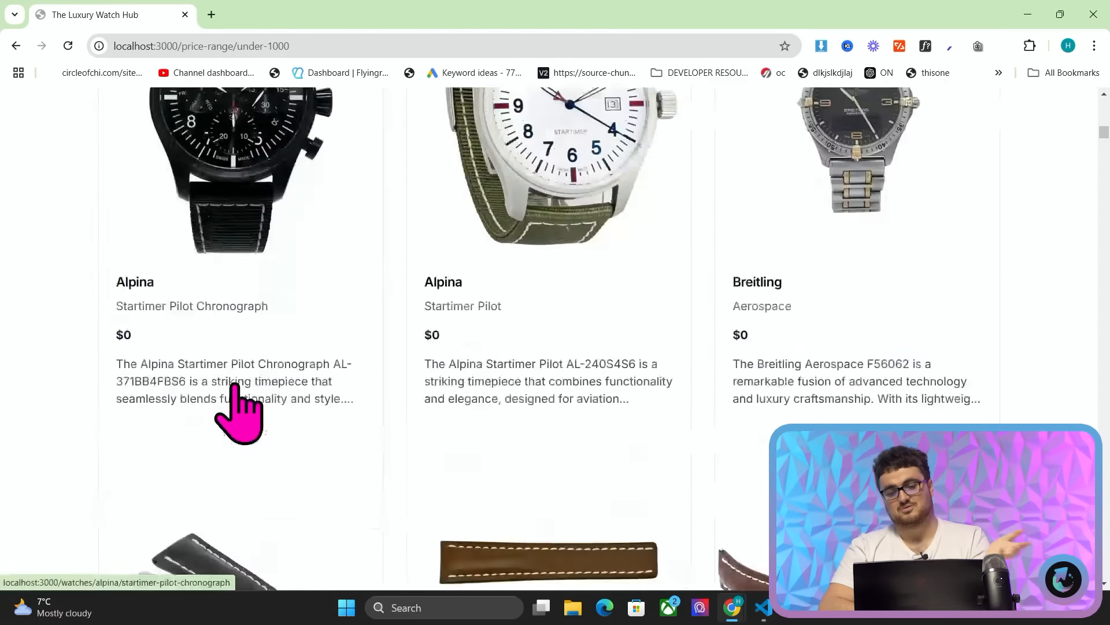
scroll(up, 3)
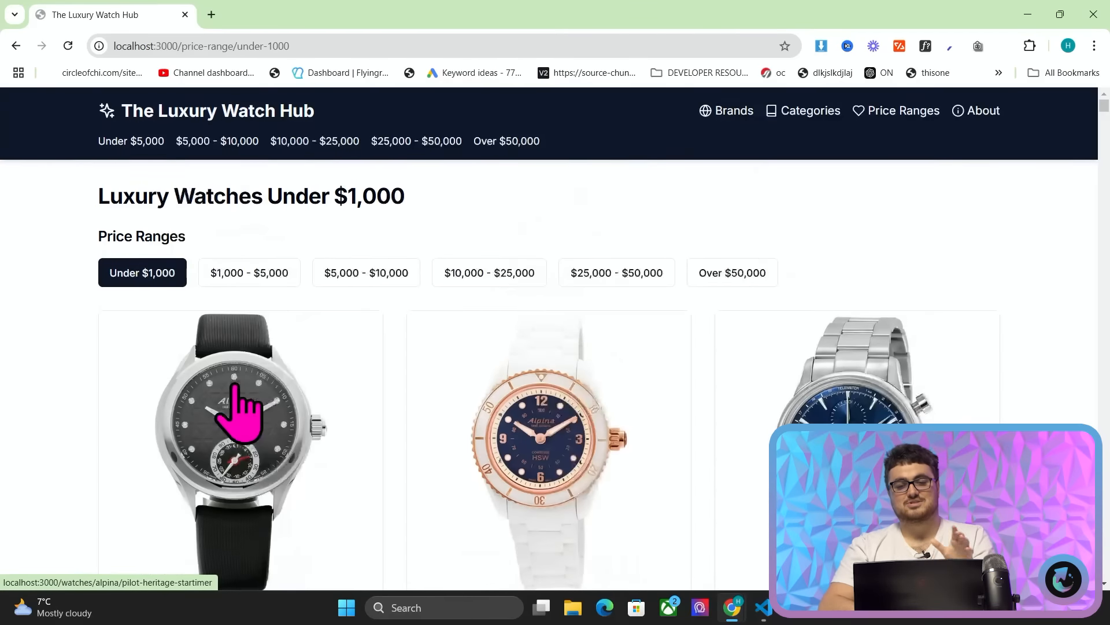